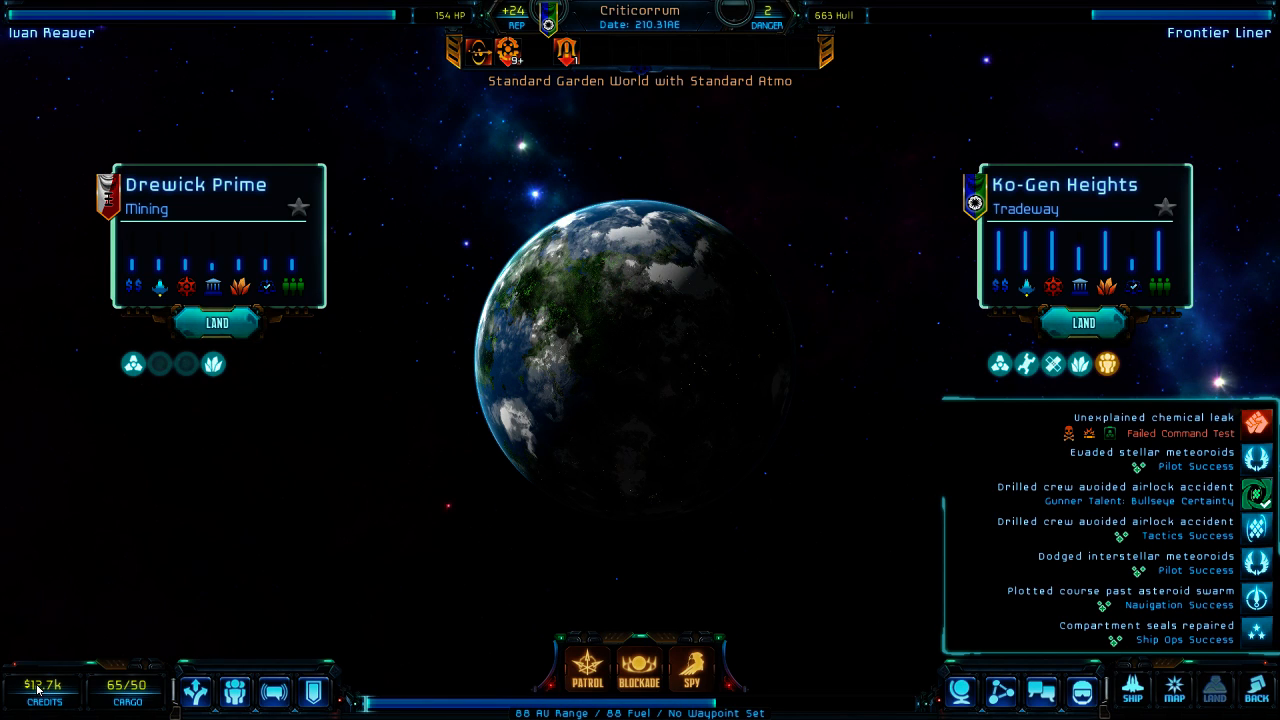
mouse_move(381, 646)
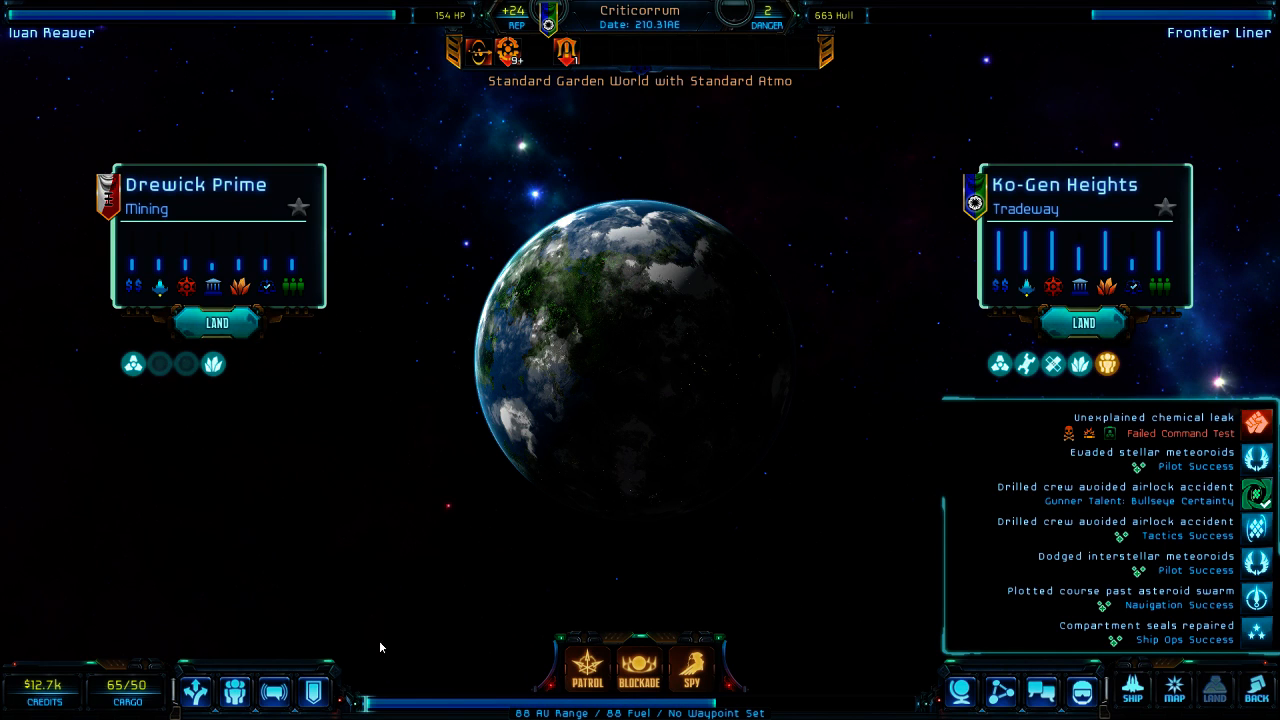
mouse_move(198, 698)
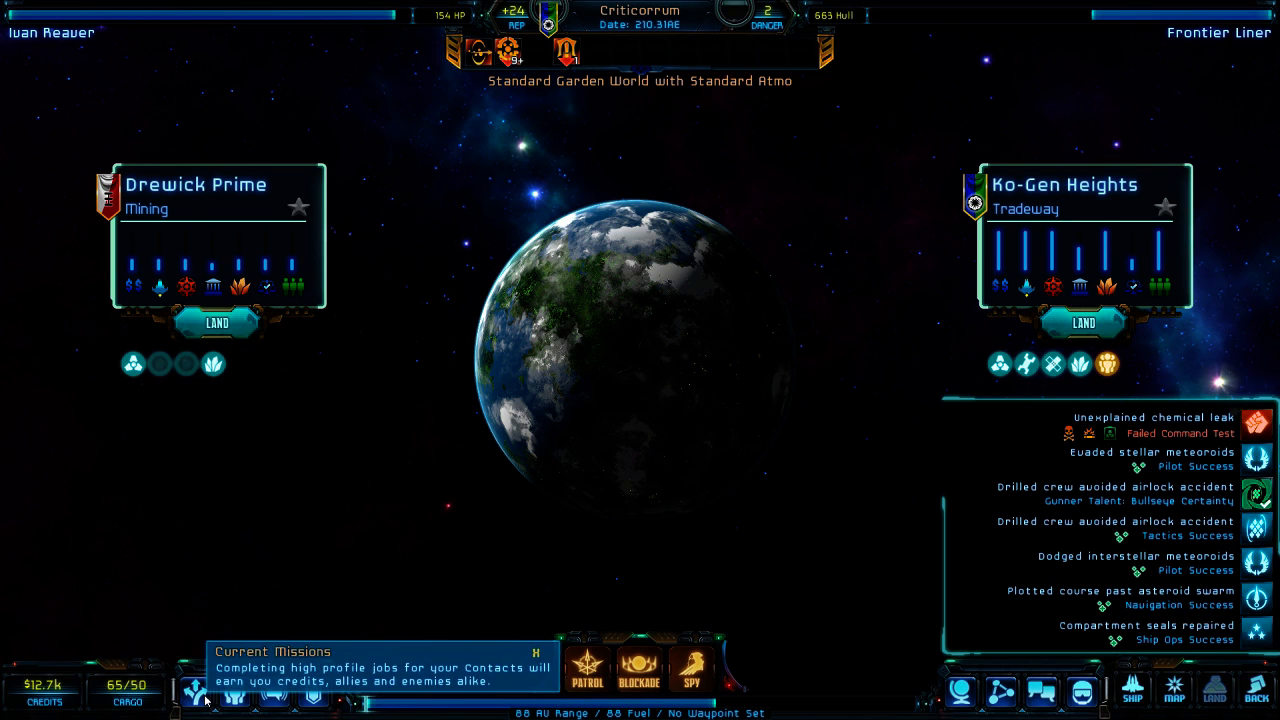
mouse_move(1084, 322)
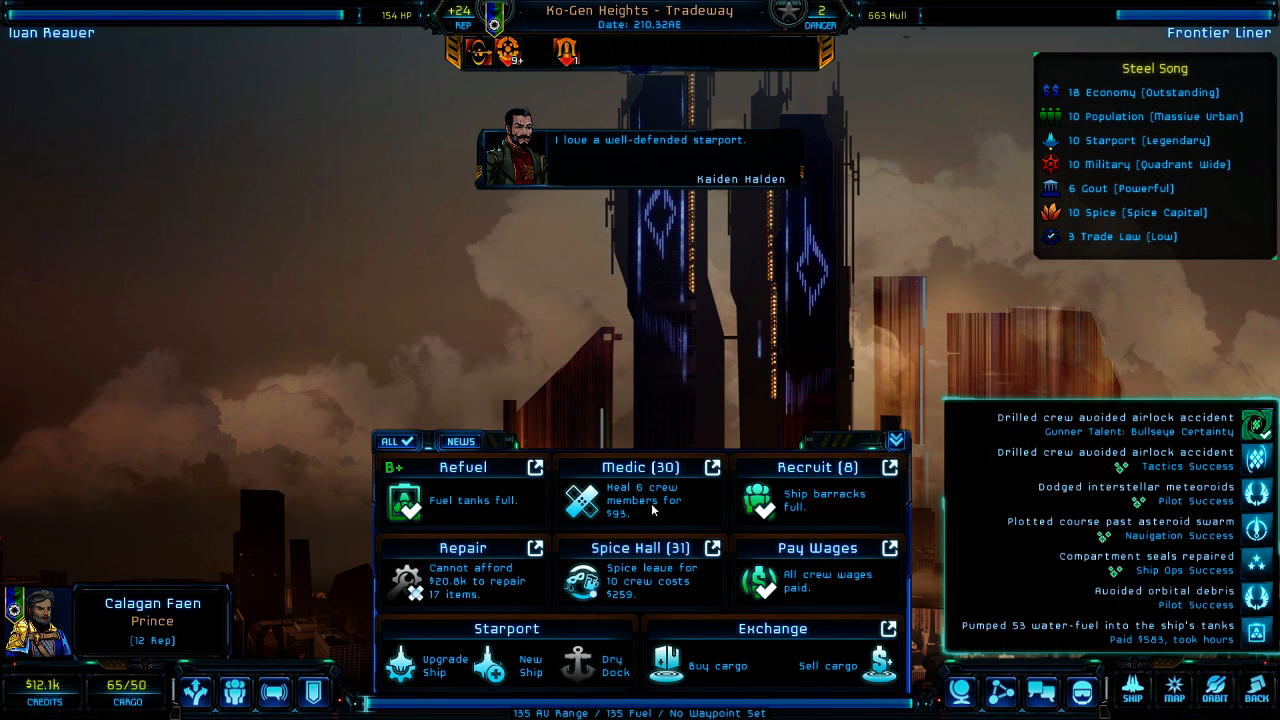
- Select Prince Calagan Faen's portrait and view his Court Missions offers
left_click(638, 500)
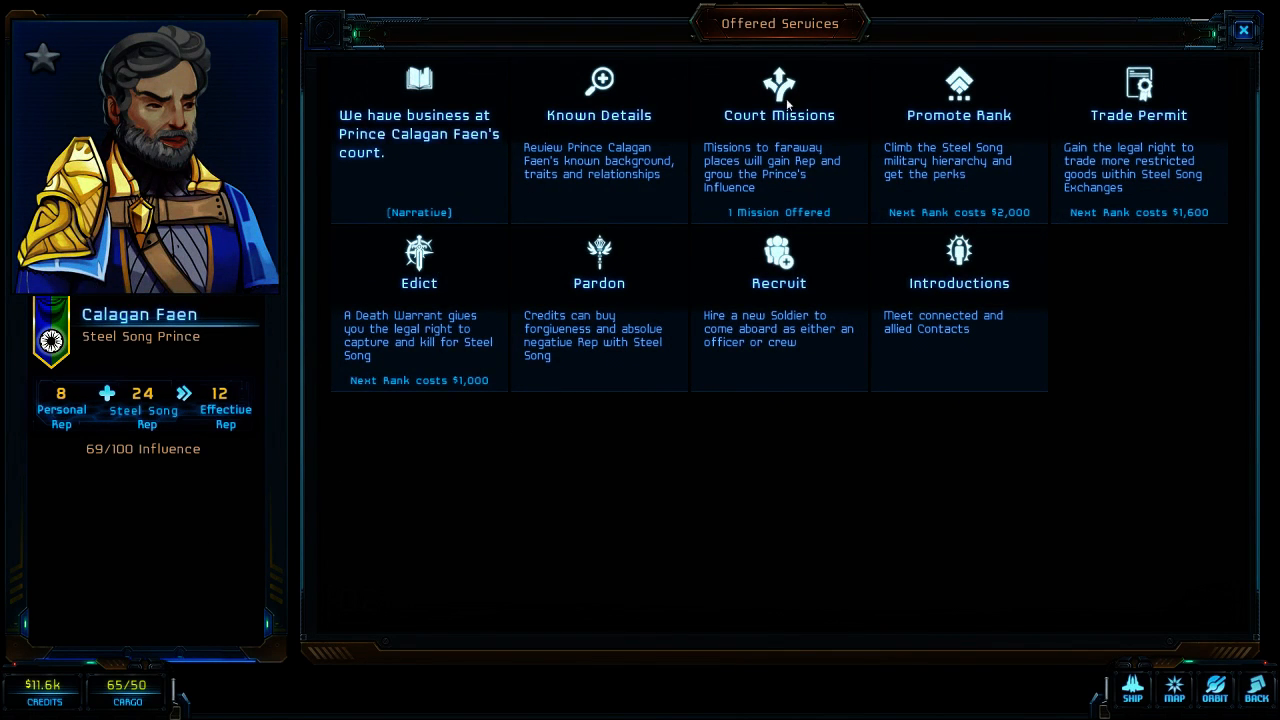
left_click(778, 90)
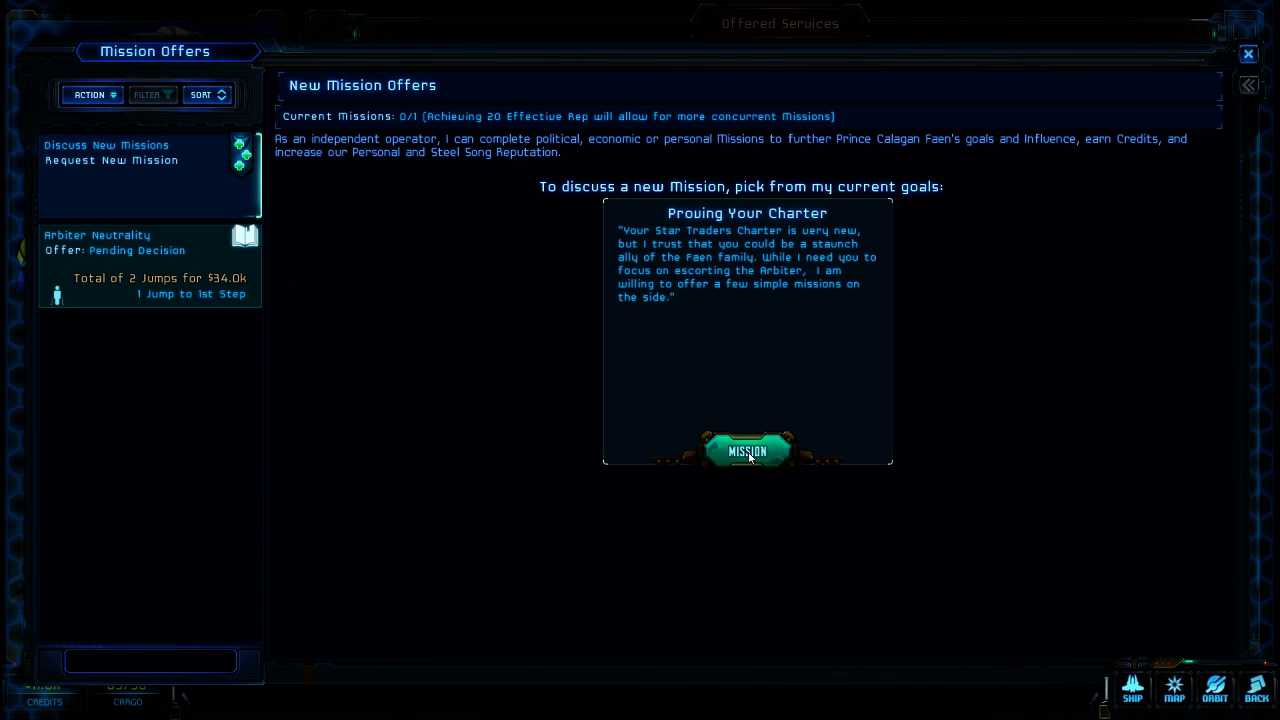
- Open the Arbiter Neutrality offer to read its escort stages and payouts
left_click(747, 449)
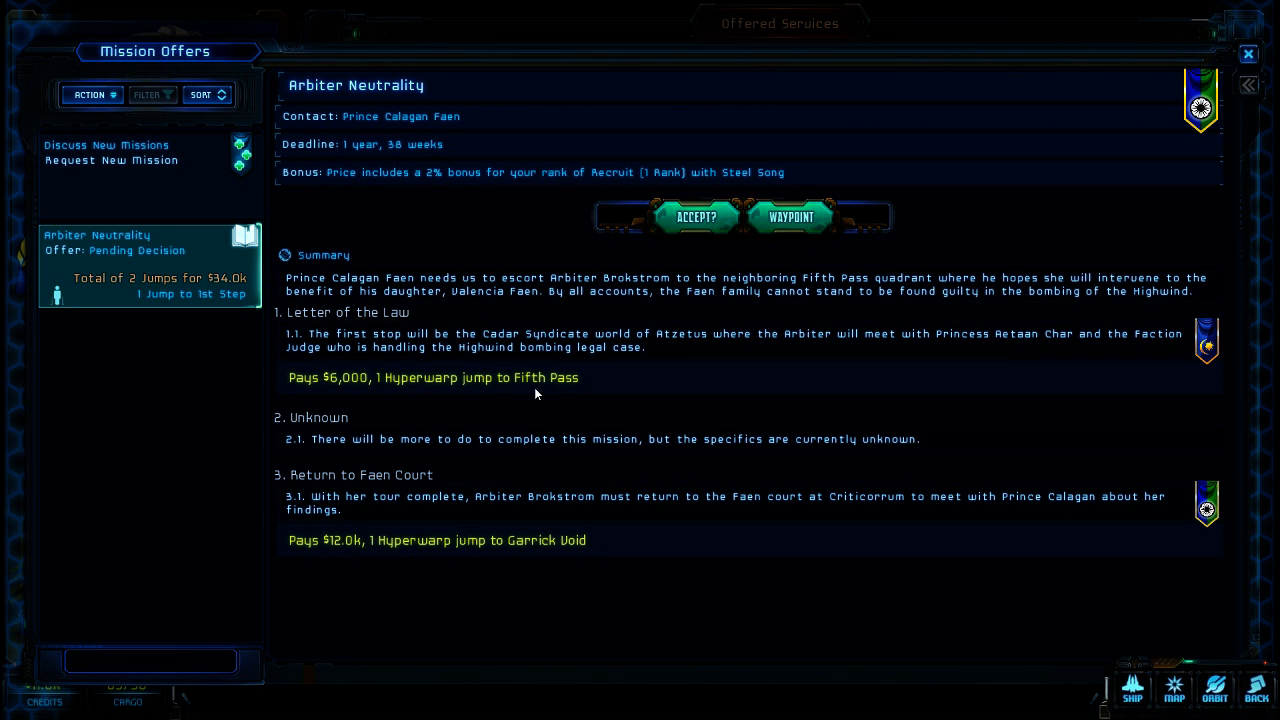
mouse_move(420, 487)
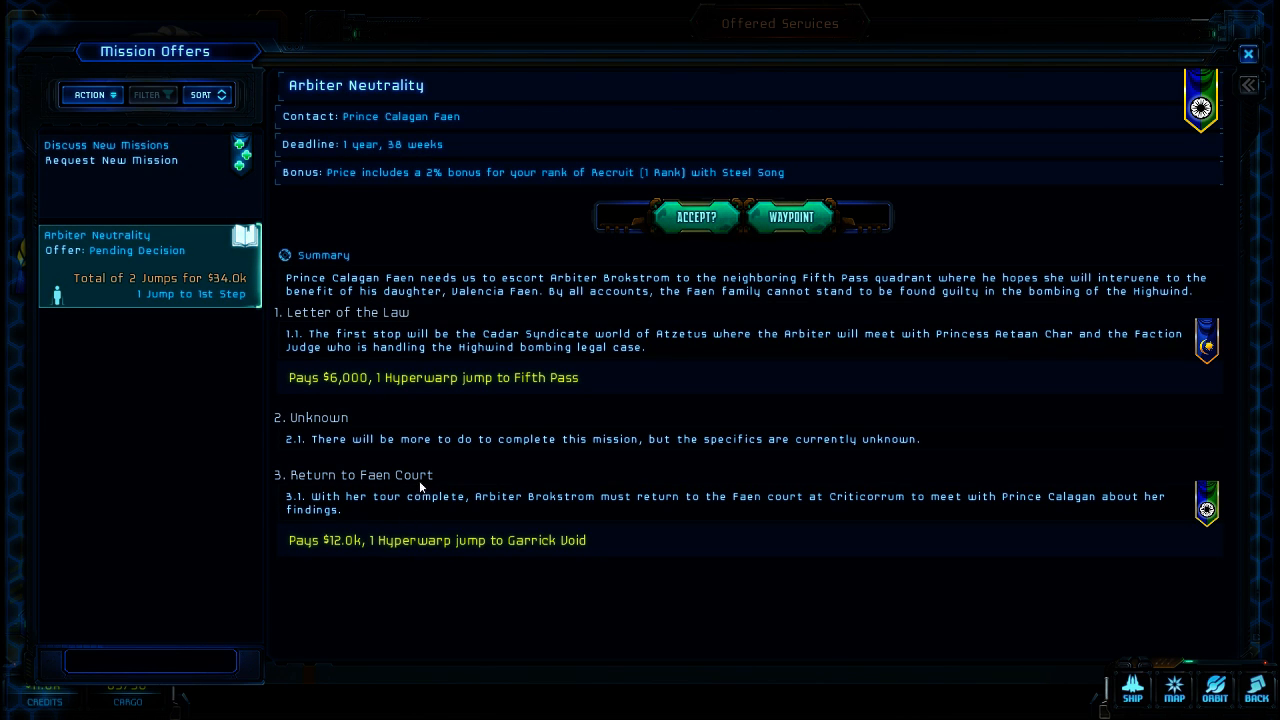
mouse_move(652, 307)
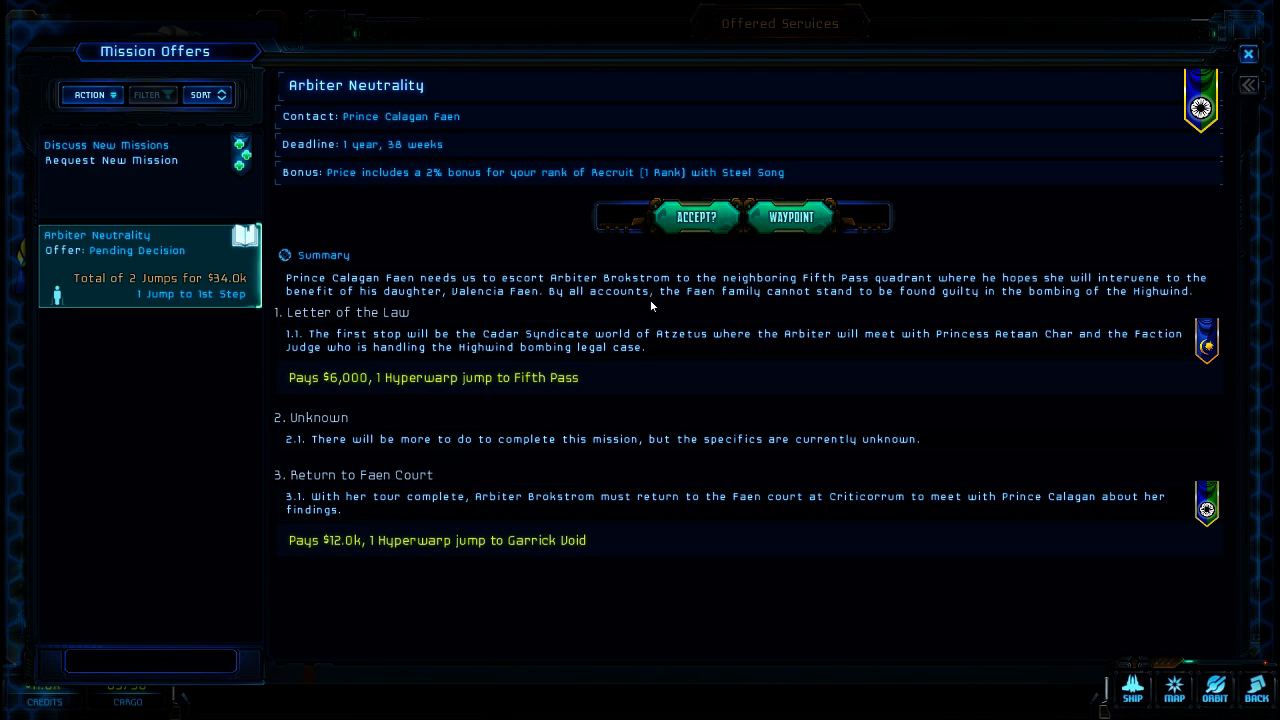
mouse_move(684, 203)
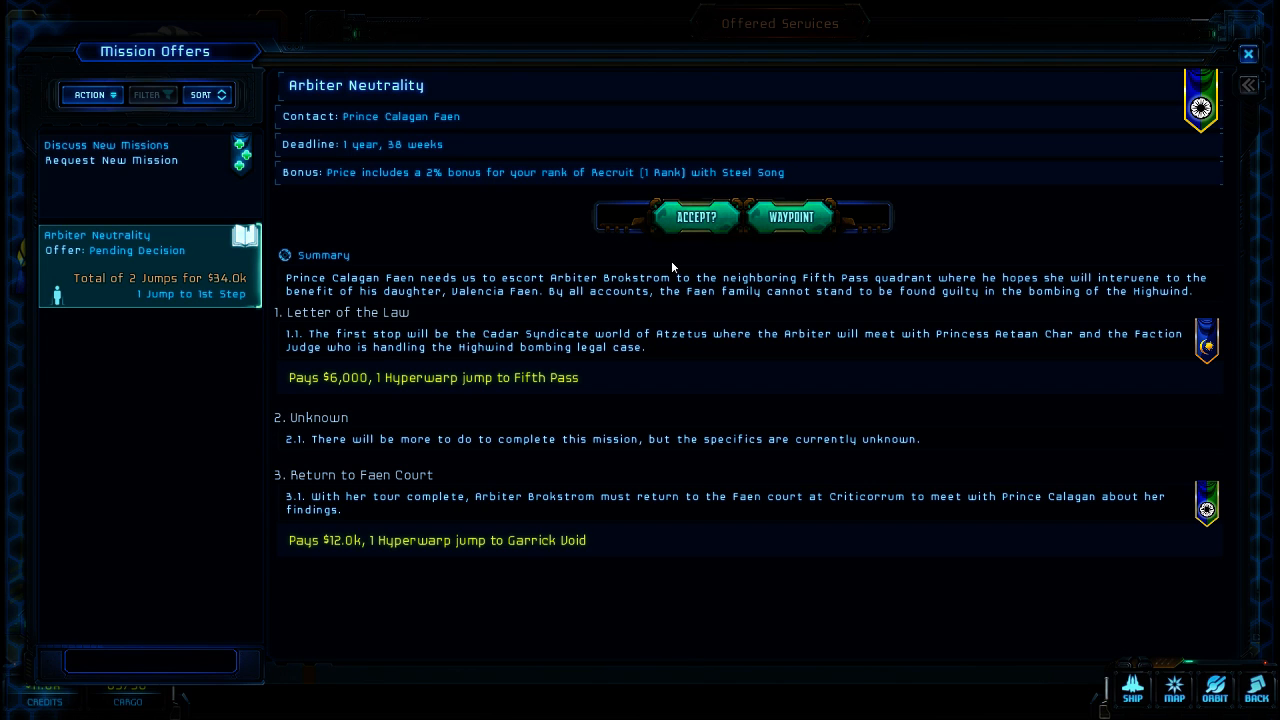
mouse_move(725, 213)
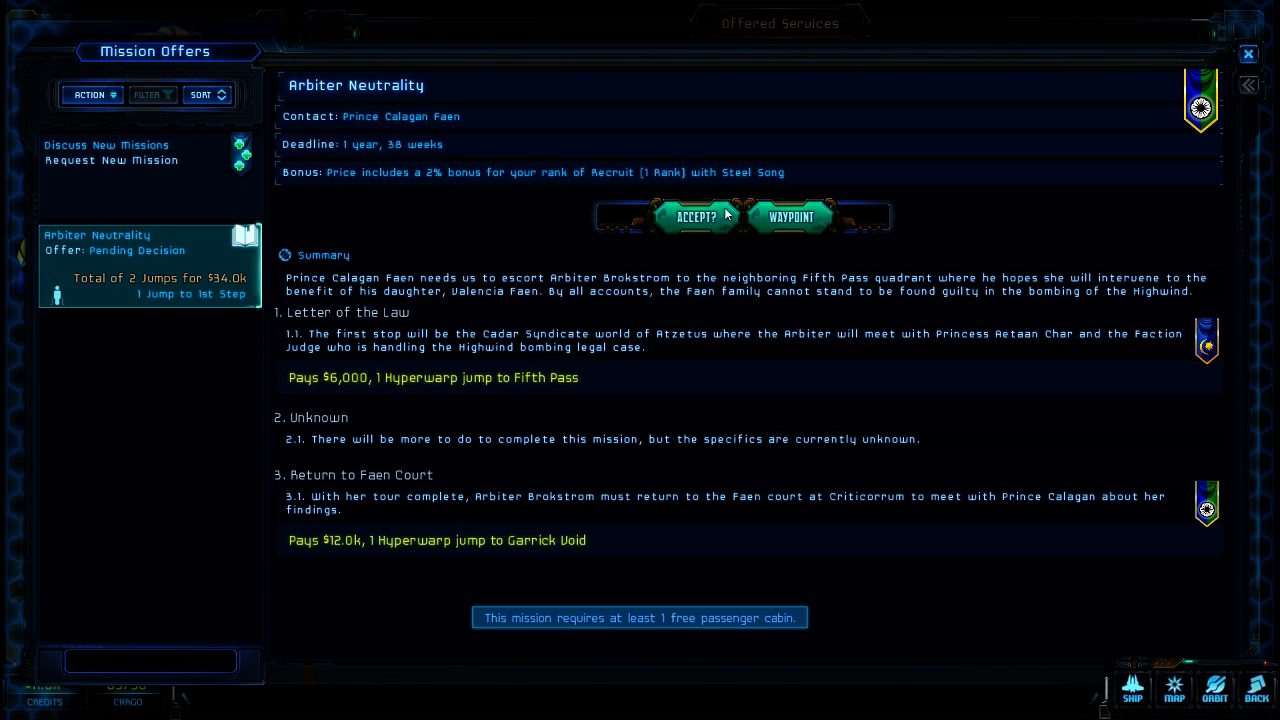
mouse_move(725, 213)
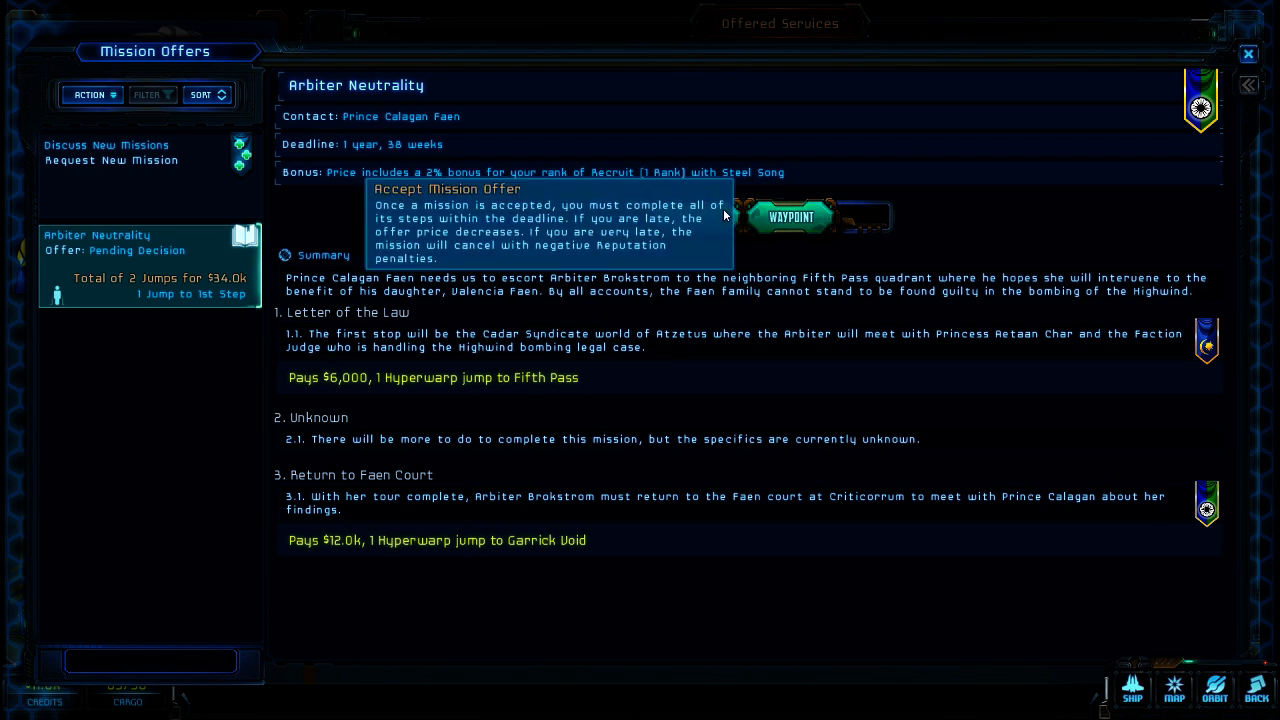
mouse_move(1248, 55)
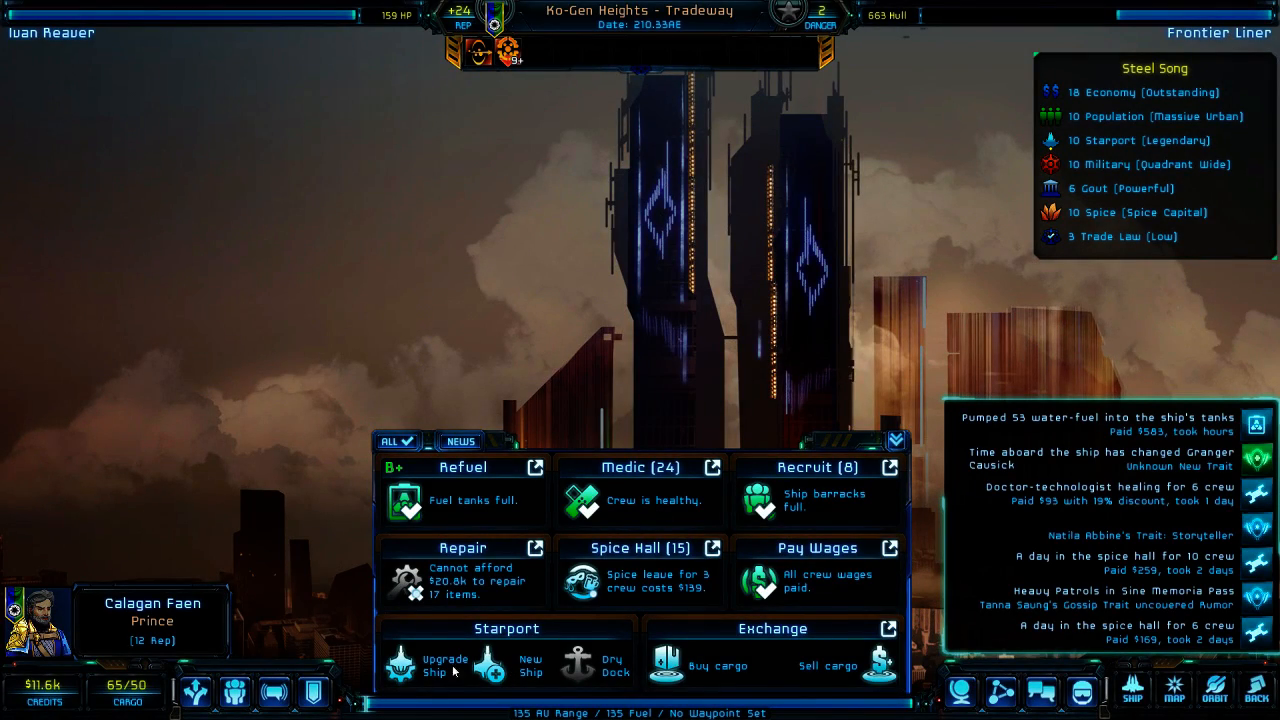
left_click(409, 670)
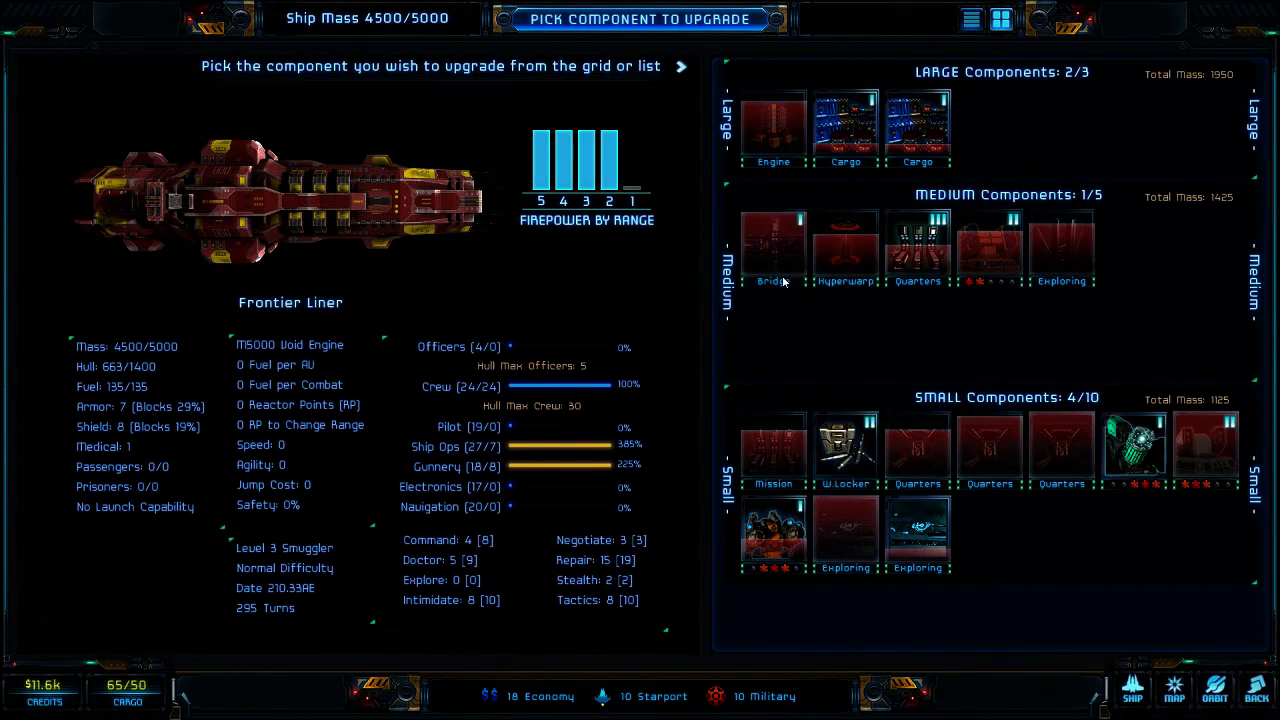
mouse_move(773, 450)
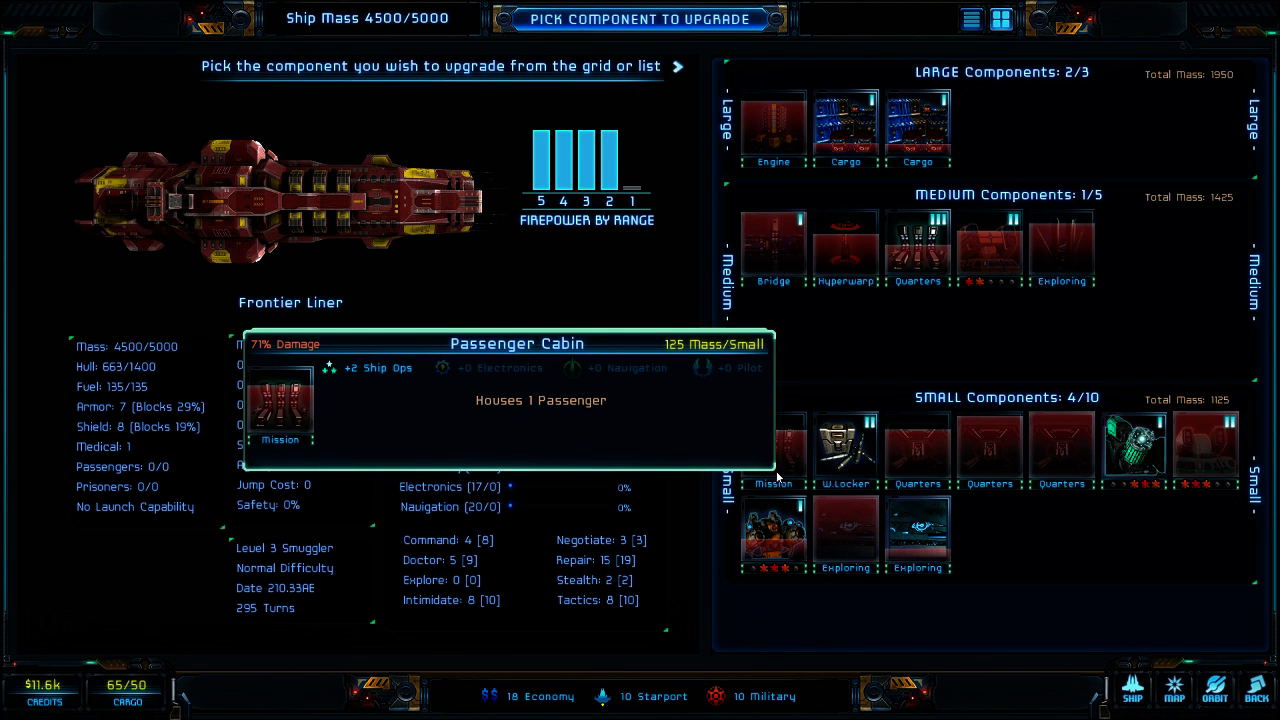
mouse_move(955, 465)
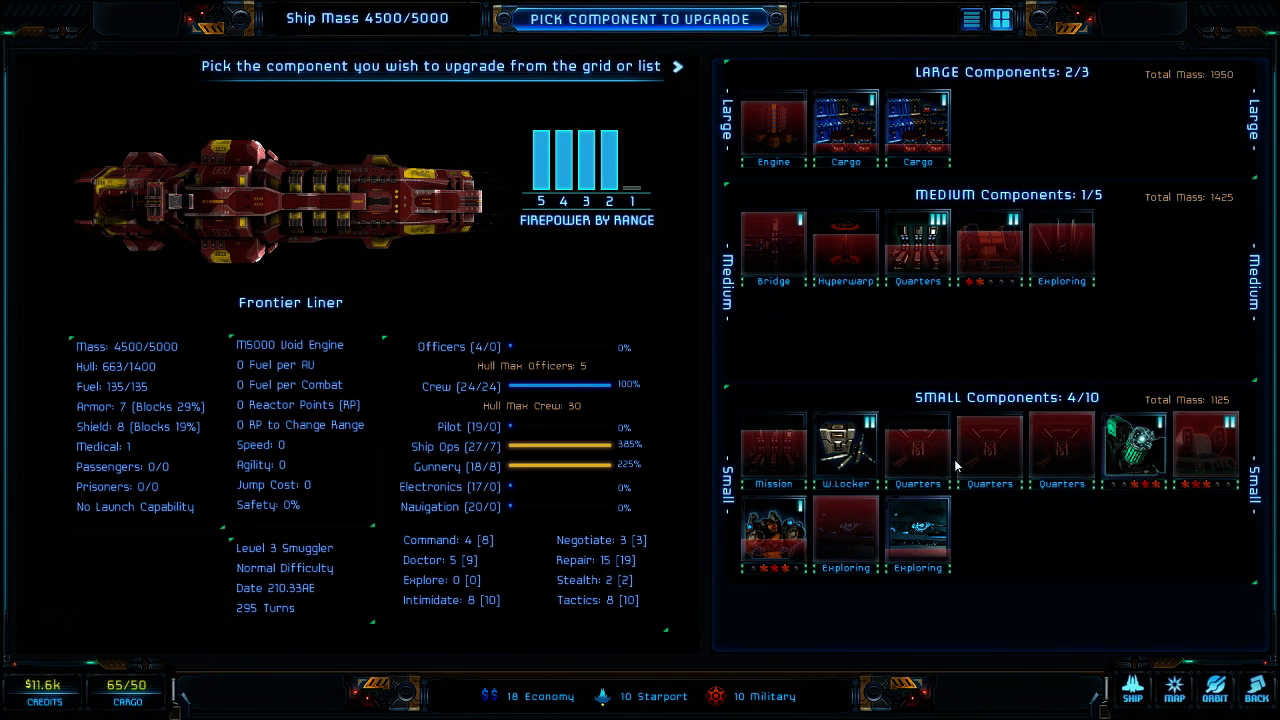
mouse_move(845, 450)
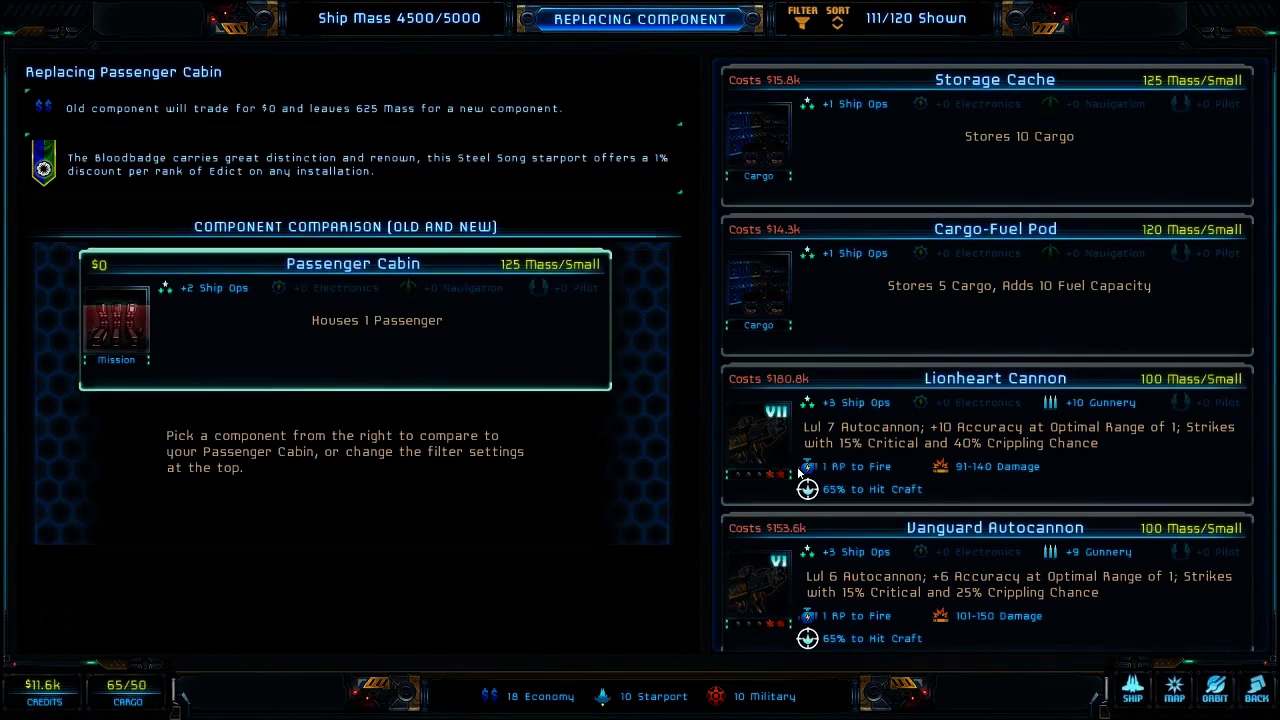
mouse_move(1017, 172)
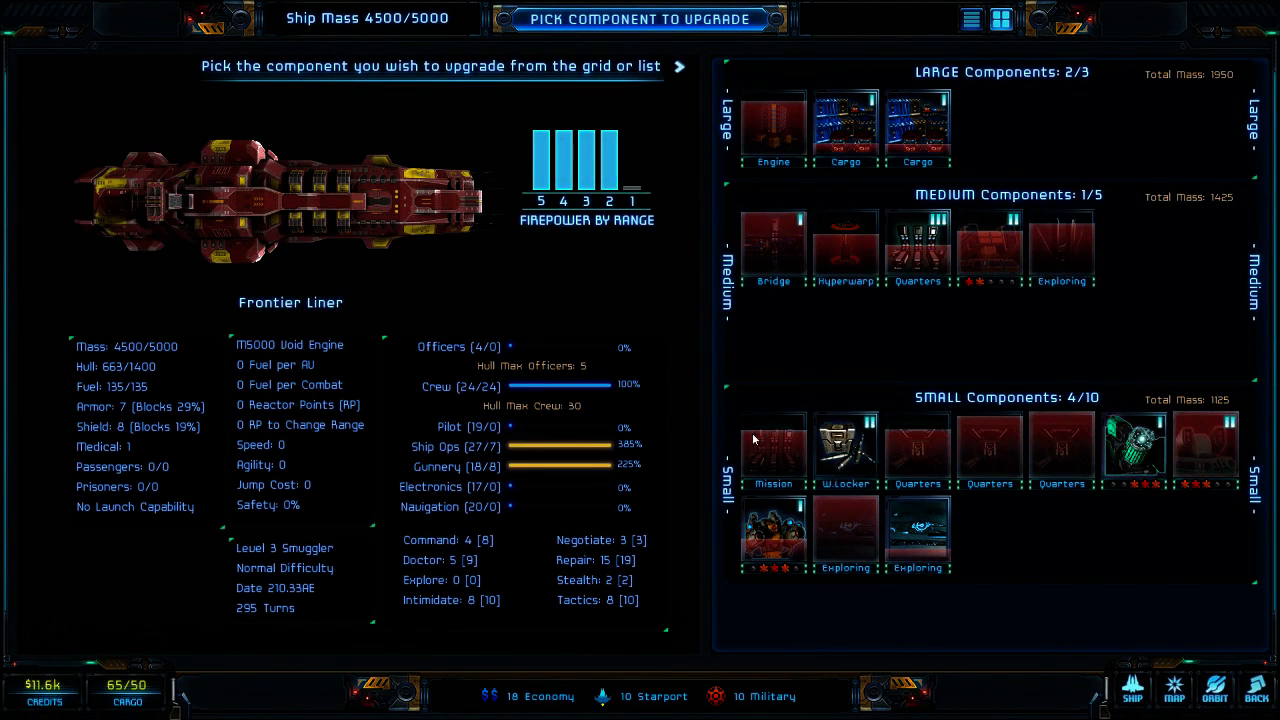
mouse_move(773, 445)
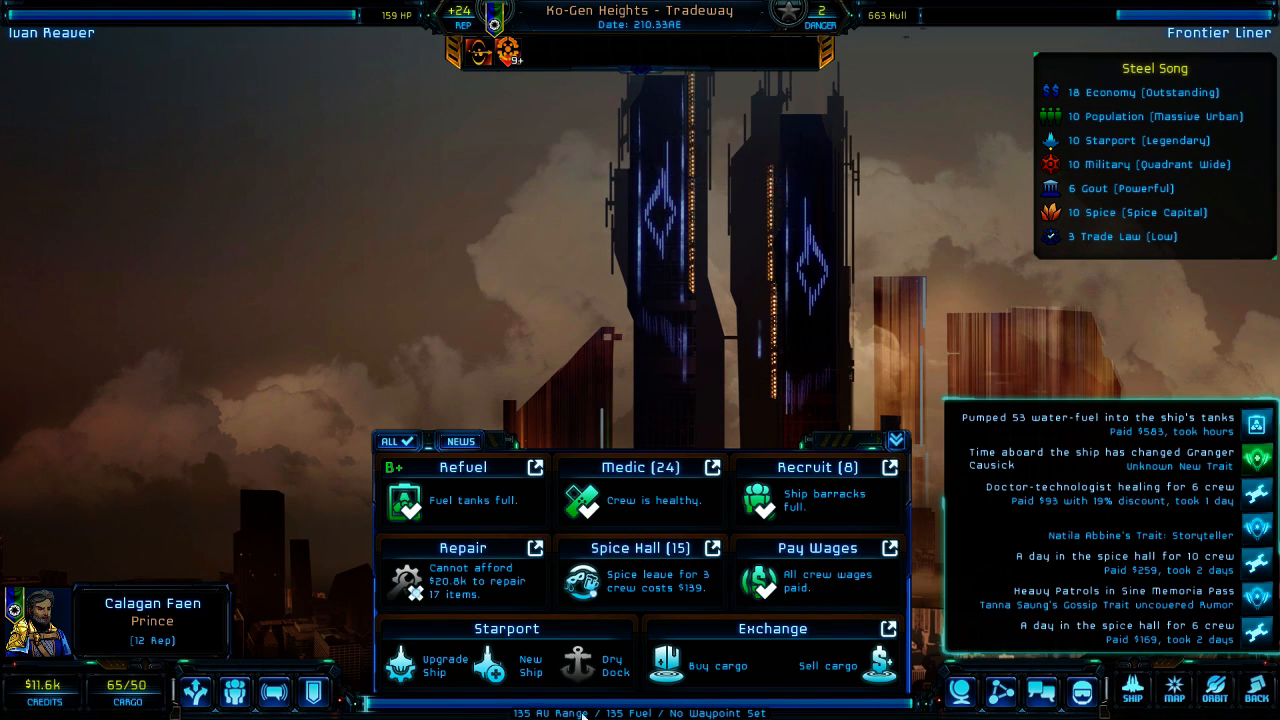
mouse_move(607, 675)
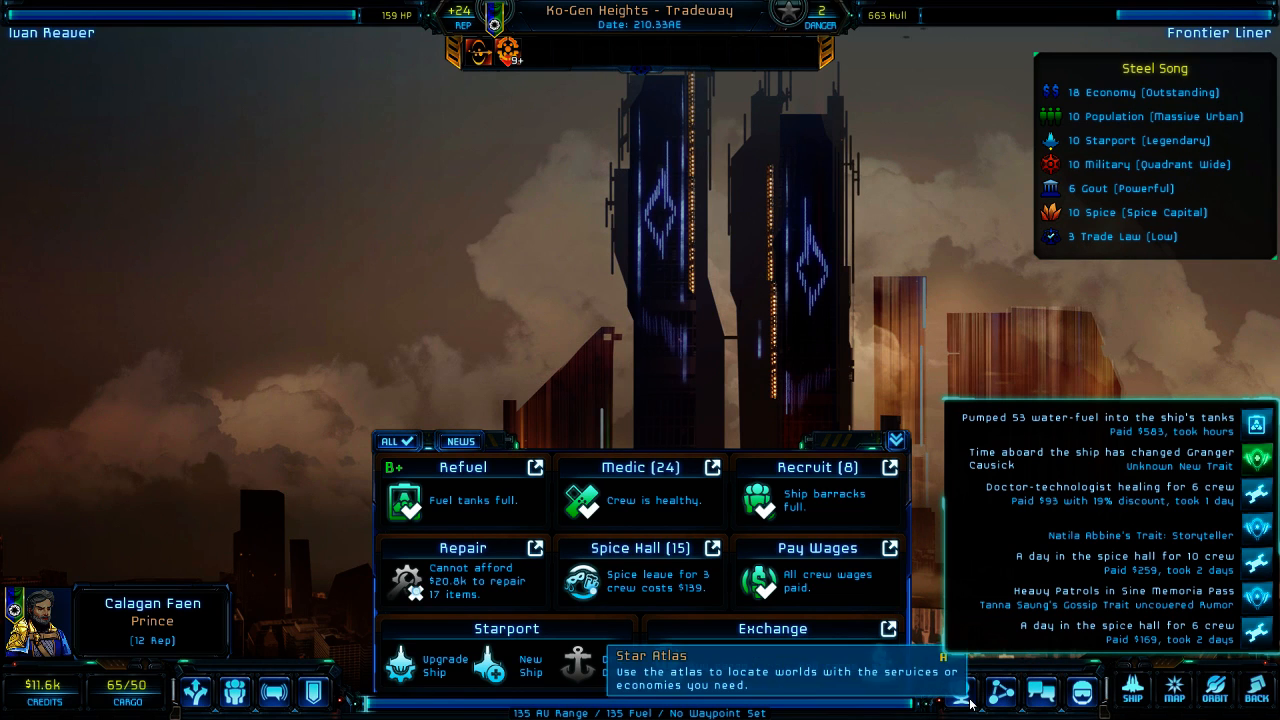
mouse_move(205, 693)
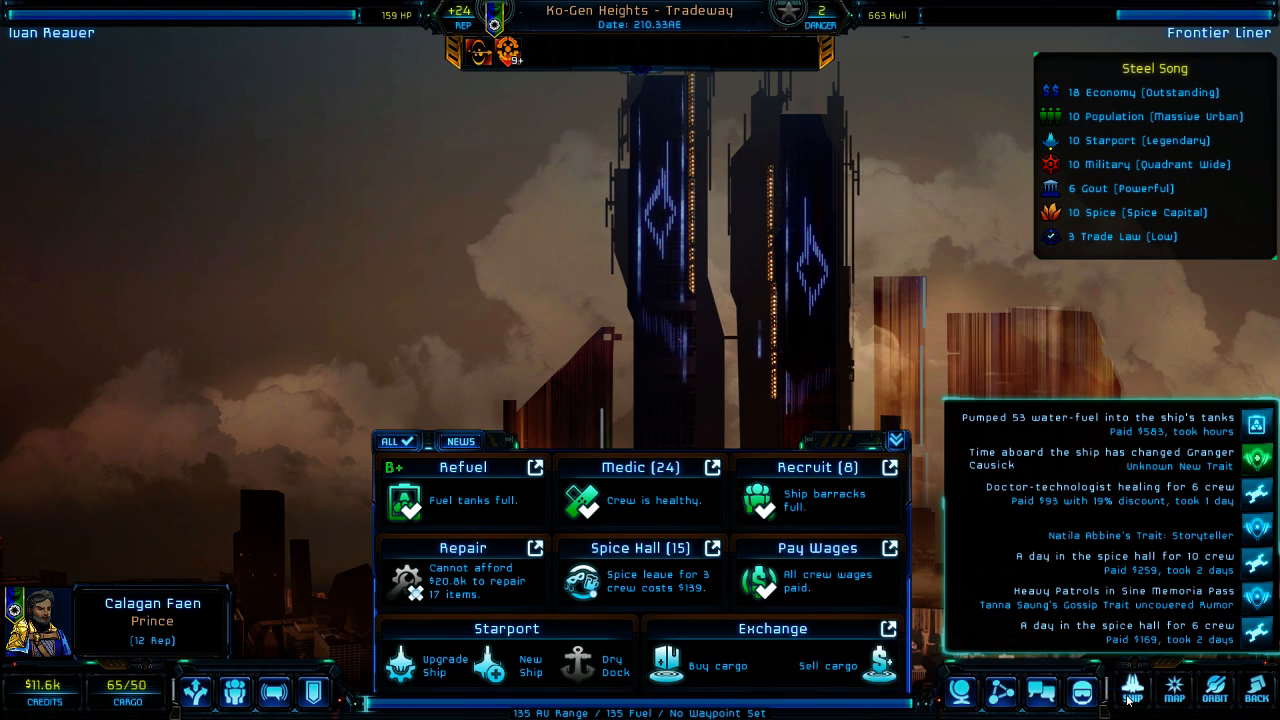
- Show the Frontier Liner's components as a detailed list and scroll through their damage
left_click(1133, 693)
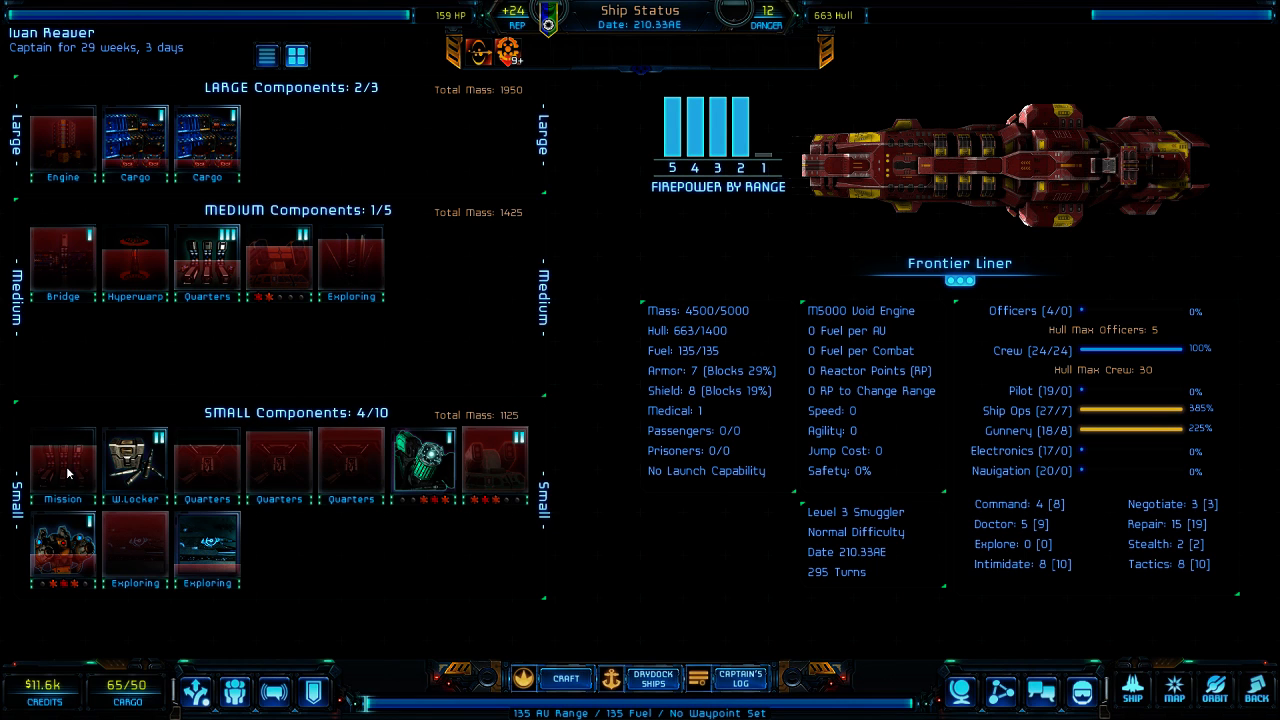
mouse_move(297, 57)
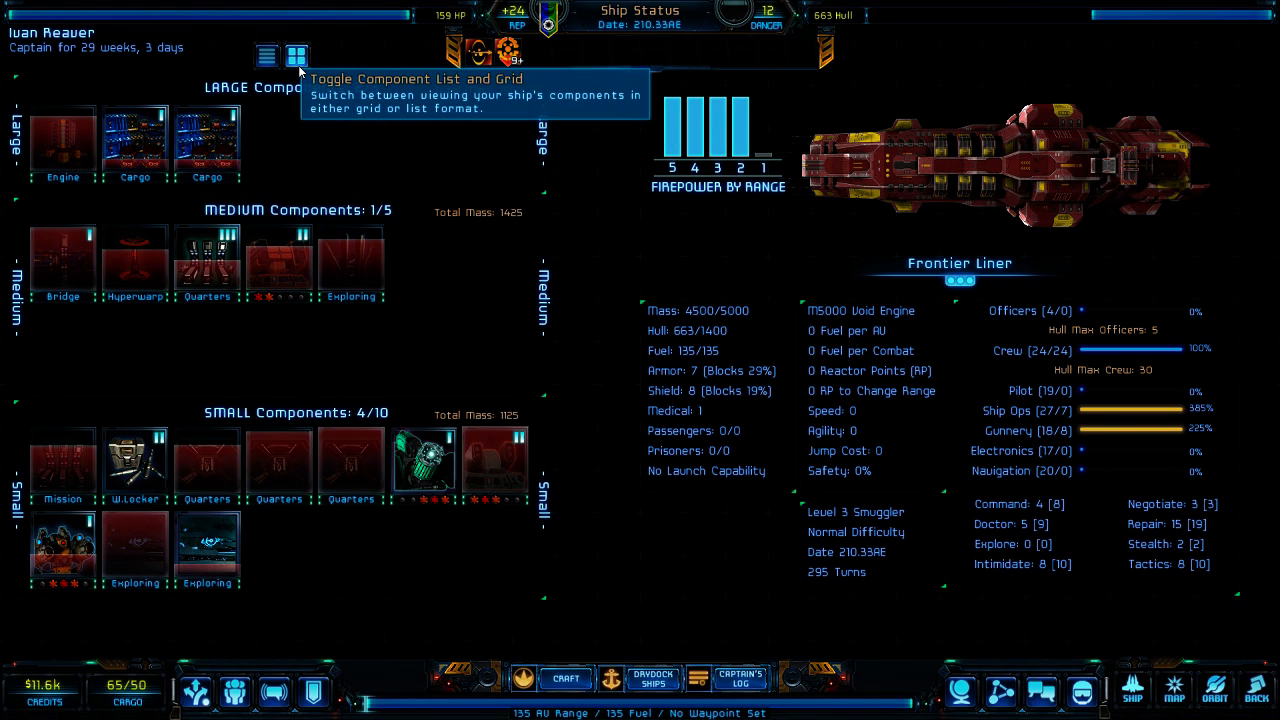
mouse_move(266, 53)
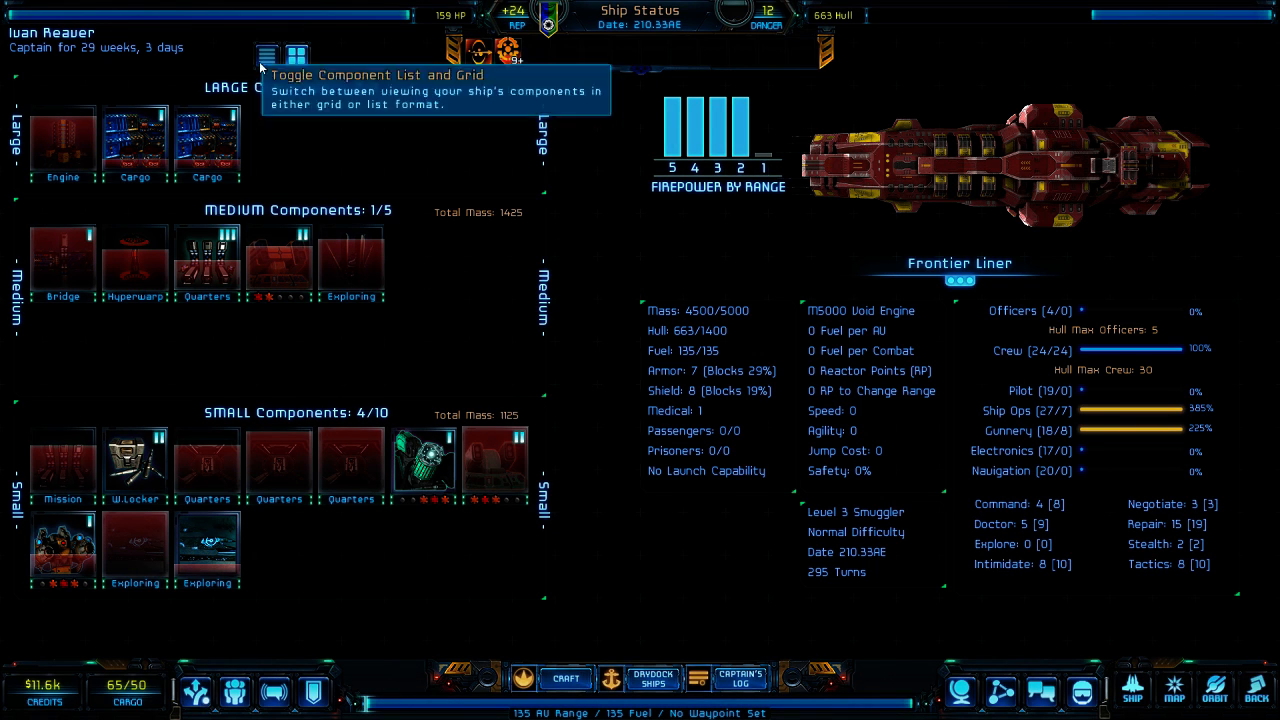
left_click(264, 54)
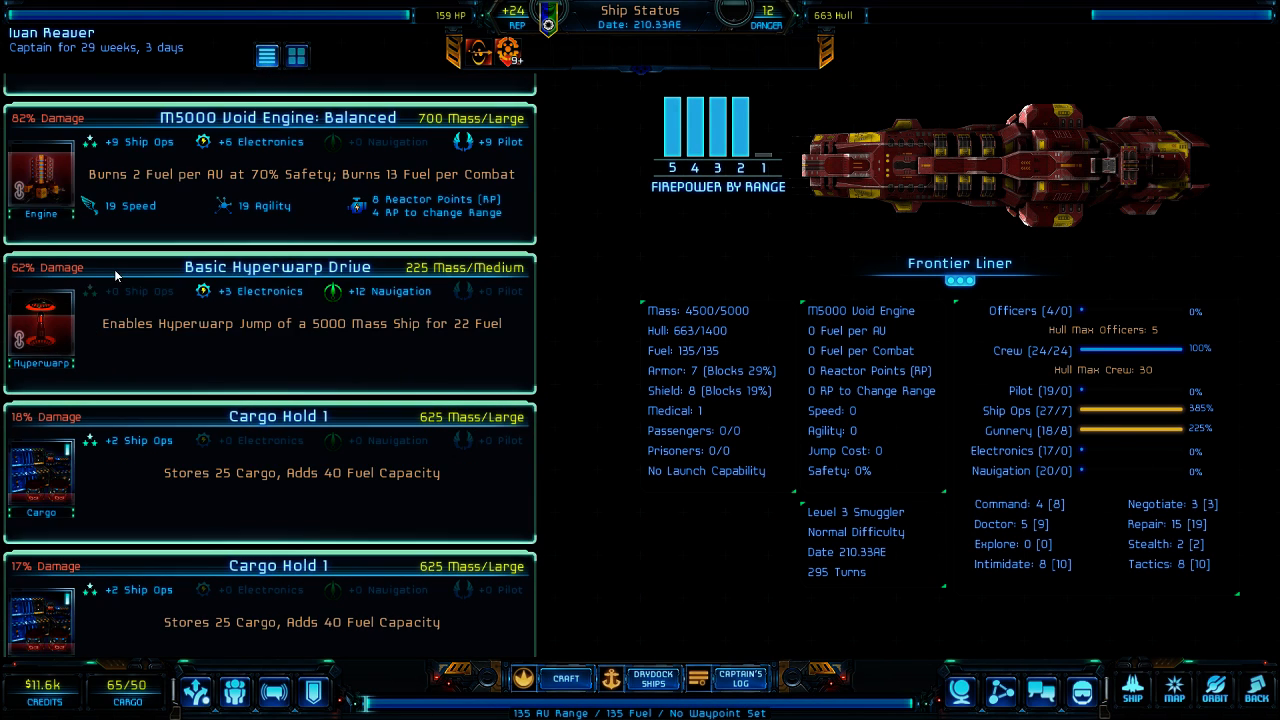
scroll("down", 3)
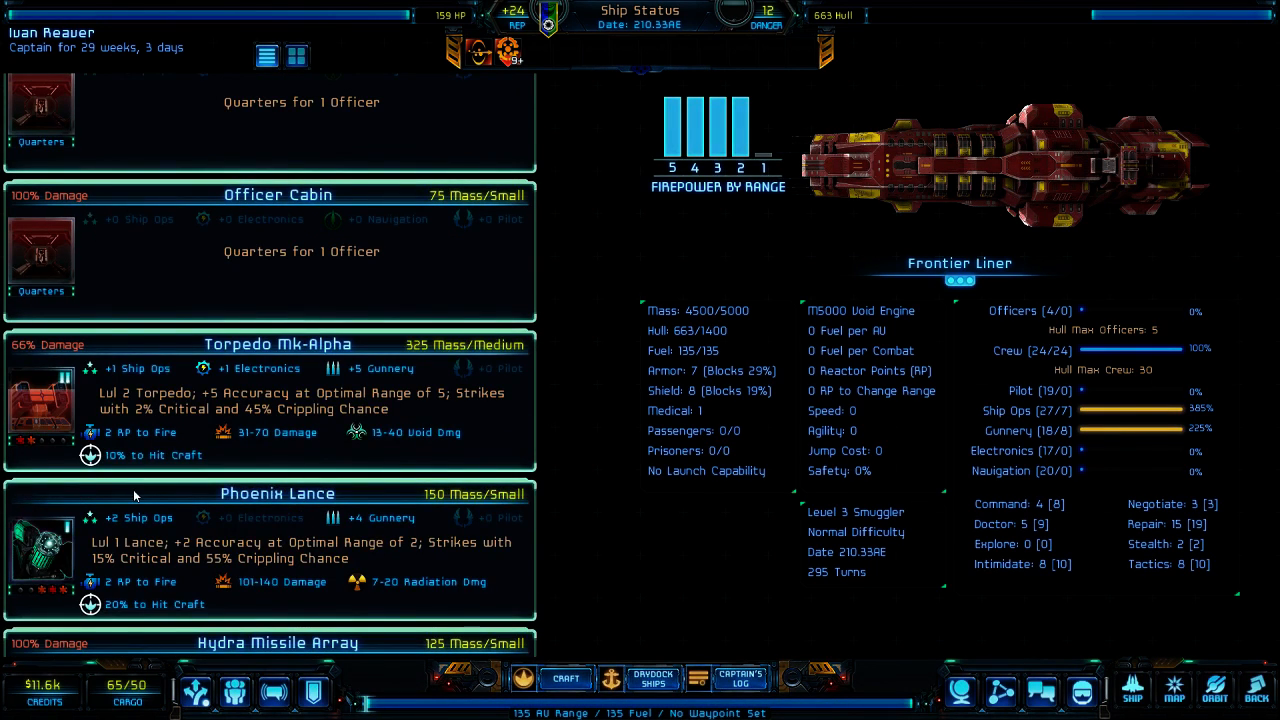
scroll("down", 3)
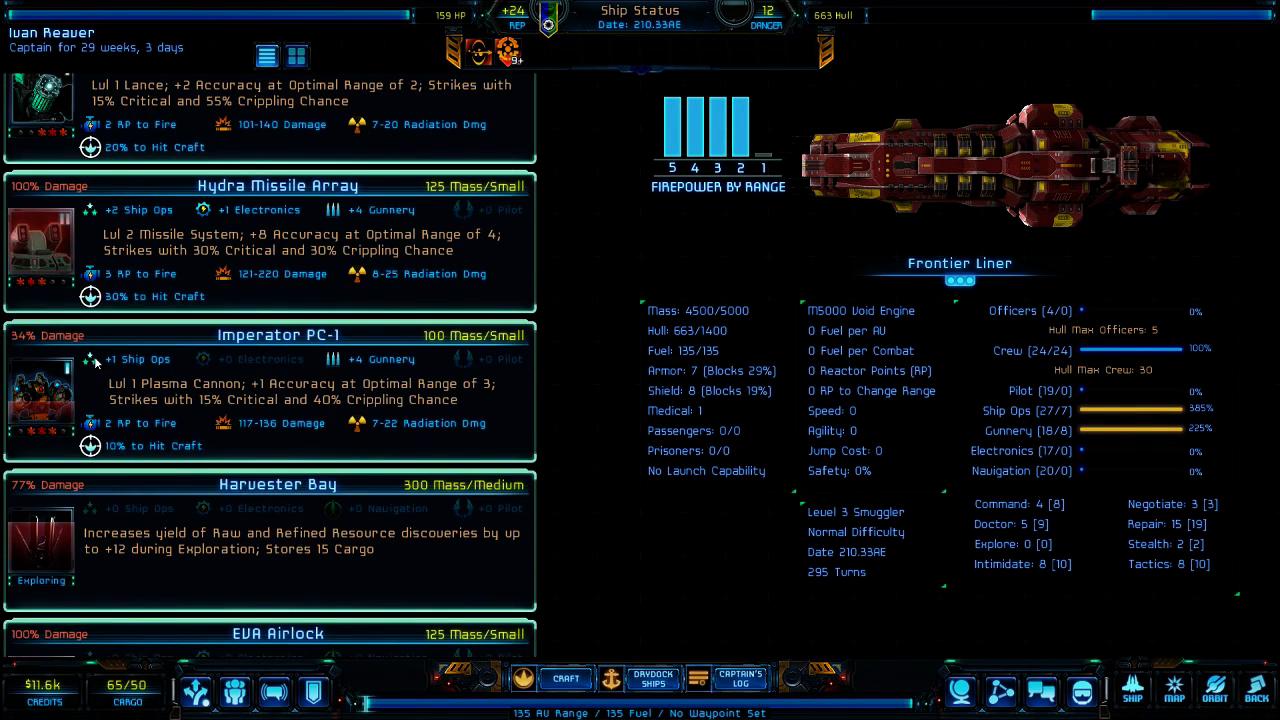
scroll("down", 3)
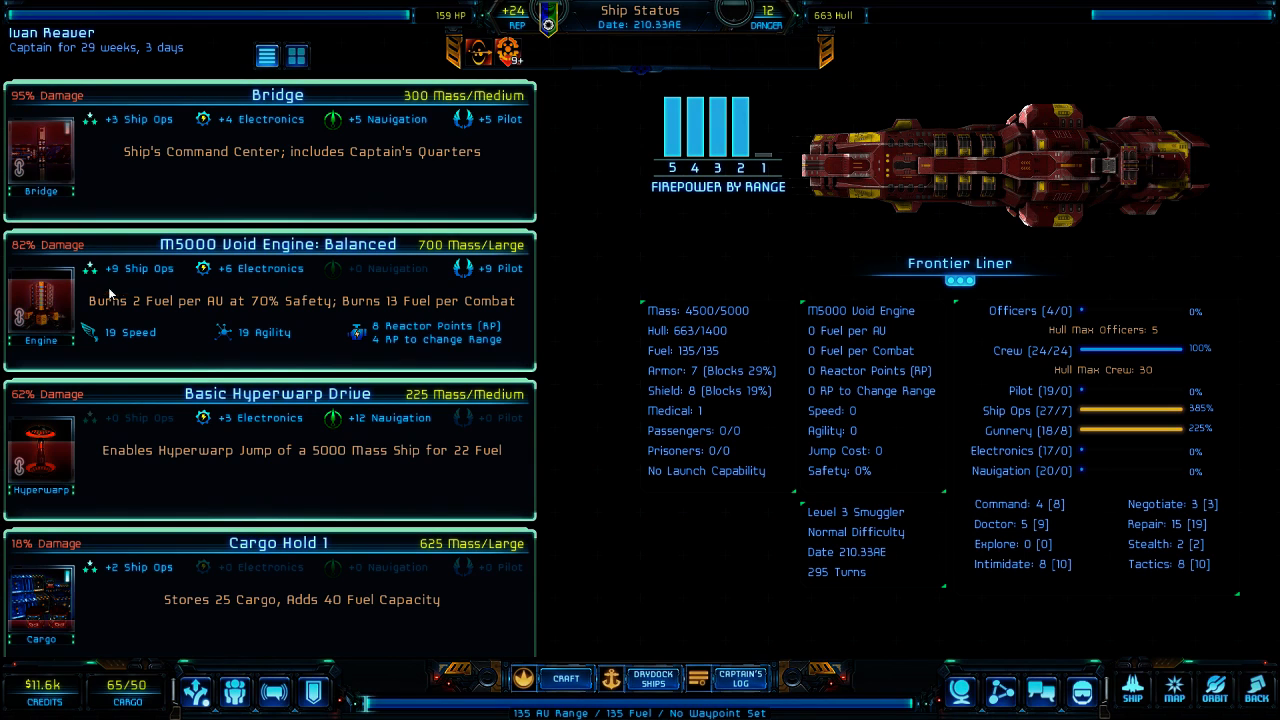
mouse_move(192, 440)
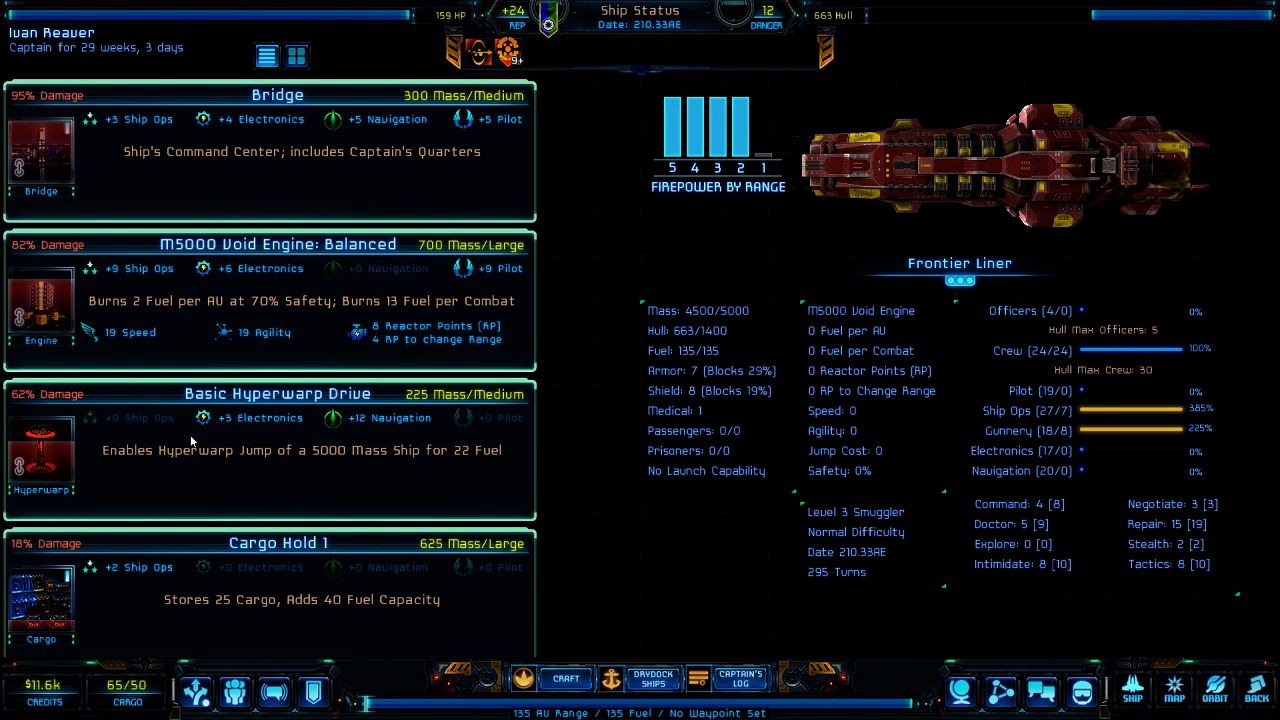
scroll("down", 3)
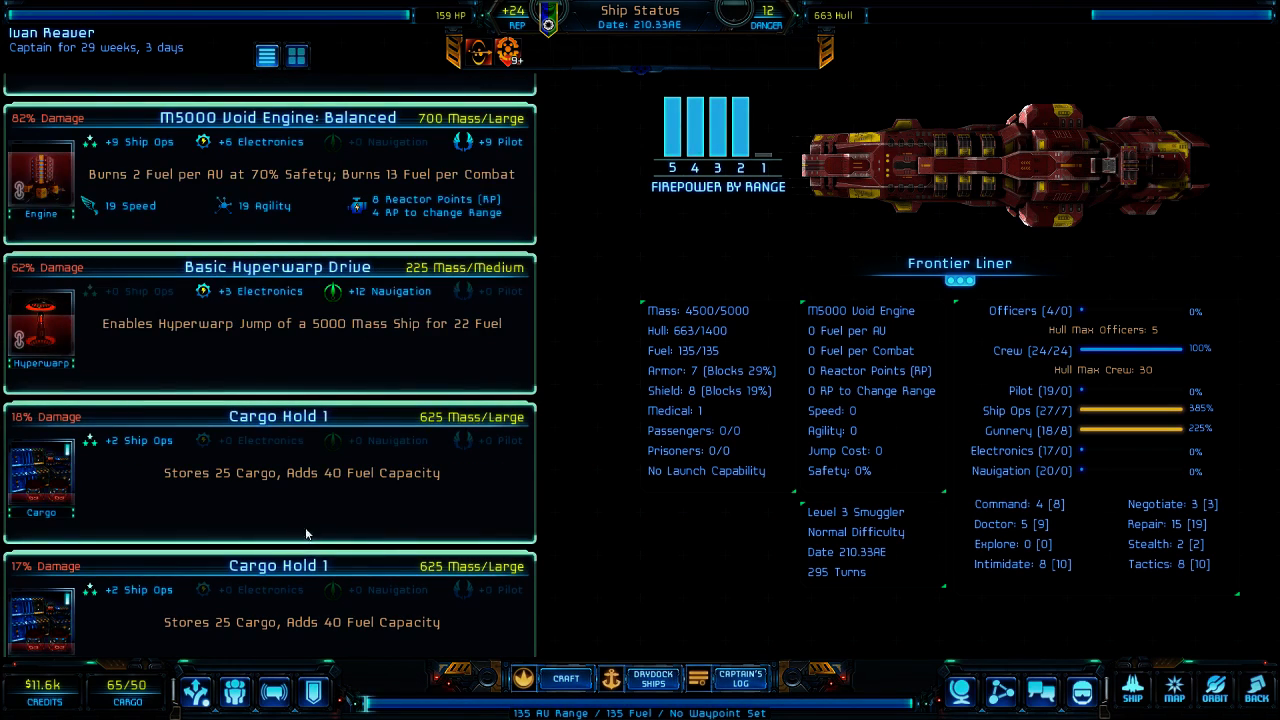
scroll("down", 3)
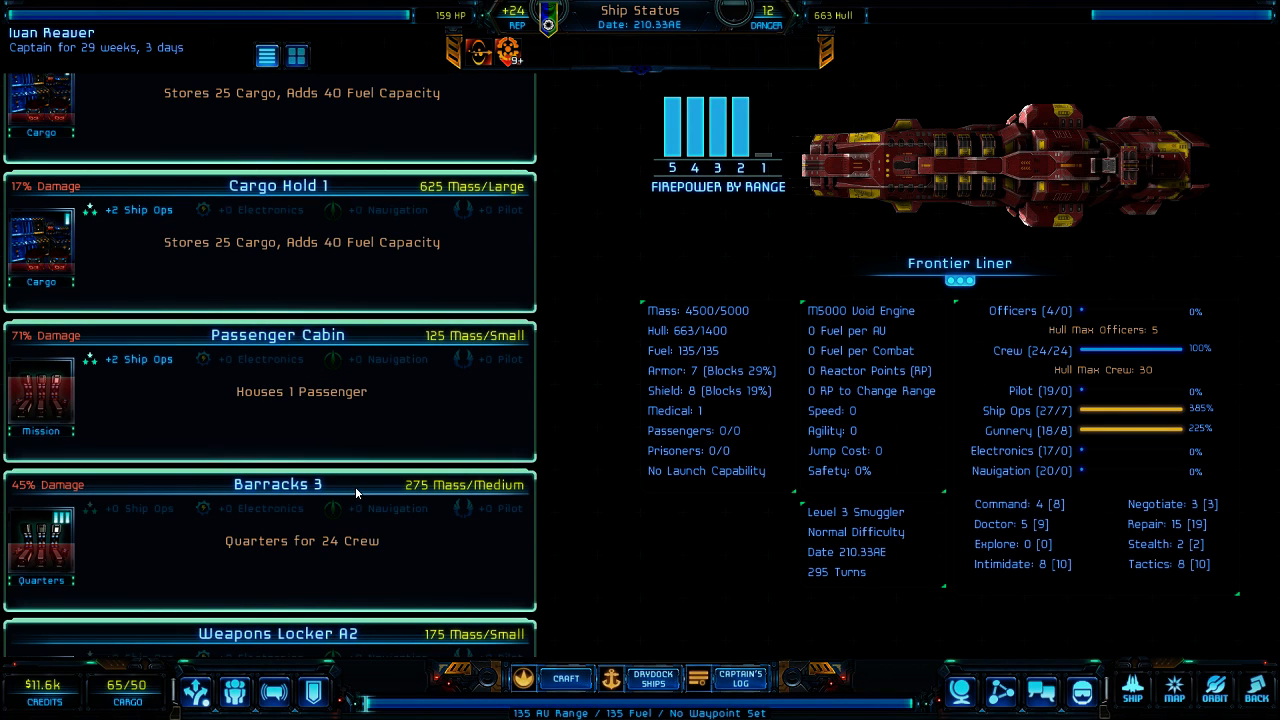
mouse_move(58, 395)
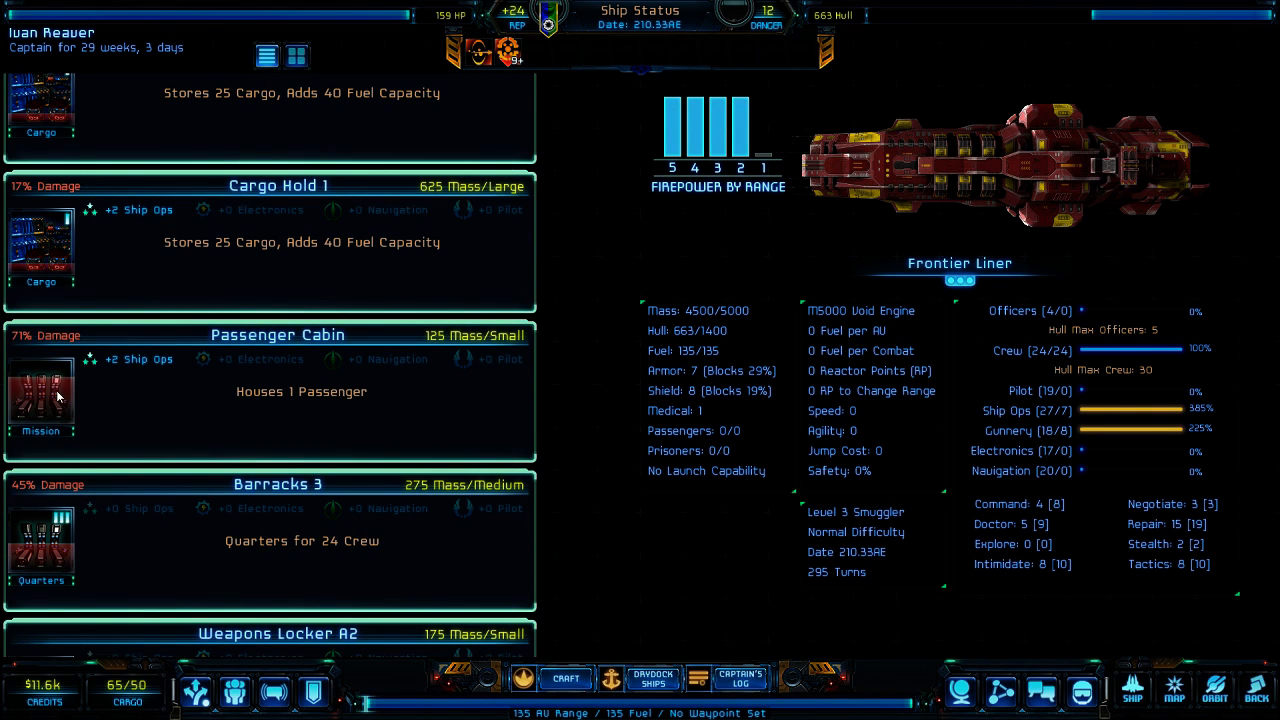
mouse_move(25, 382)
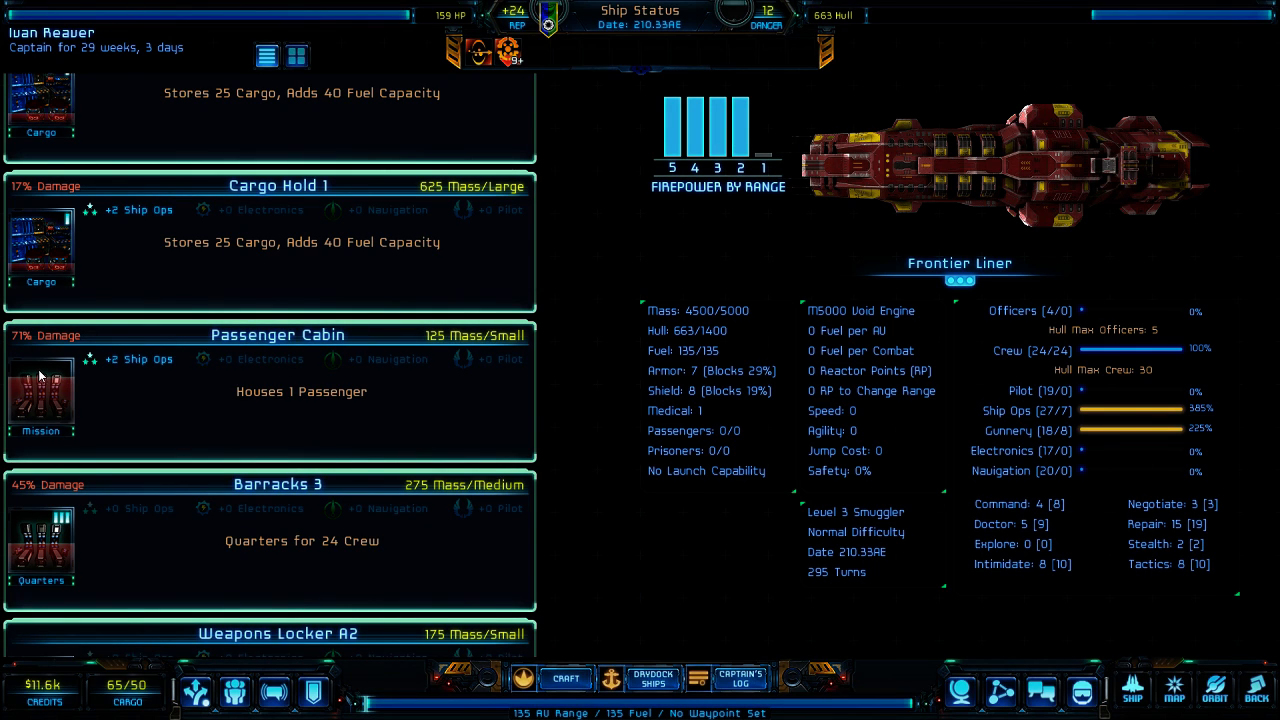
mouse_move(101, 353)
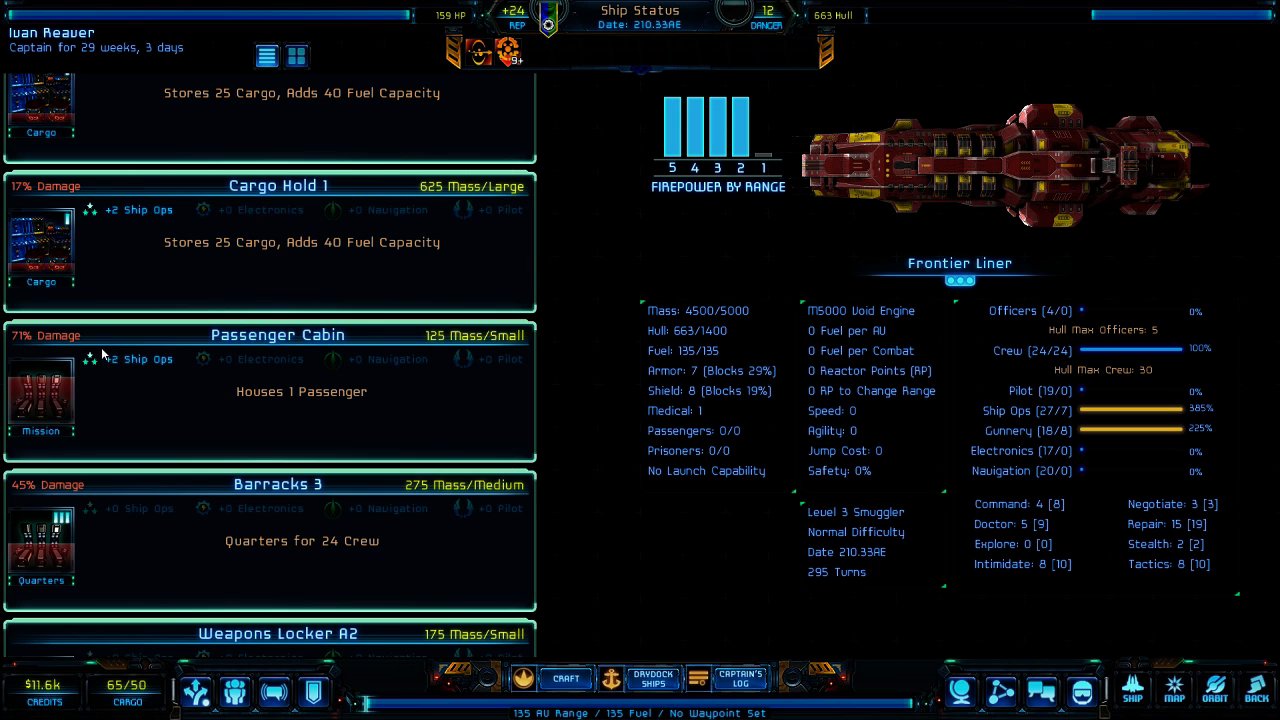
mouse_move(362, 419)
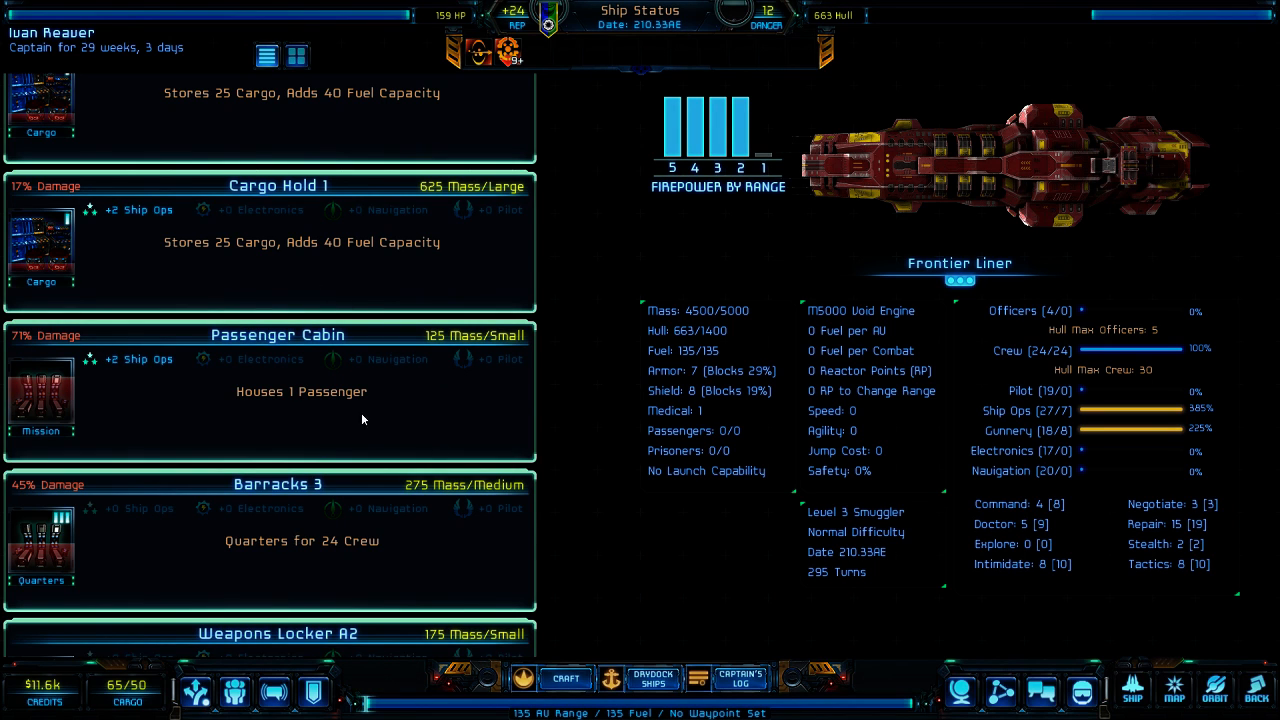
mouse_move(332, 90)
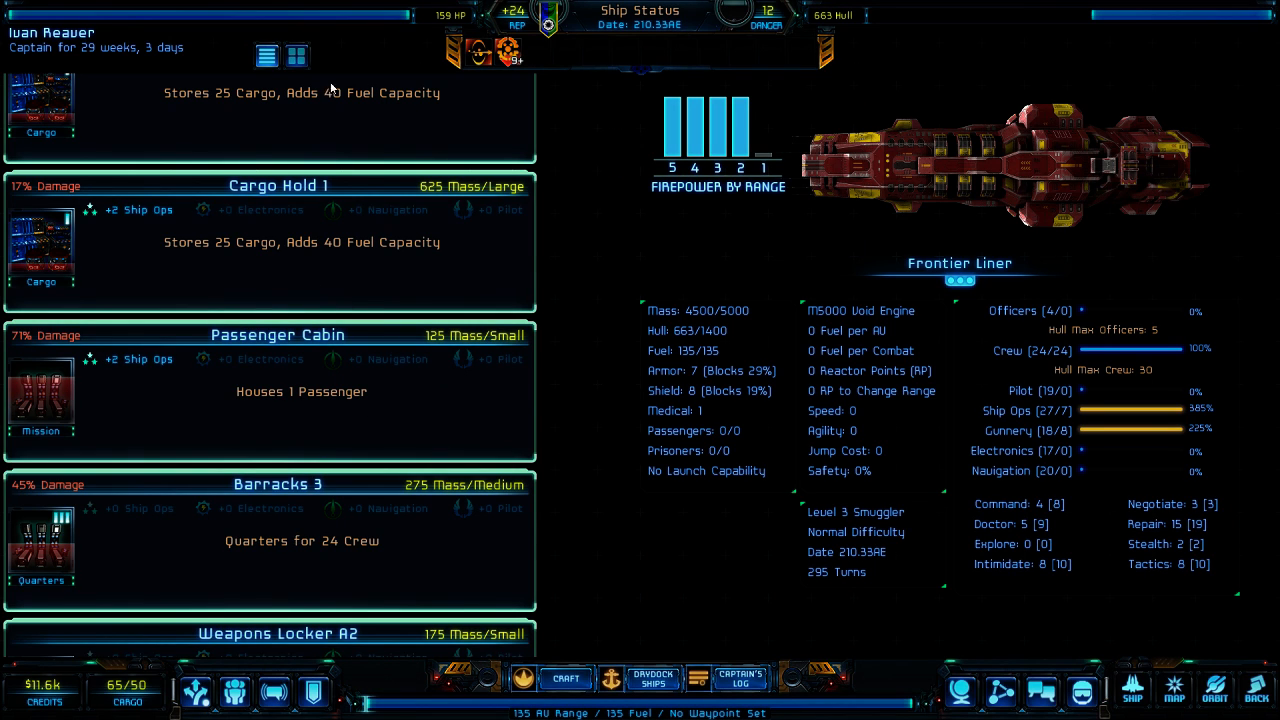
mouse_move(298, 57)
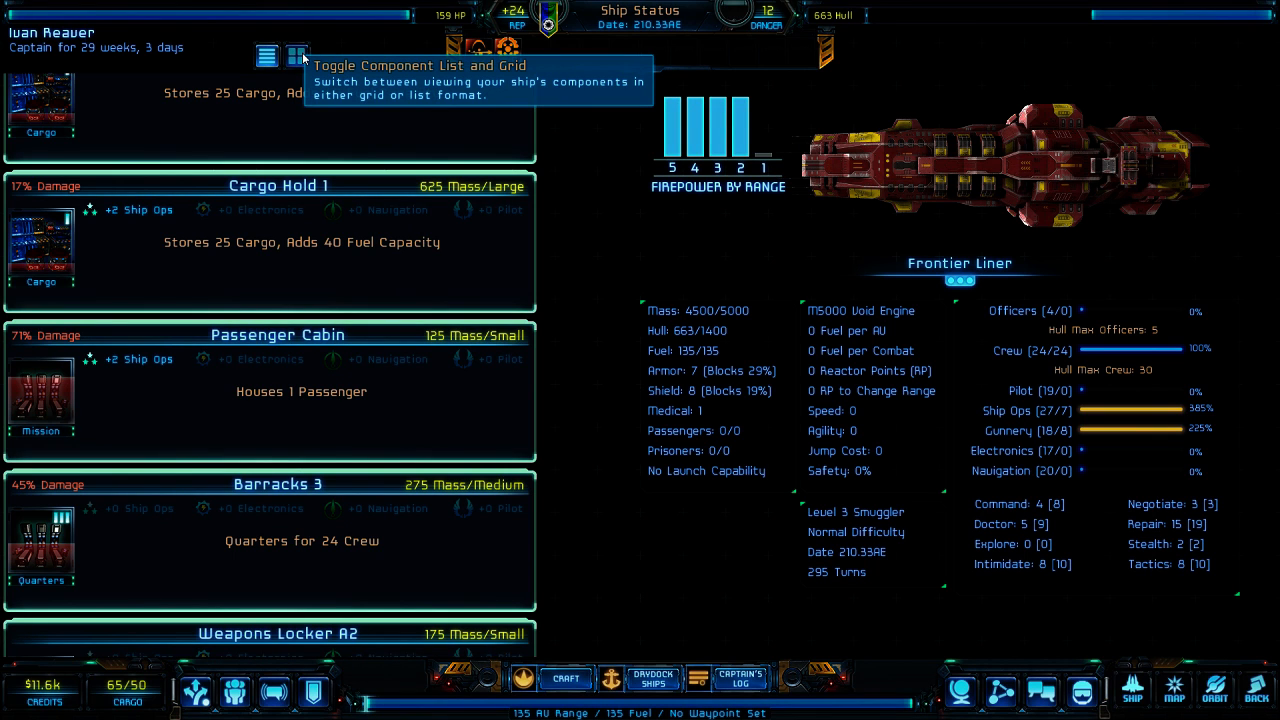
- Switch the component view to a grid and check Drydock Ships storage
left_click(297, 56)
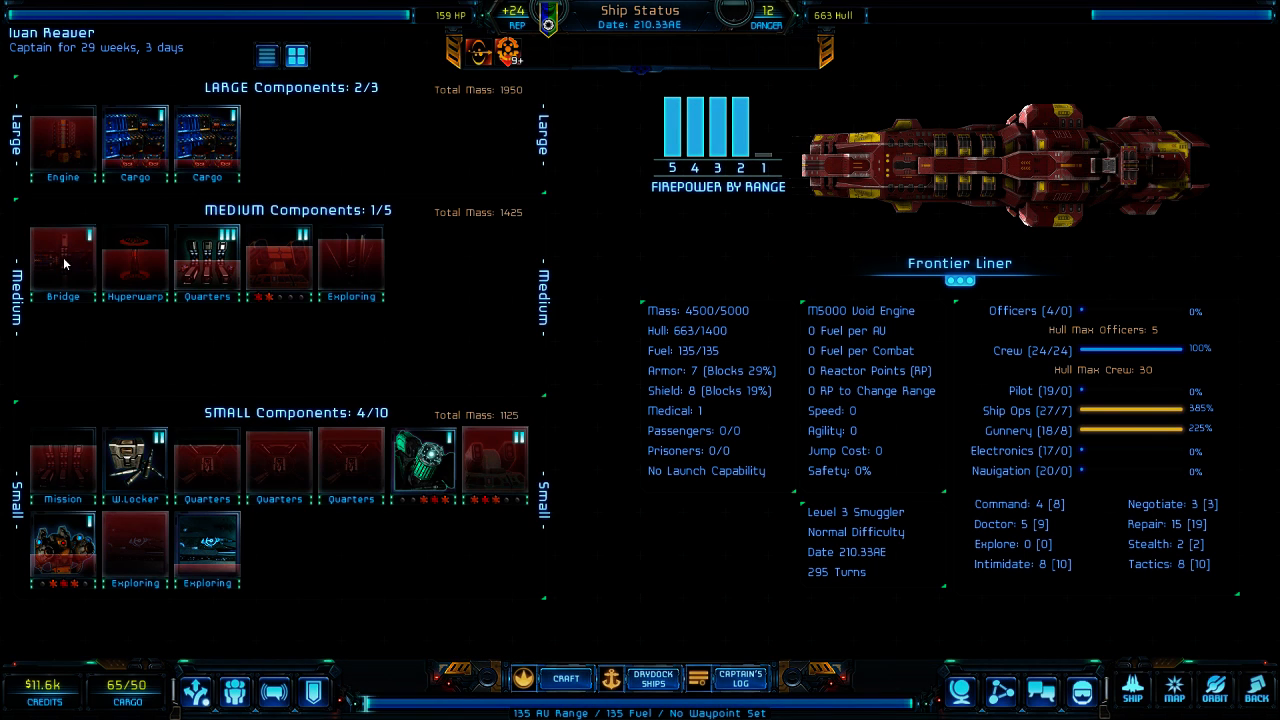
mouse_move(64, 470)
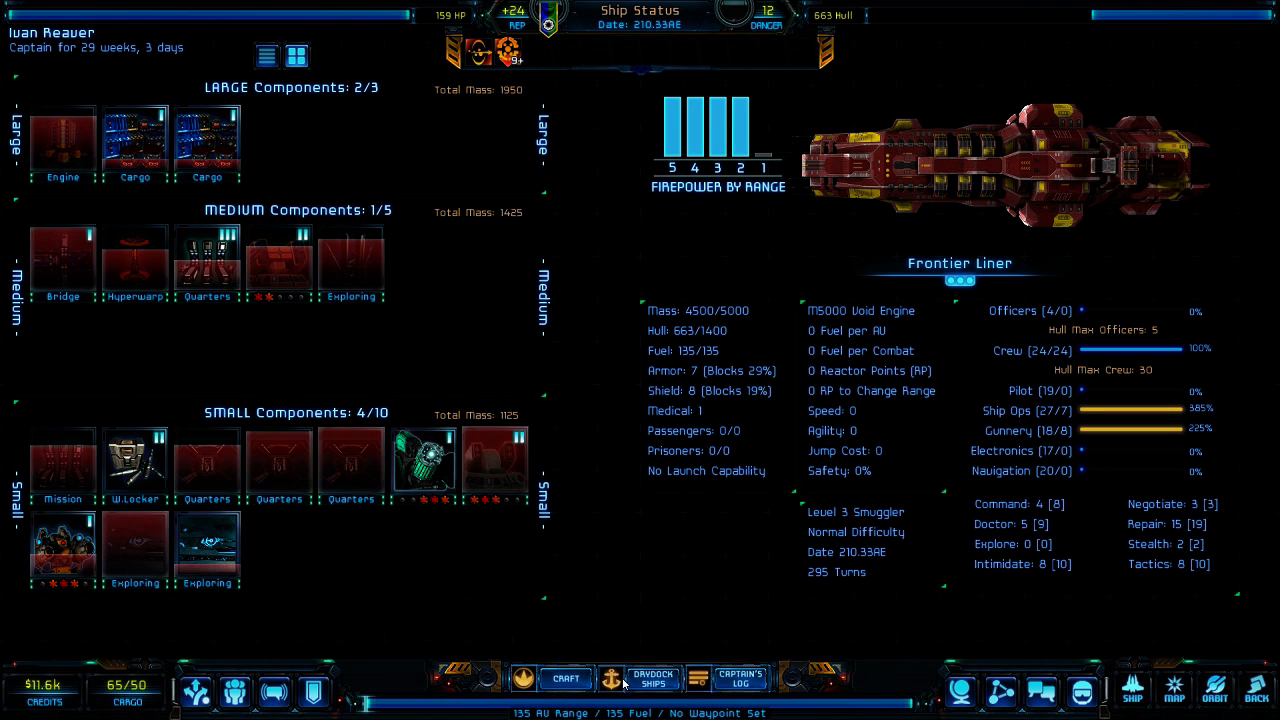
left_click(567, 679)
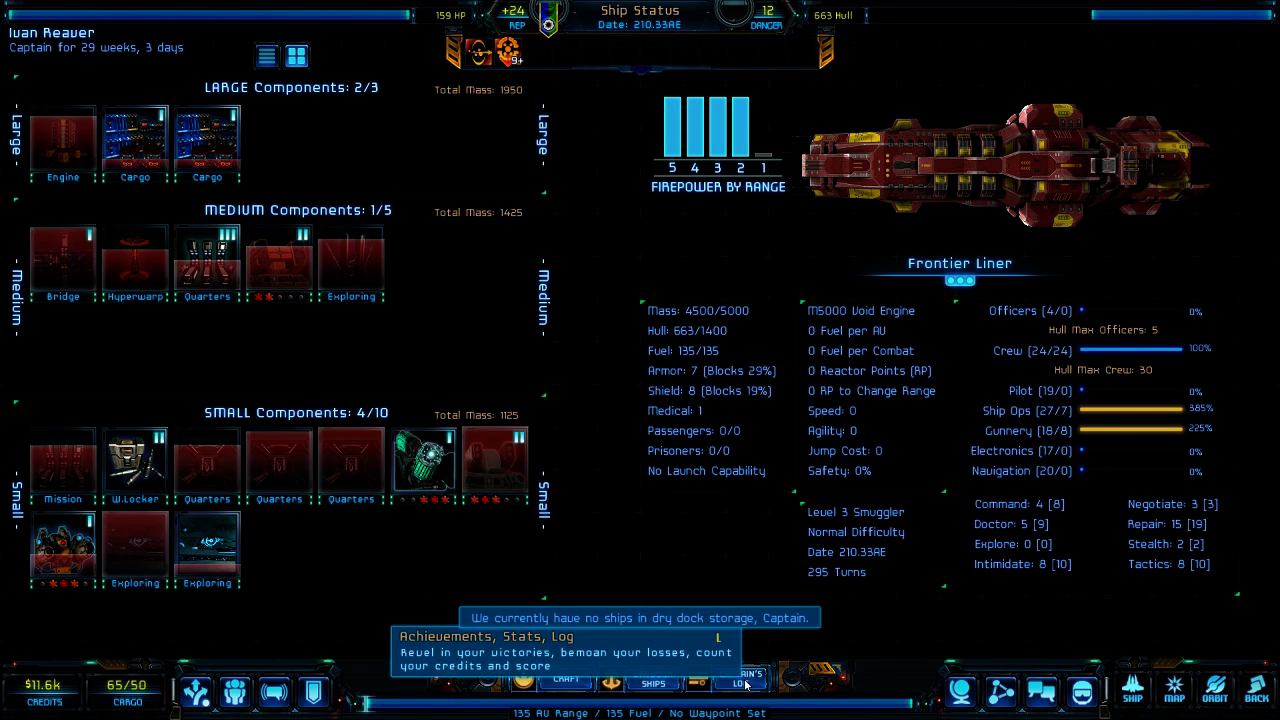
- At the starport repair screen, repair only the Passenger Cabin
left_click(758, 679)
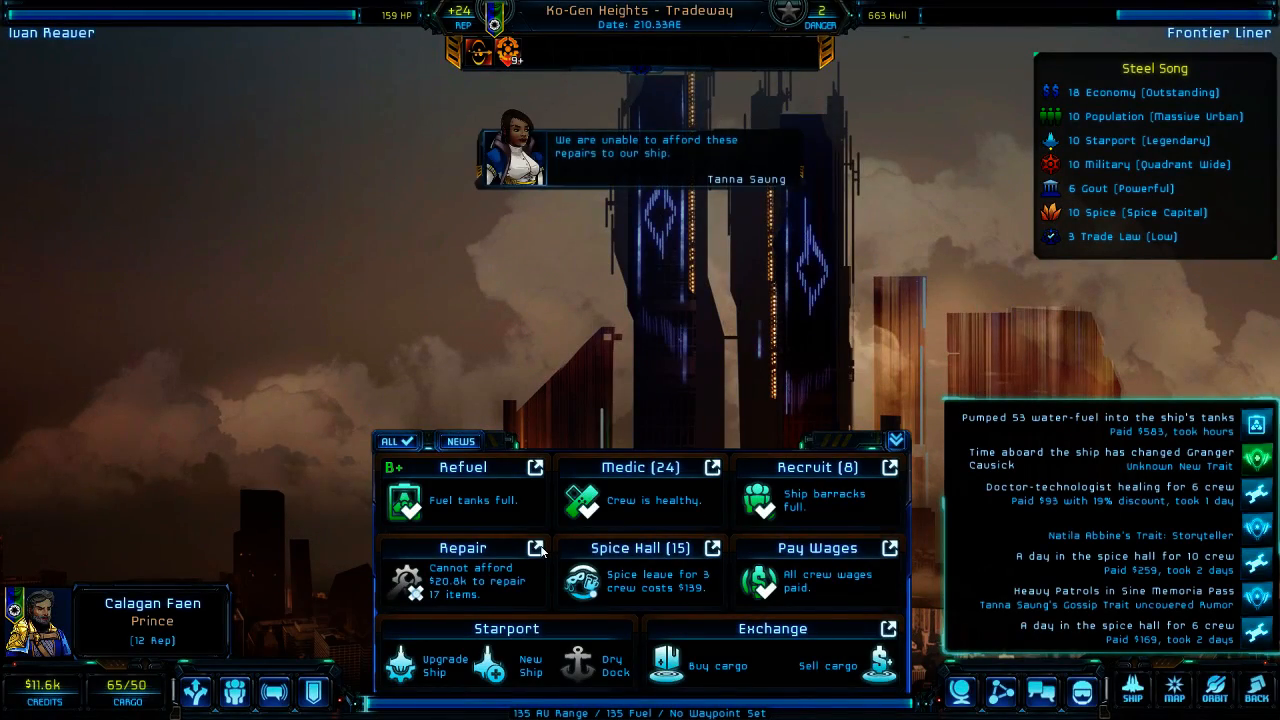
mouse_move(463, 548)
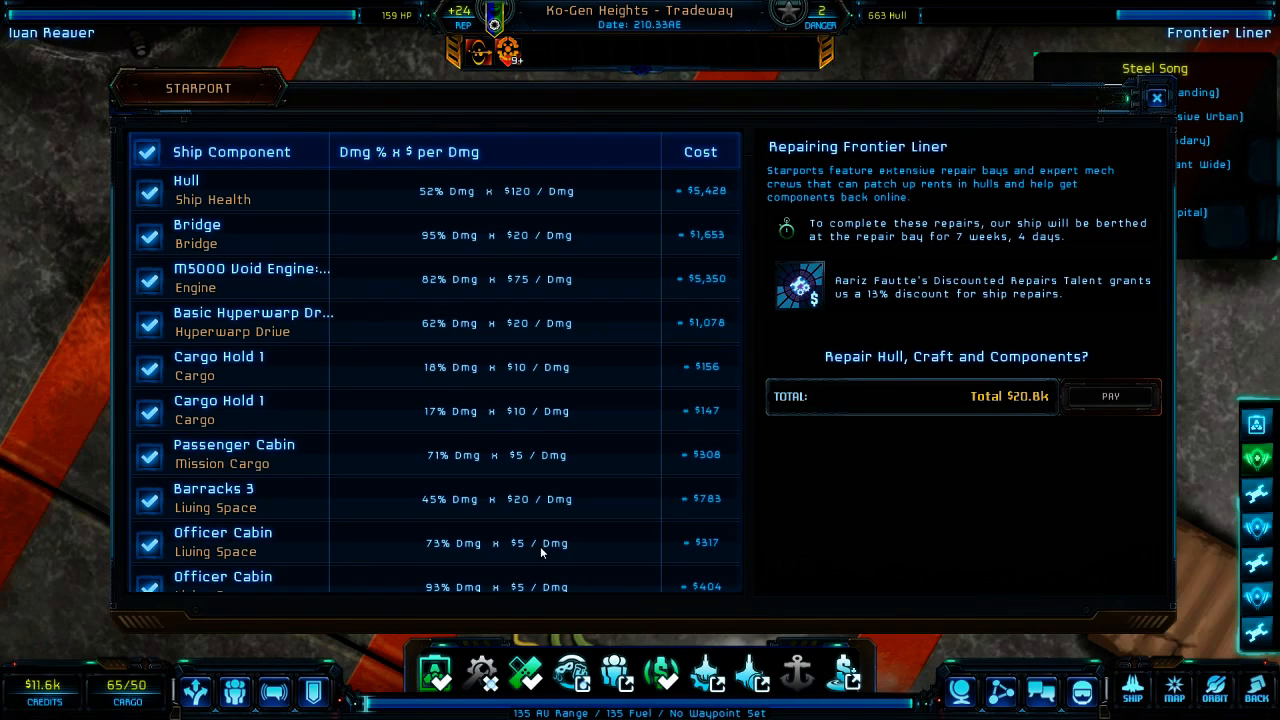
mouse_move(602, 222)
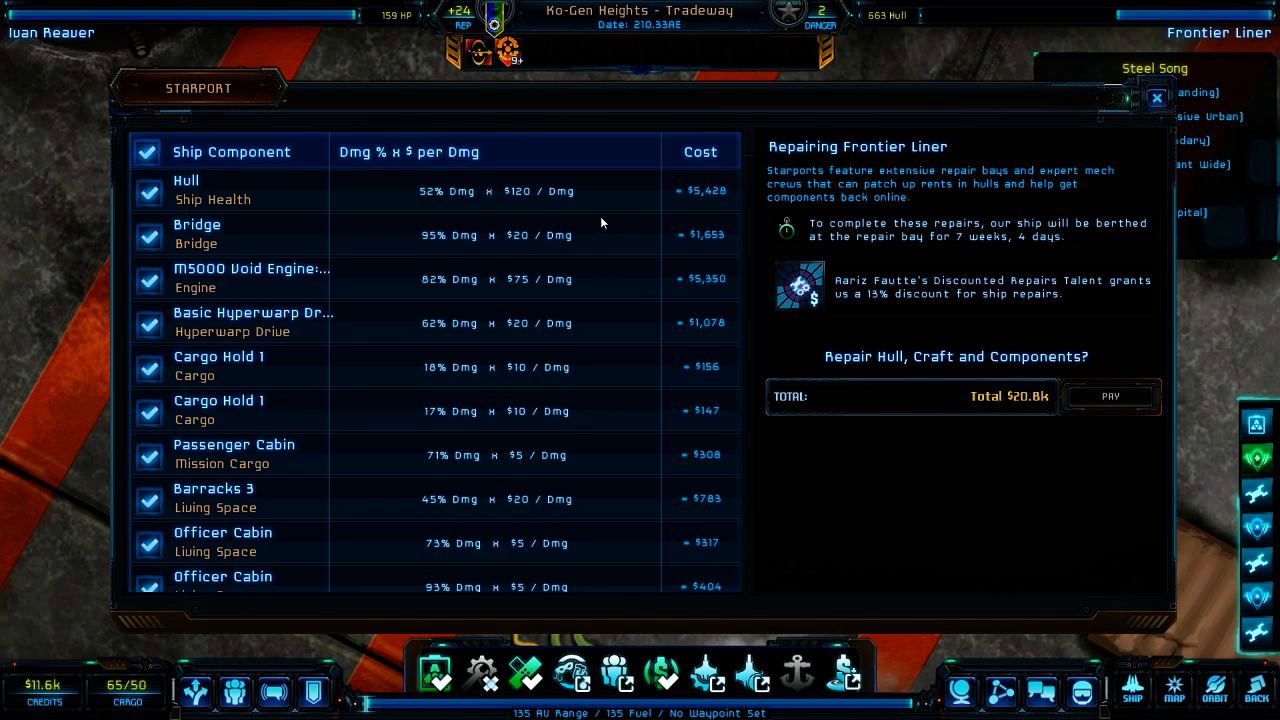
scroll("down", 3)
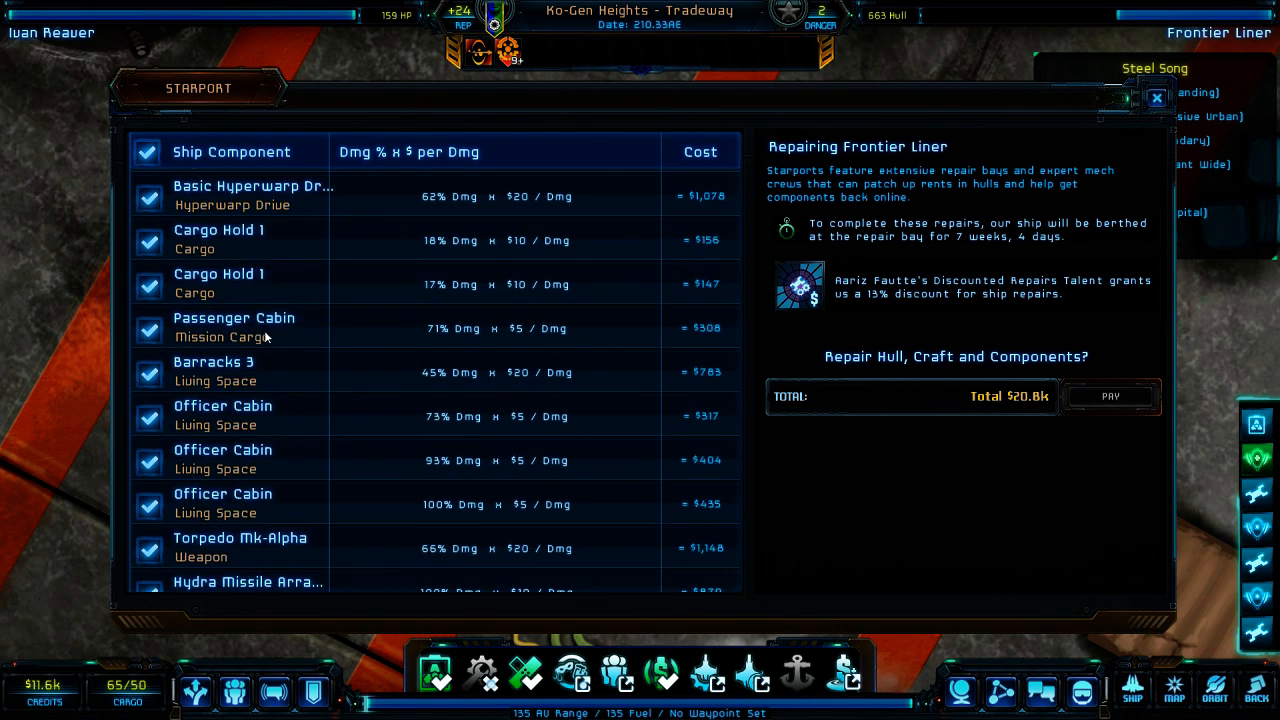
mouse_move(253, 409)
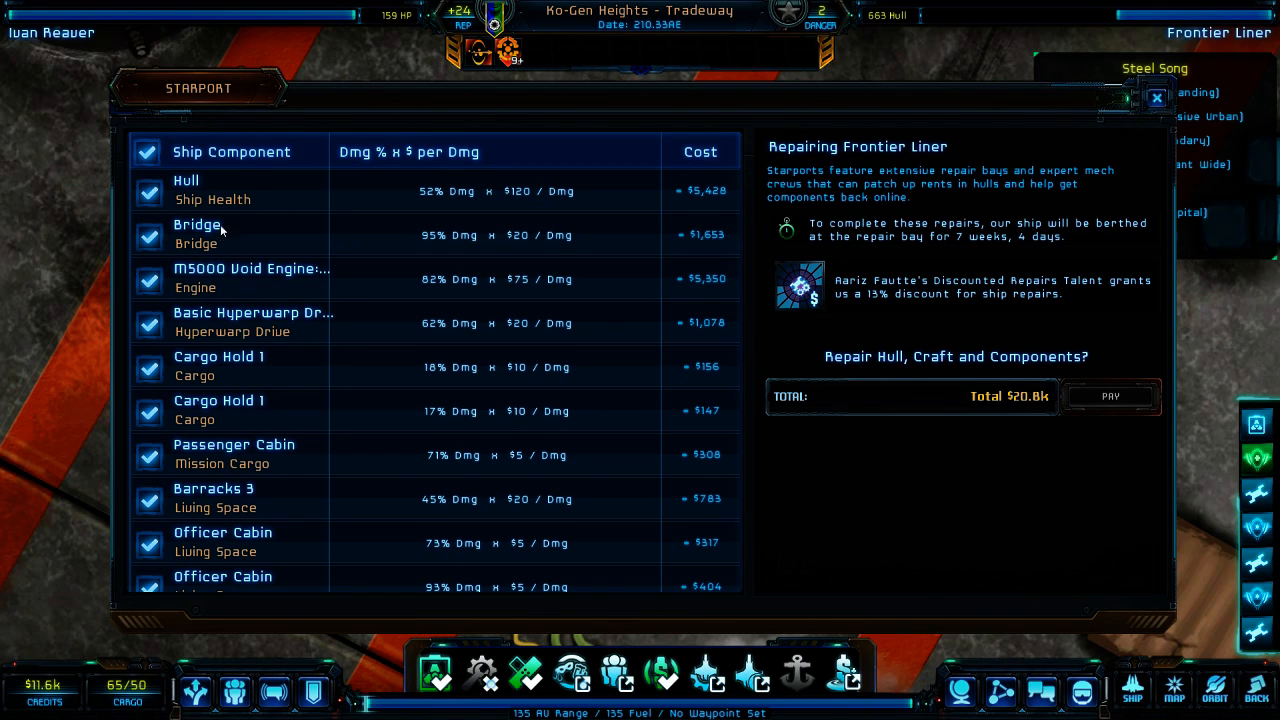
mouse_move(240, 342)
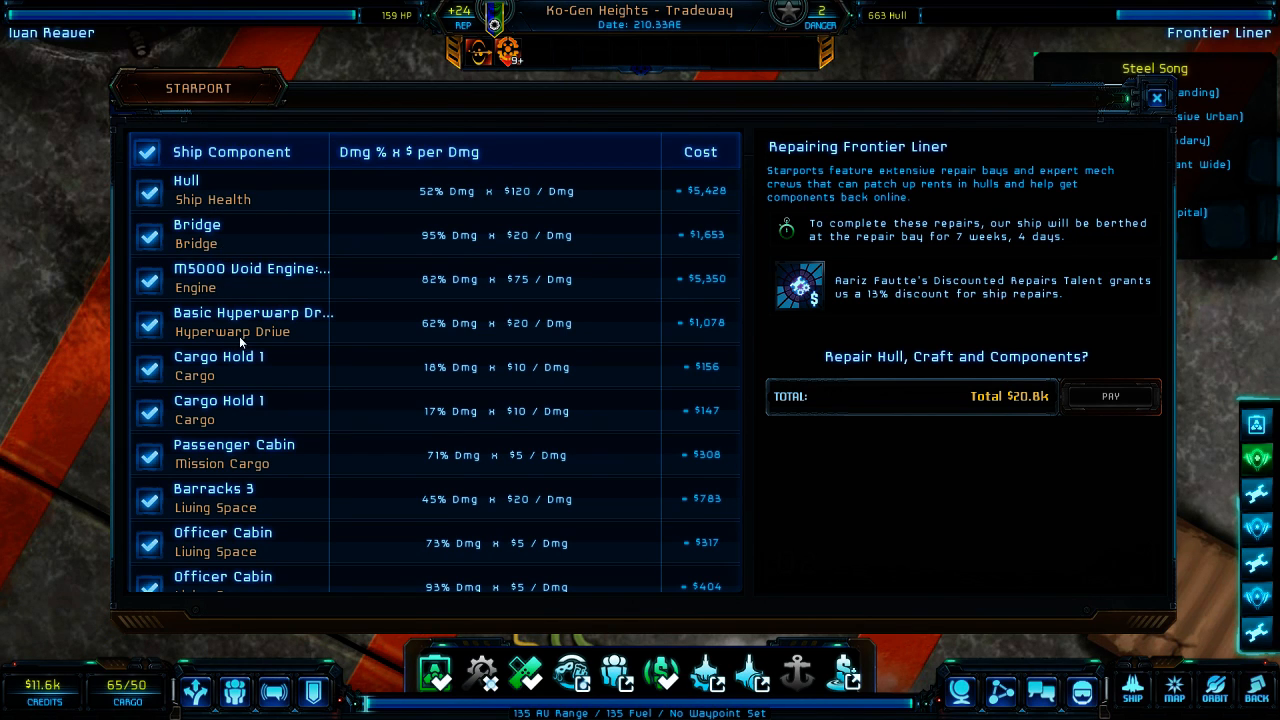
mouse_move(262, 386)
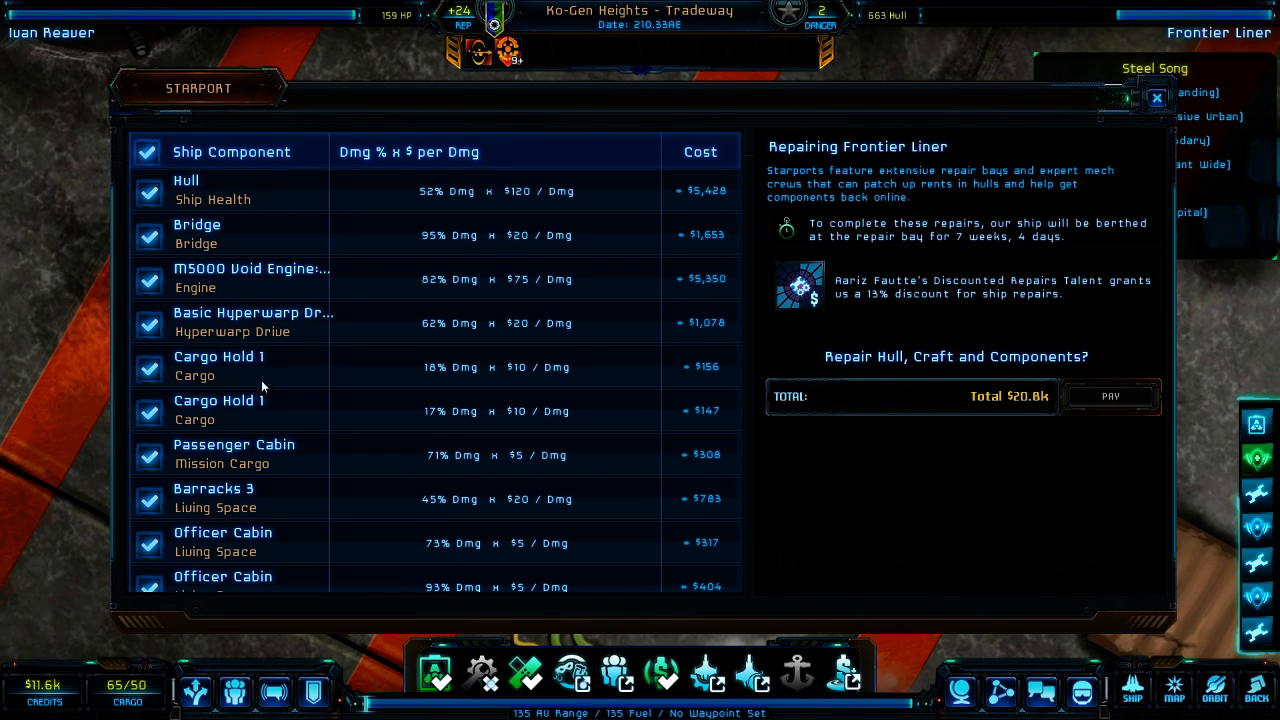
left_click(148, 456)
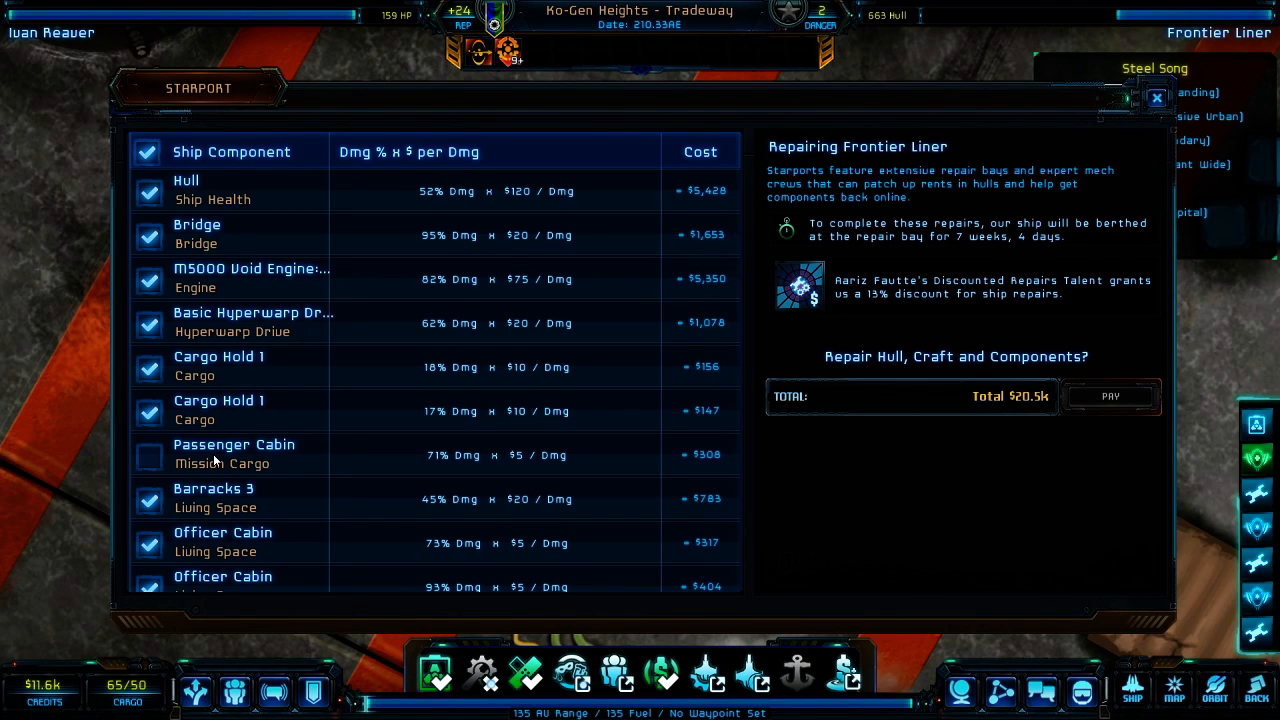
left_click(148, 456)
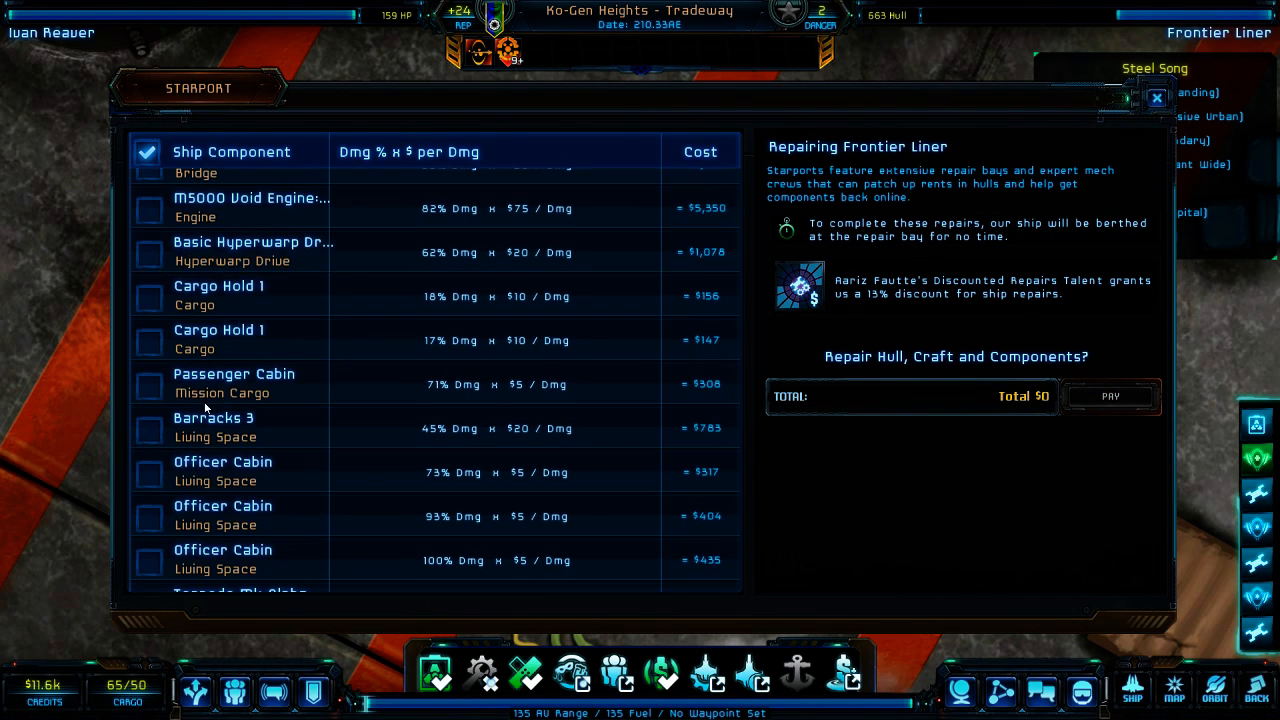
left_click(147, 384)
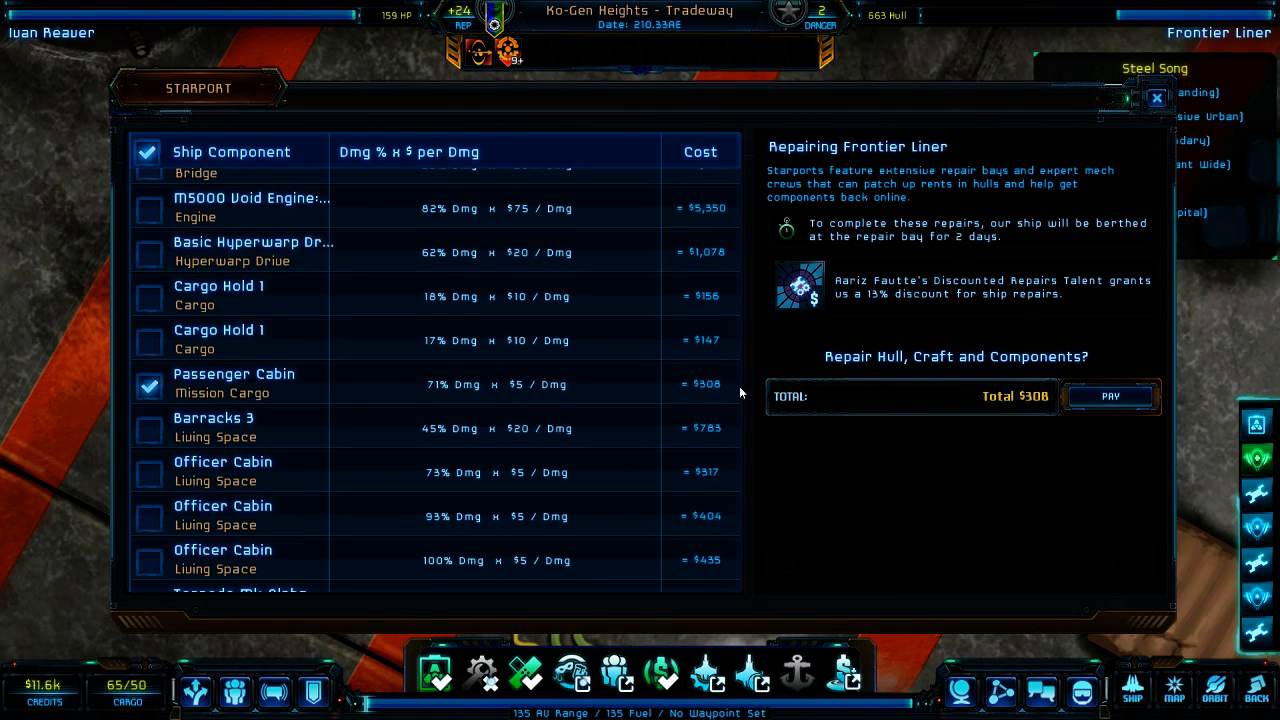
left_click(147, 152)
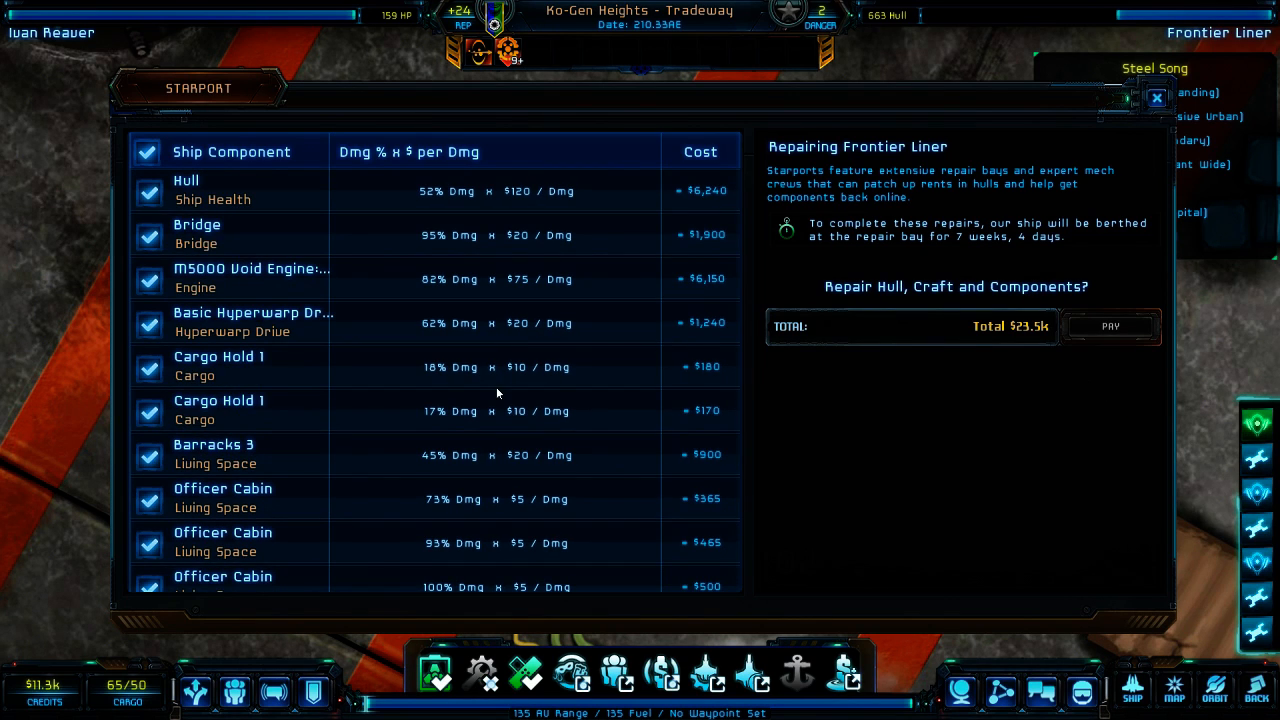
mouse_move(521, 211)
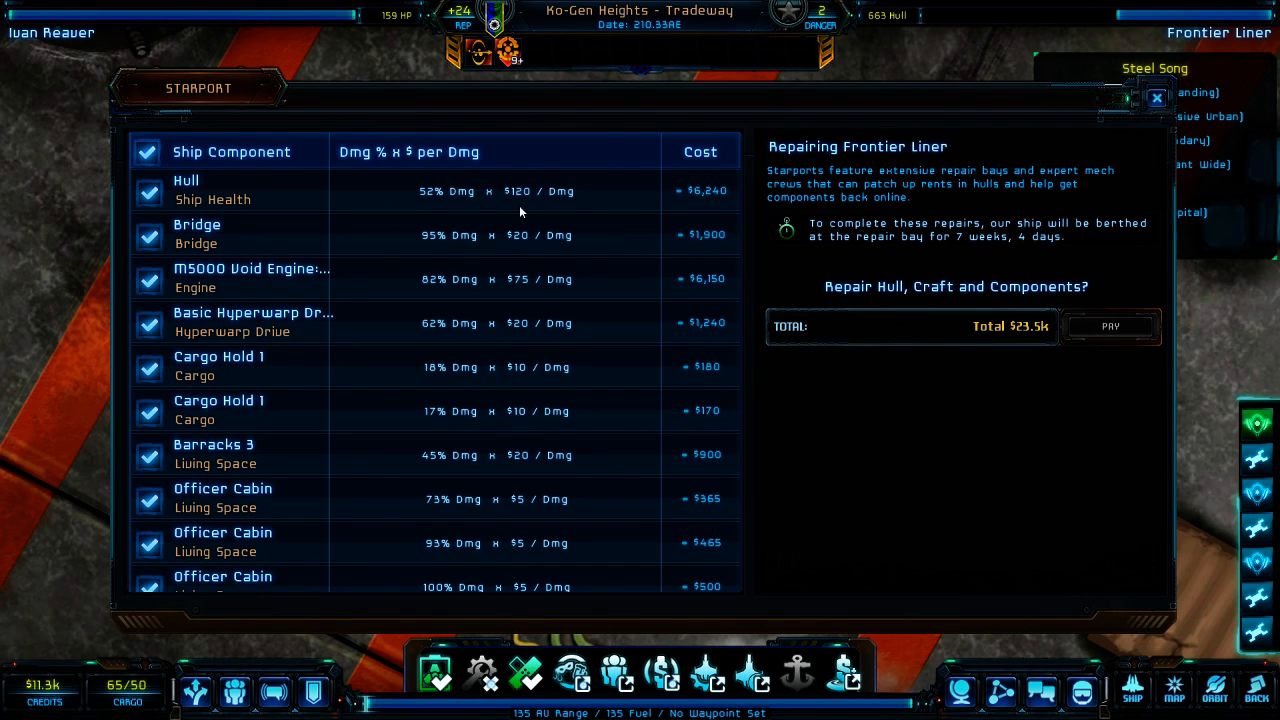
mouse_move(446, 205)
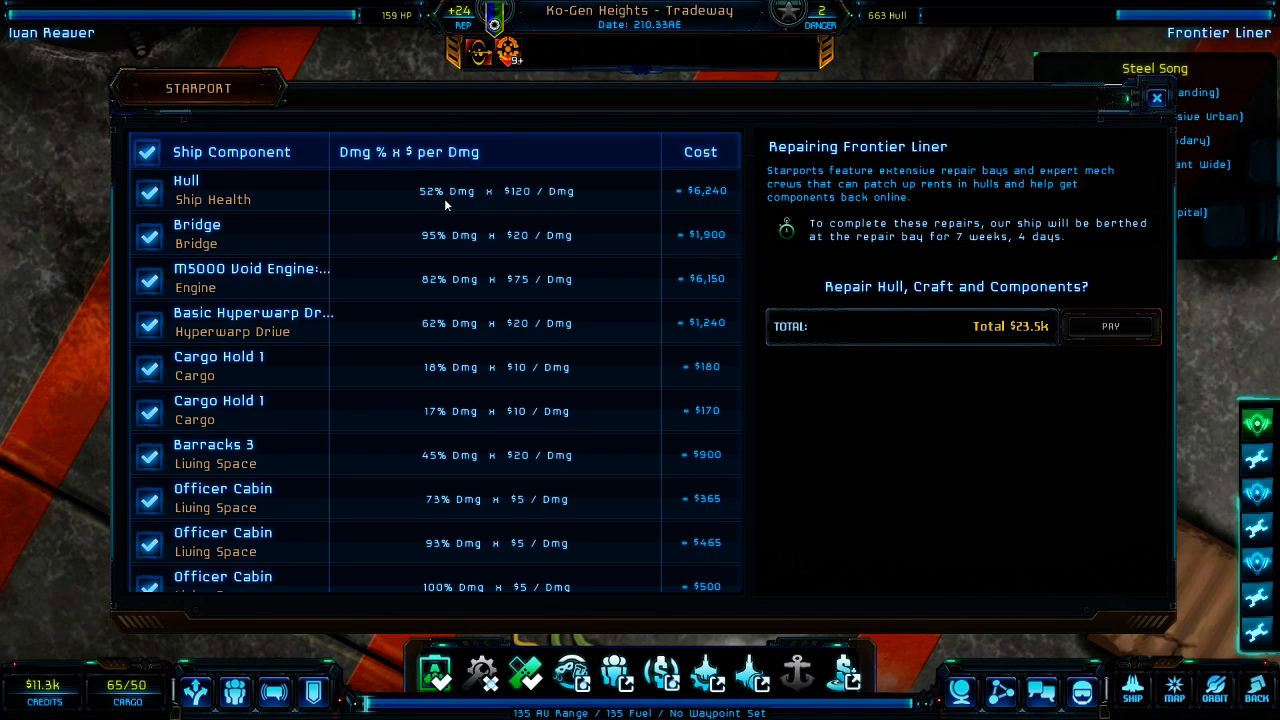
mouse_move(203, 243)
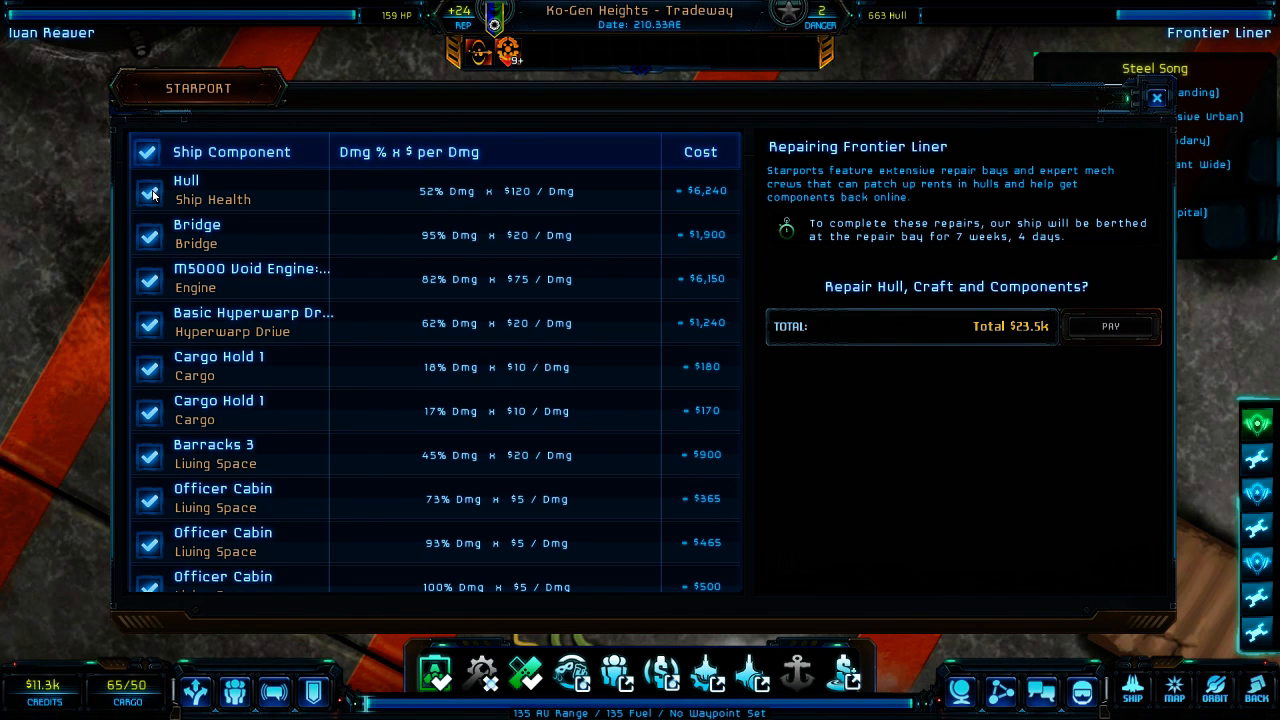
mouse_move(156, 217)
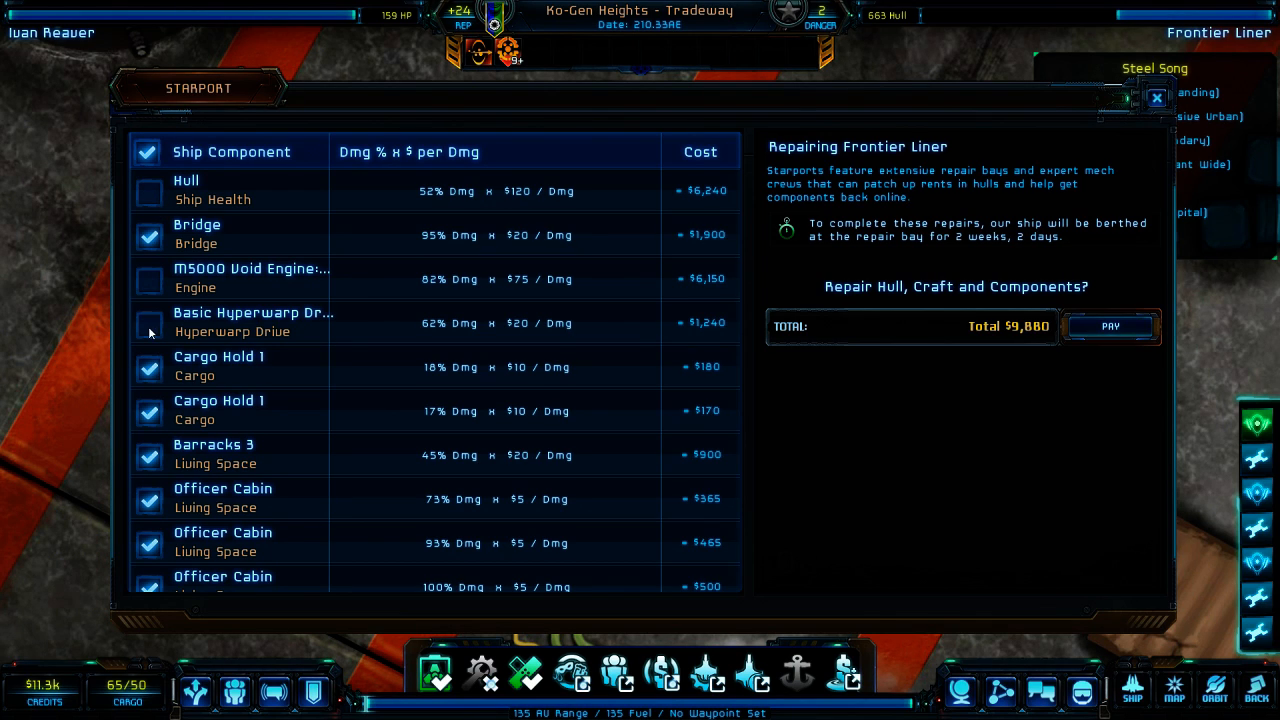
- Re-add the void engine, excluding the second cargo hold and 73% damaged Officer Cabin
left_click(148, 280)
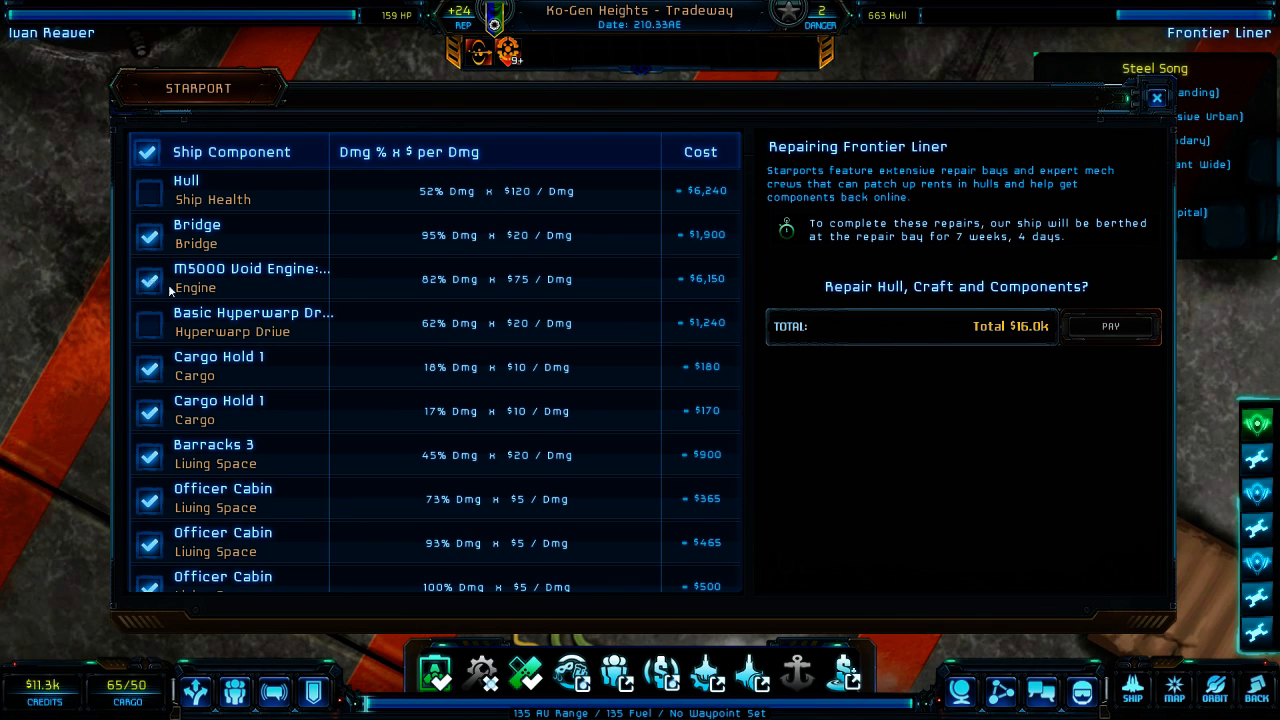
scroll("down", 3)
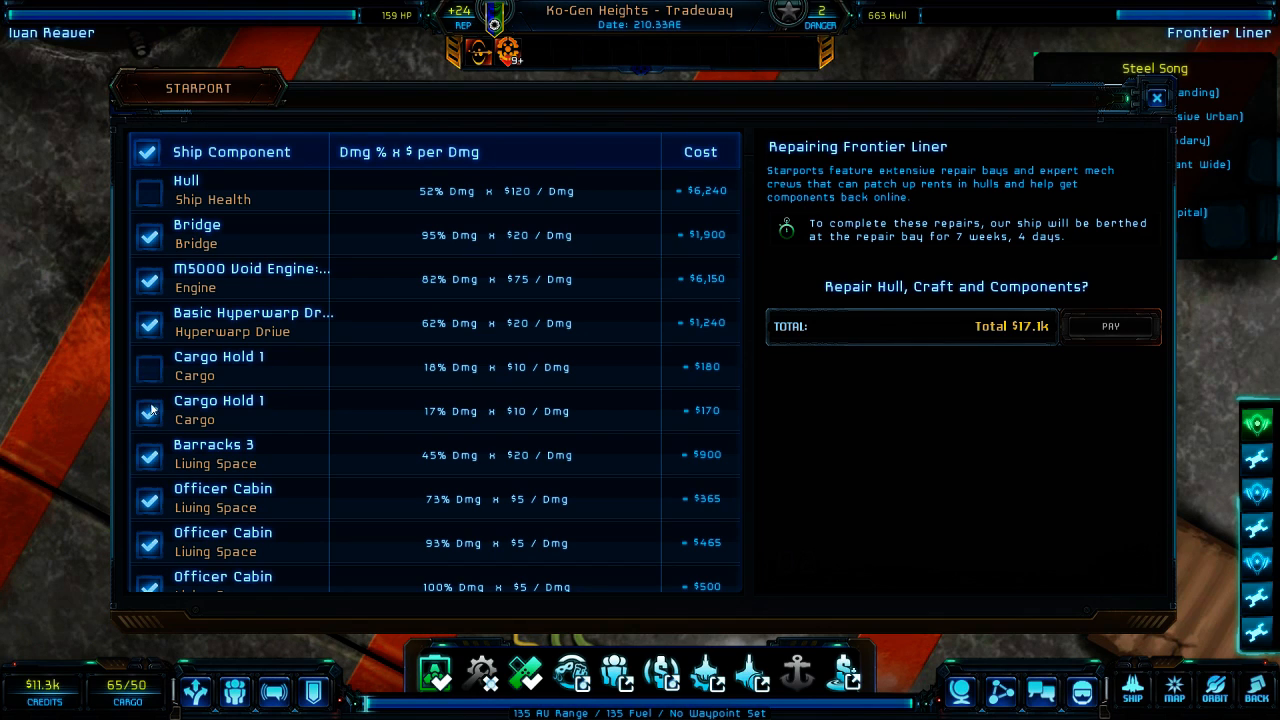
left_click(148, 409)
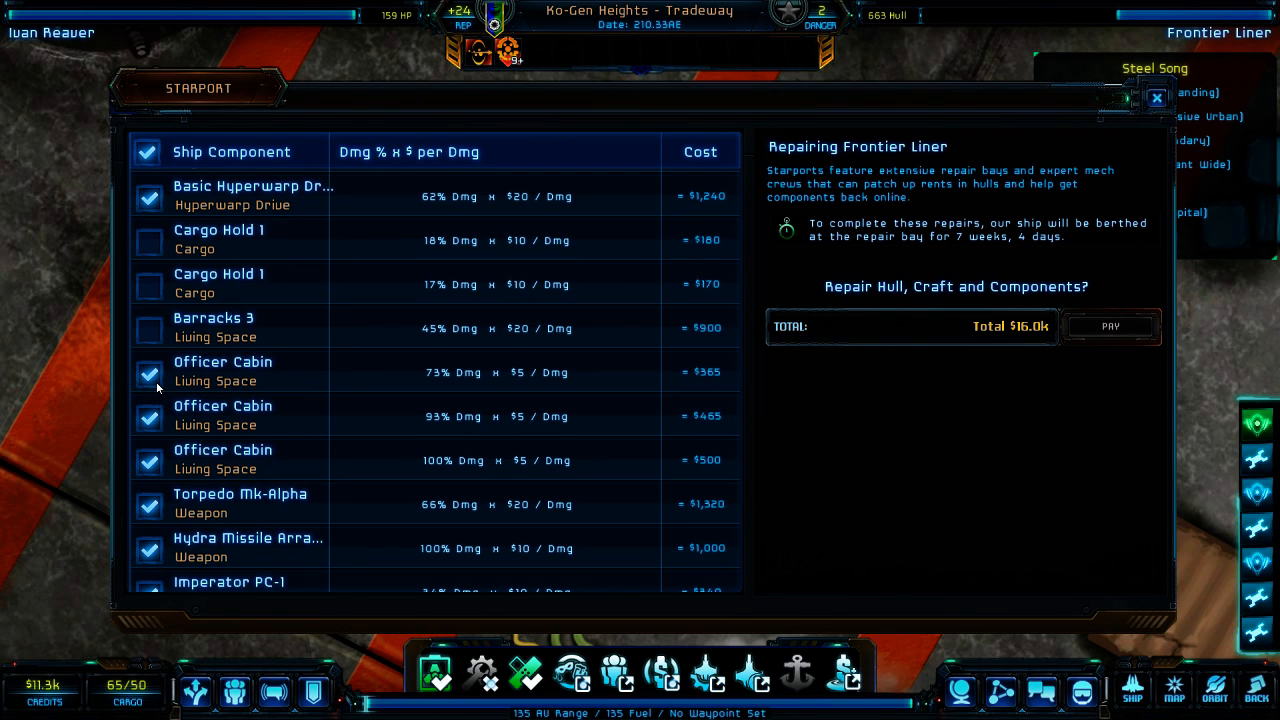
left_click(148, 372)
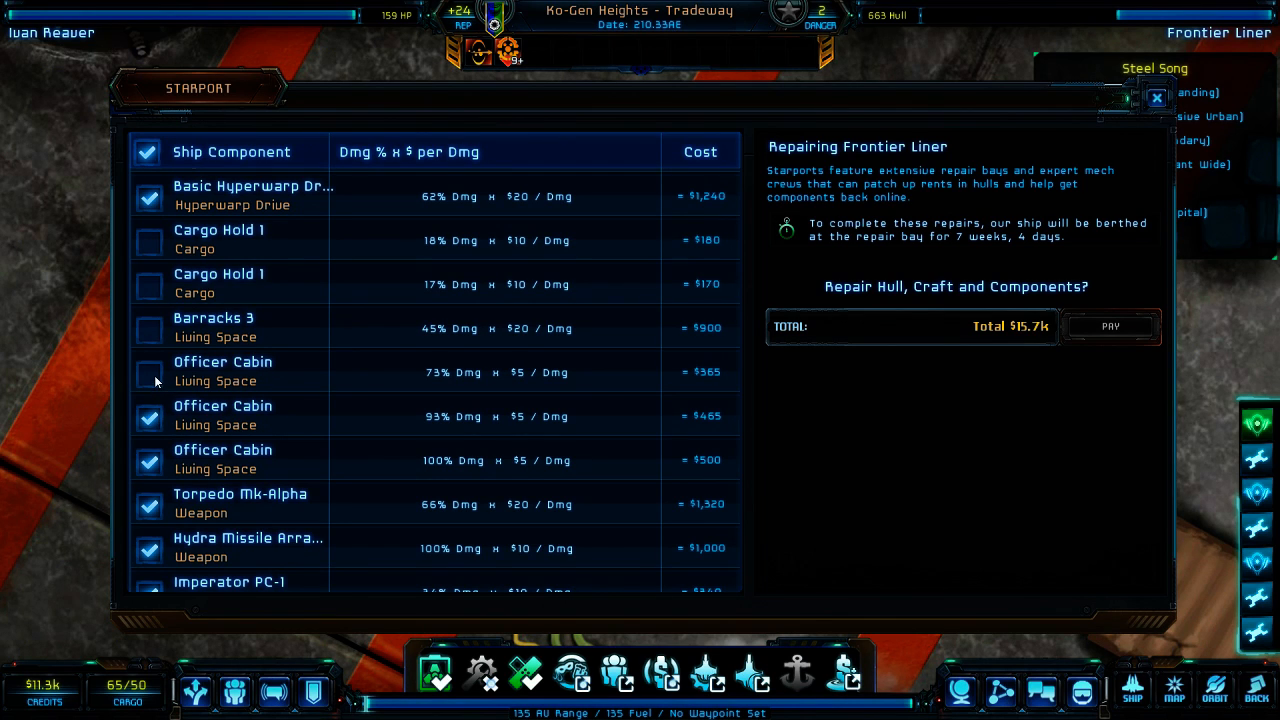
left_click(148, 372)
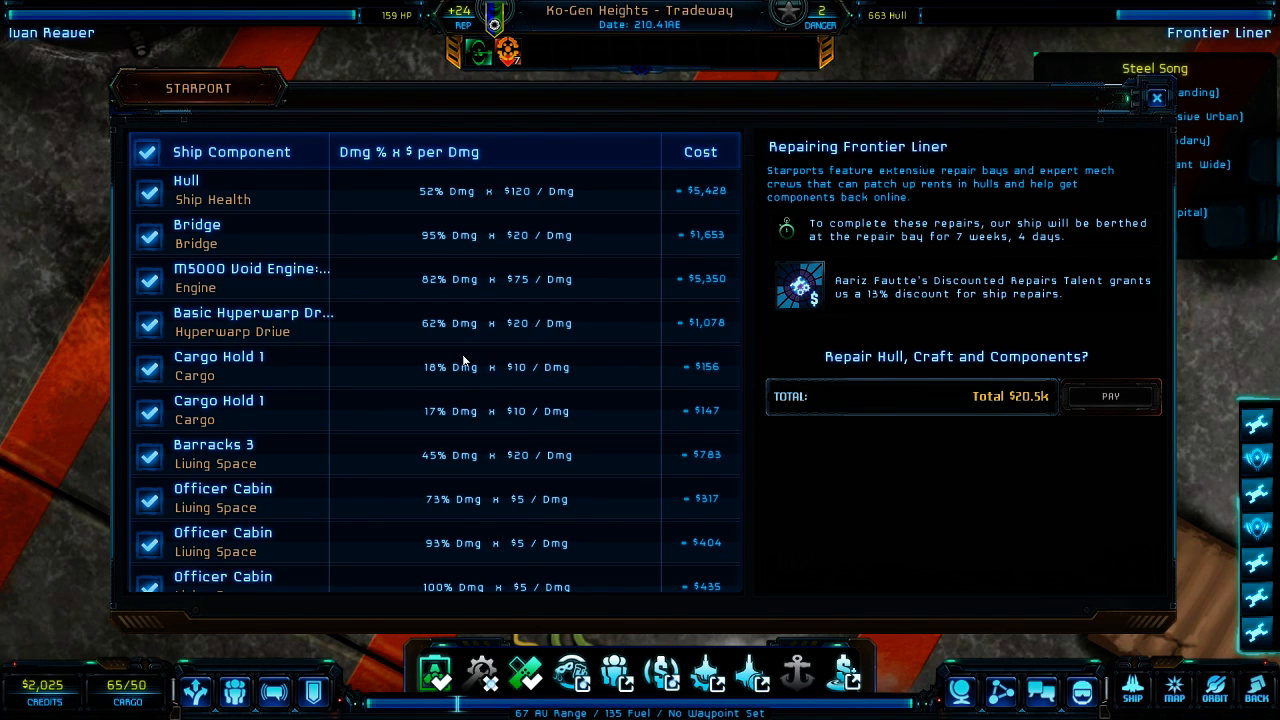
- Close repairs, accept Arbiter Neutrality, then view the Expert Negotiator offer details
left_click(1156, 99)
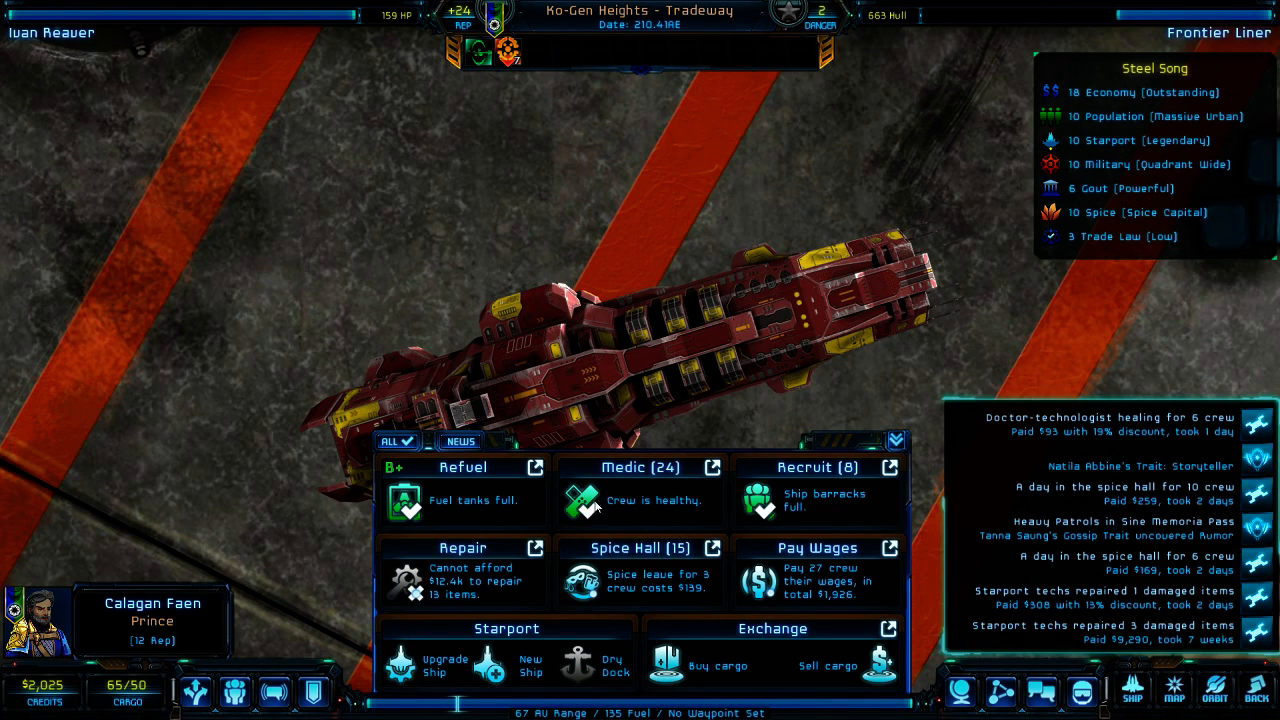
mouse_move(616, 440)
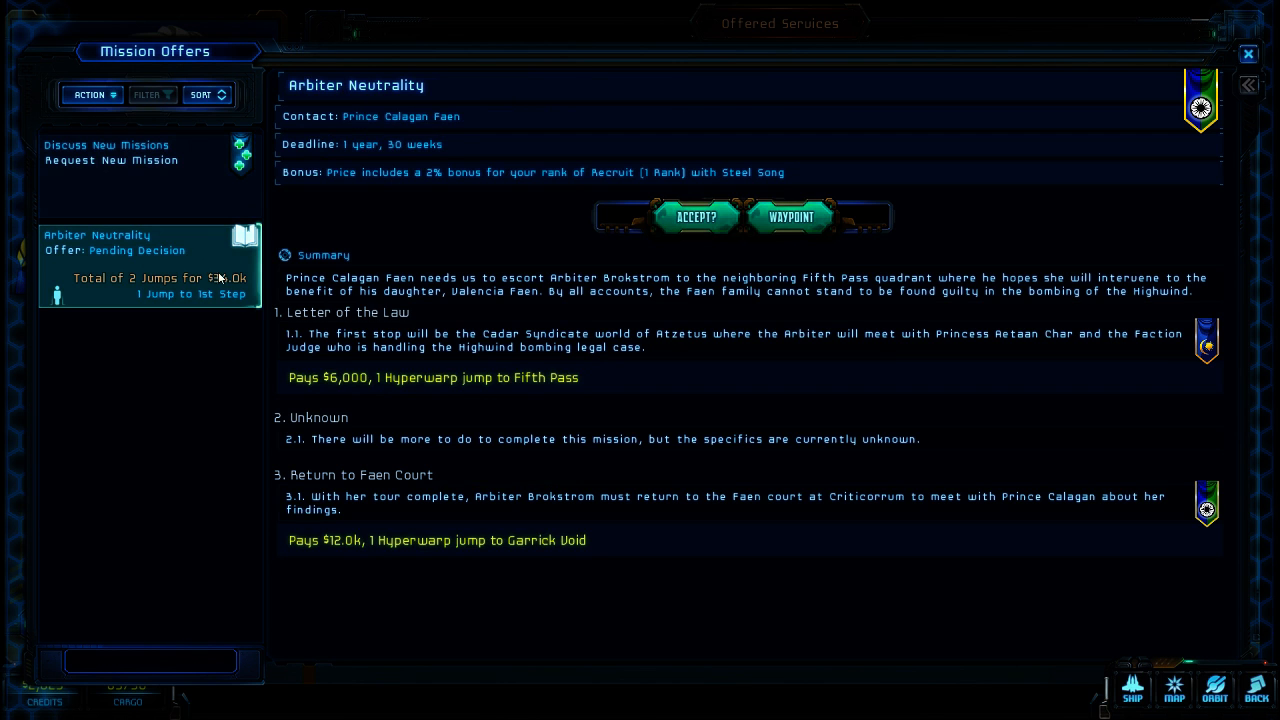
left_click(694, 216)
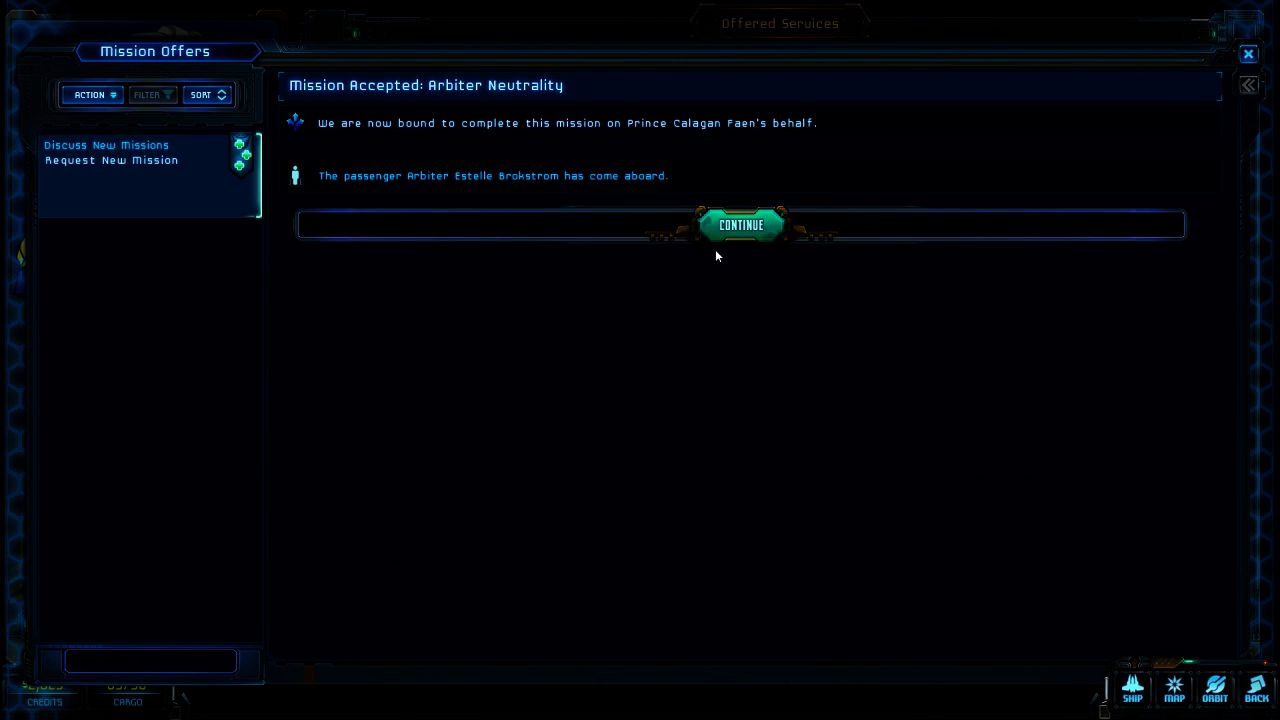
mouse_move(750, 214)
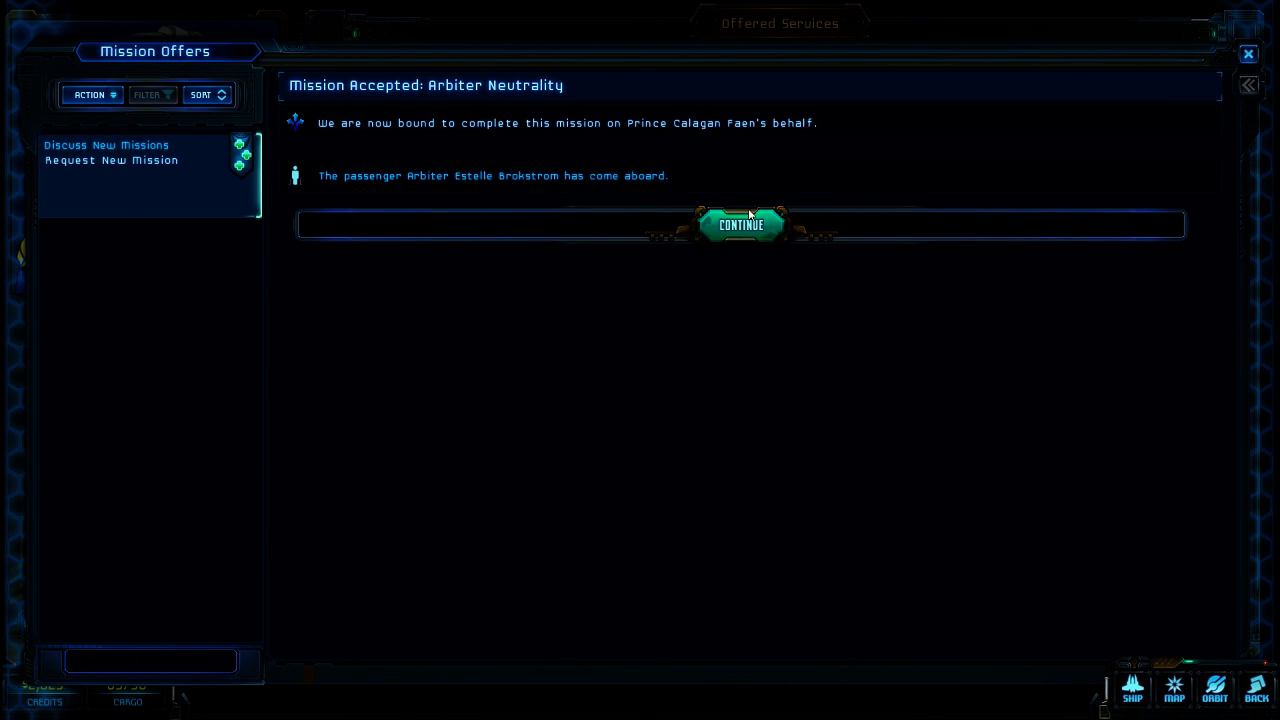
left_click(741, 224)
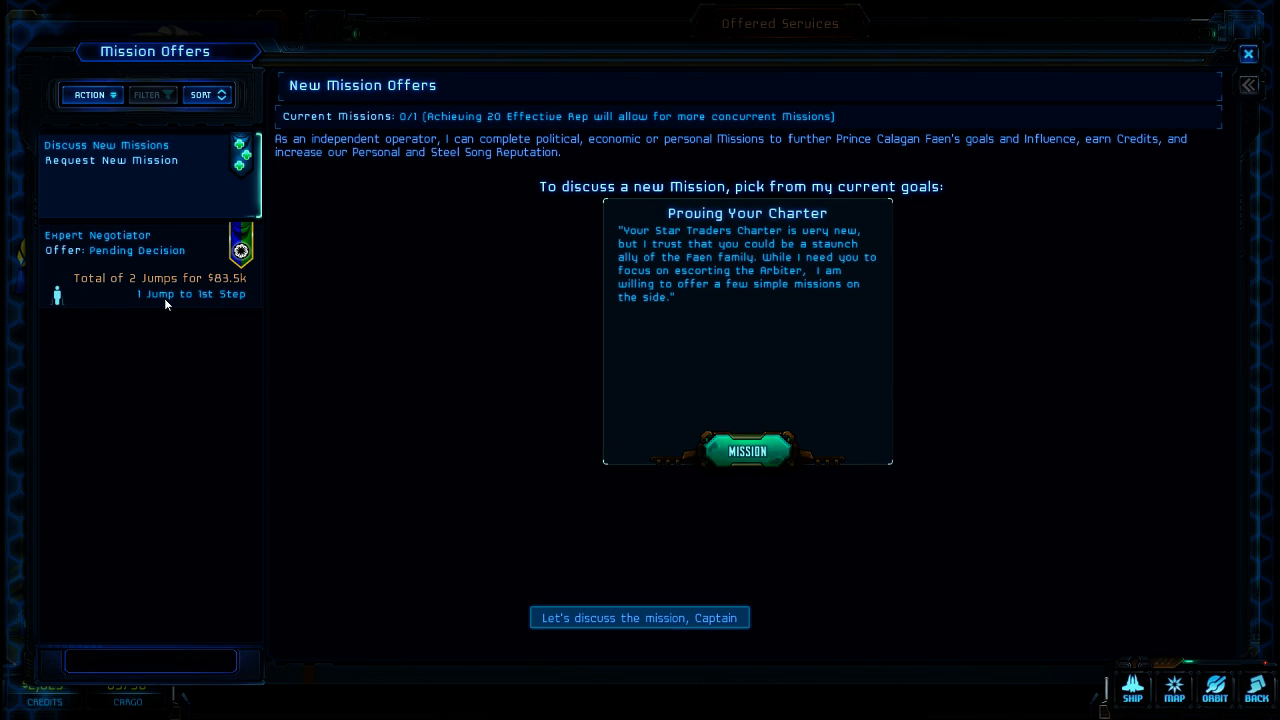
left_click(120, 242)
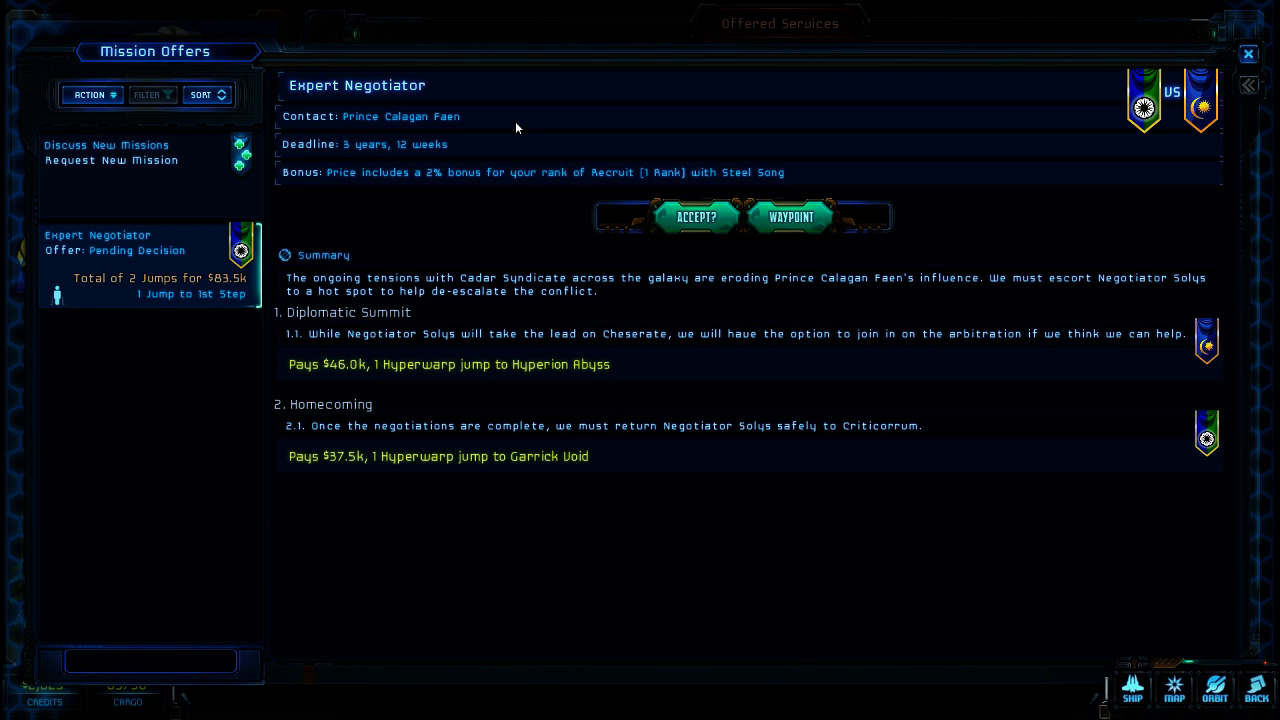
mouse_move(219, 289)
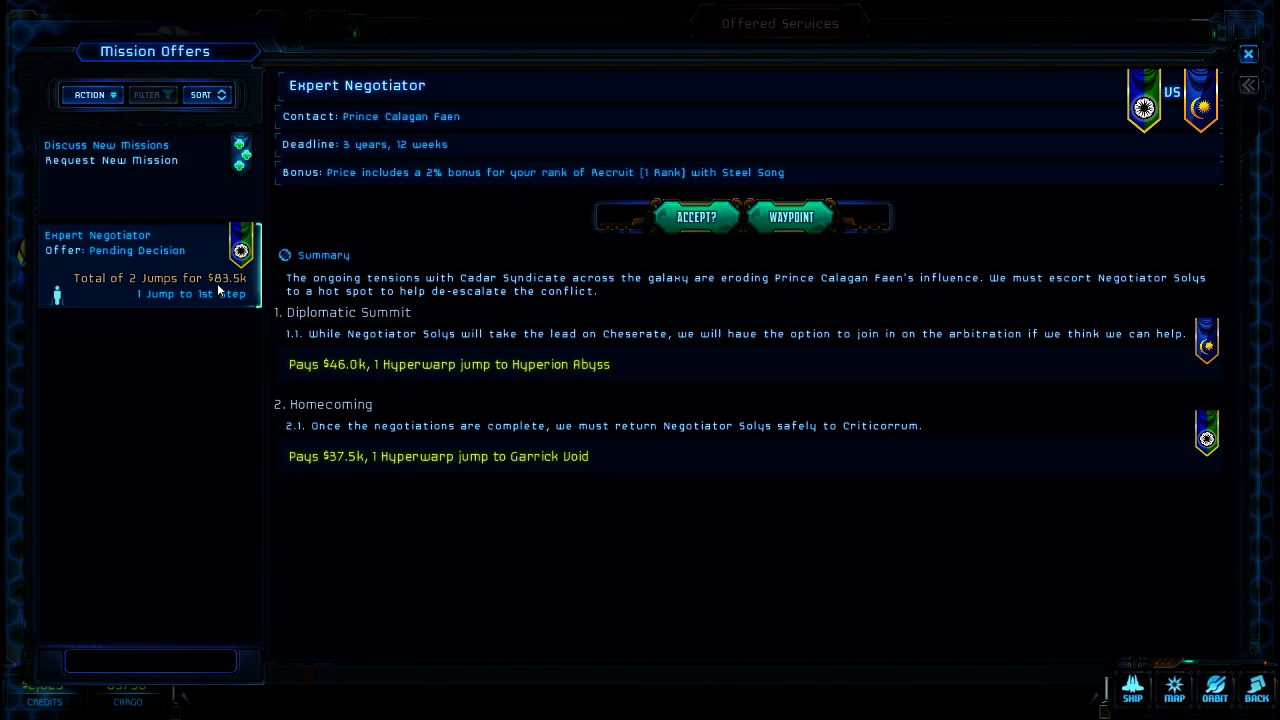
mouse_move(315, 363)
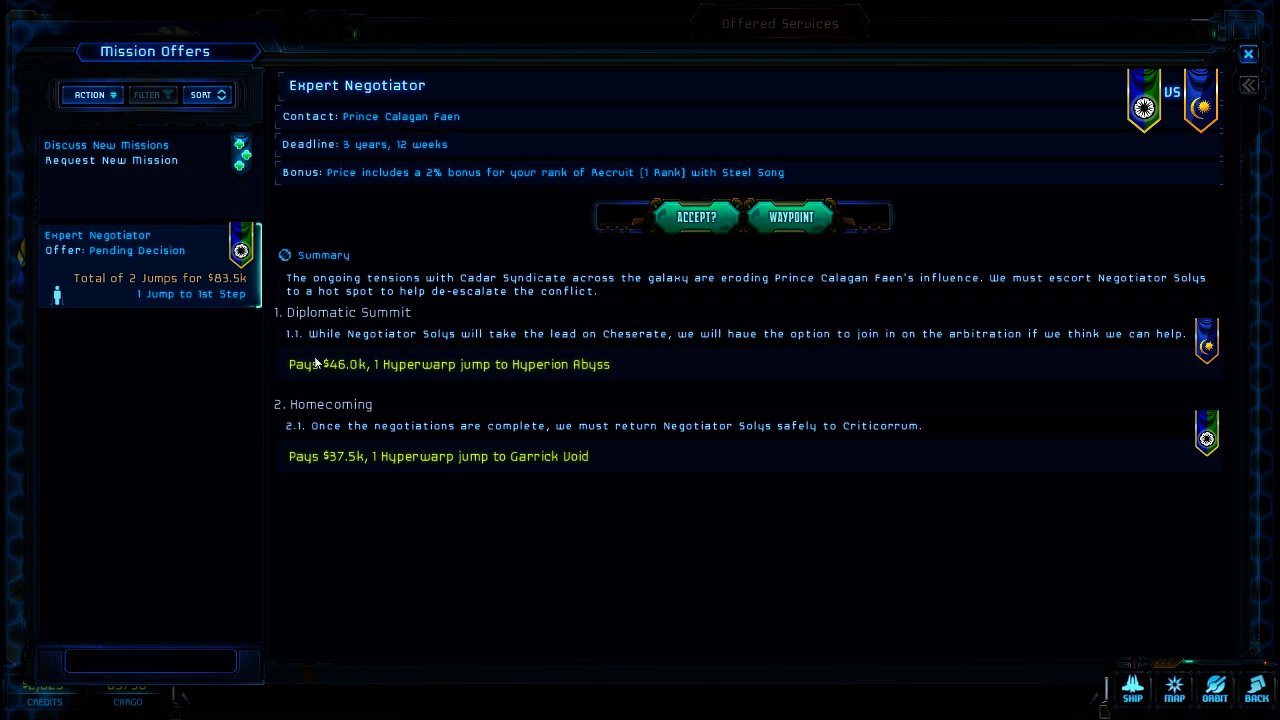
mouse_move(662, 432)
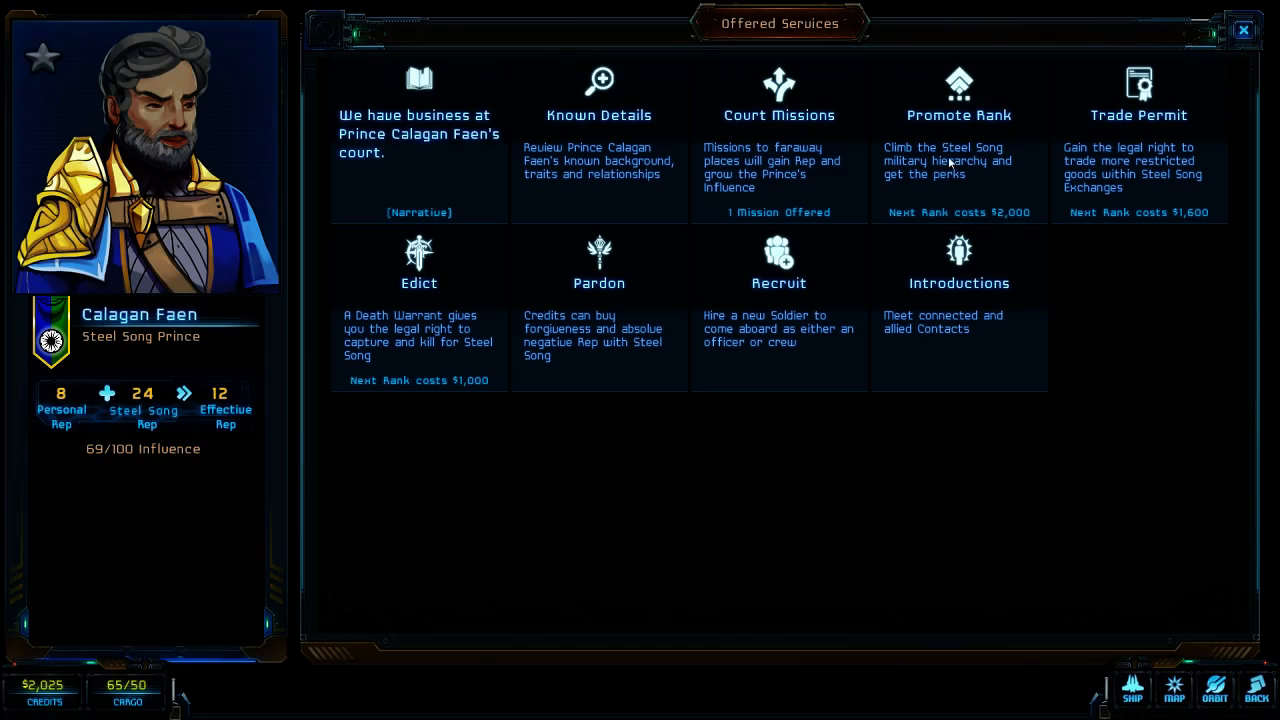
- Plot and start a course to the Arbiter Neutrality waypoint across Garrick Void
left_click(1242, 29)
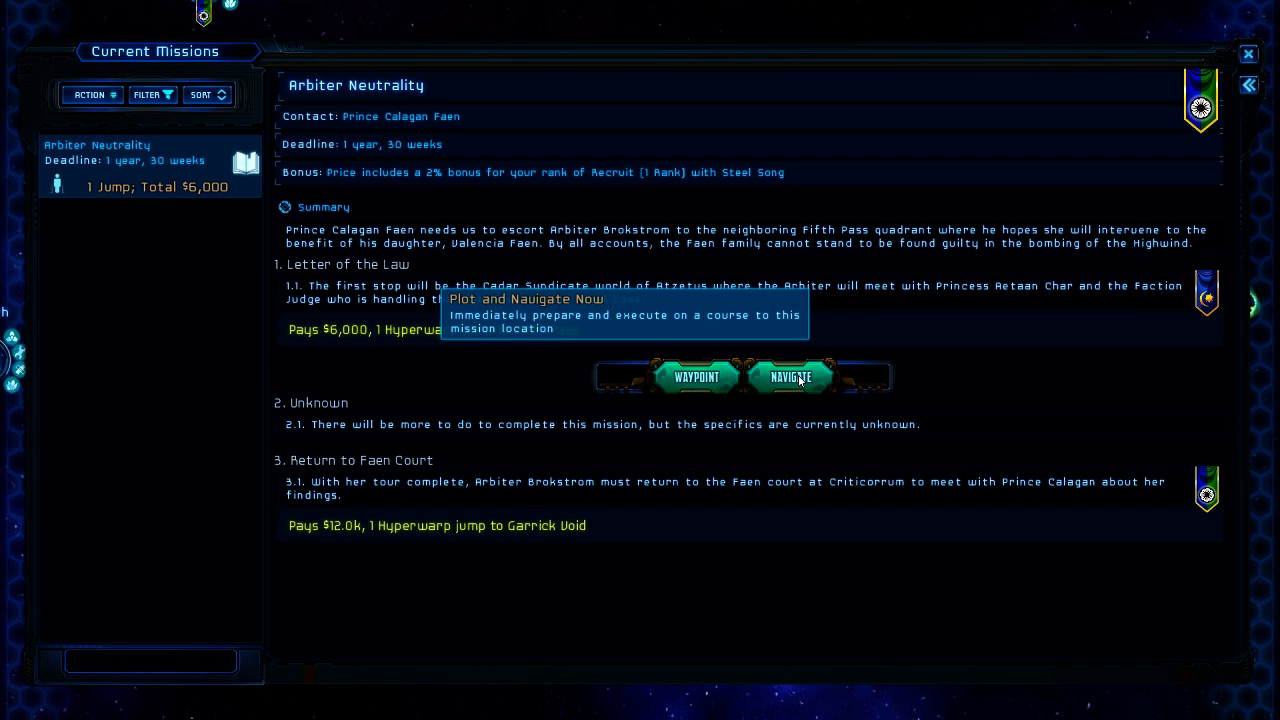
left_click(798, 377)
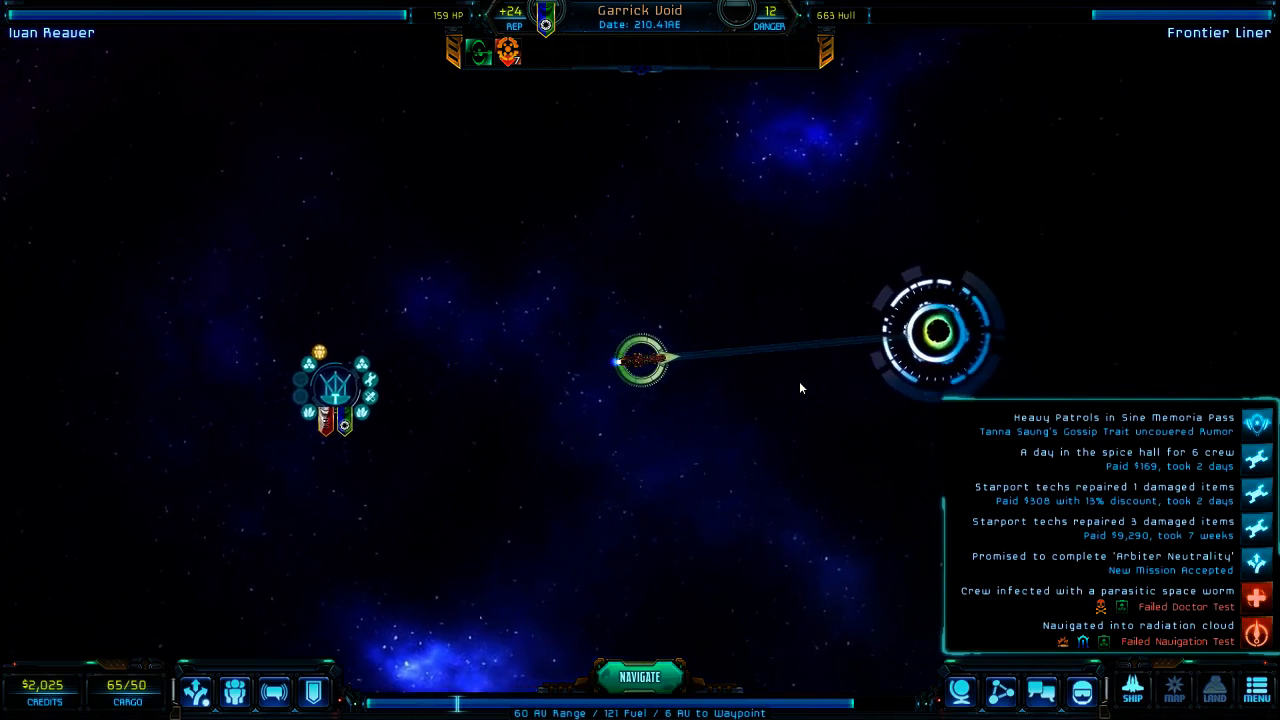
left_click(640, 672)
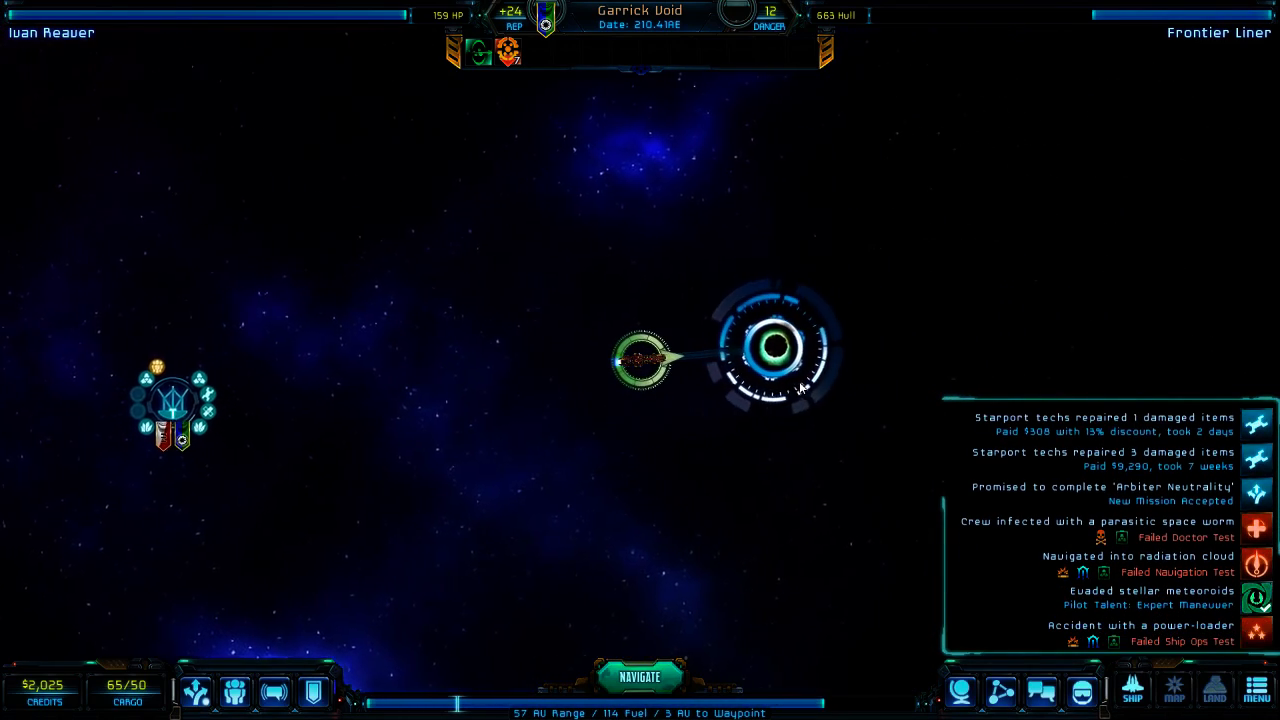
- Retreat from the Independent Merchant contact and close the encounter summary
left_click(638, 695)
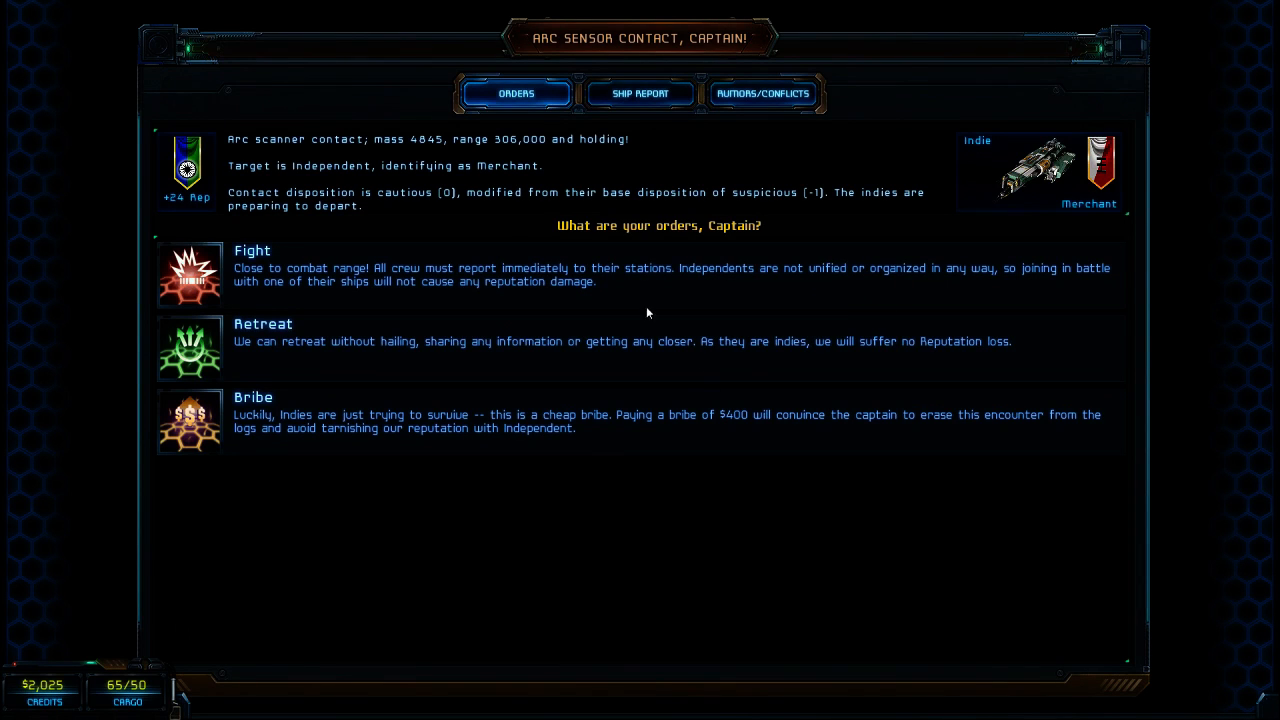
mouse_move(519, 166)
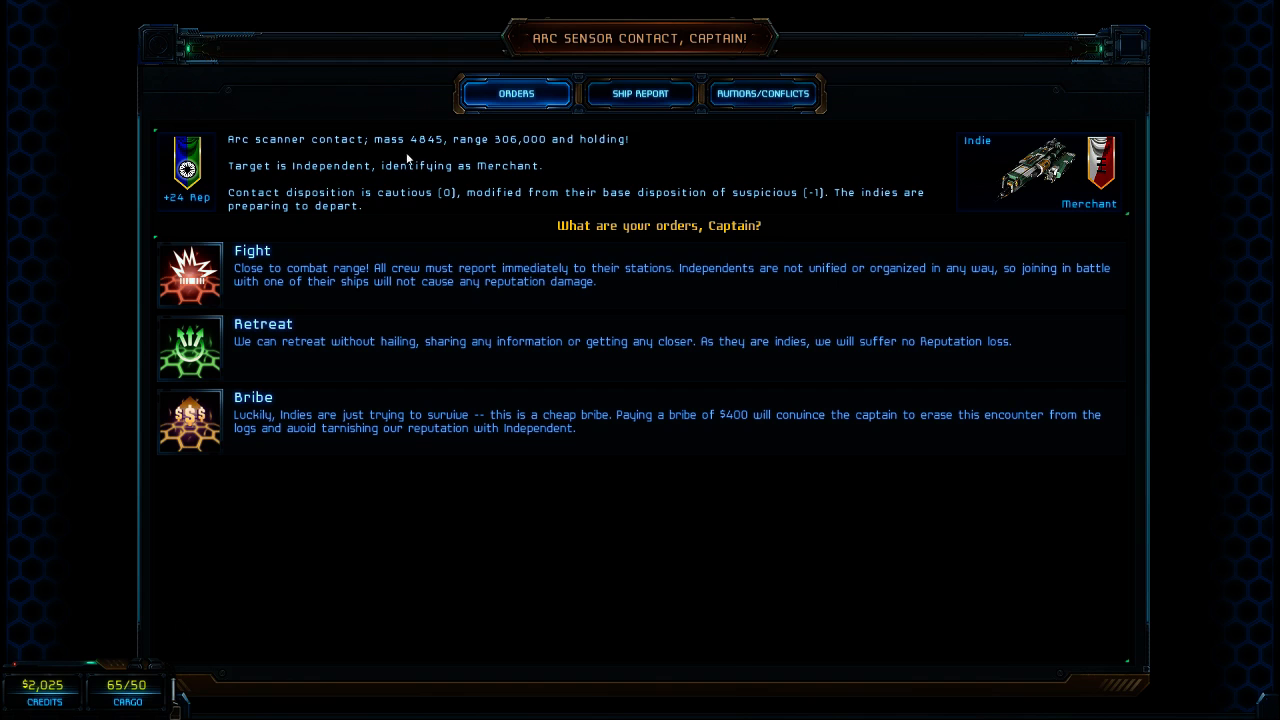
mouse_move(411, 209)
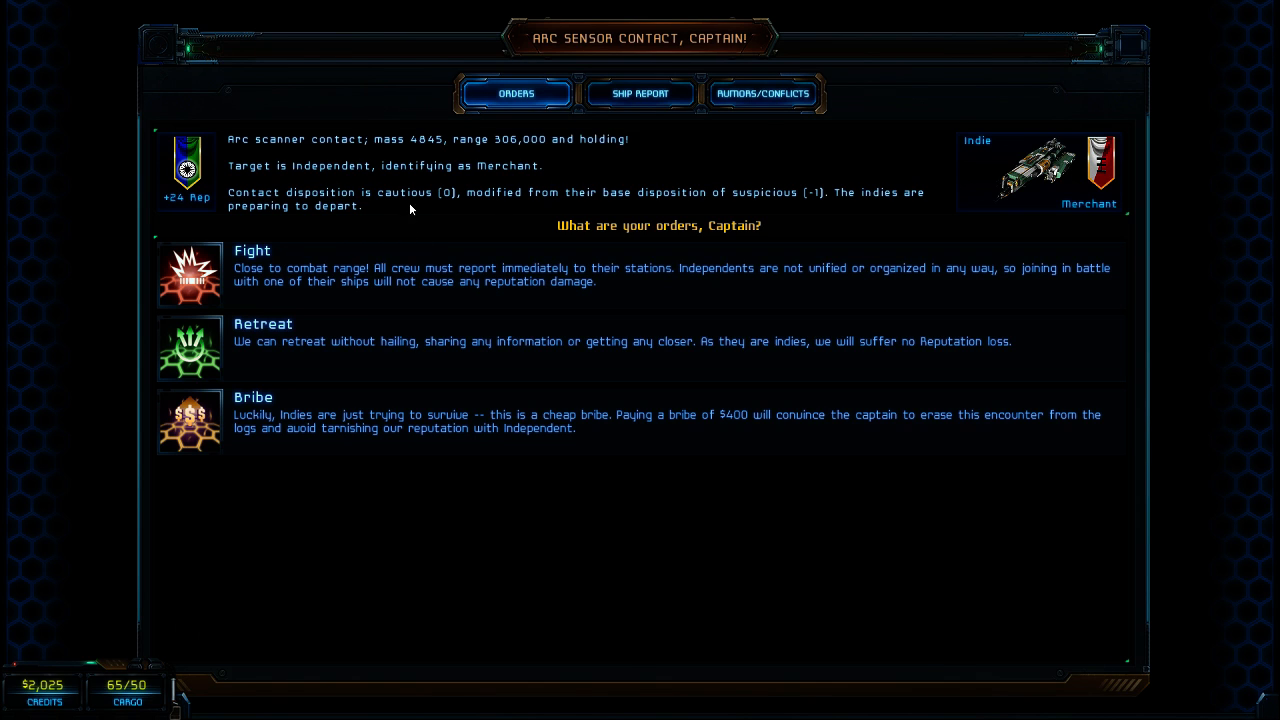
mouse_move(819, 203)
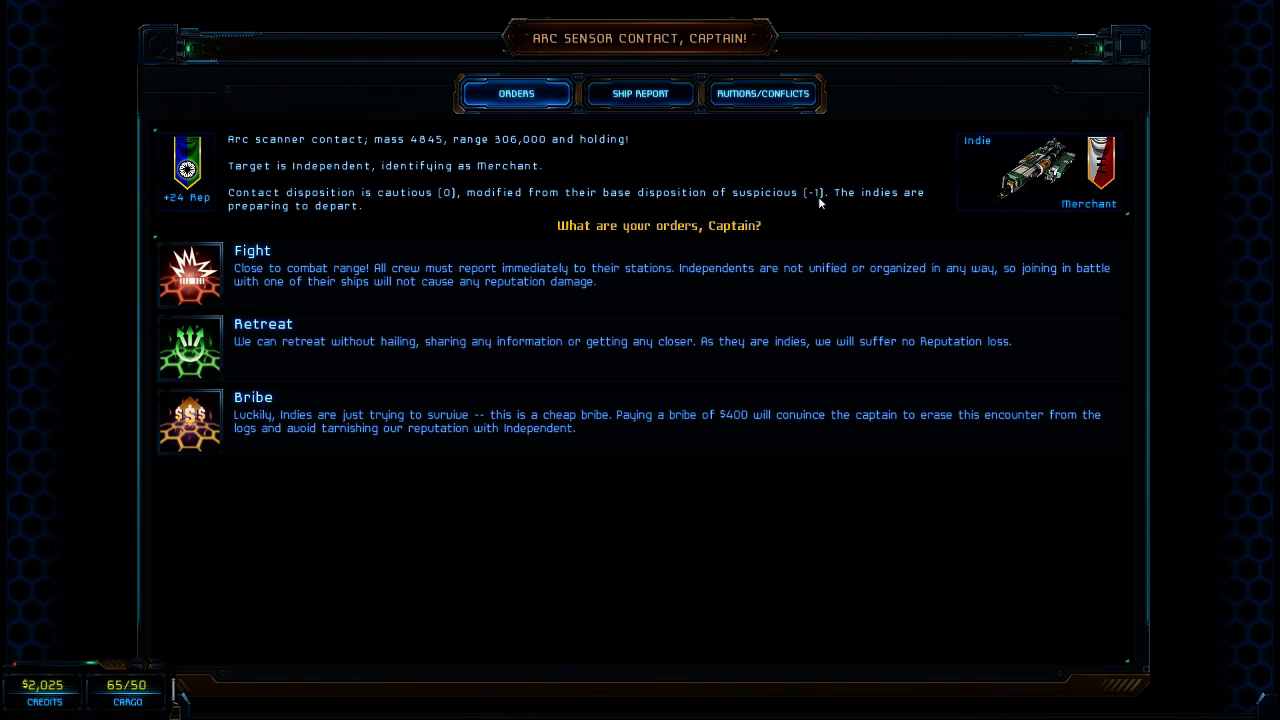
mouse_move(502, 247)
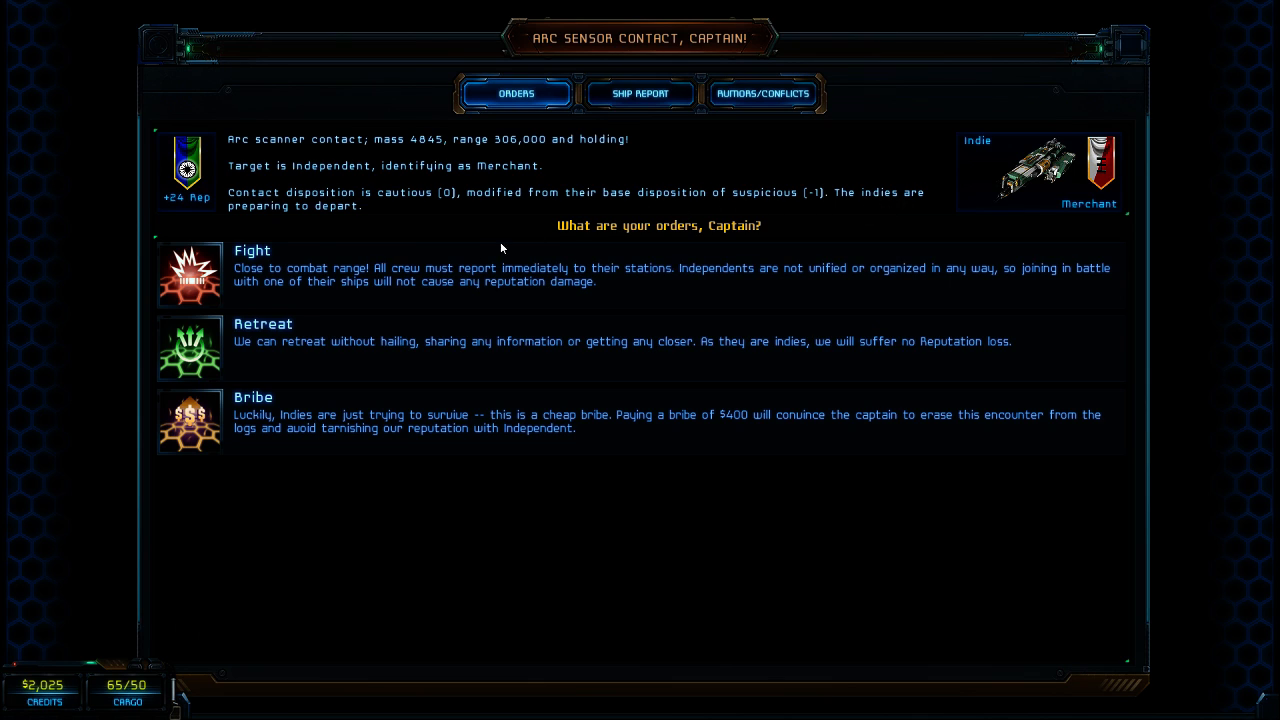
mouse_move(312, 342)
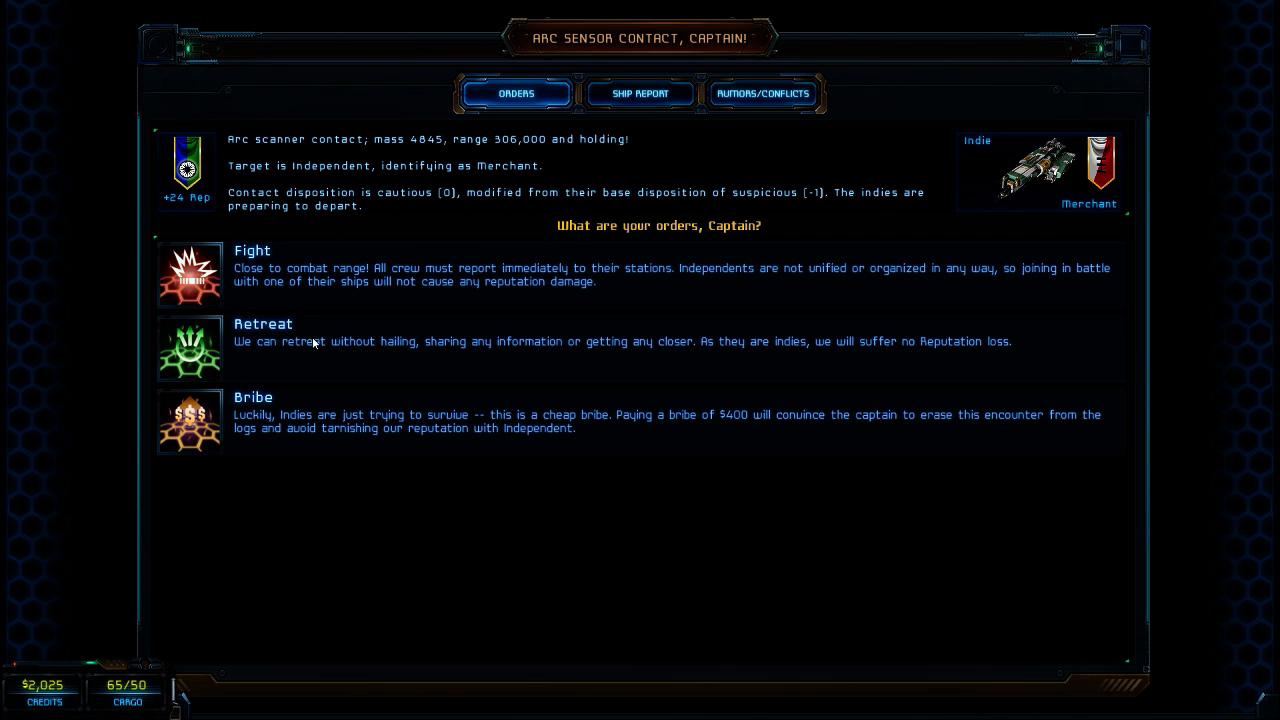
mouse_move(444, 360)
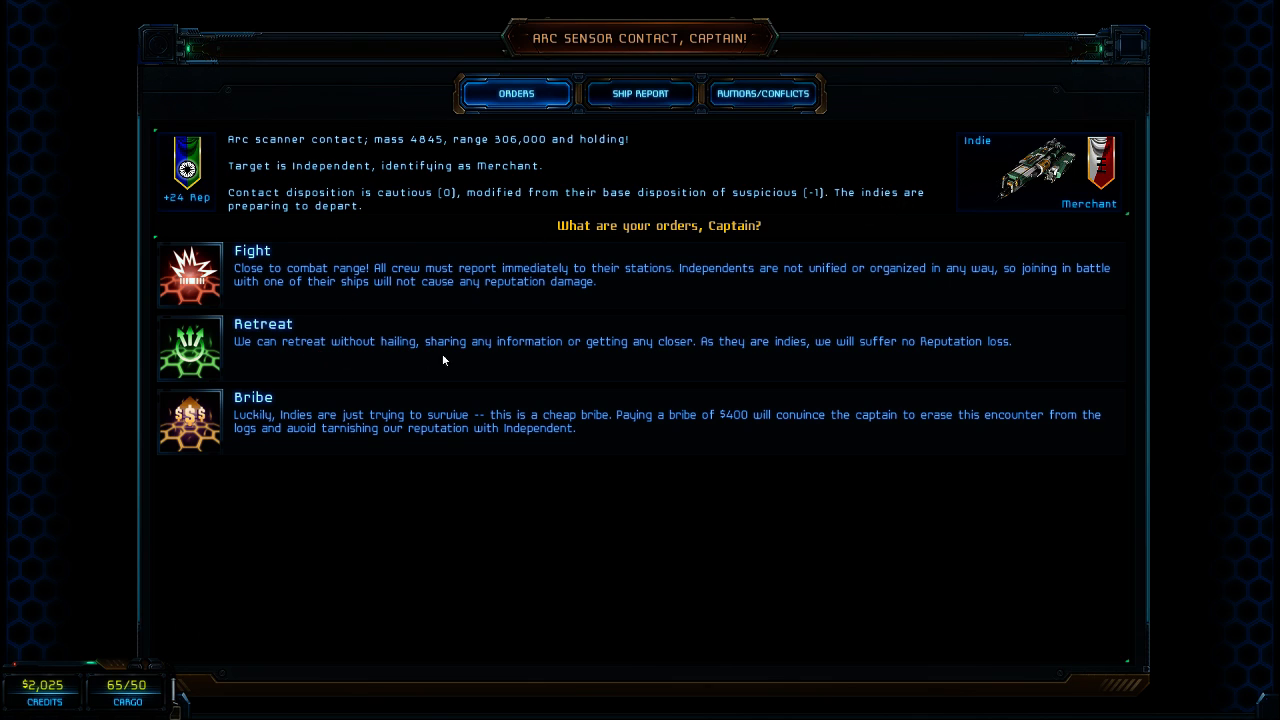
mouse_move(592, 357)
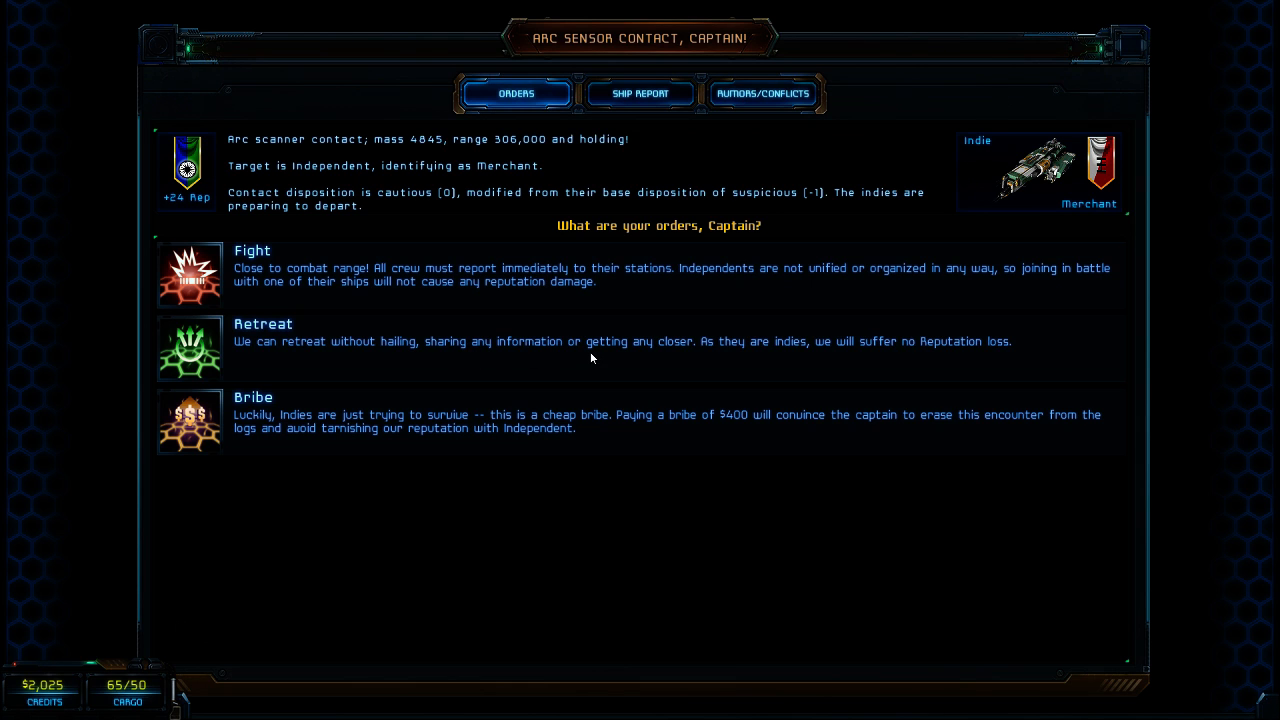
mouse_move(588, 359)
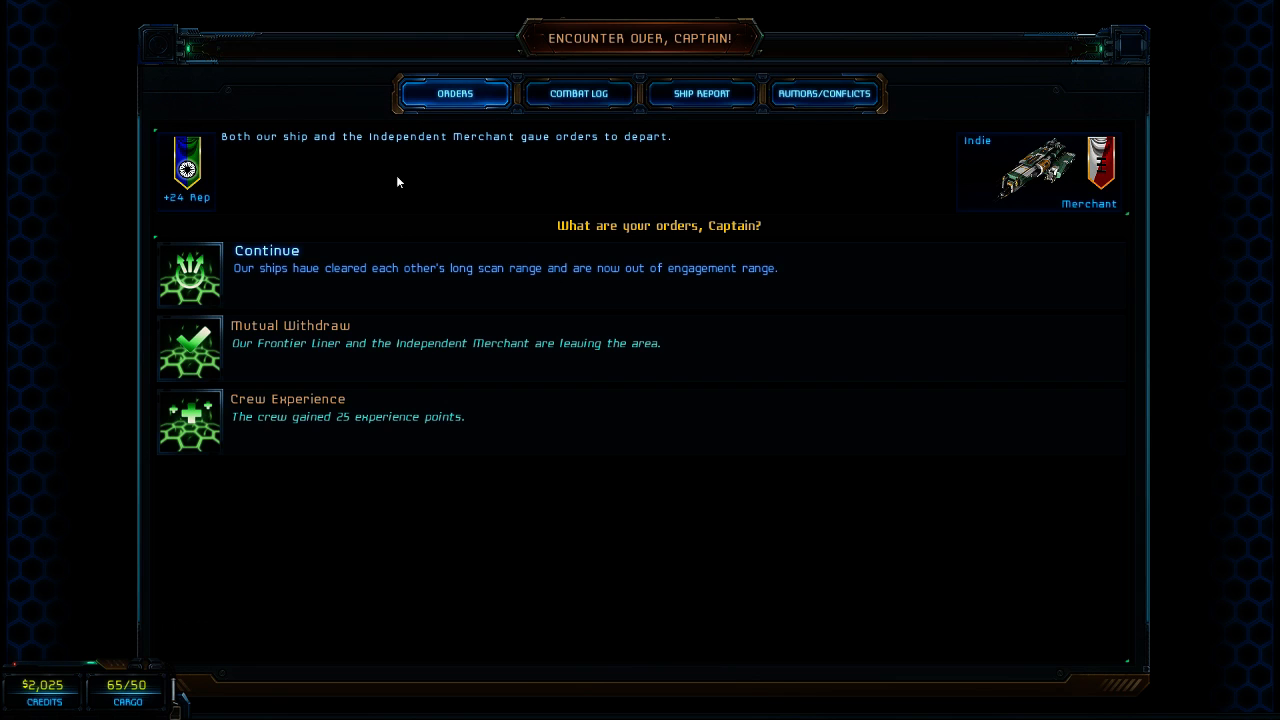
mouse_move(609, 157)
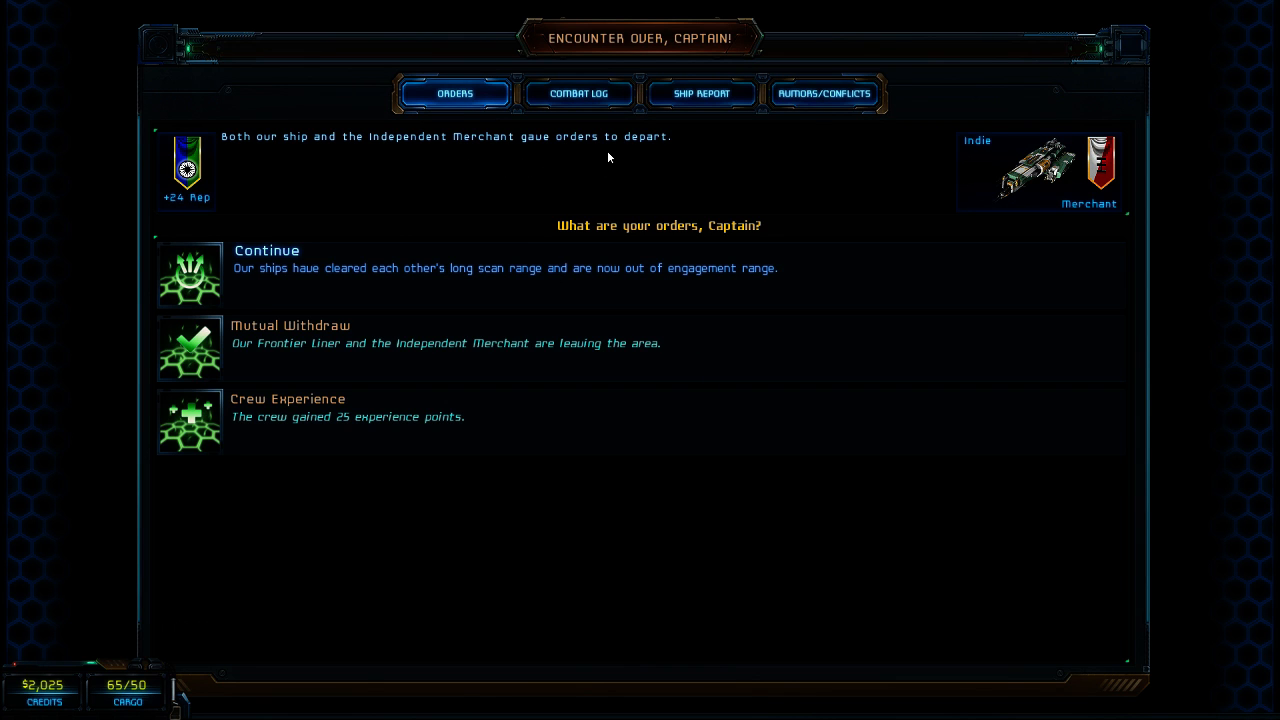
left_click(267, 250)
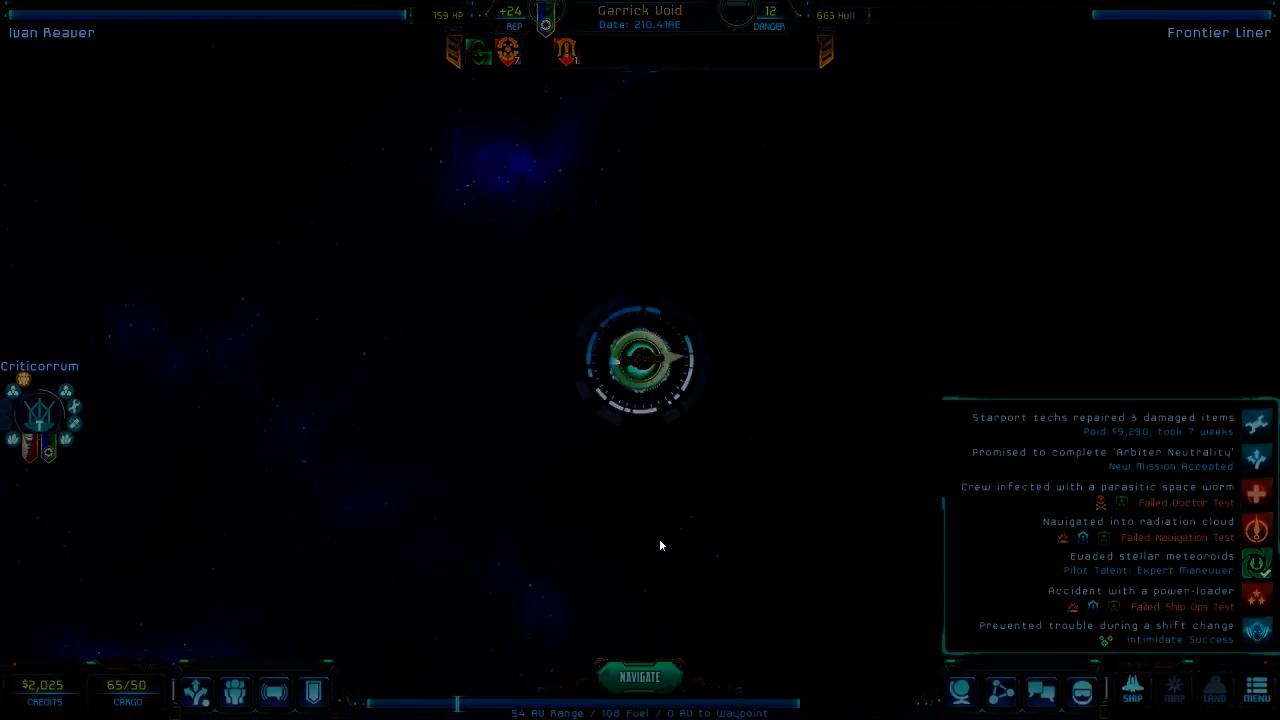
- Reach Sanctuary Gate and make the hyperwarp jump toward Fifth Pass
left_click(652, 672)
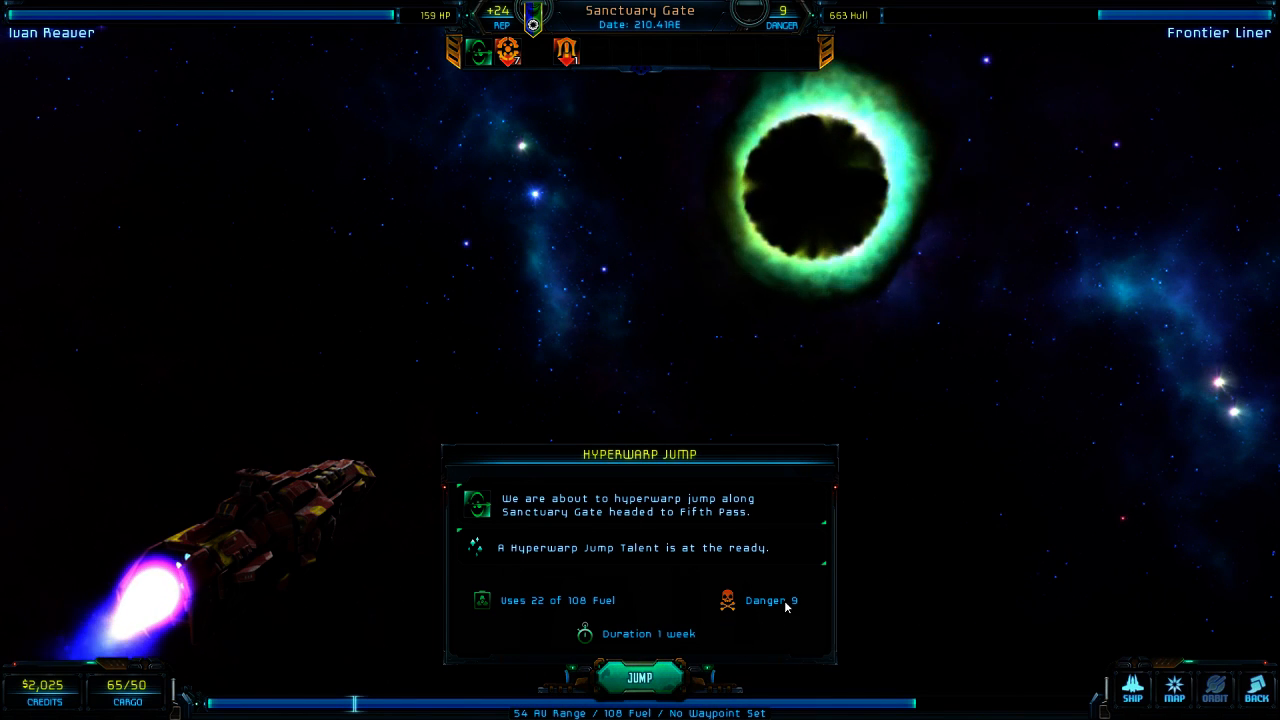
left_click(640, 674)
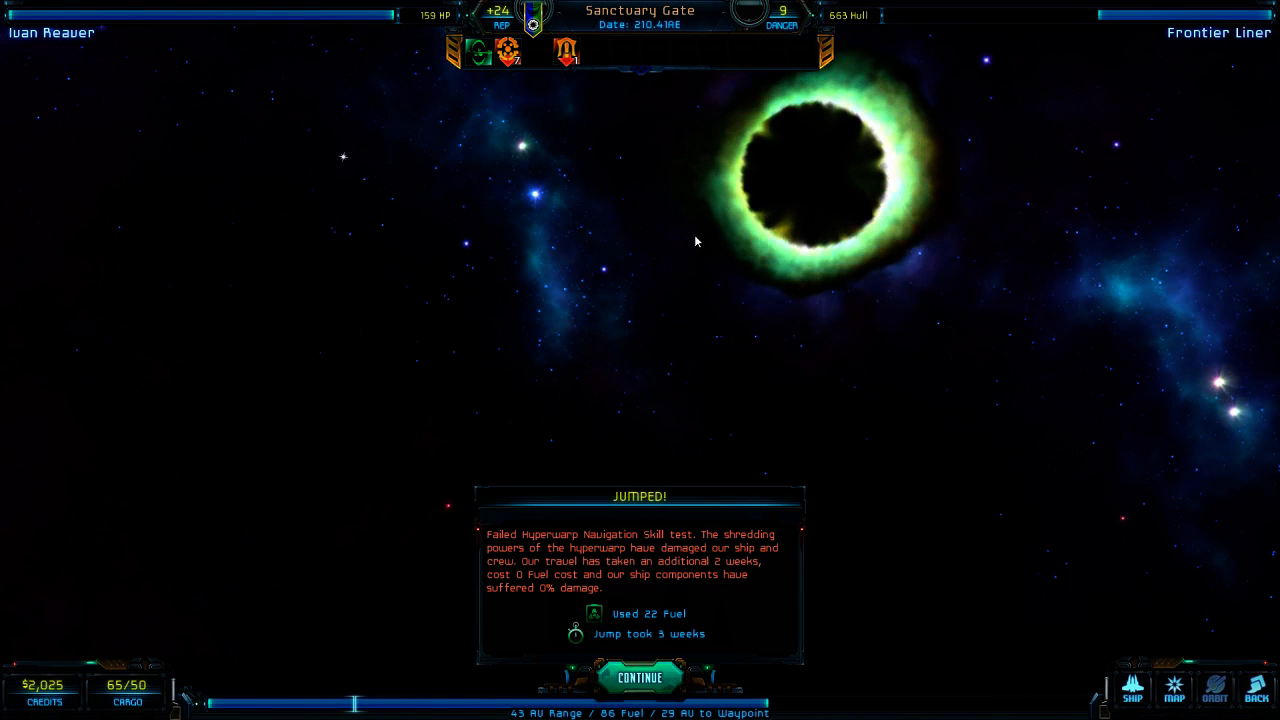
mouse_move(1019, 183)
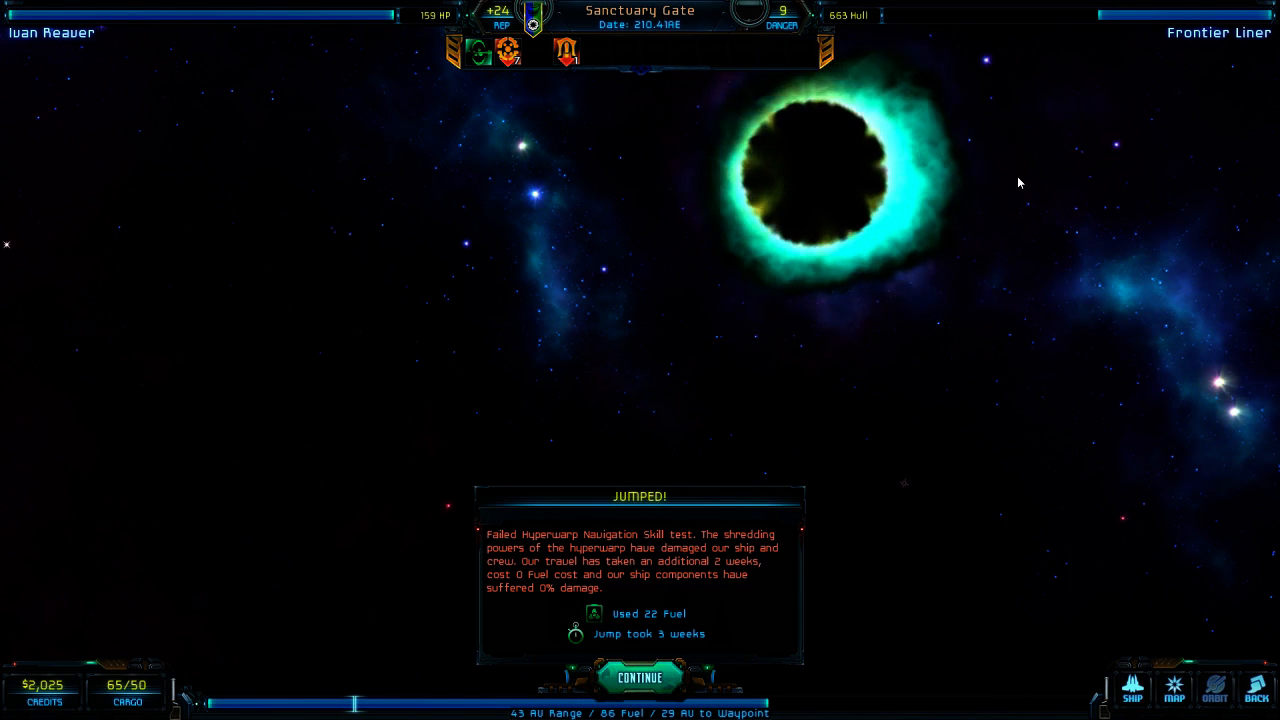
mouse_move(1043, 185)
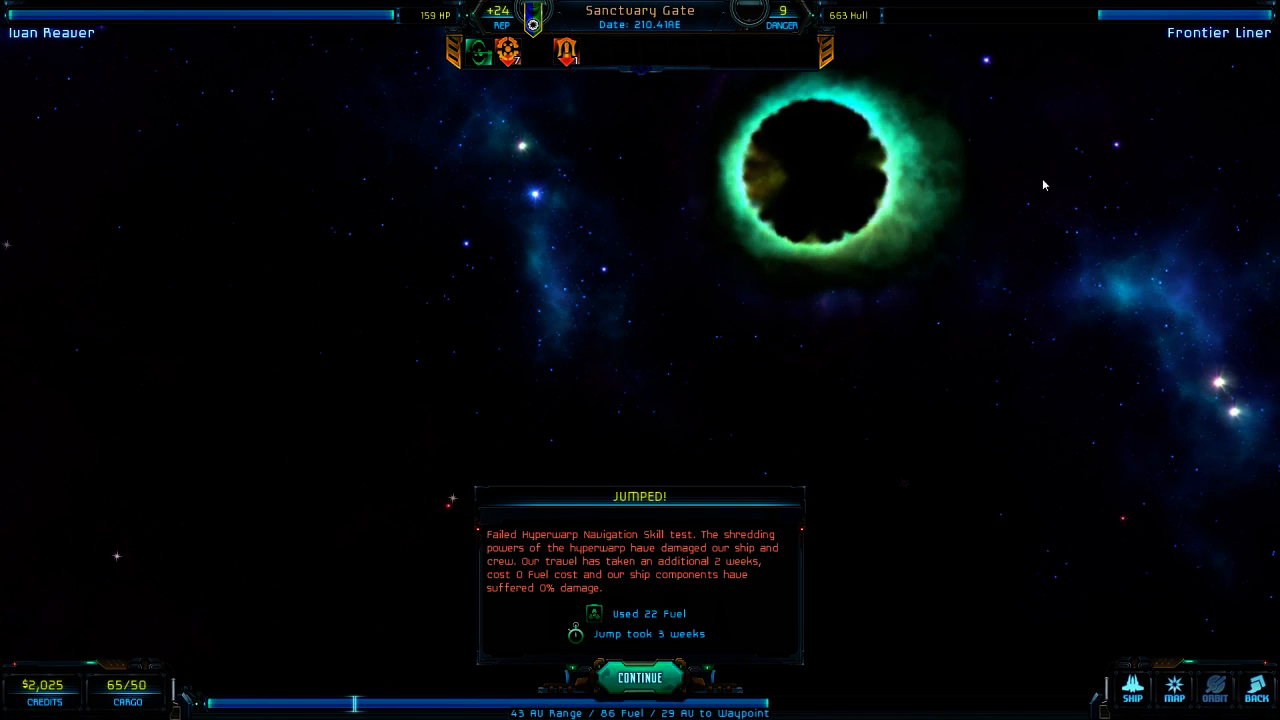
mouse_move(760, 466)
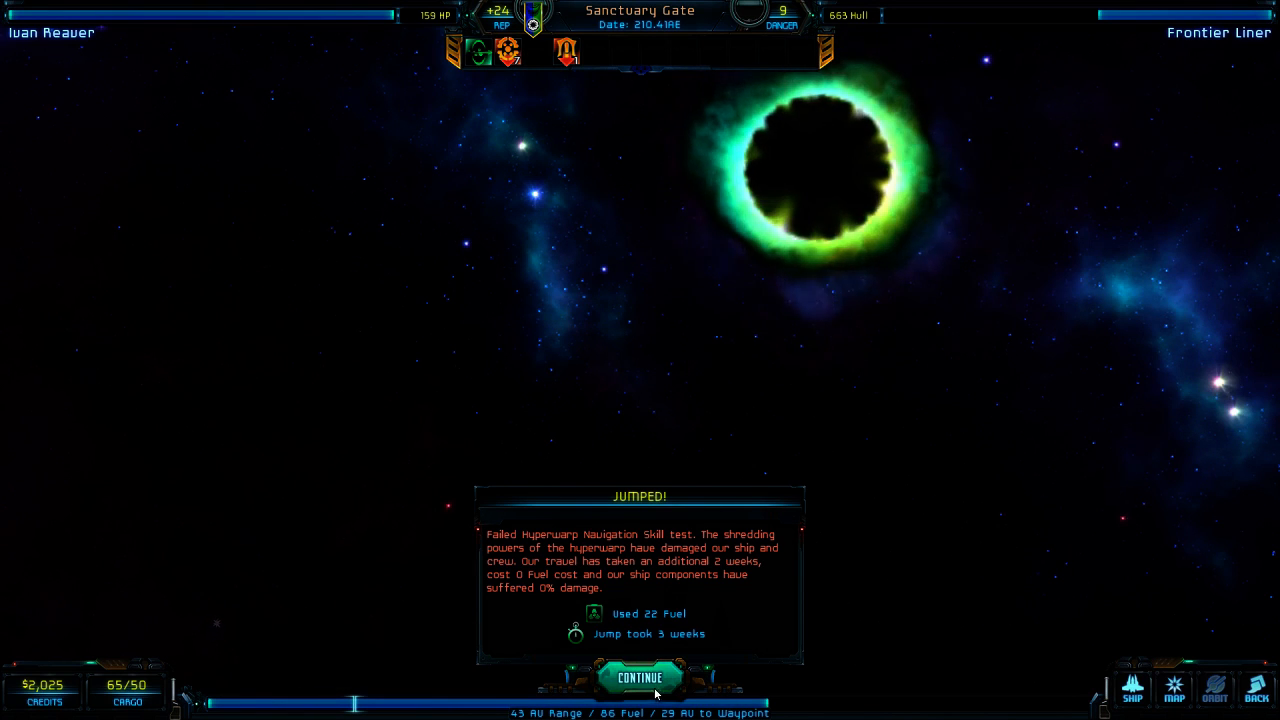
- Dismiss the jump results and navigate across Fifth Pass into Atzetus orbit
left_click(639, 675)
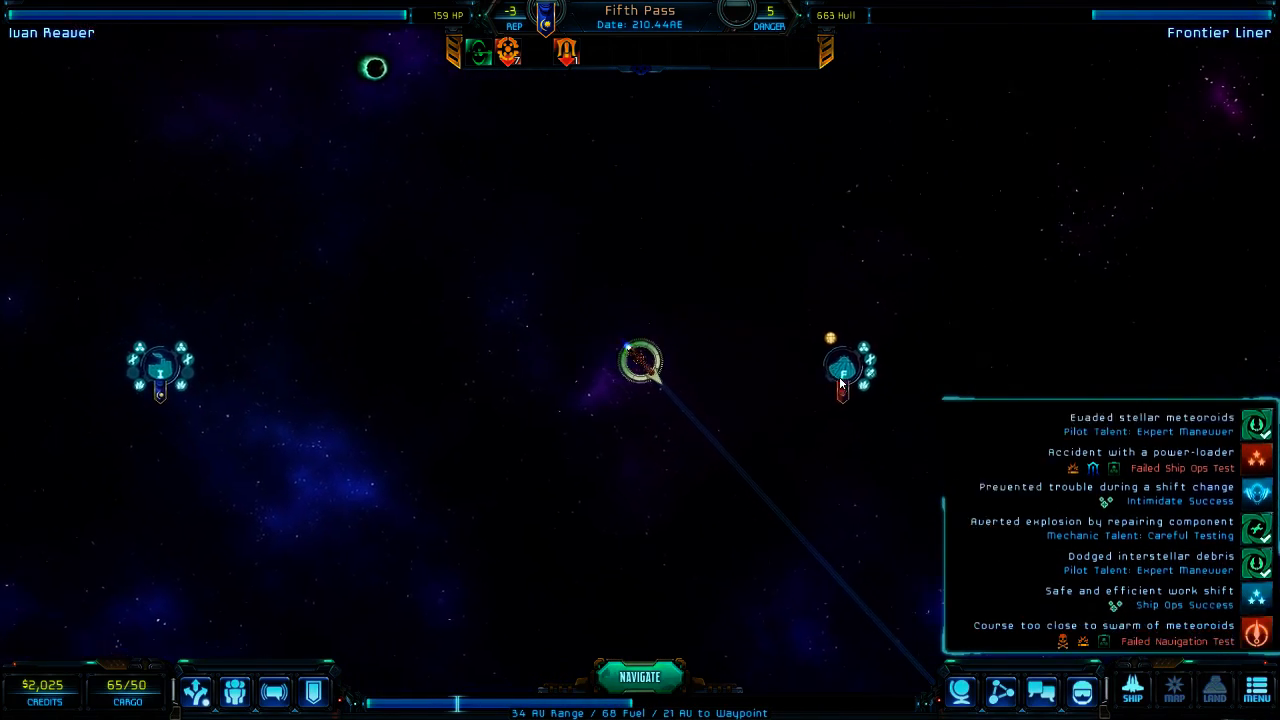
left_click(638, 696)
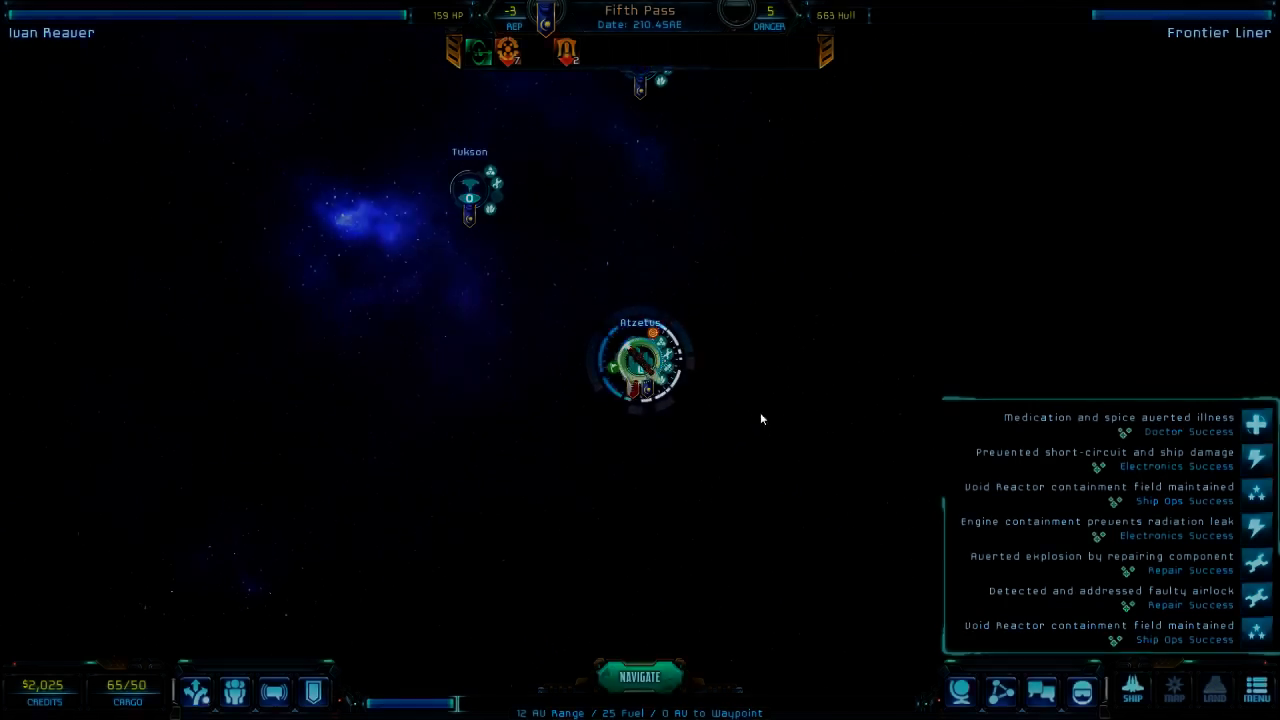
left_click(648, 669)
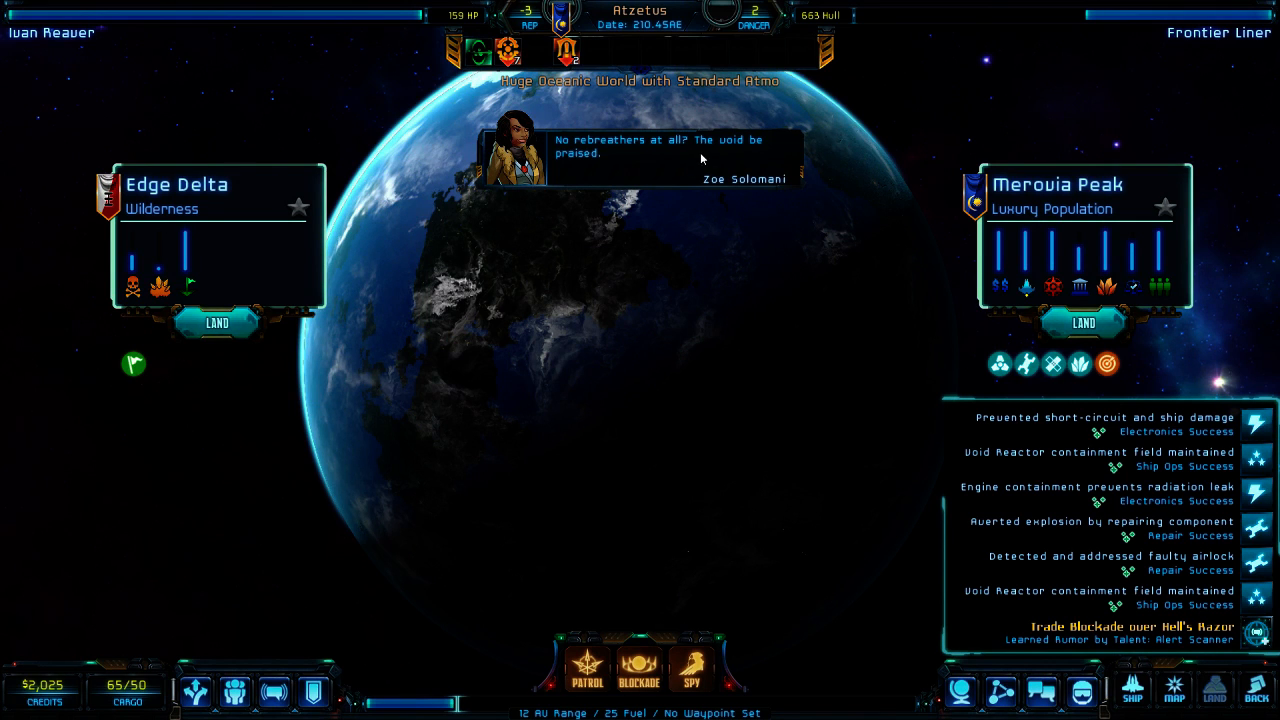
left_click(700, 158)
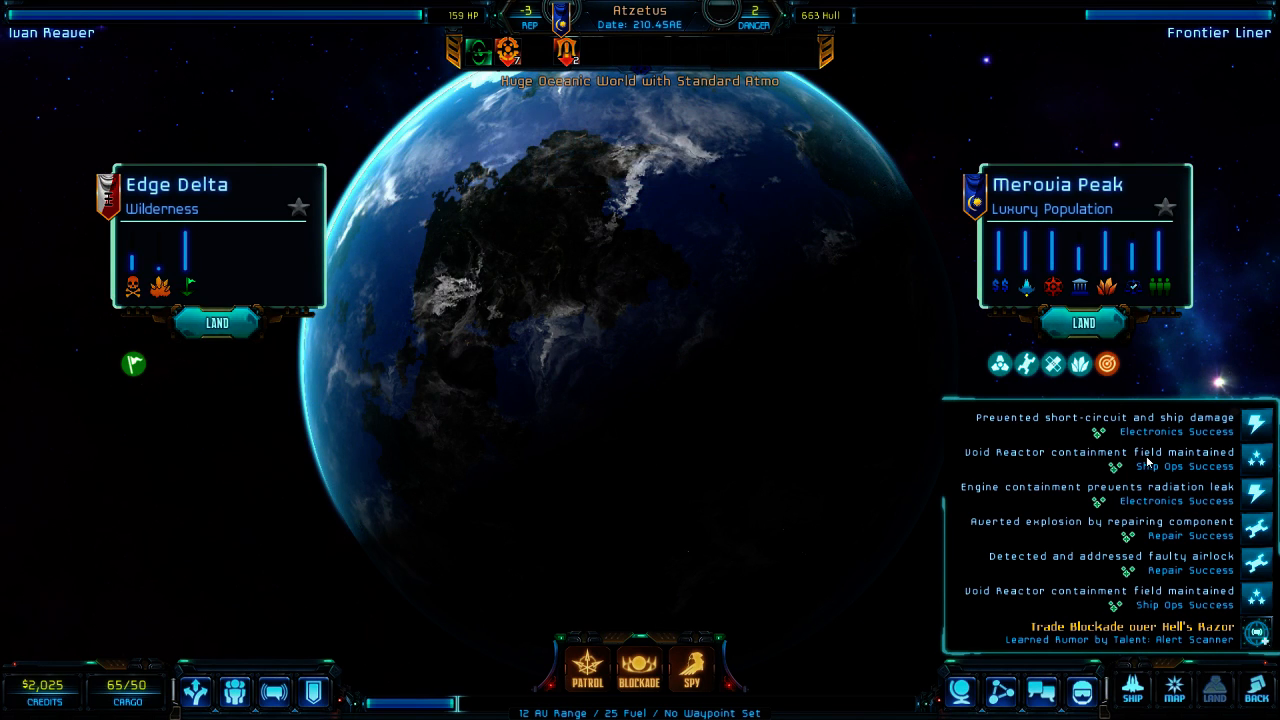
mouse_move(1094, 325)
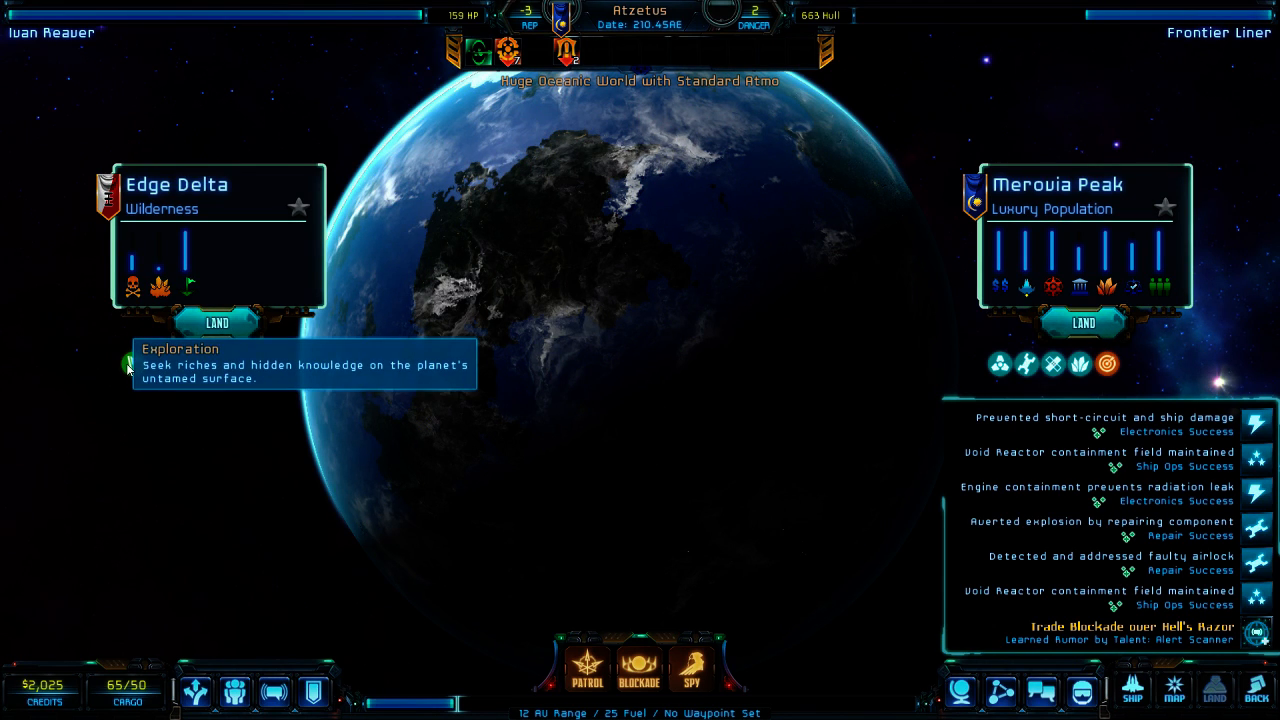
mouse_move(168, 352)
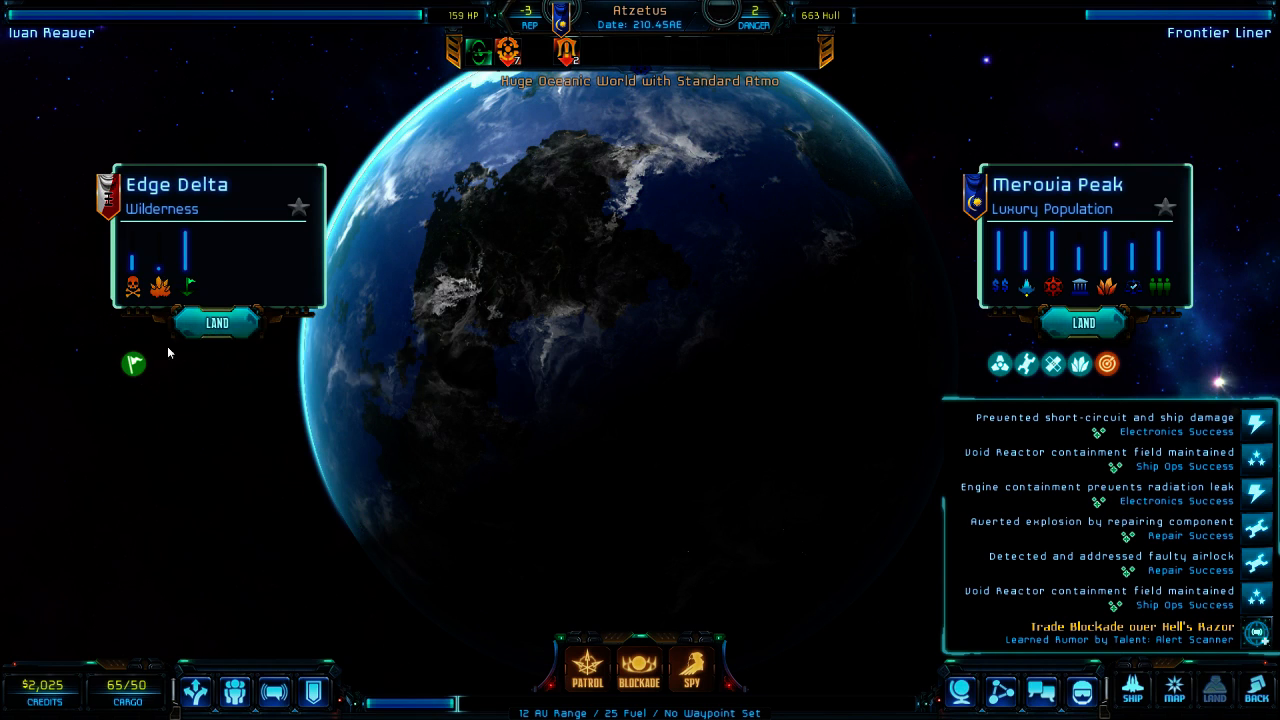
mouse_move(1117, 372)
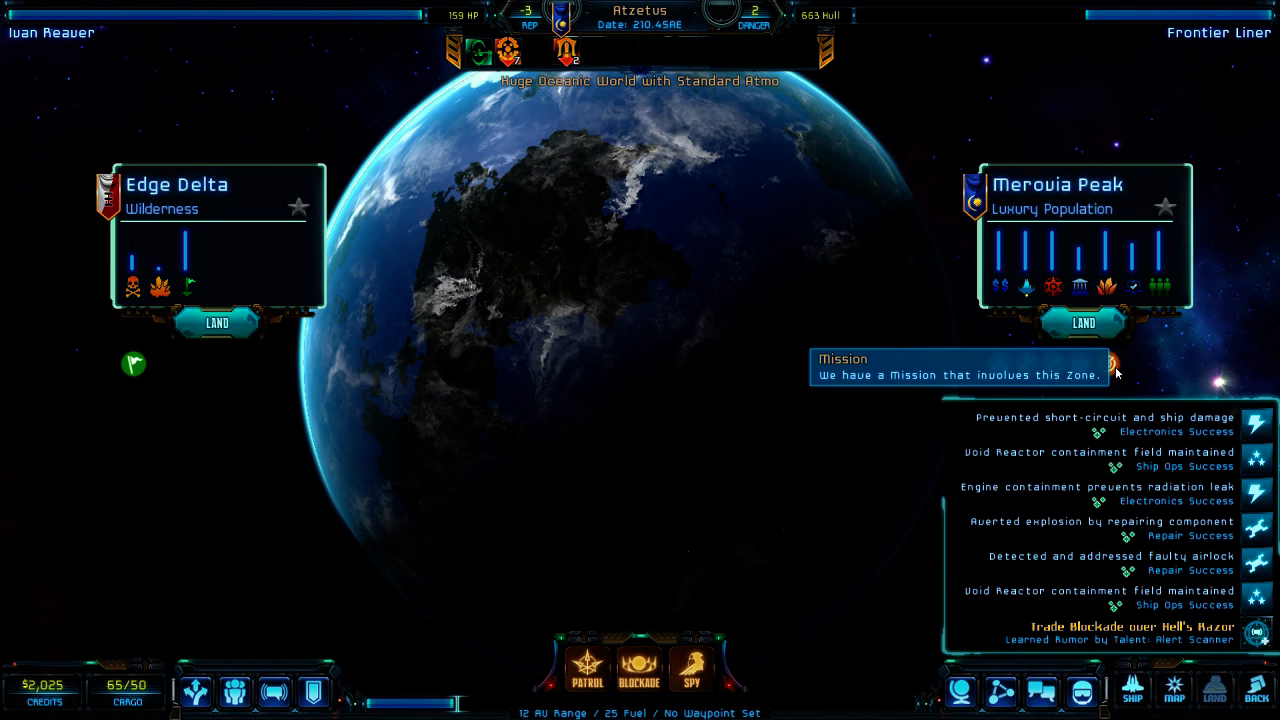
- Land at Merovia Peak to reach its starport services
left_click(1083, 322)
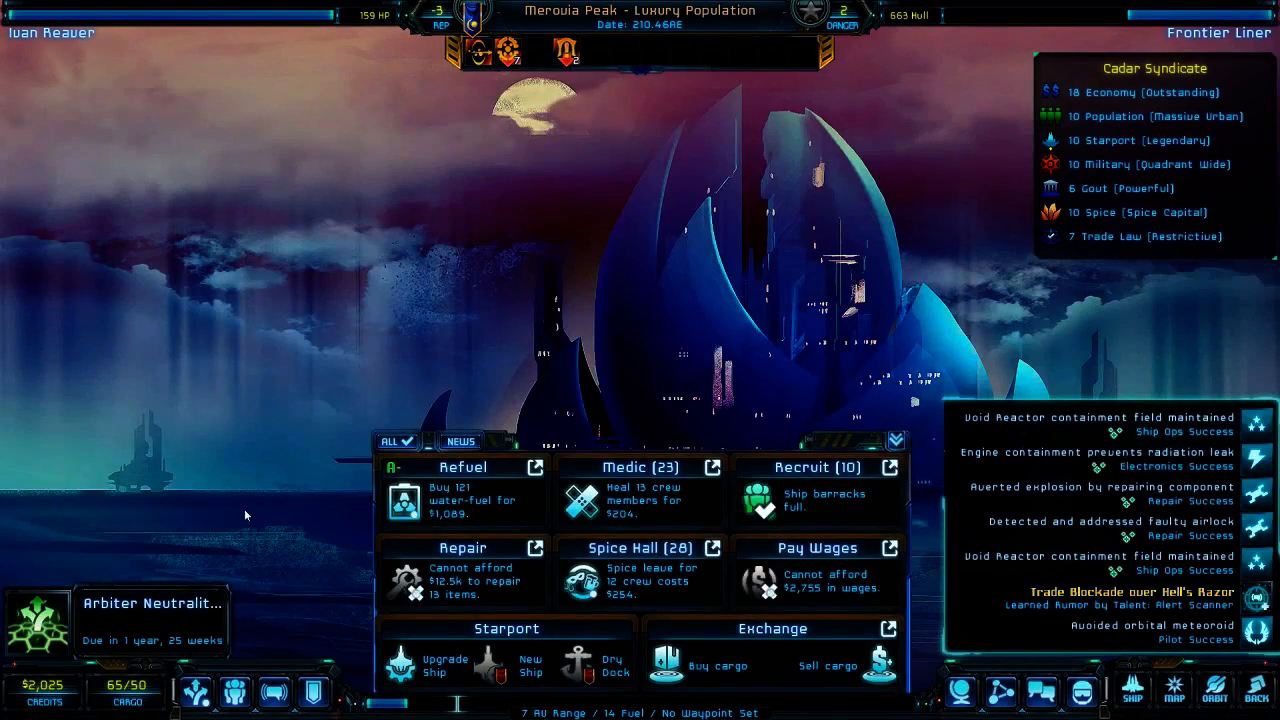
mouse_move(462, 512)
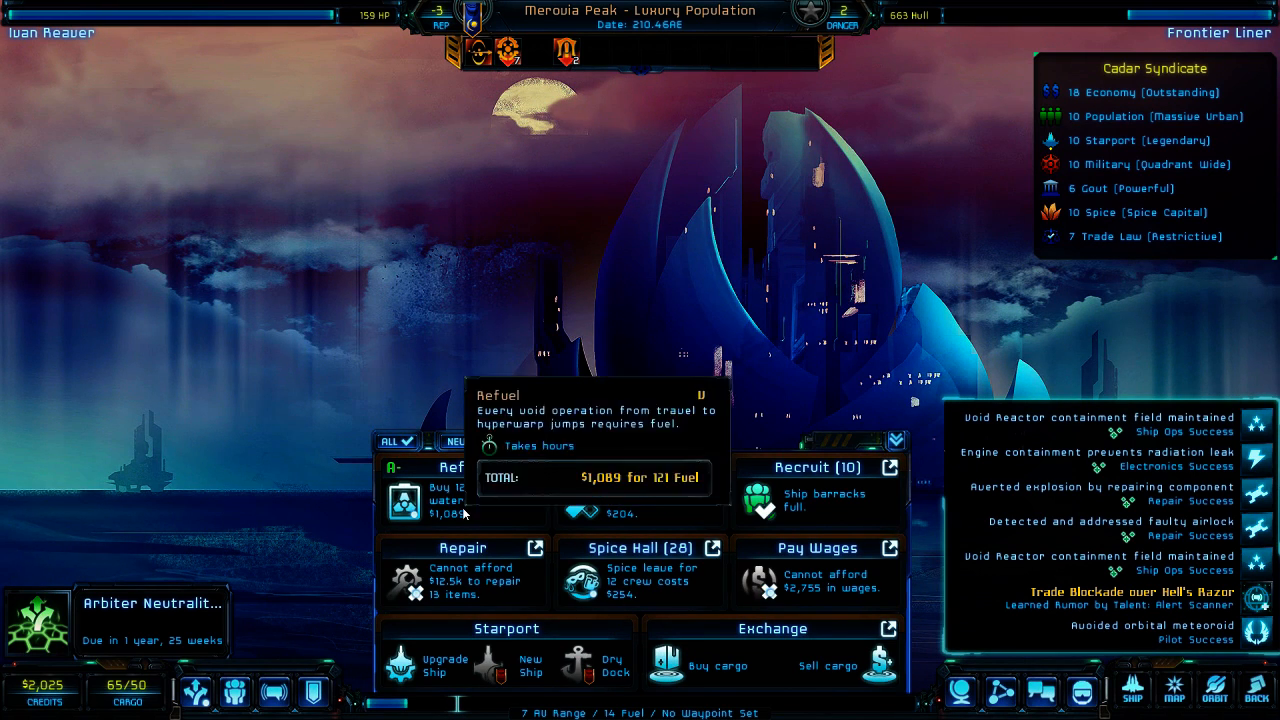
mouse_move(185, 584)
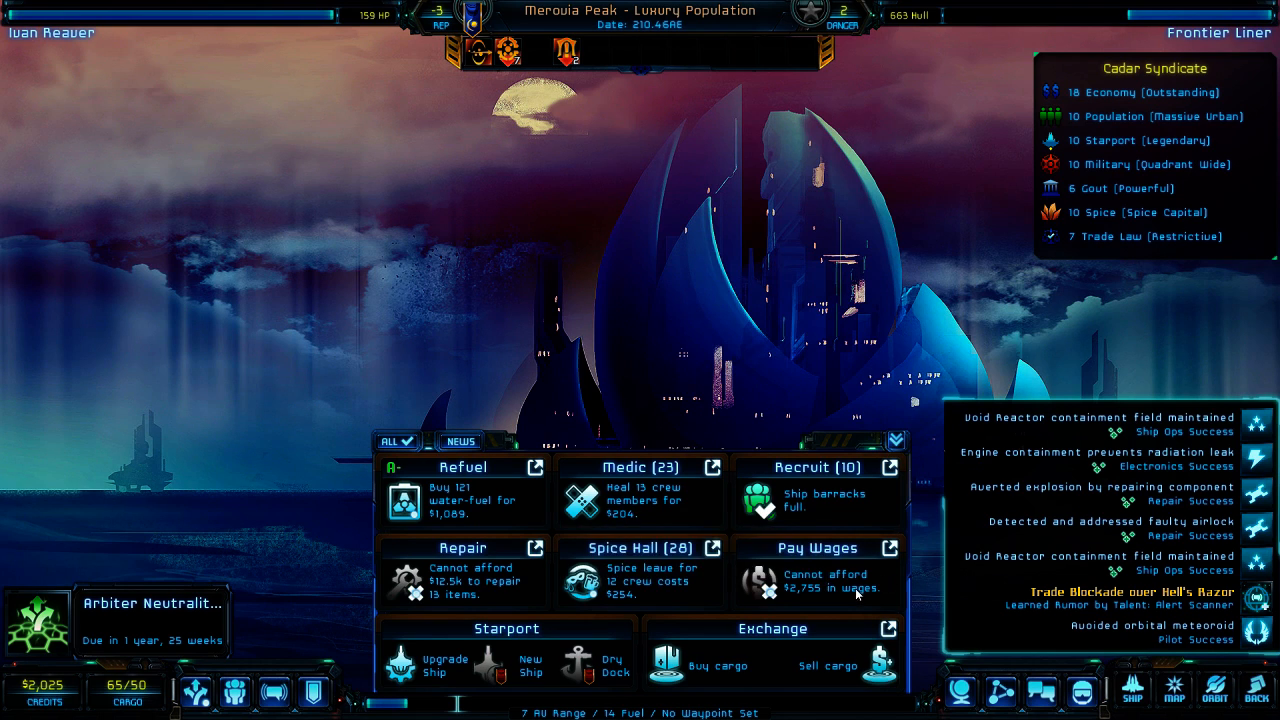
mouse_move(790, 560)
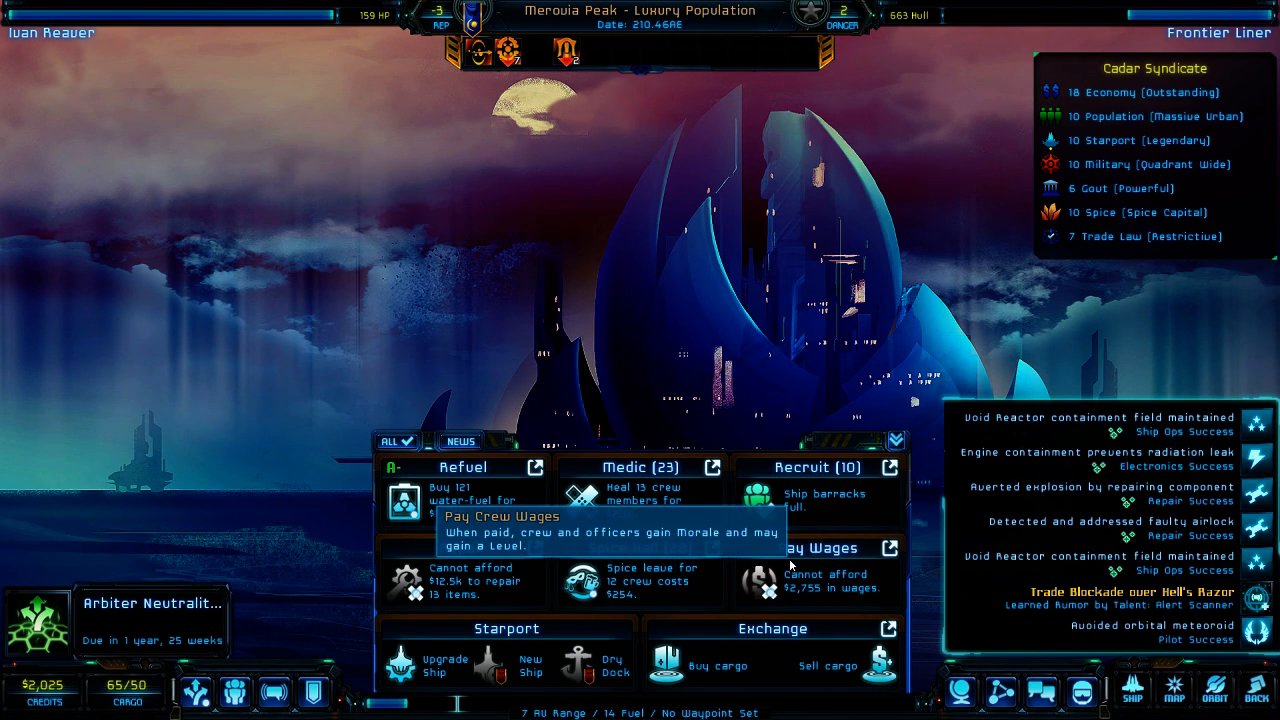
mouse_move(1142, 522)
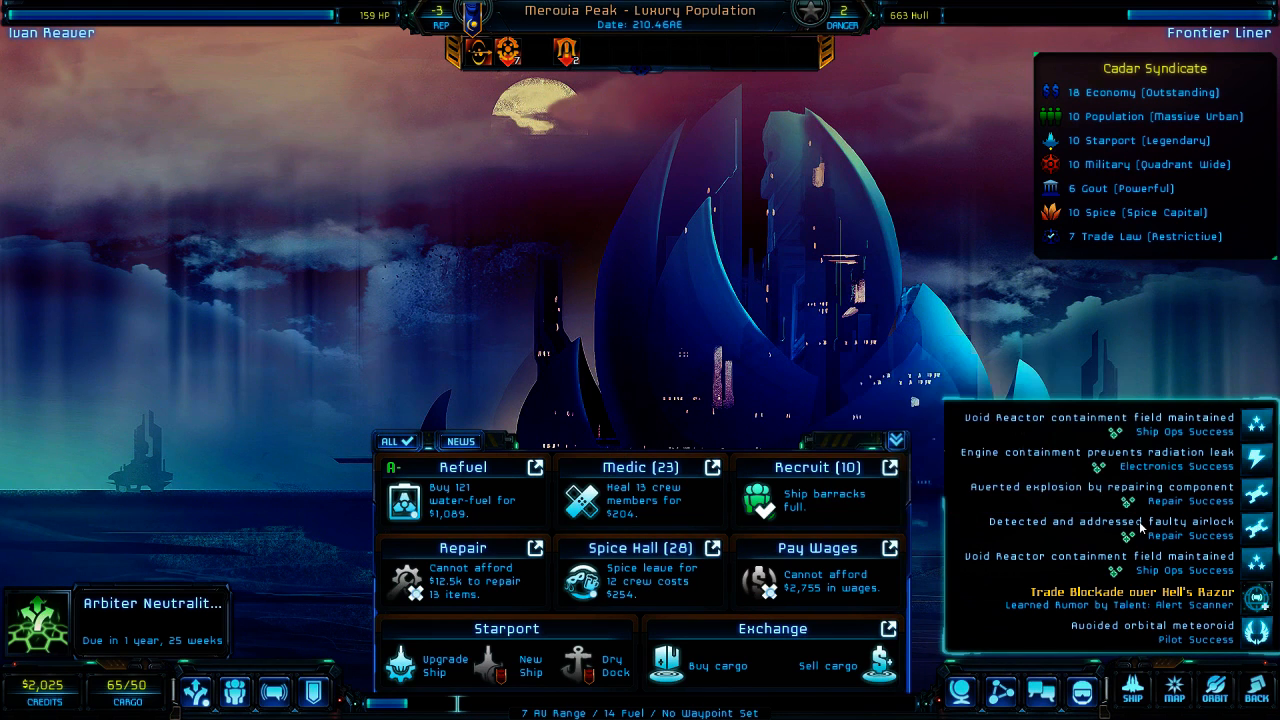
mouse_move(1168, 526)
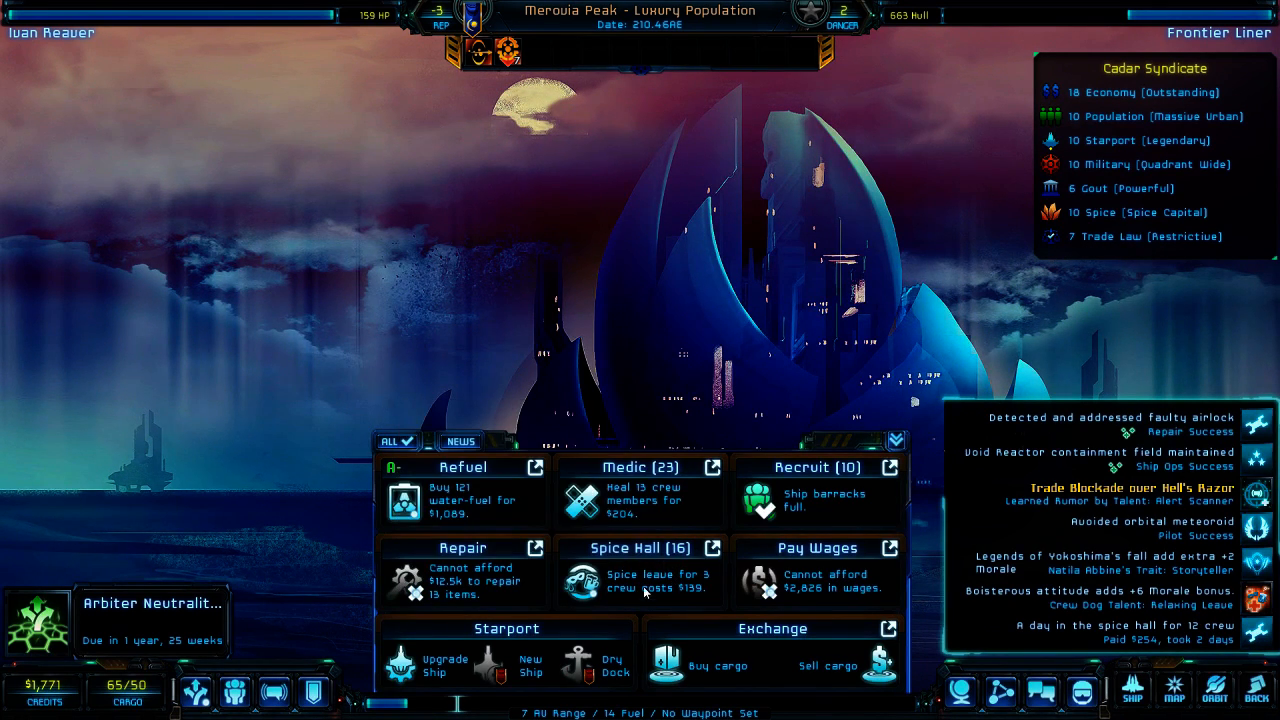
mouse_move(660, 483)
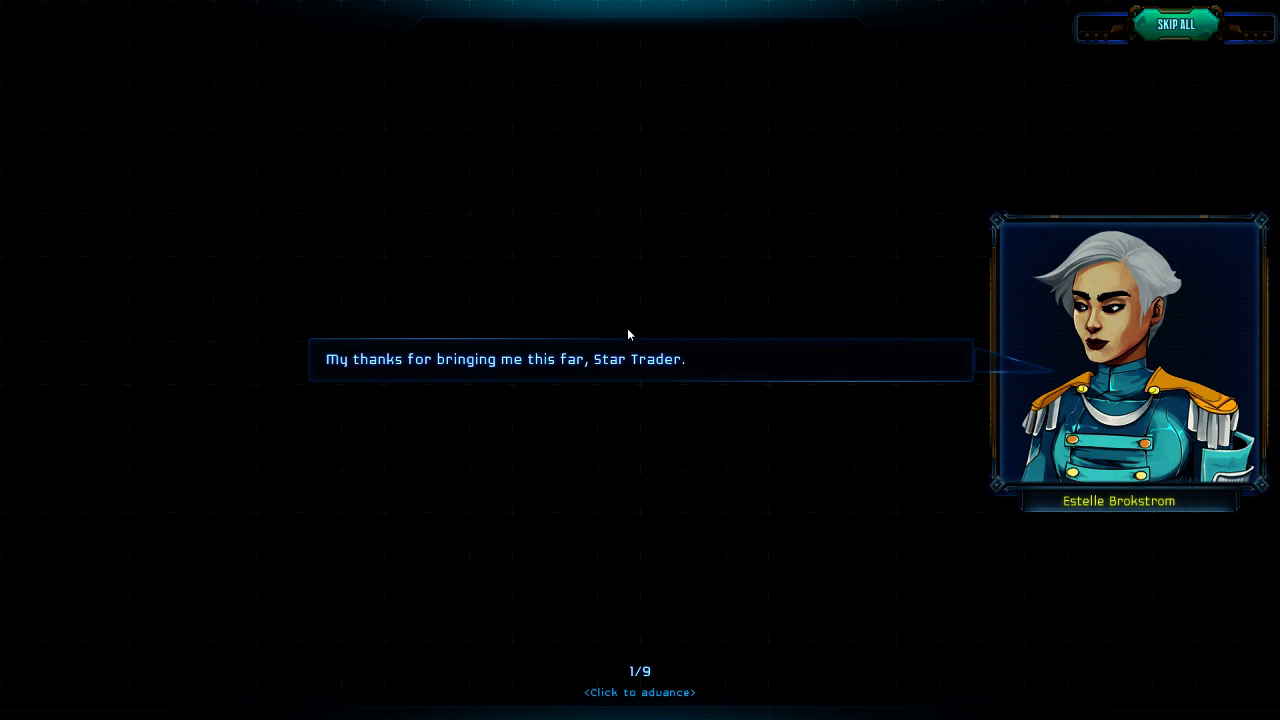
mouse_move(669, 288)
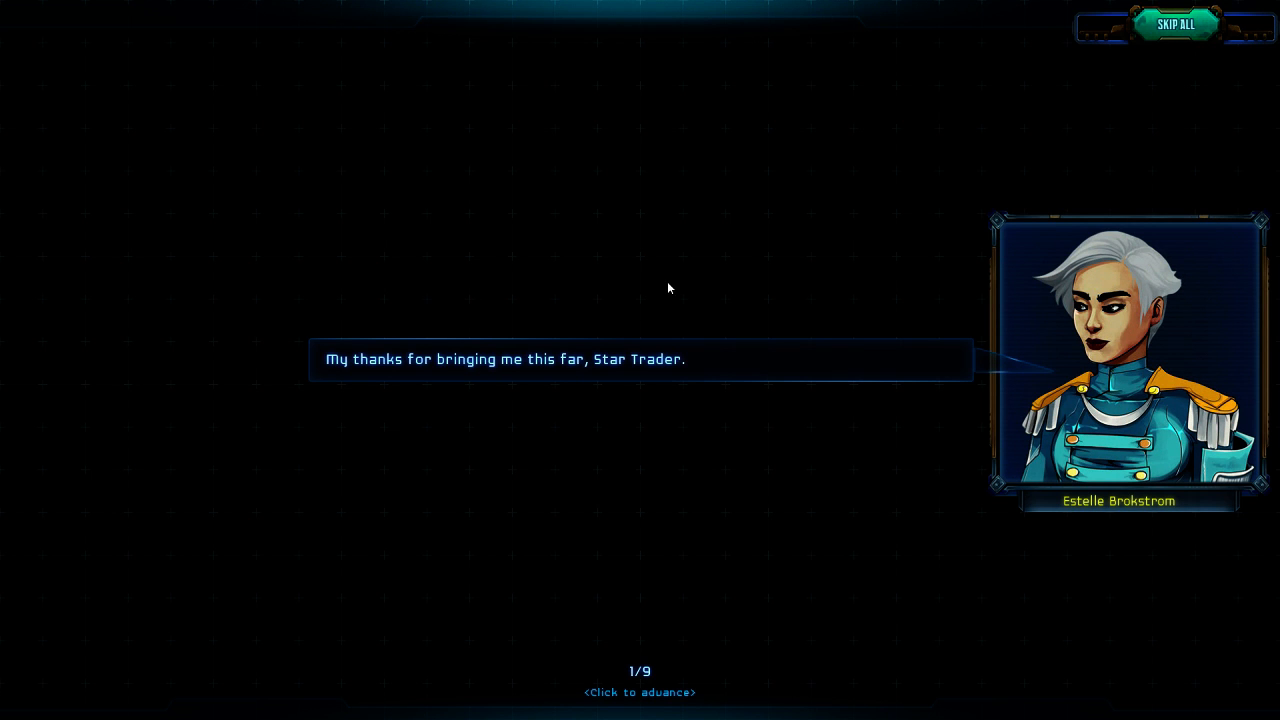
mouse_move(712, 272)
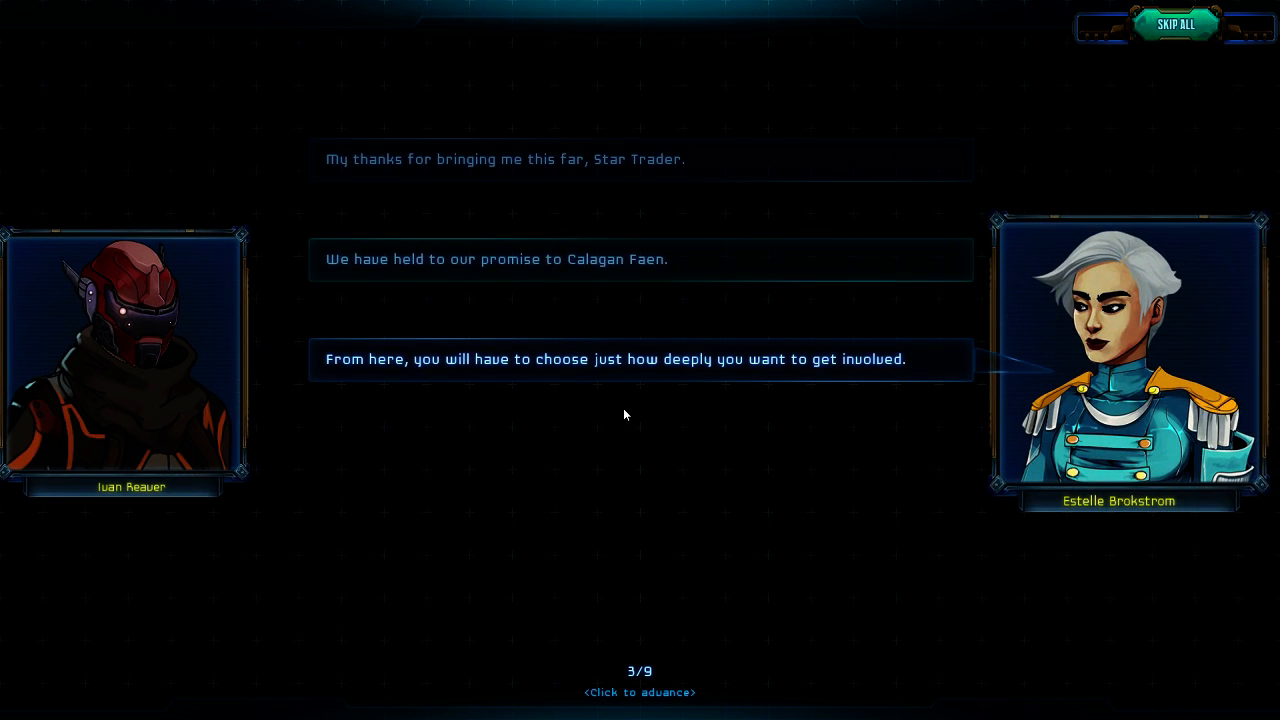
mouse_move(764, 419)
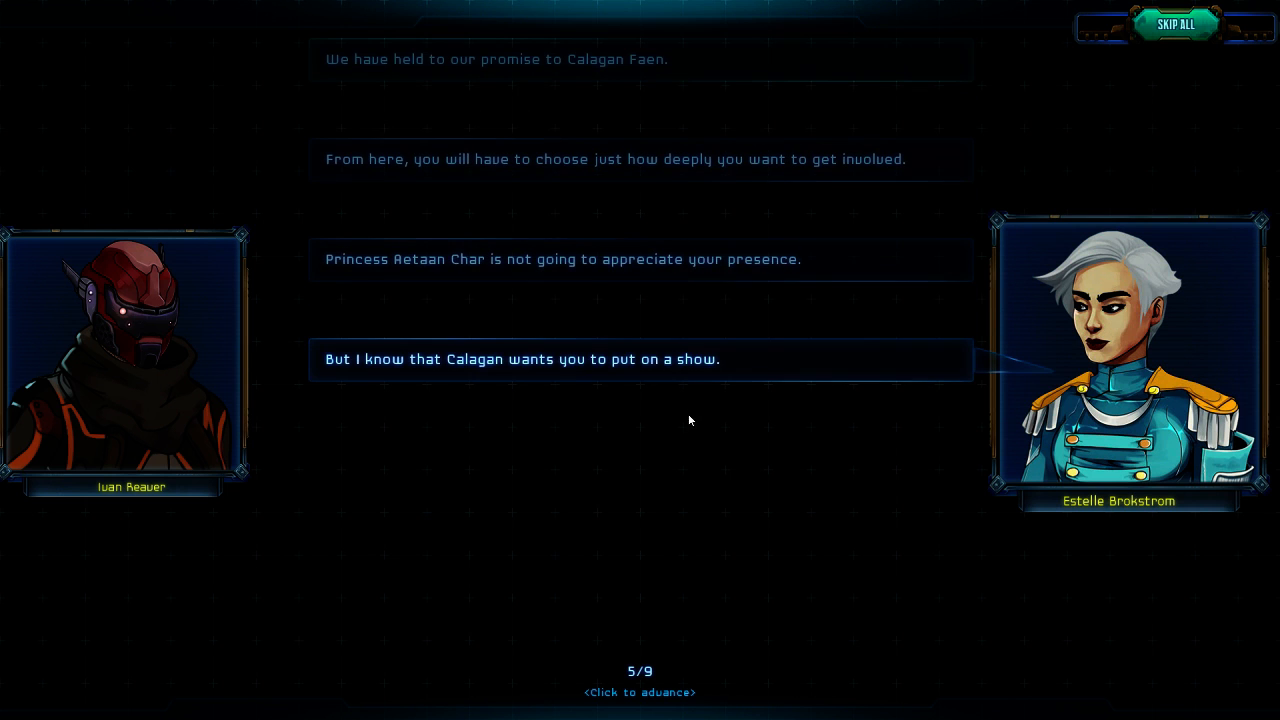
mouse_move(675, 417)
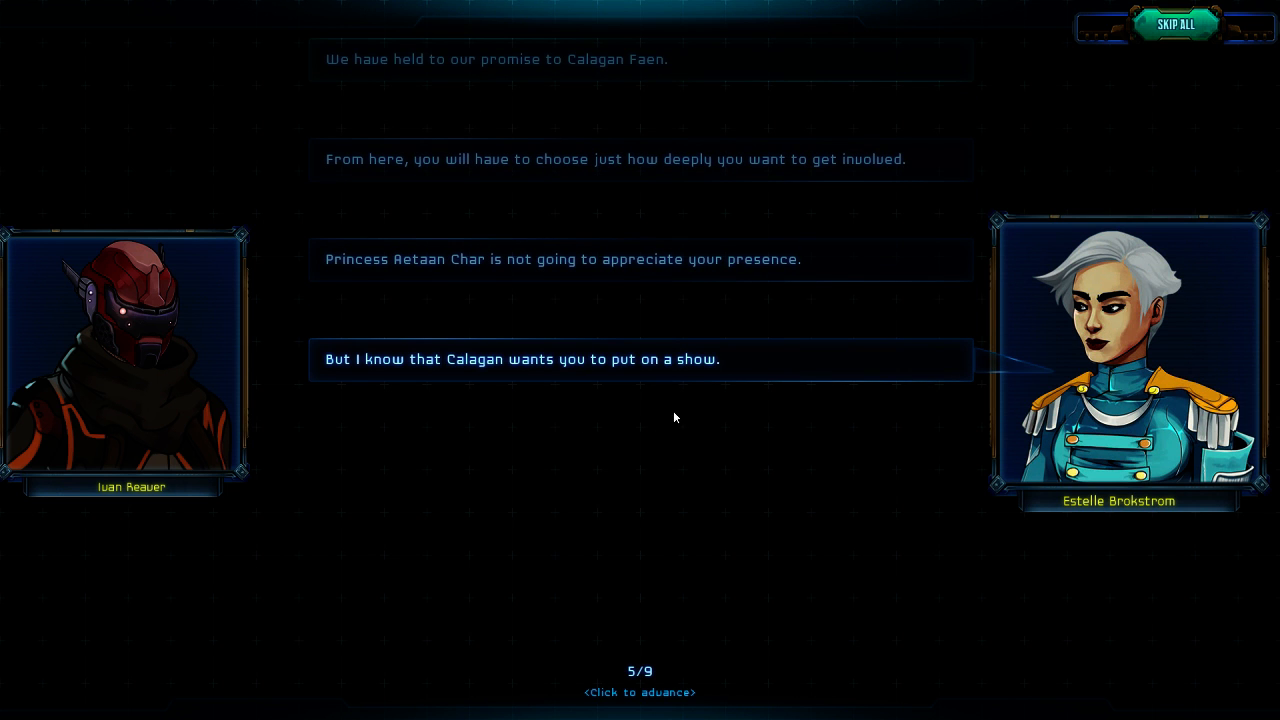
- Advance Estelle Brokstrom's Arbiter Neutrality briefing to line 6 of 9
left_click(675, 417)
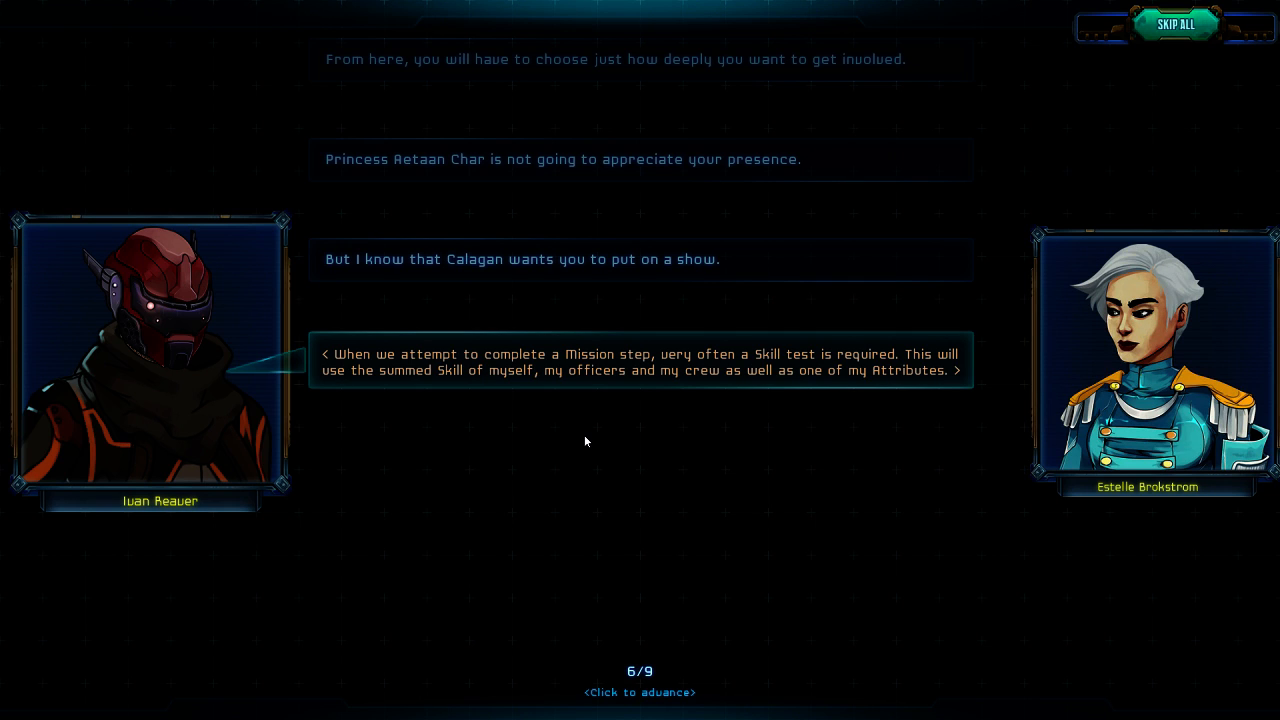
mouse_move(571, 437)
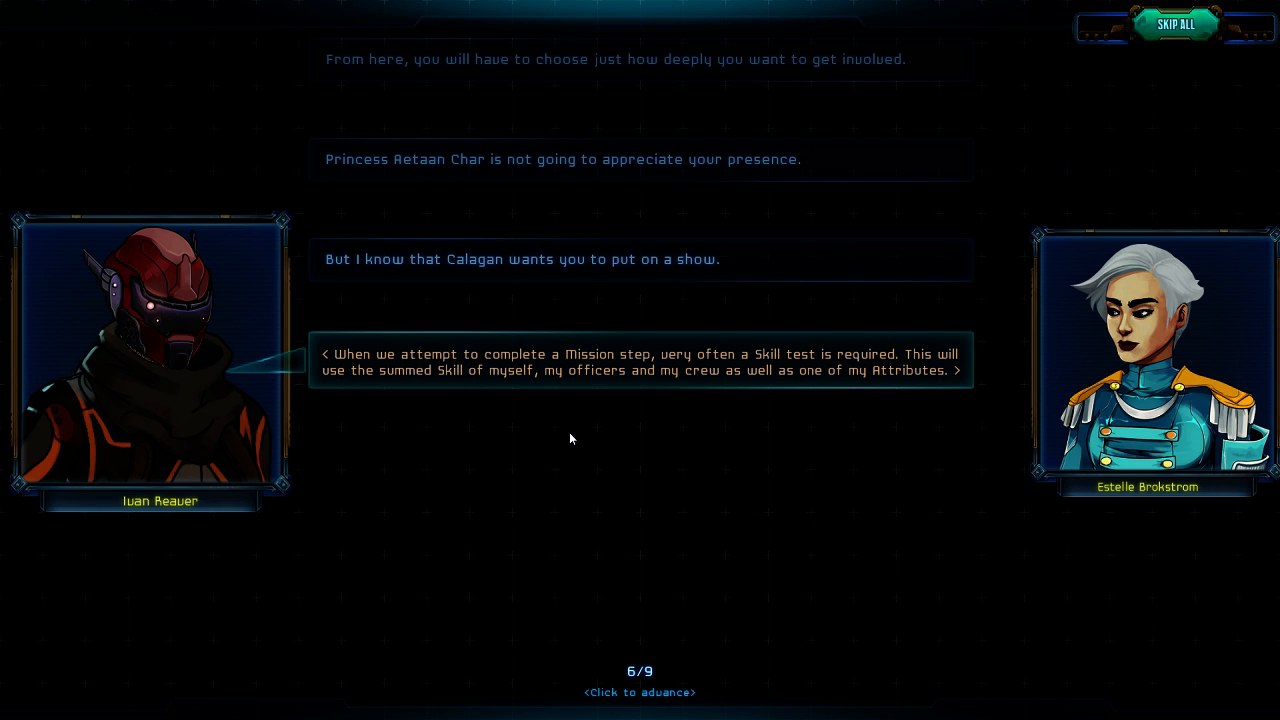
mouse_move(597, 412)
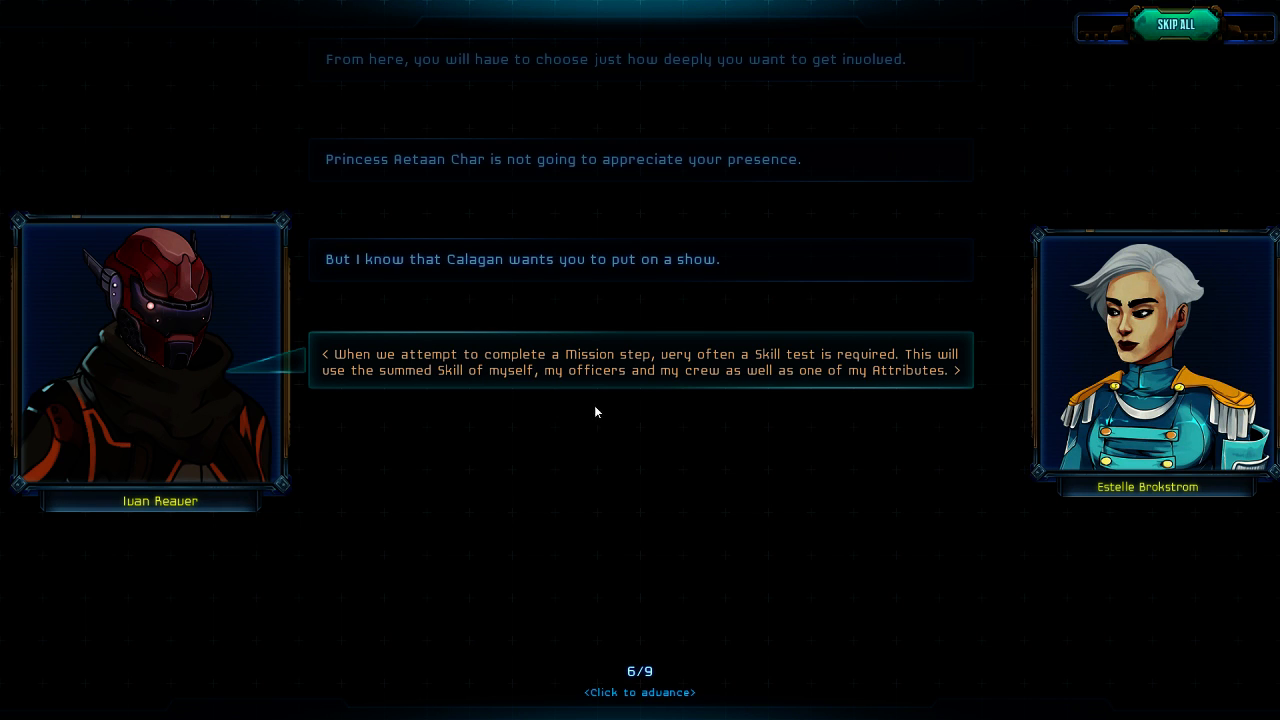
mouse_move(809, 403)
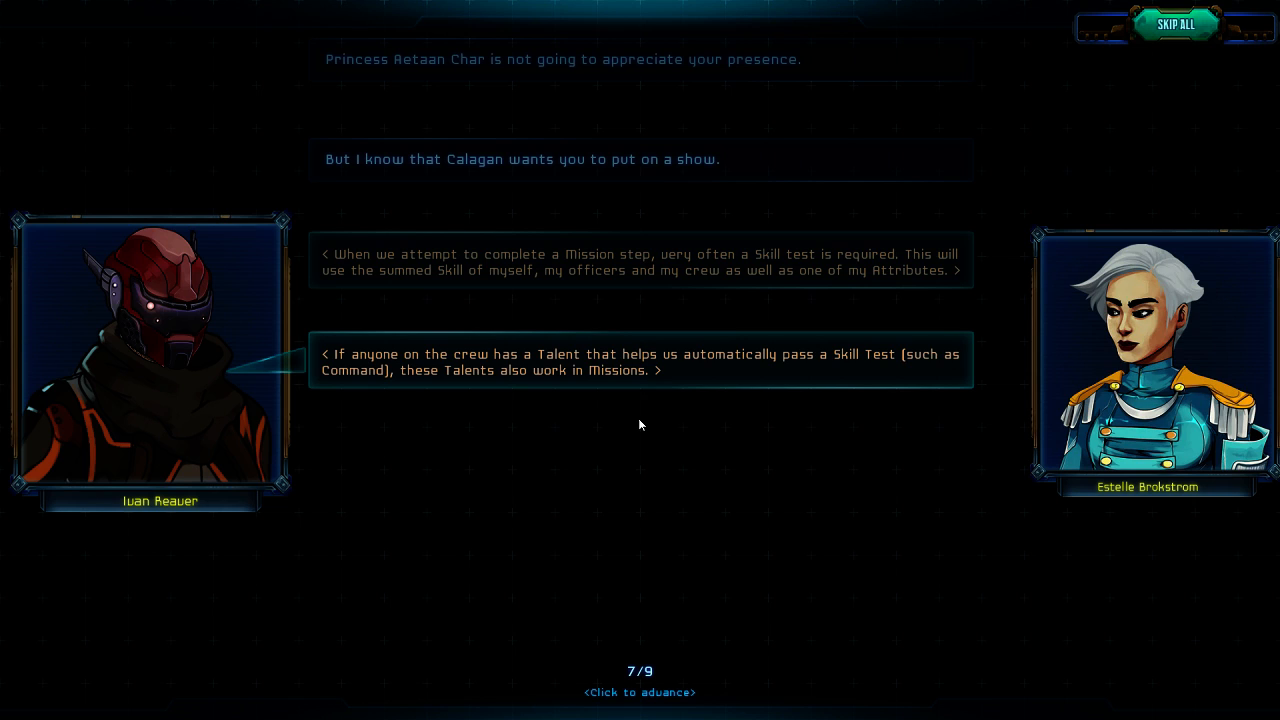
mouse_move(728, 411)
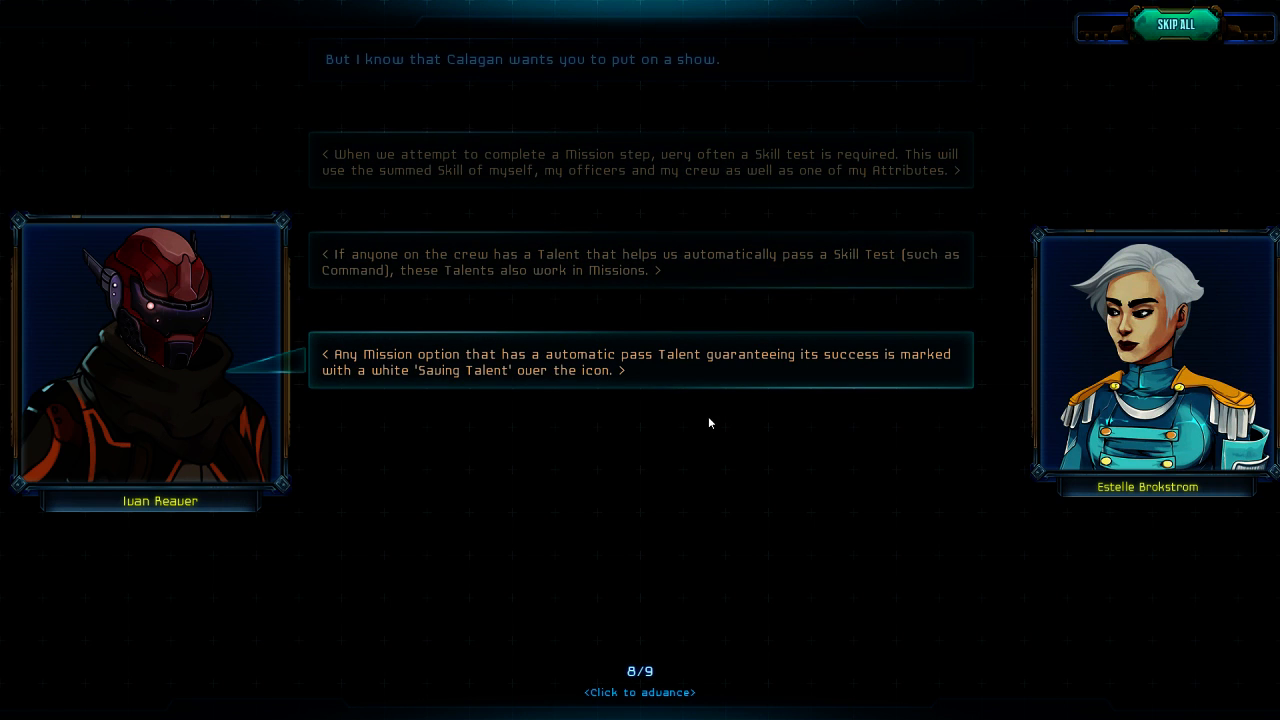
mouse_move(714, 384)
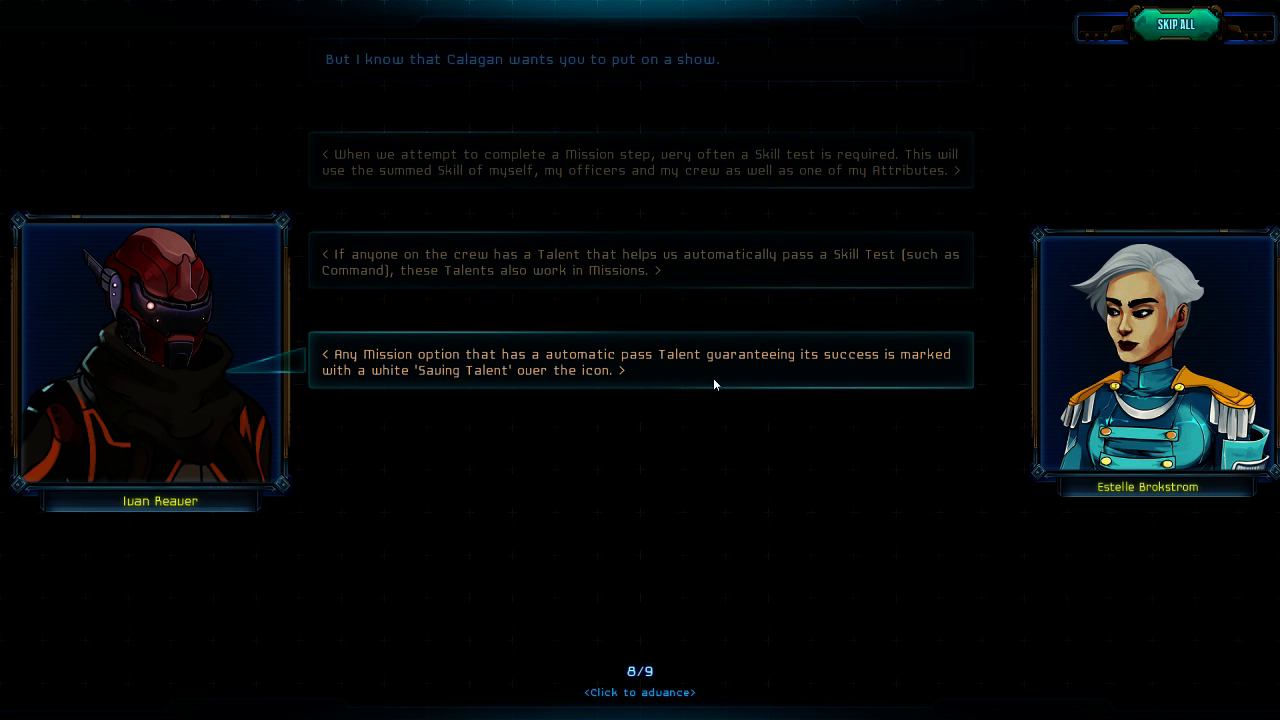
mouse_move(653, 438)
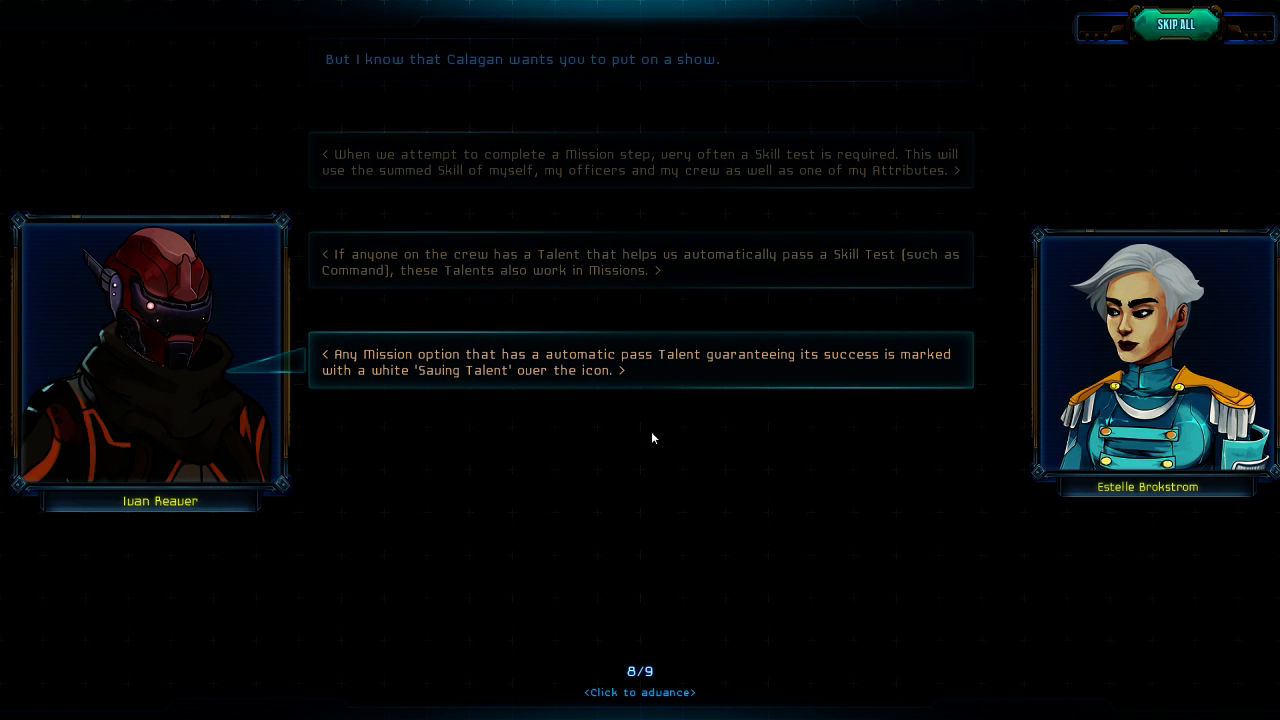
mouse_move(660, 416)
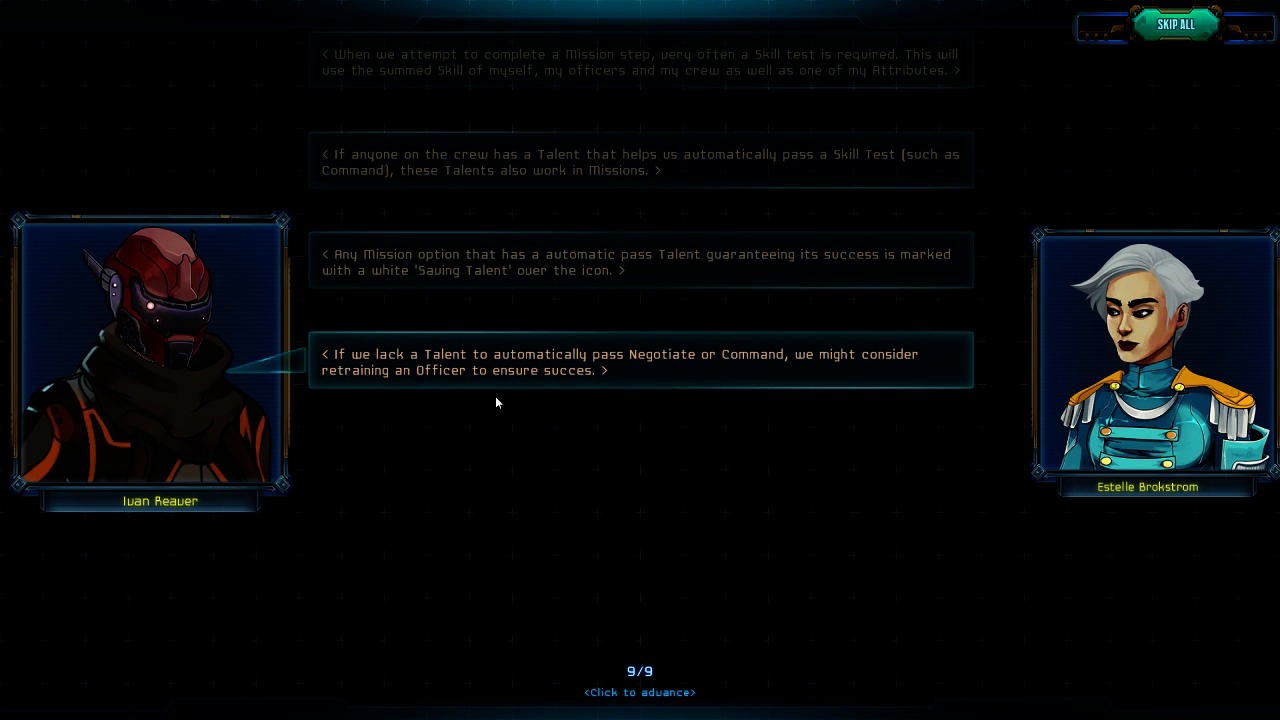
mouse_move(798, 376)
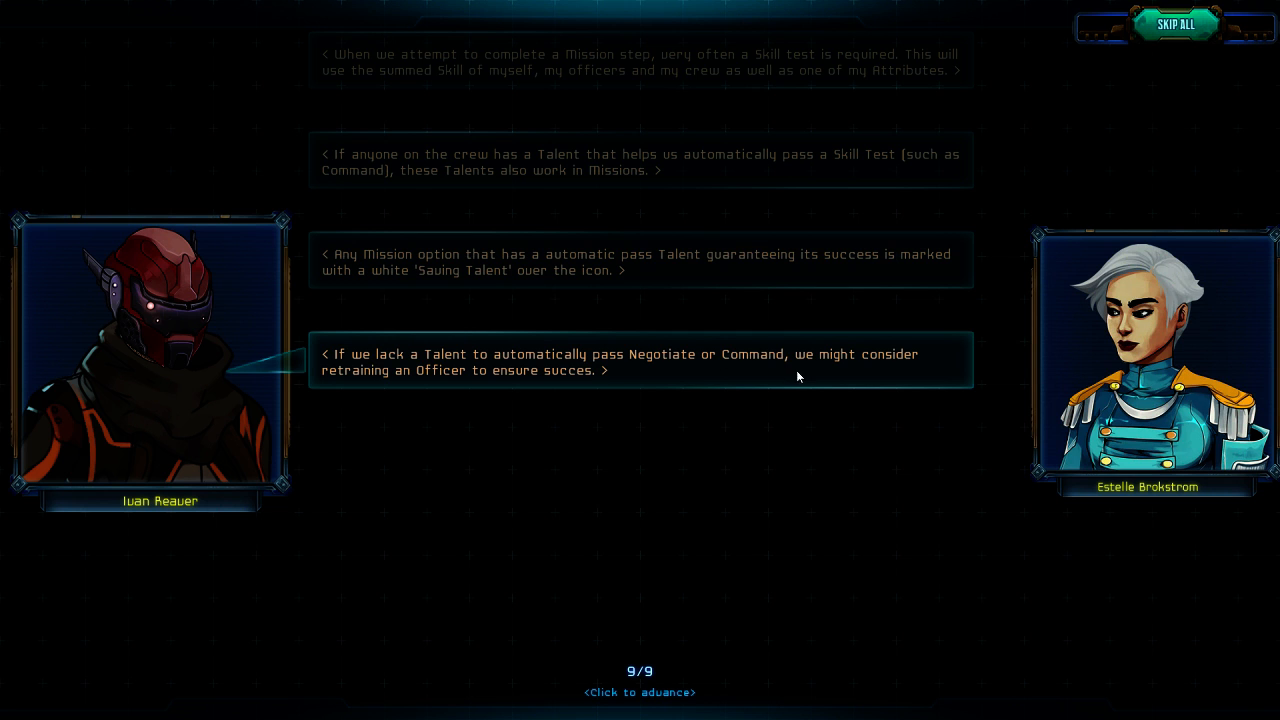
mouse_move(490, 399)
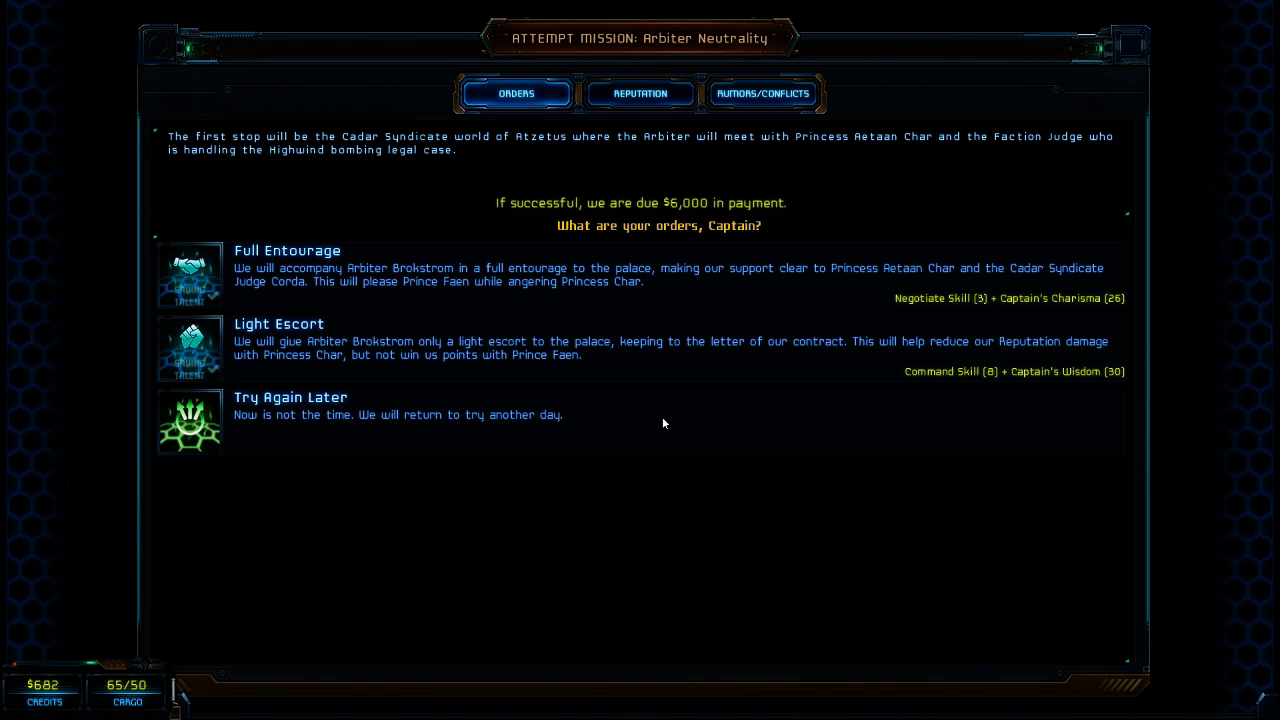
mouse_move(663, 422)
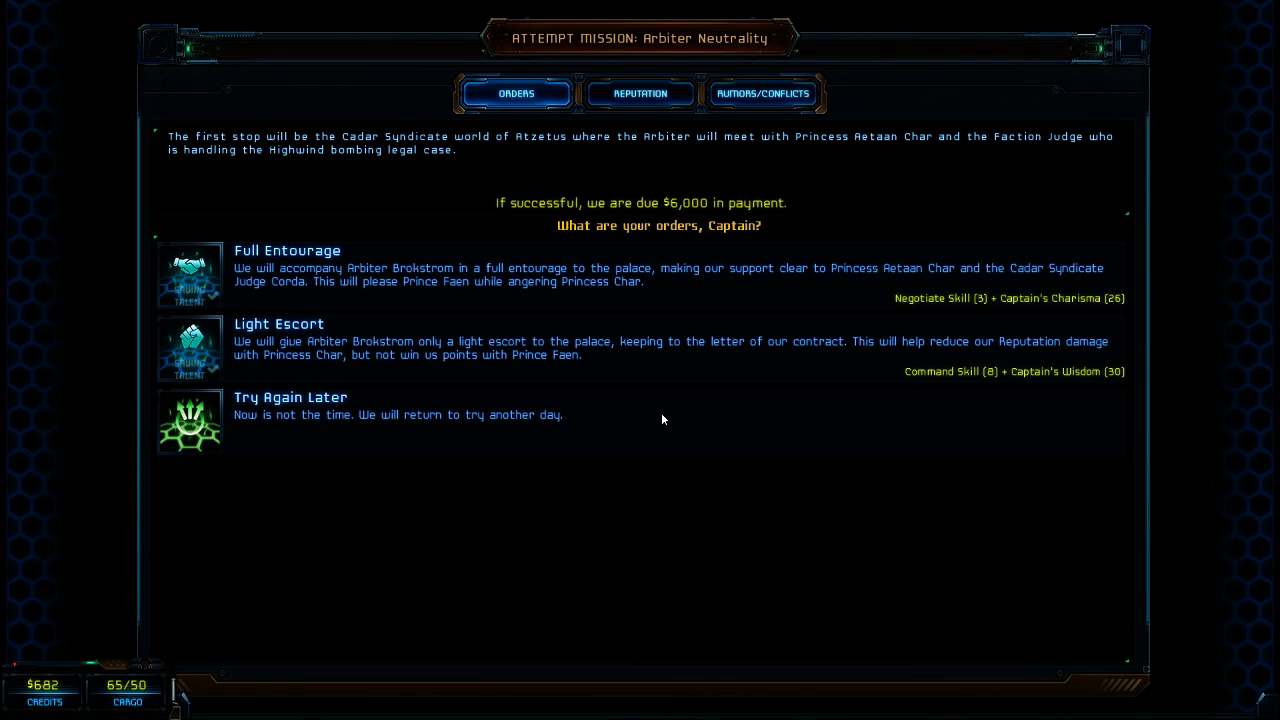
mouse_move(388, 246)
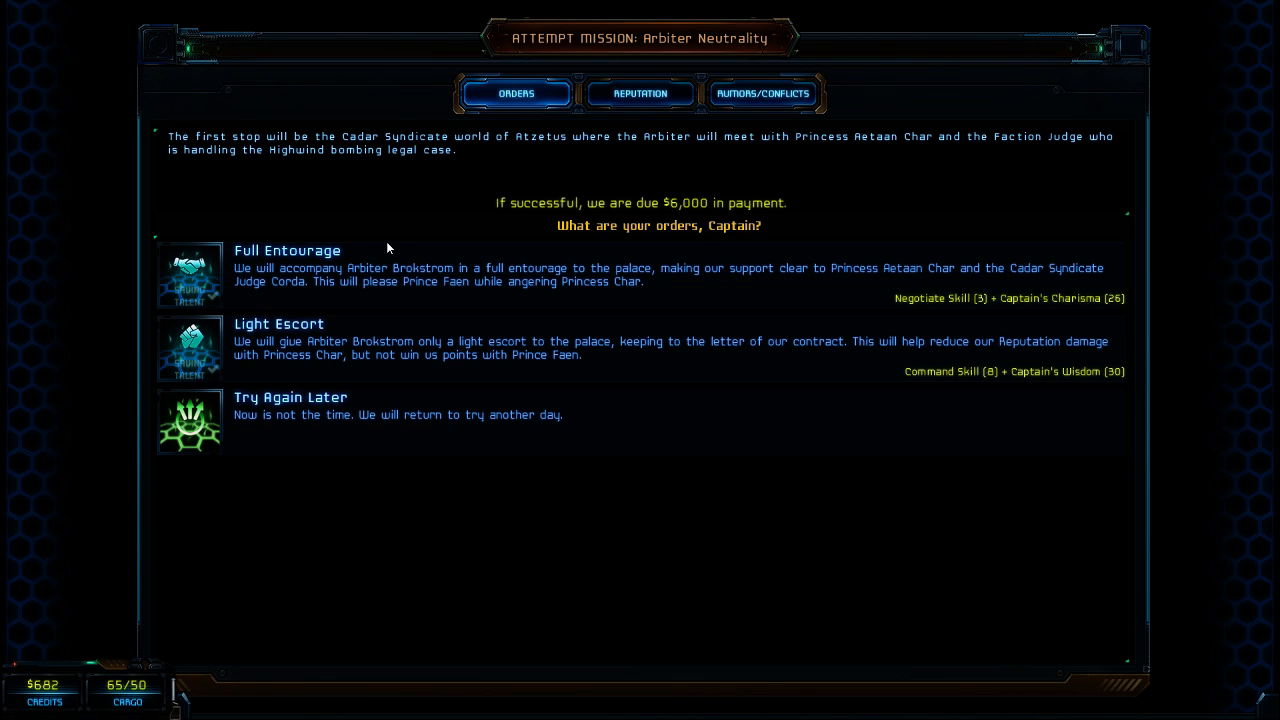
mouse_move(336, 390)
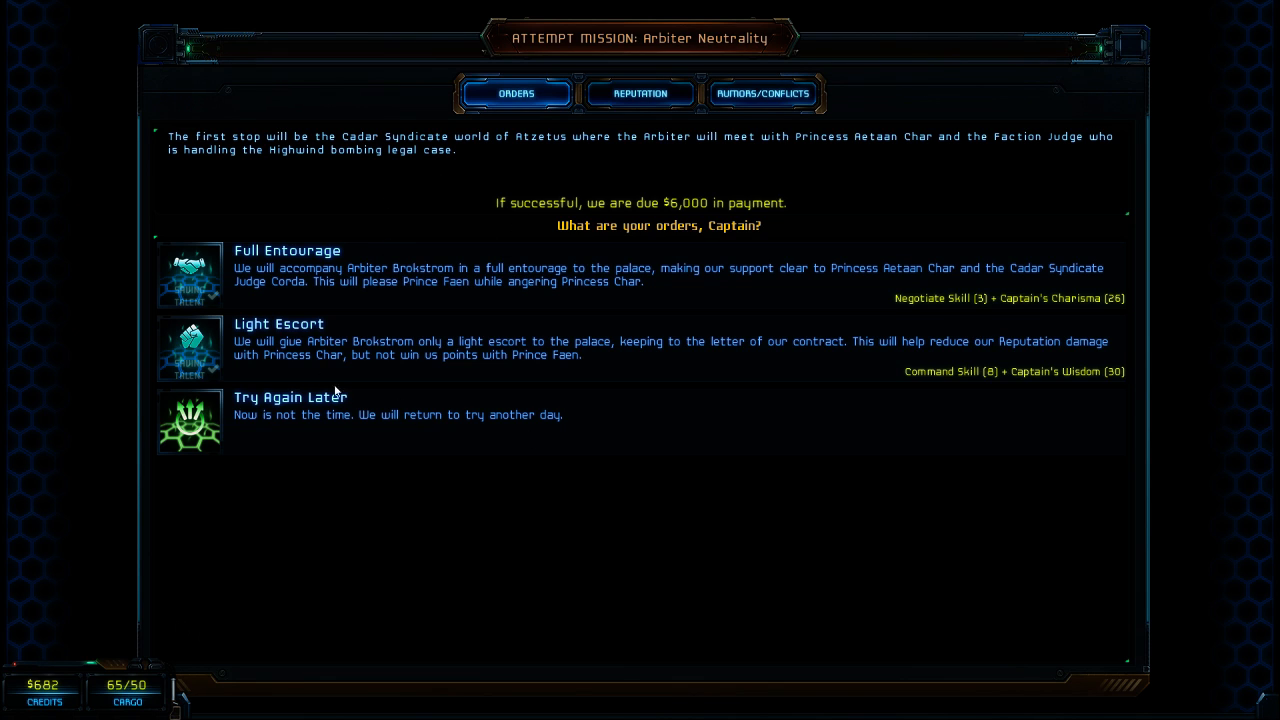
mouse_move(651, 6)
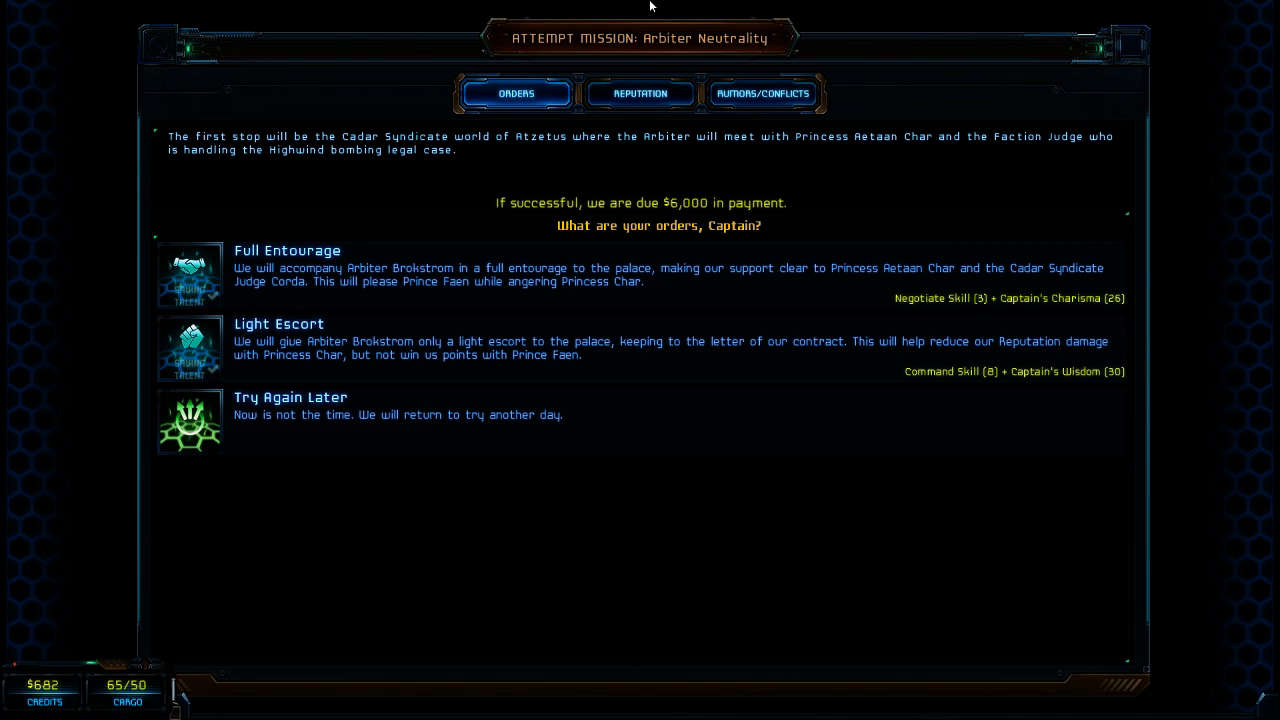
mouse_move(608, 8)
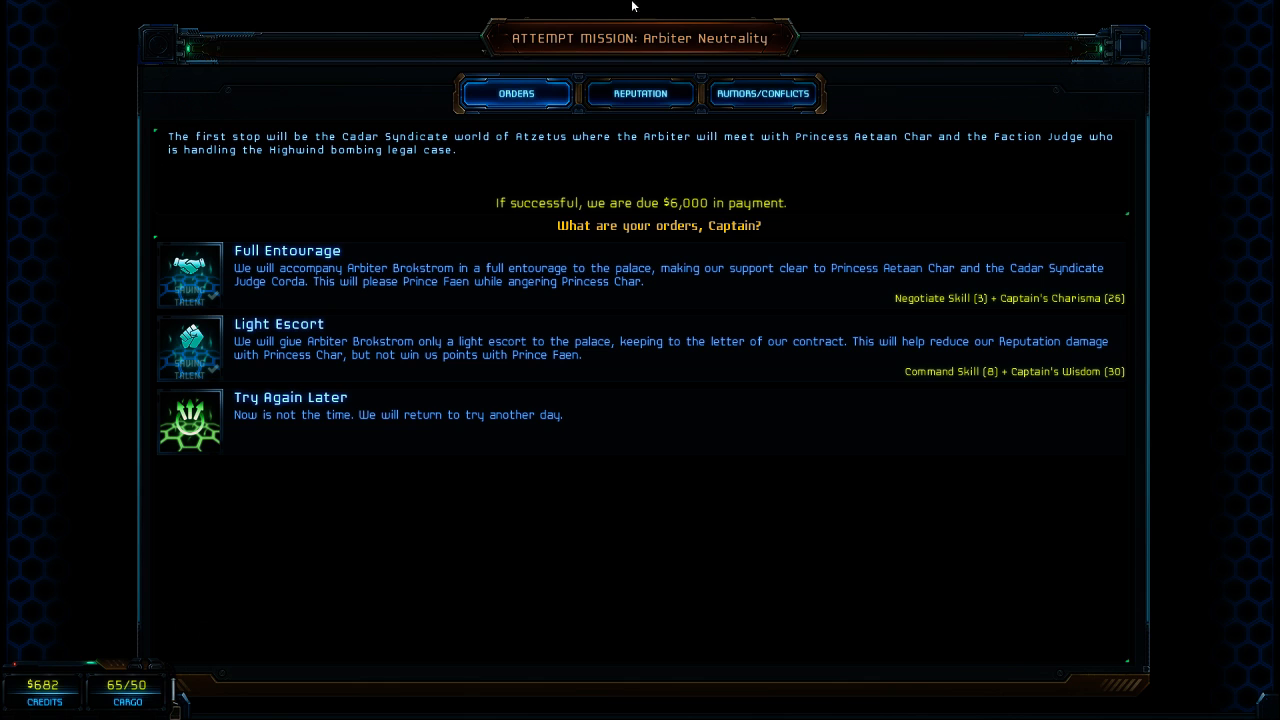
mouse_move(995, 384)
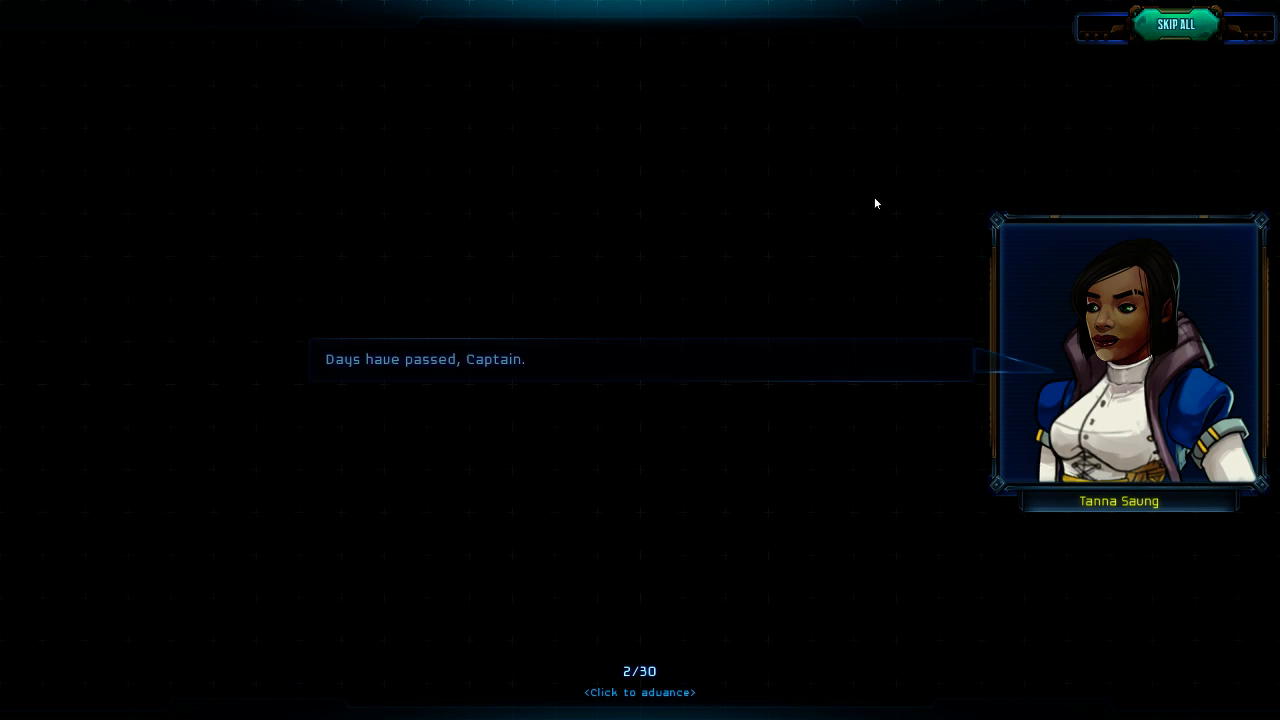
- Advance the dialogue to line 7 of 30, Ivan Reaver recounting Princess Char's final meeting
left_click(640, 360)
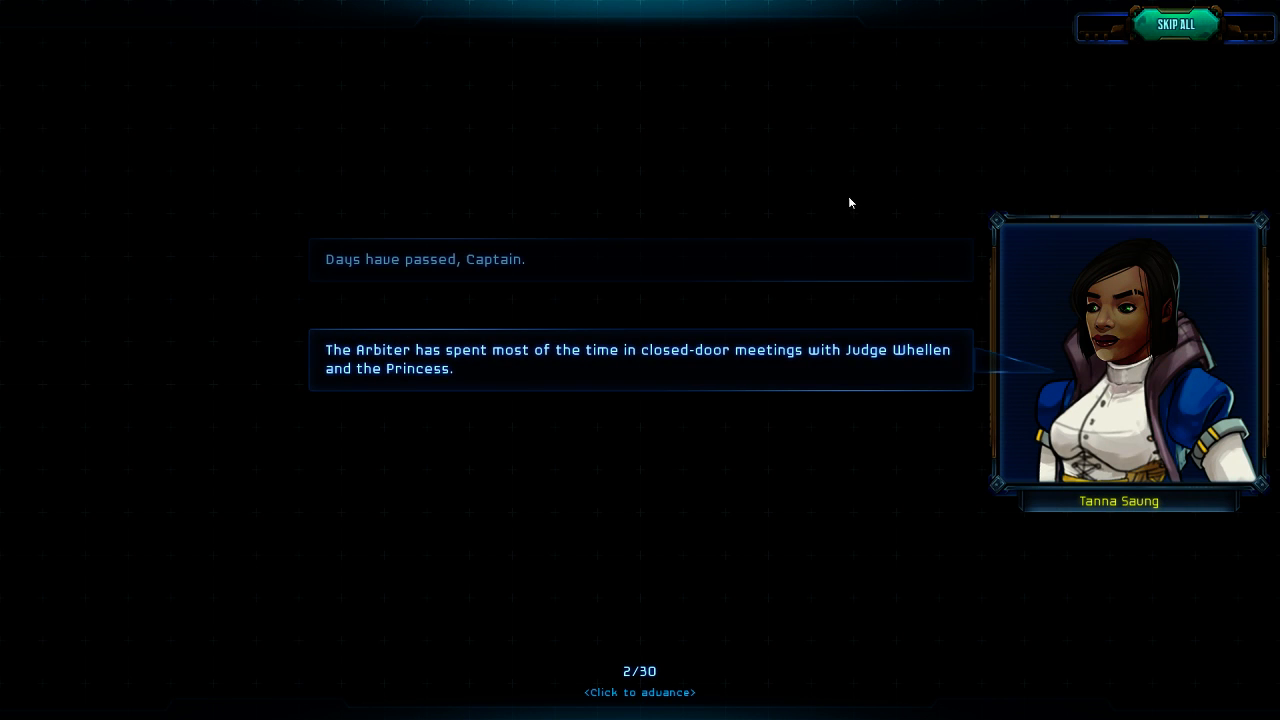
mouse_move(705, 406)
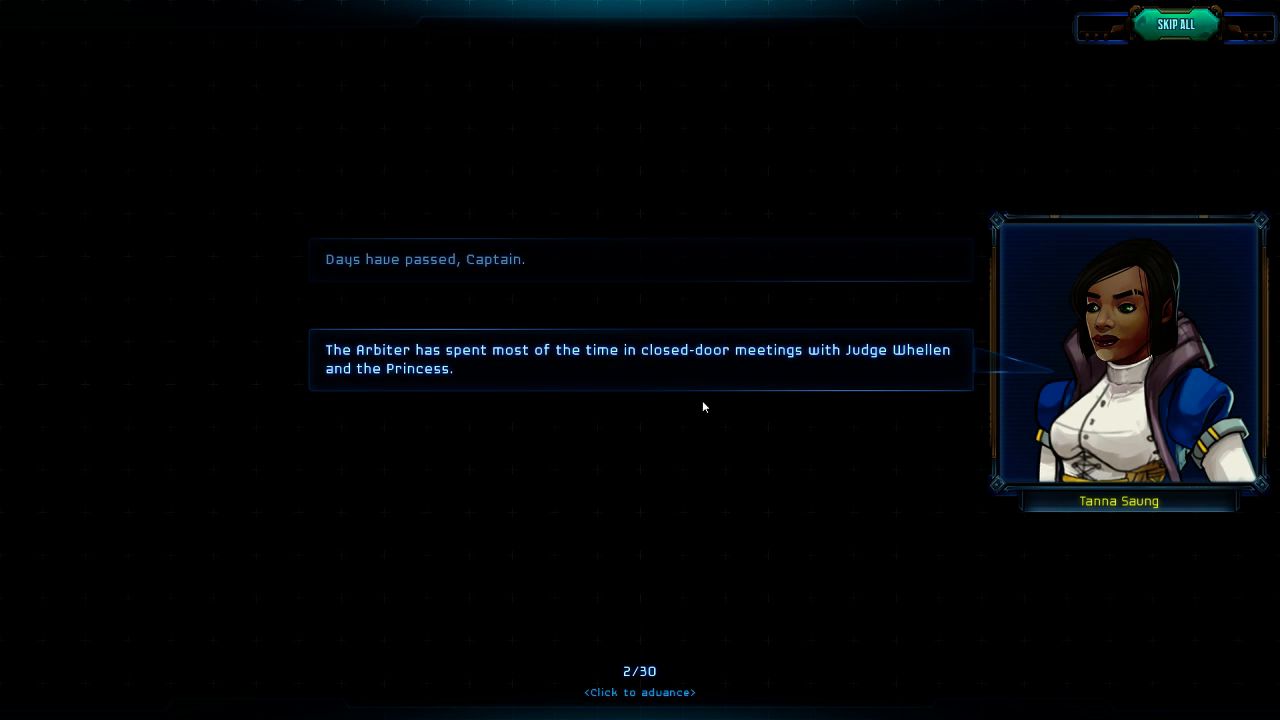
mouse_move(585, 468)
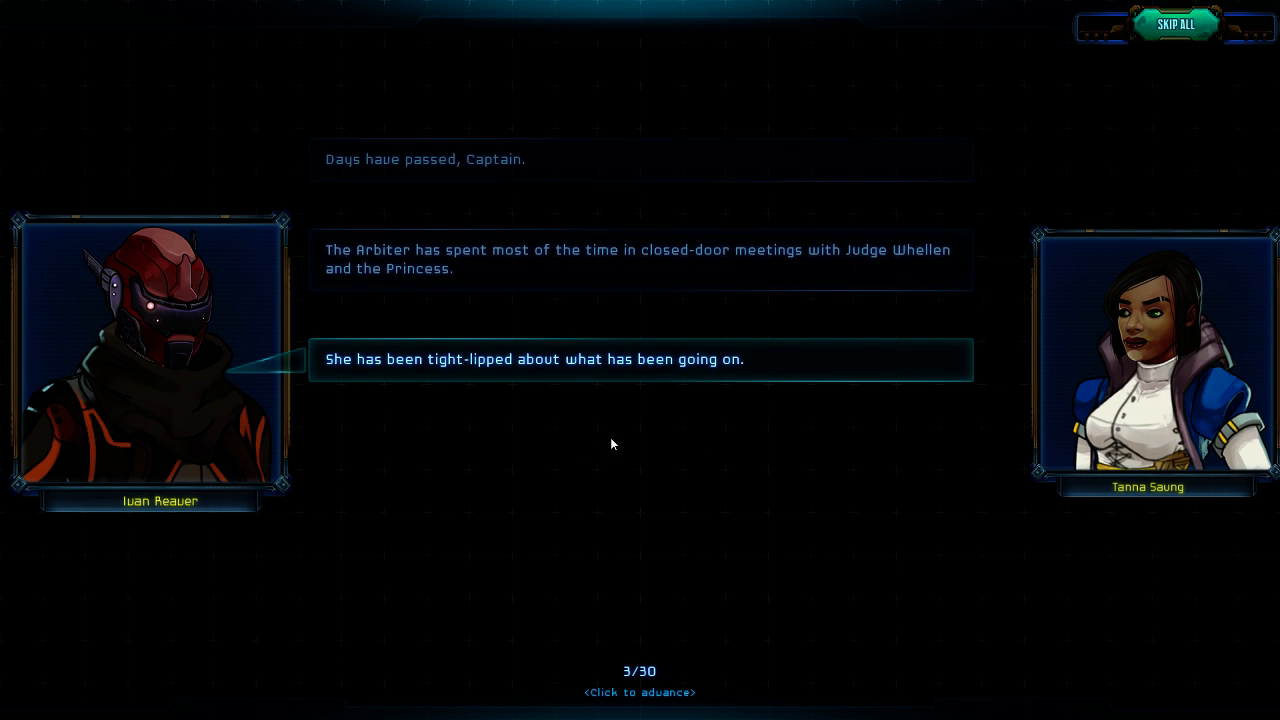
left_click(612, 443)
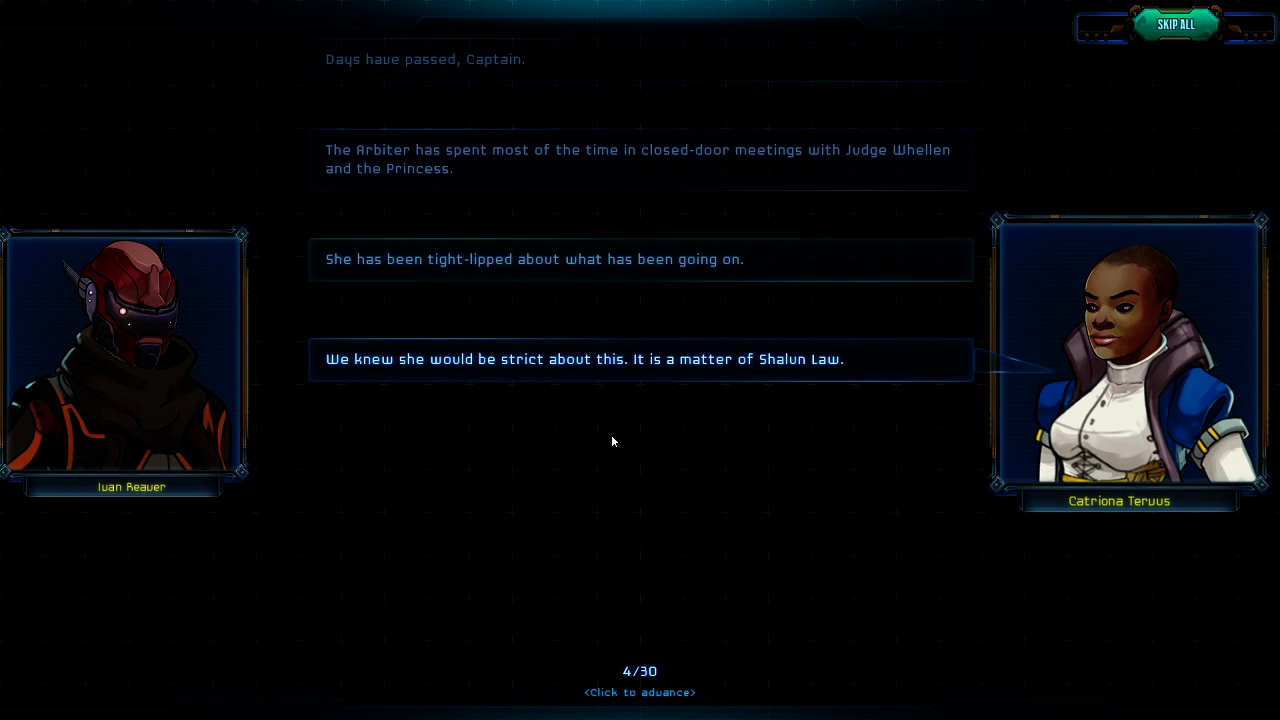
mouse_move(608, 447)
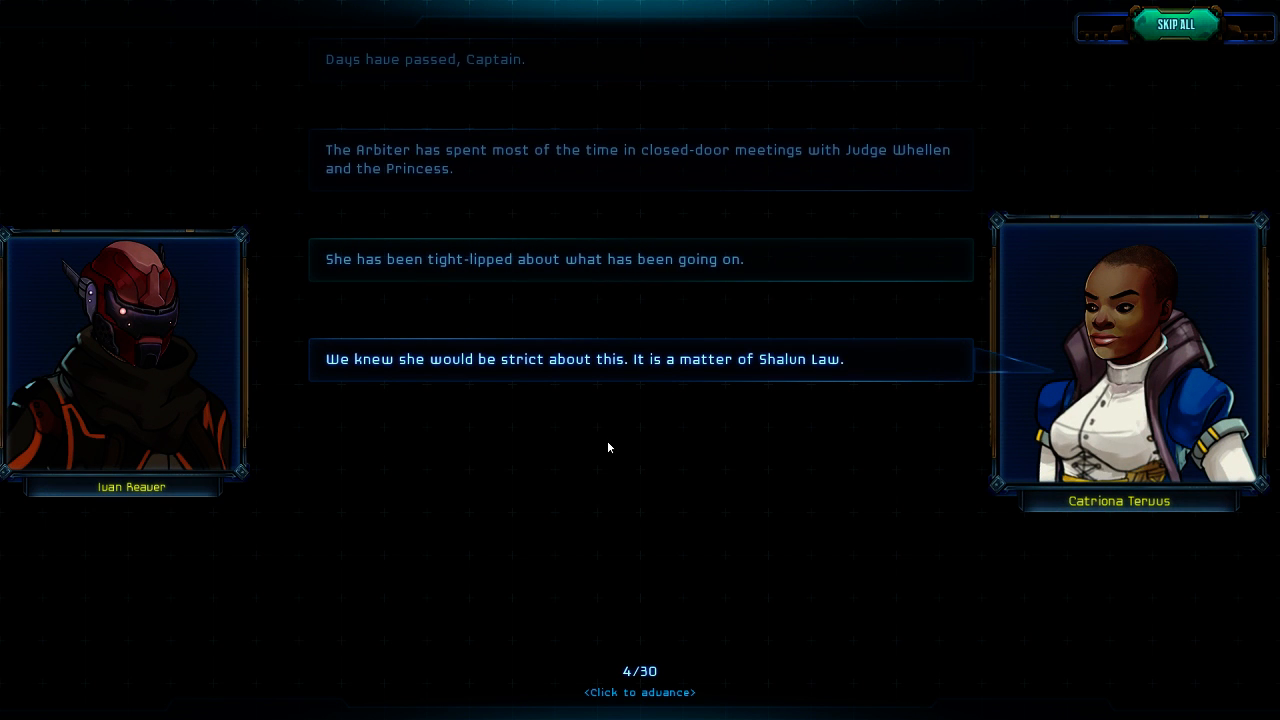
left_click(609, 448)
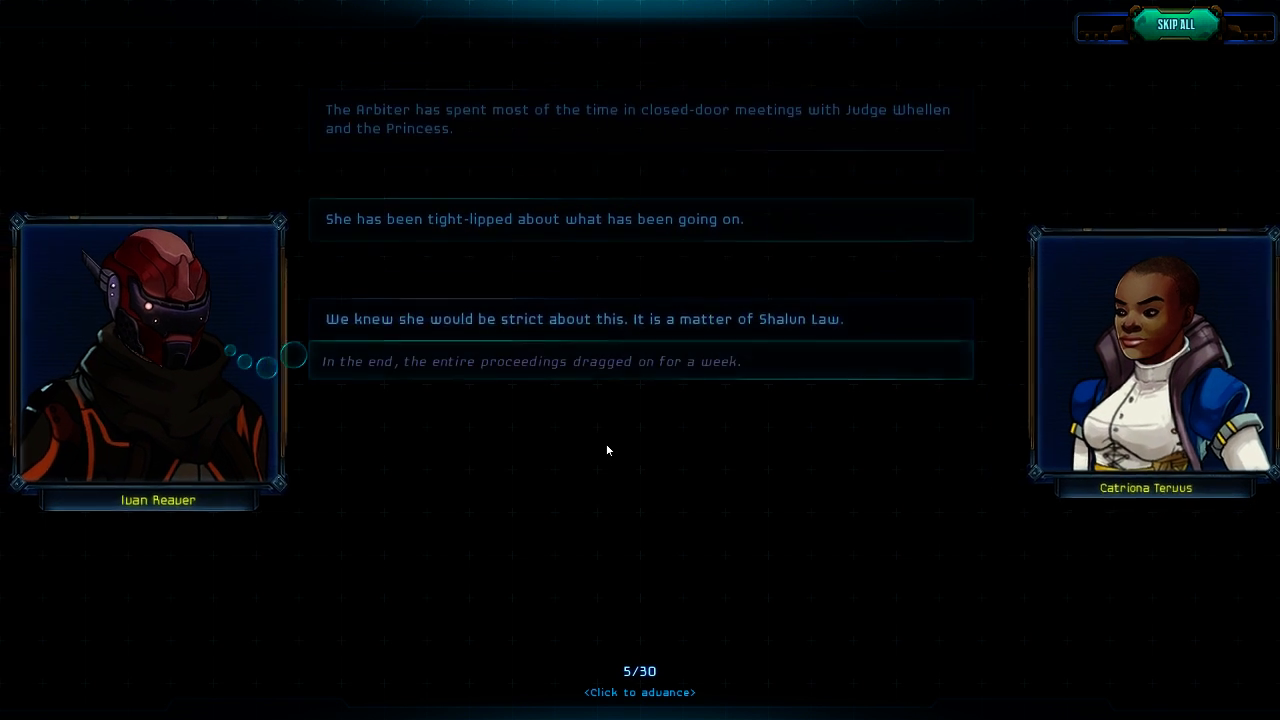
left_click(607, 450)
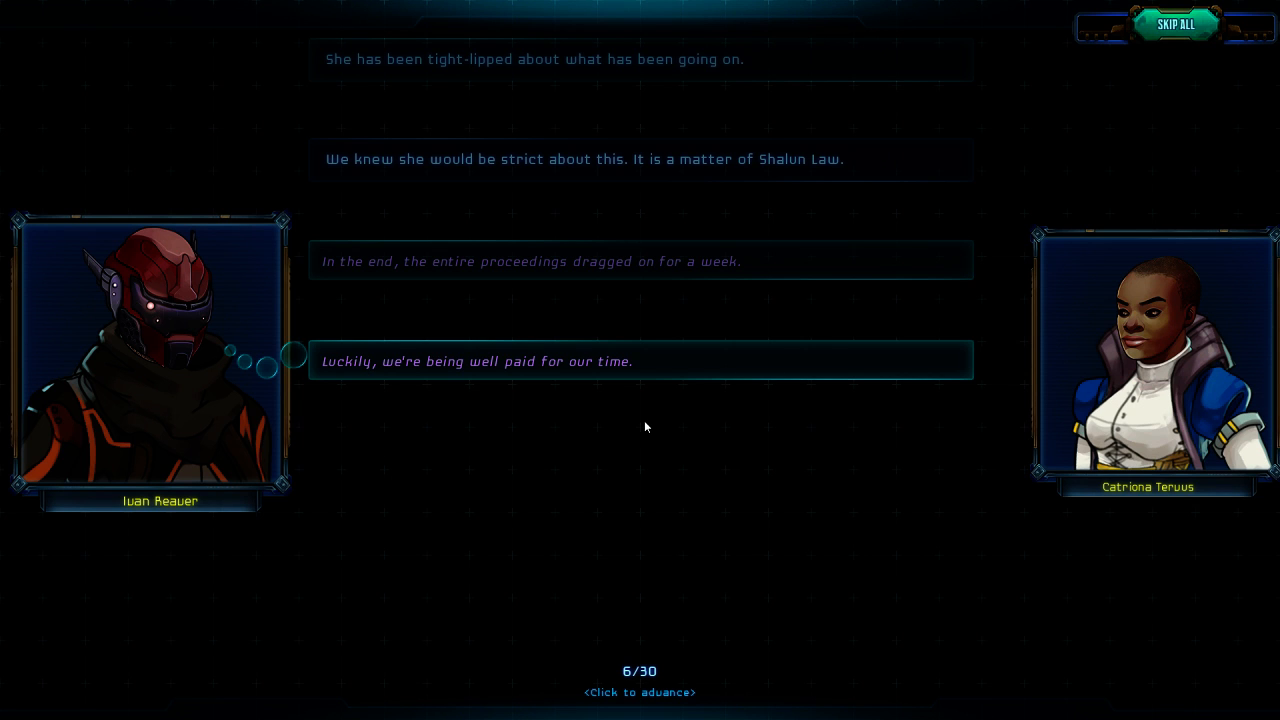
mouse_move(641, 428)
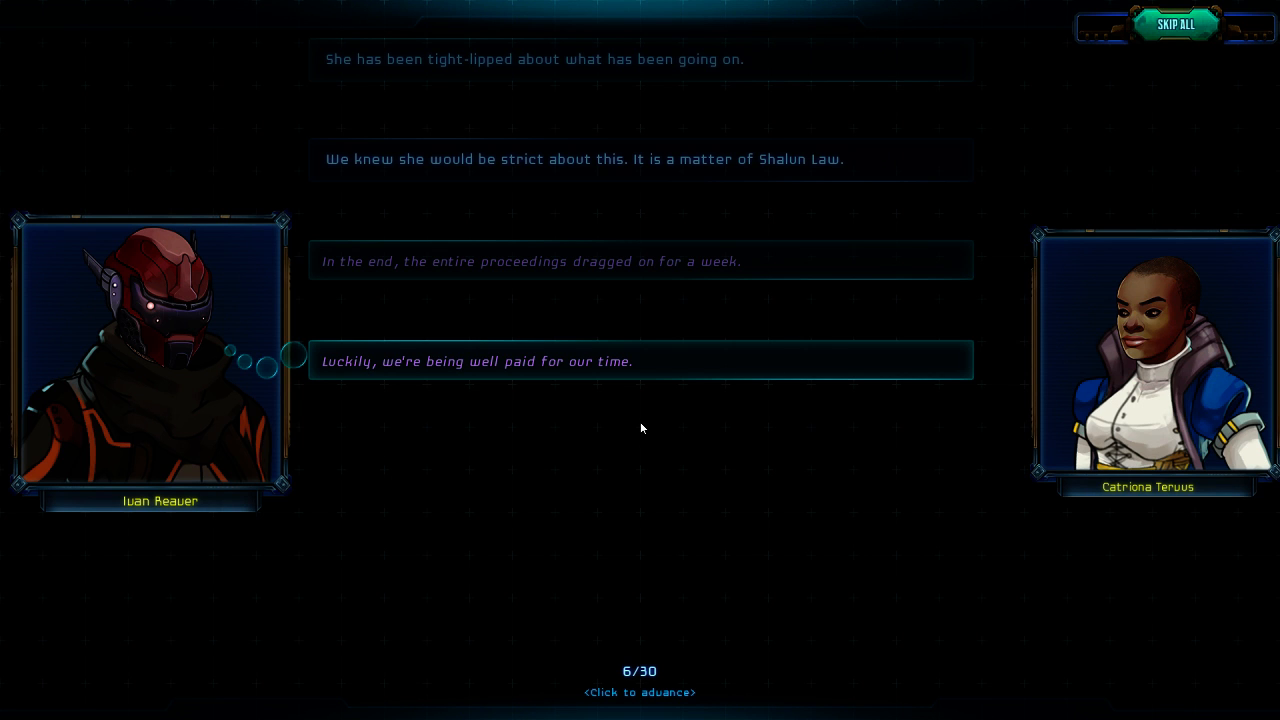
left_click(642, 428)
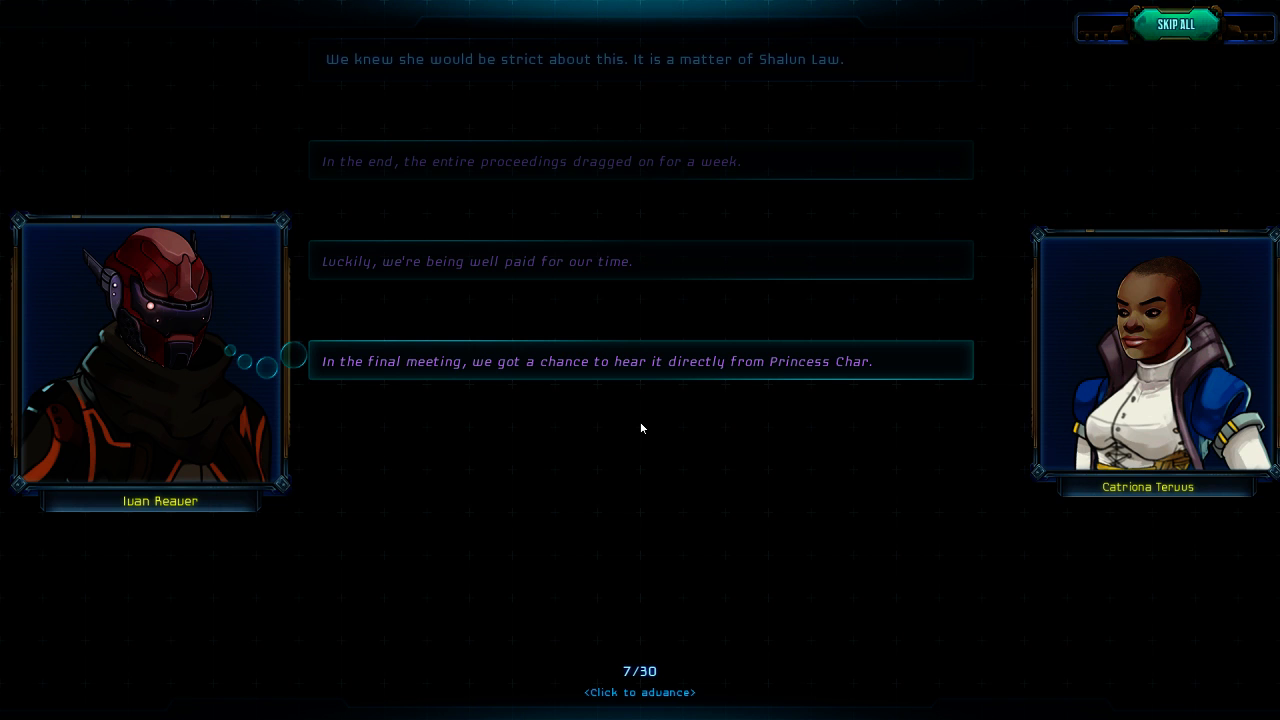
mouse_move(643, 427)
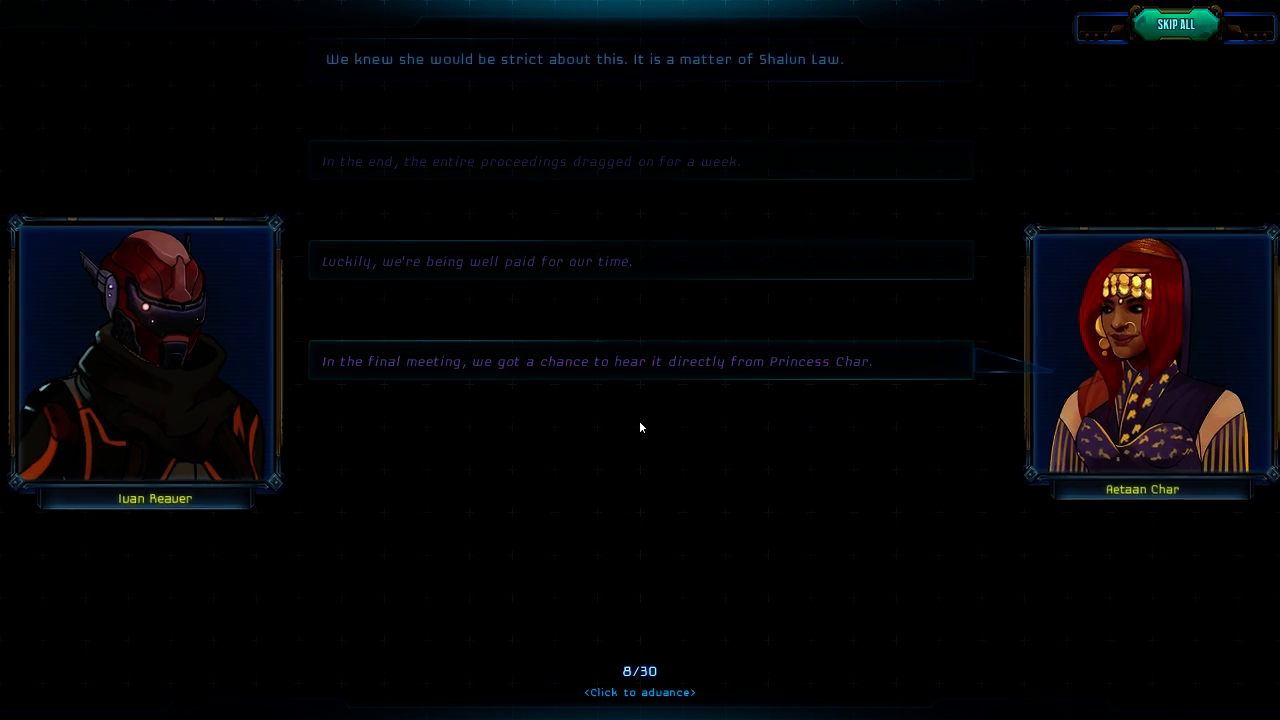
- Advance through Char's Highwind account to line 22, naming Aldo Bastiel as target
left_click(641, 427)
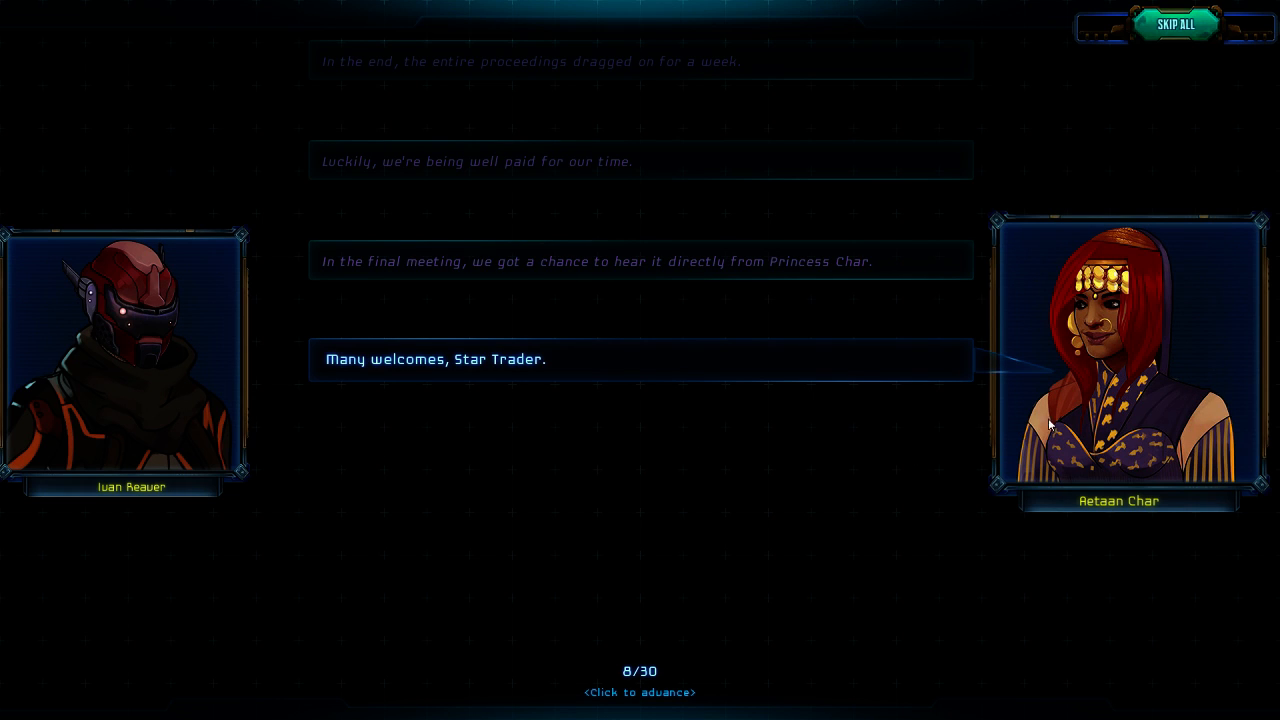
mouse_move(511, 473)
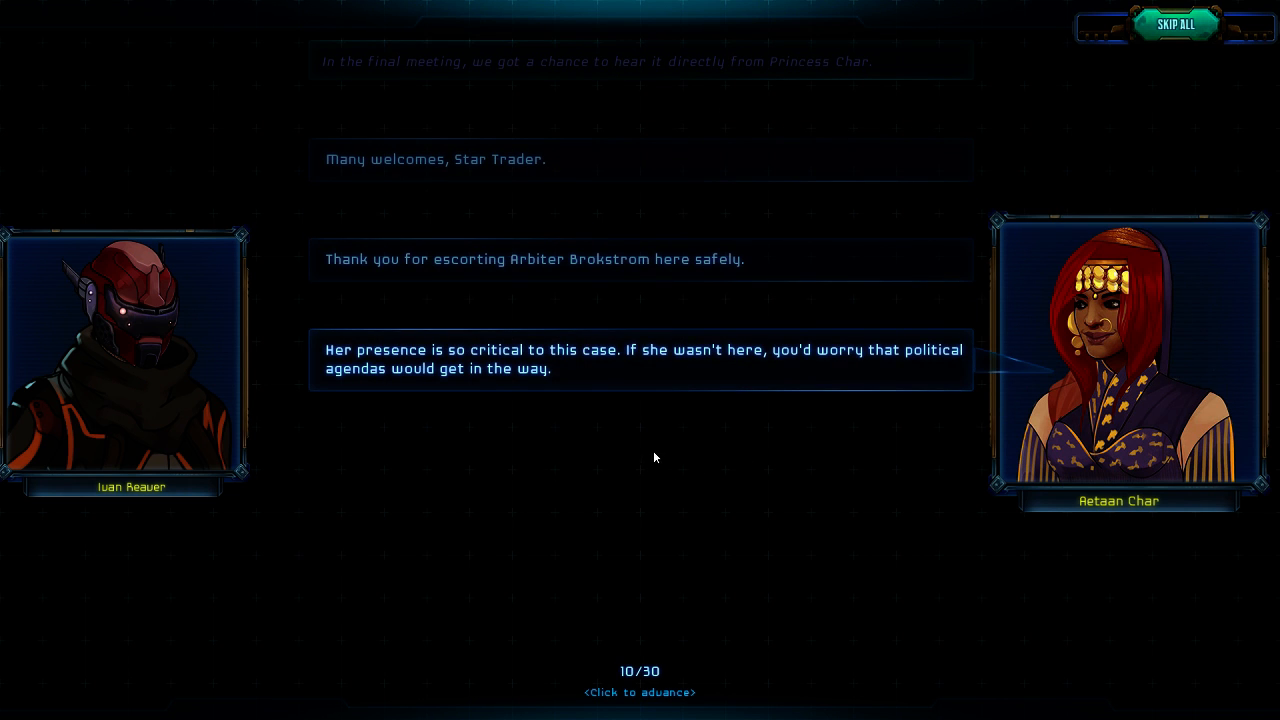
mouse_move(653, 465)
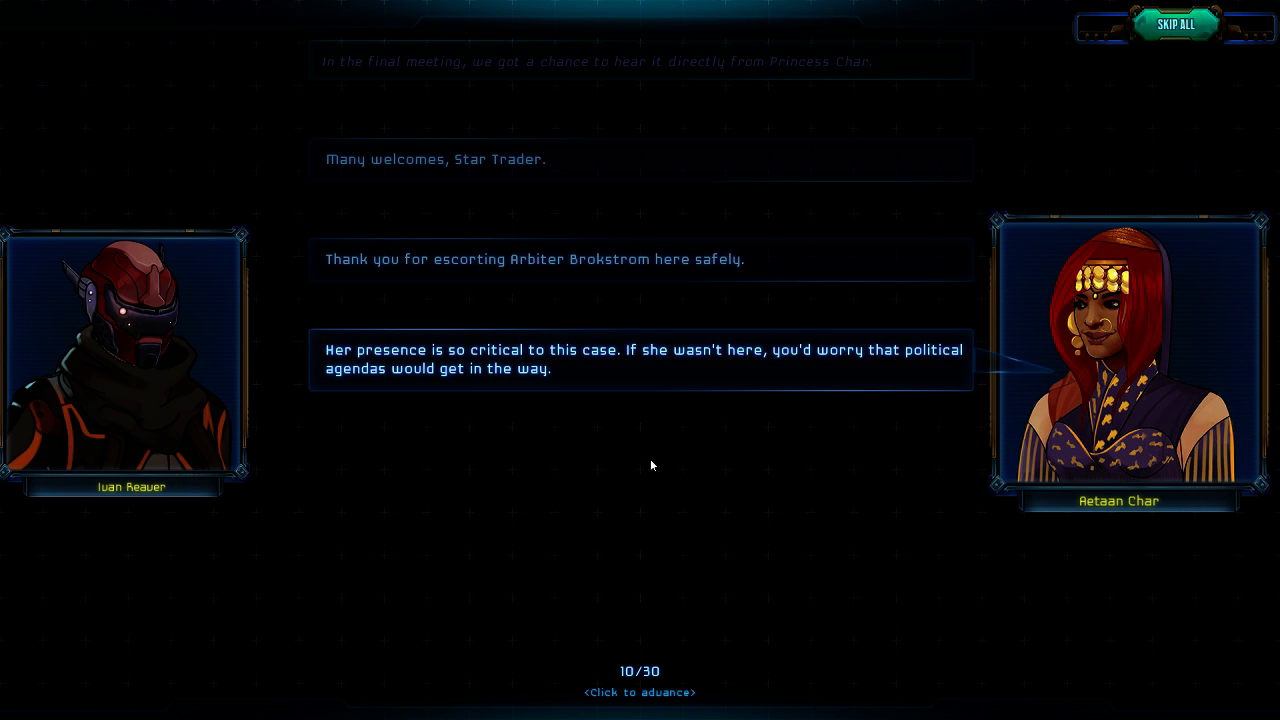
left_click(653, 465)
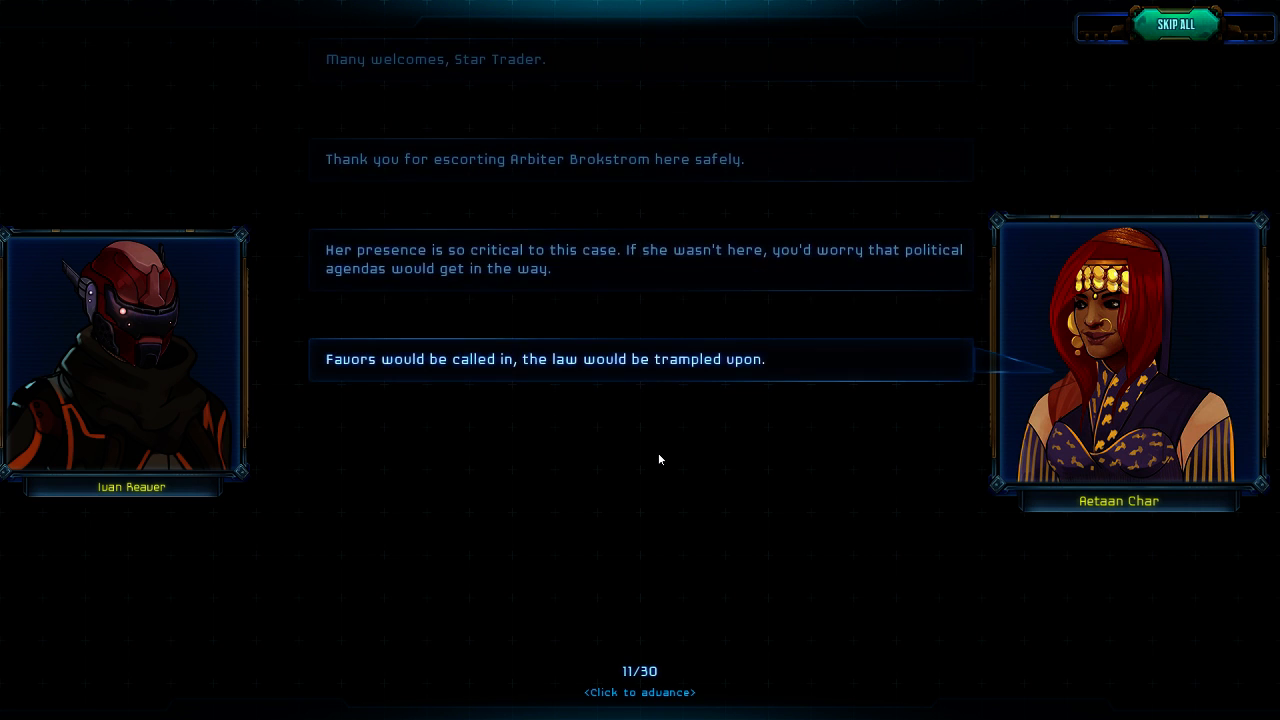
mouse_move(652, 454)
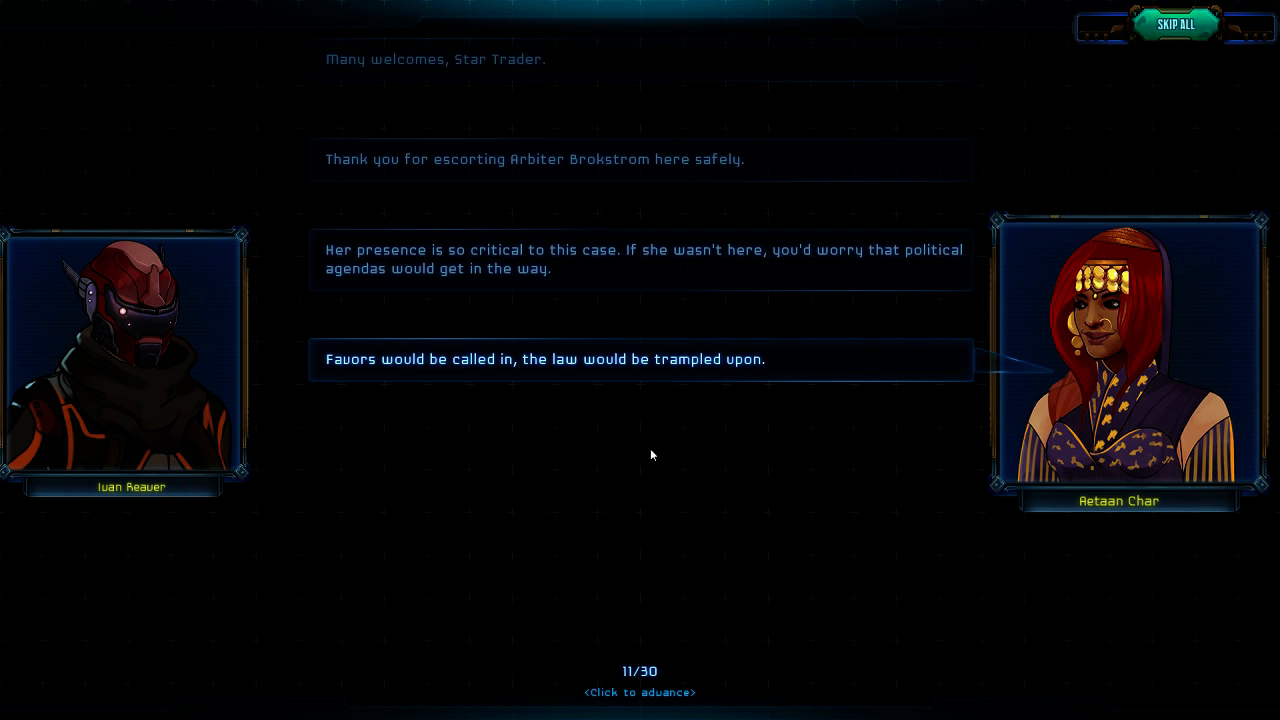
left_click(651, 455)
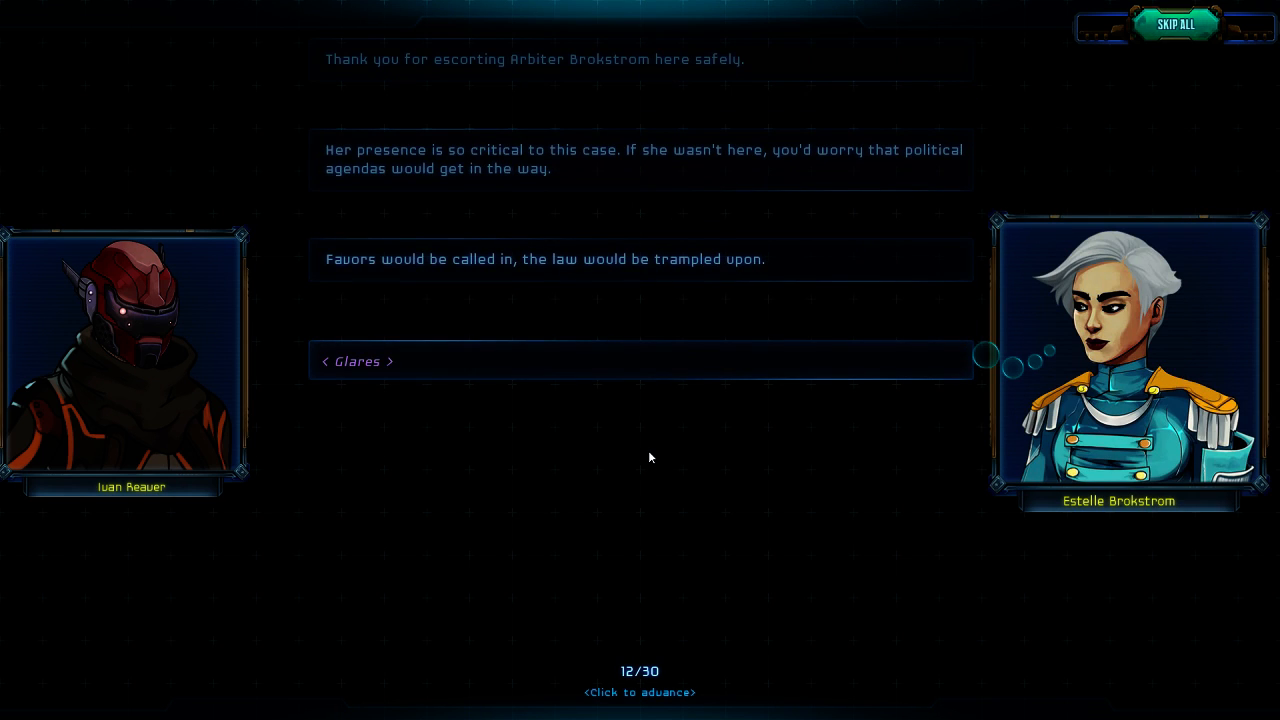
left_click(649, 457)
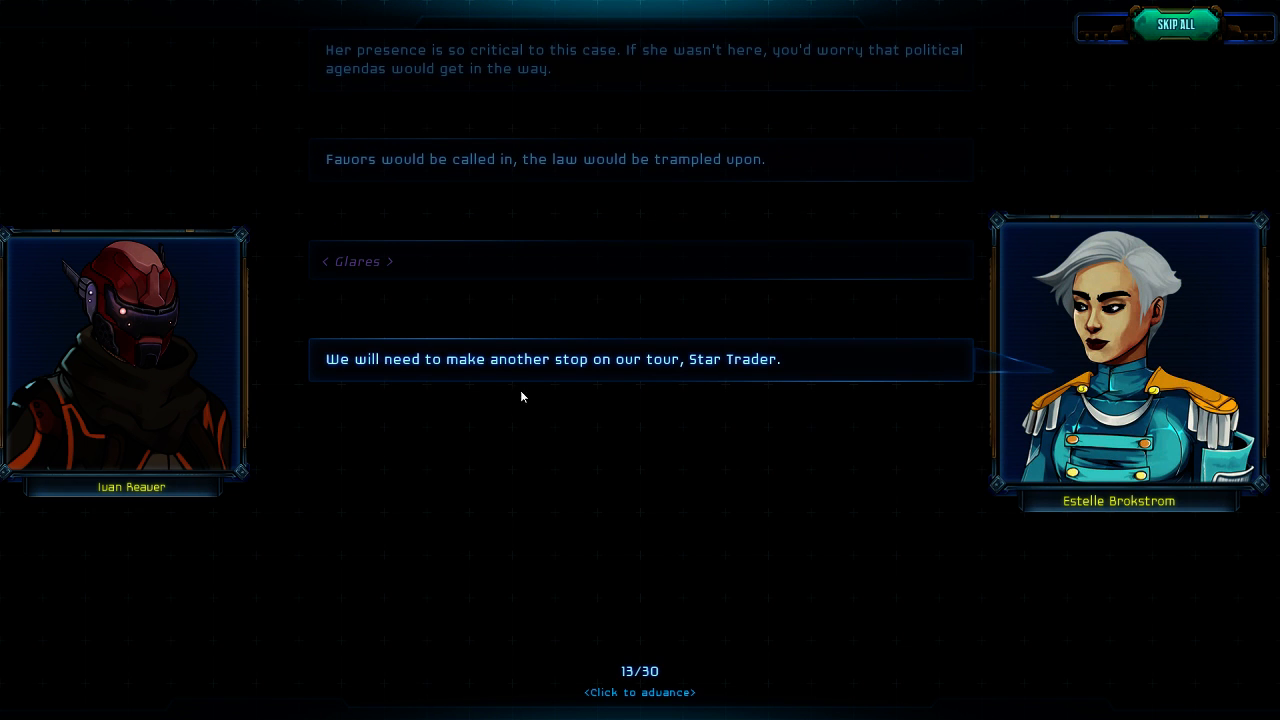
mouse_move(713, 409)
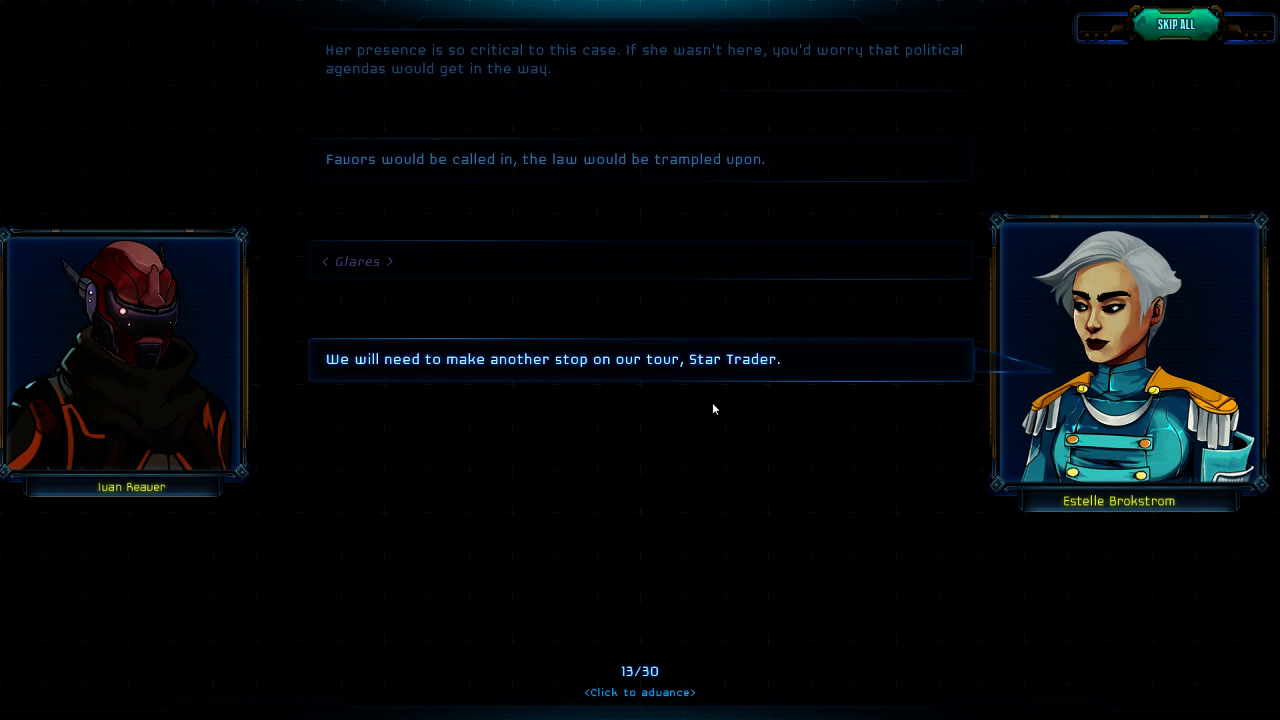
left_click(714, 408)
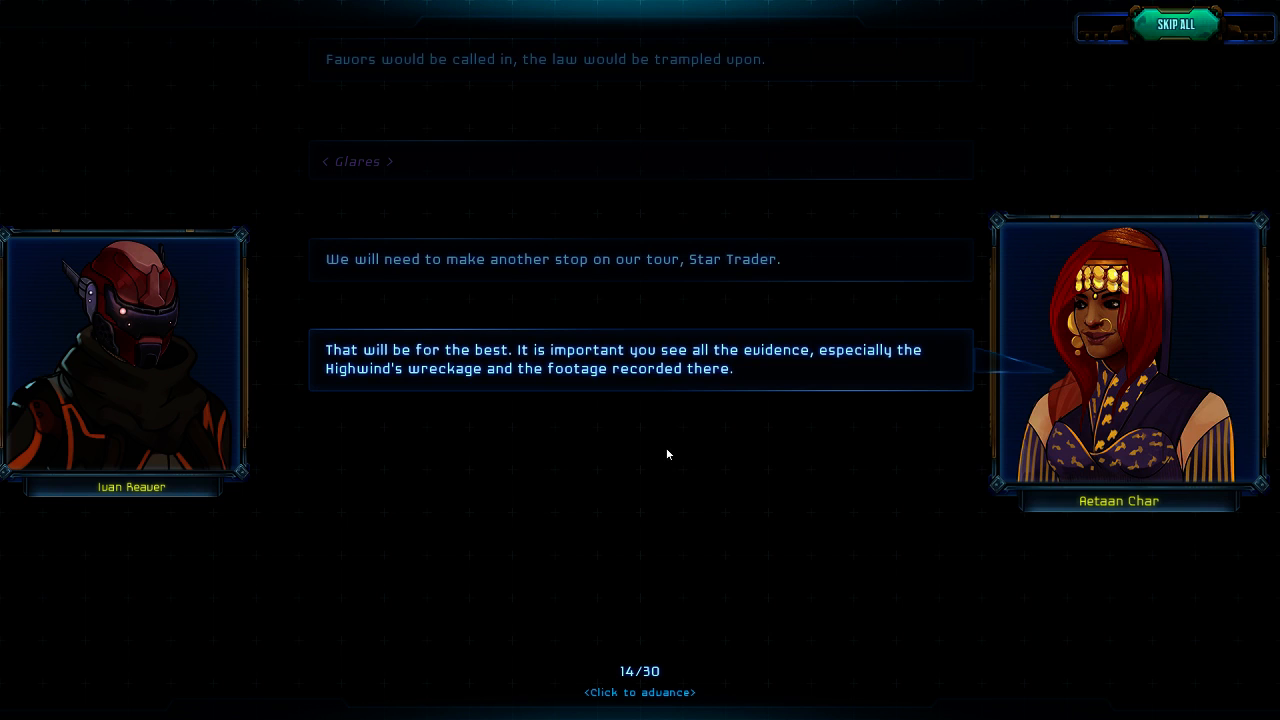
mouse_move(681, 448)
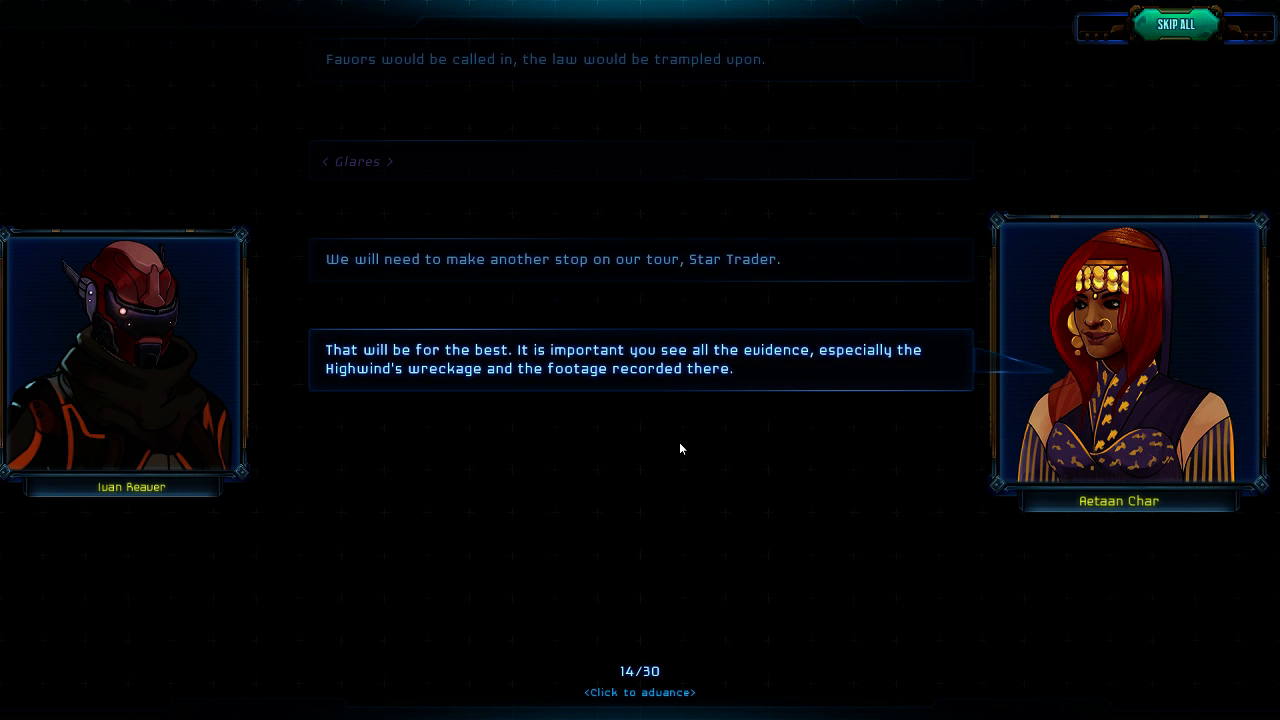
mouse_move(613, 398)
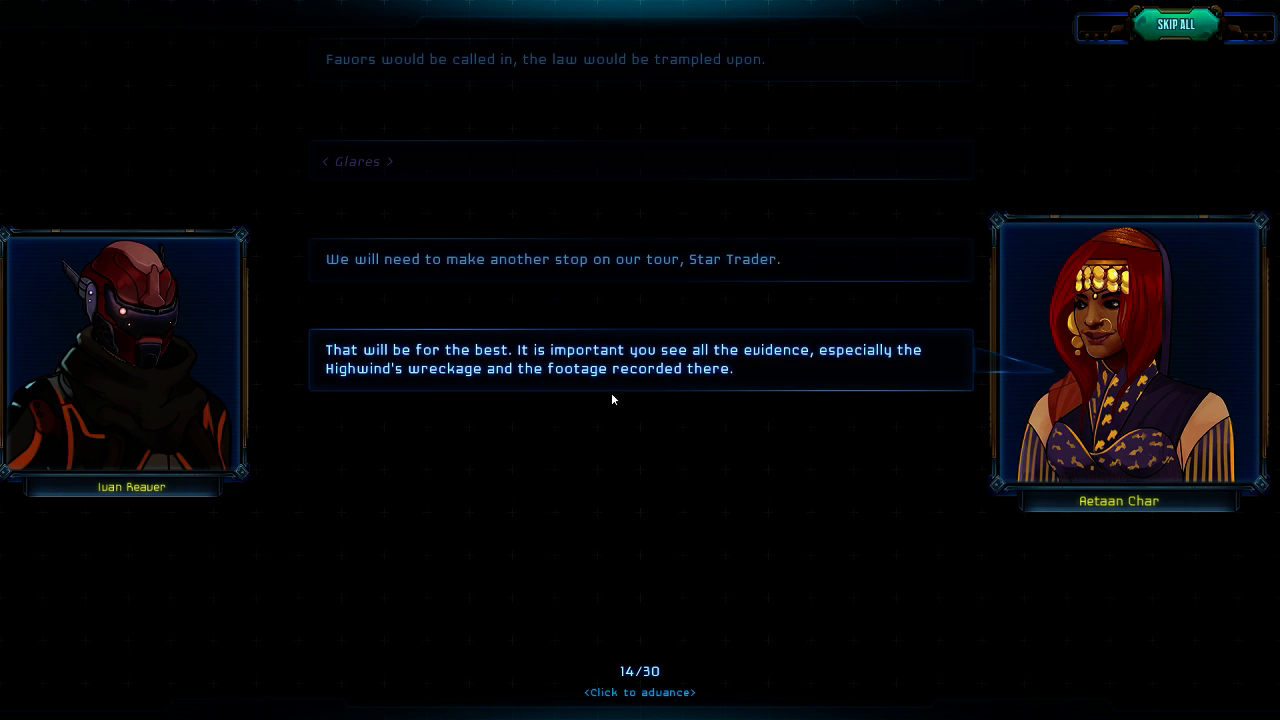
left_click(613, 399)
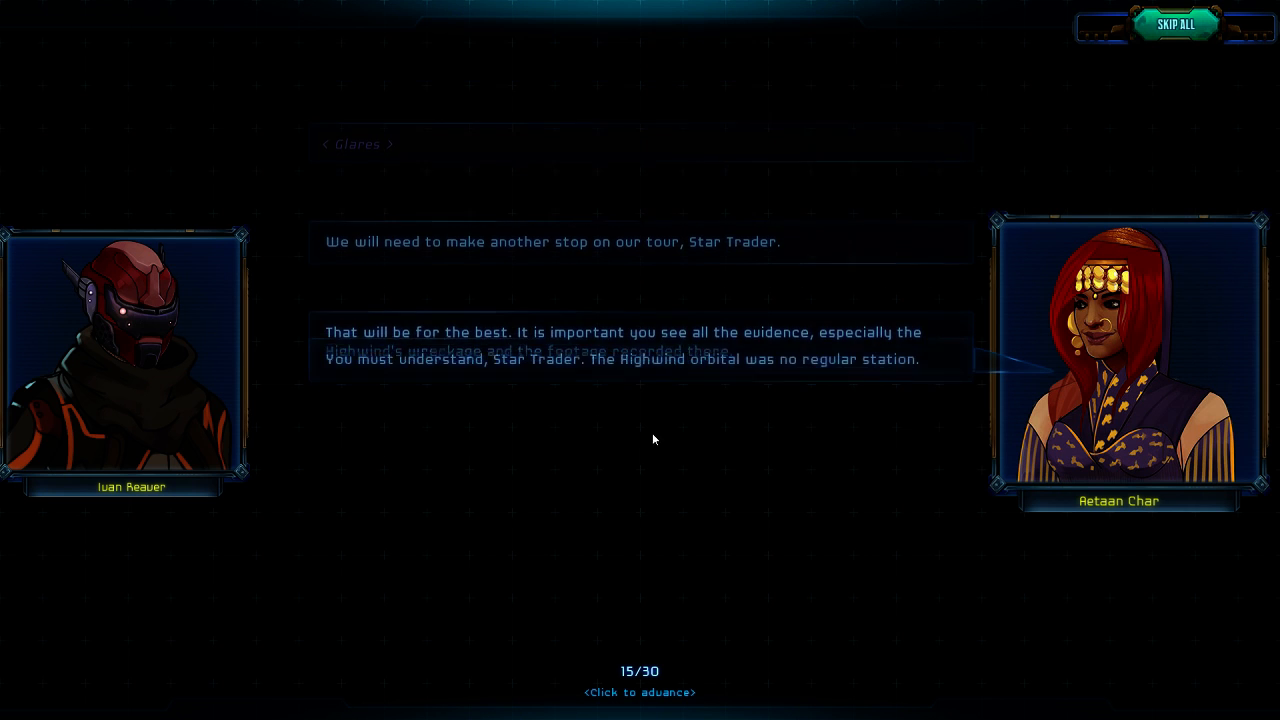
left_click(647, 433)
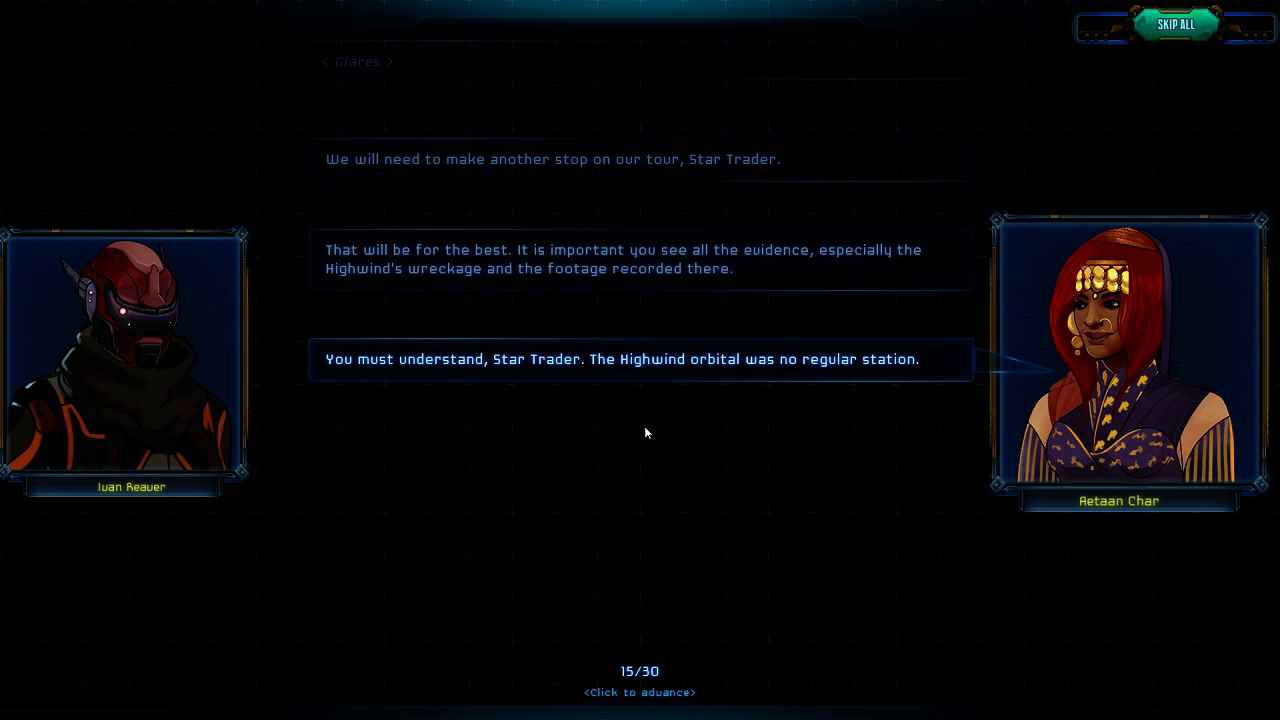
left_click(647, 432)
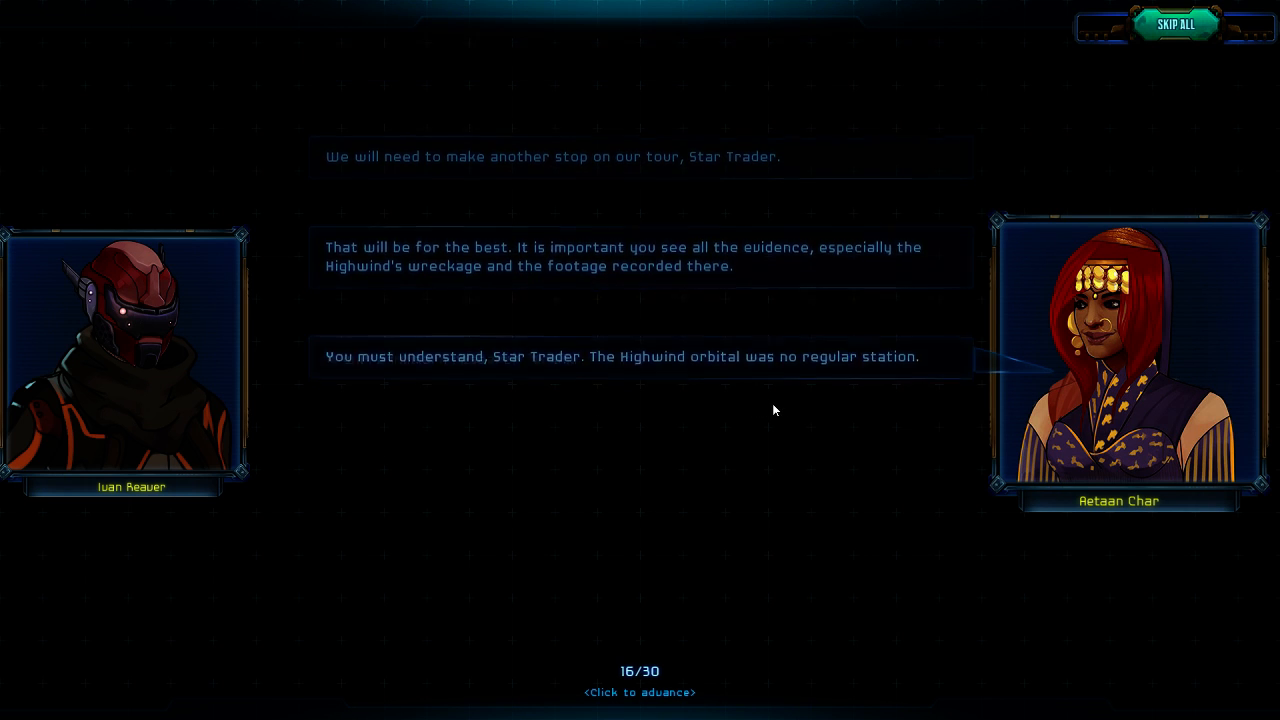
left_click(608, 419)
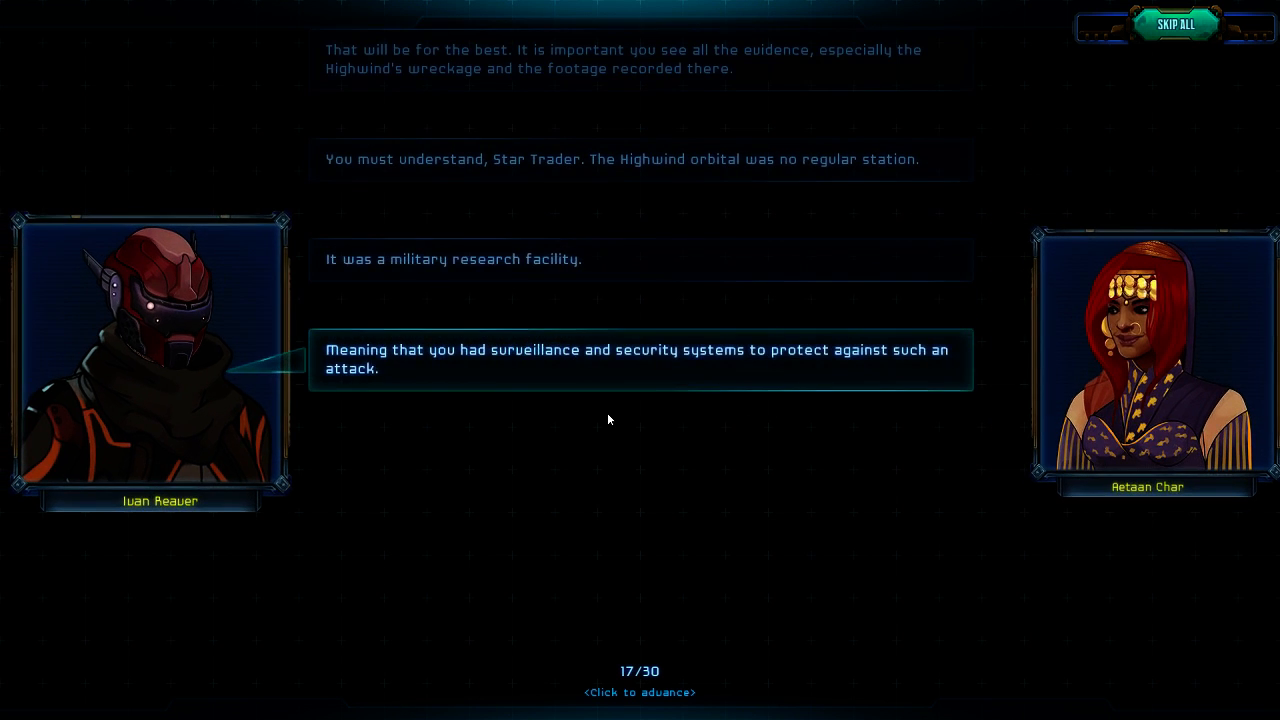
mouse_move(606, 416)
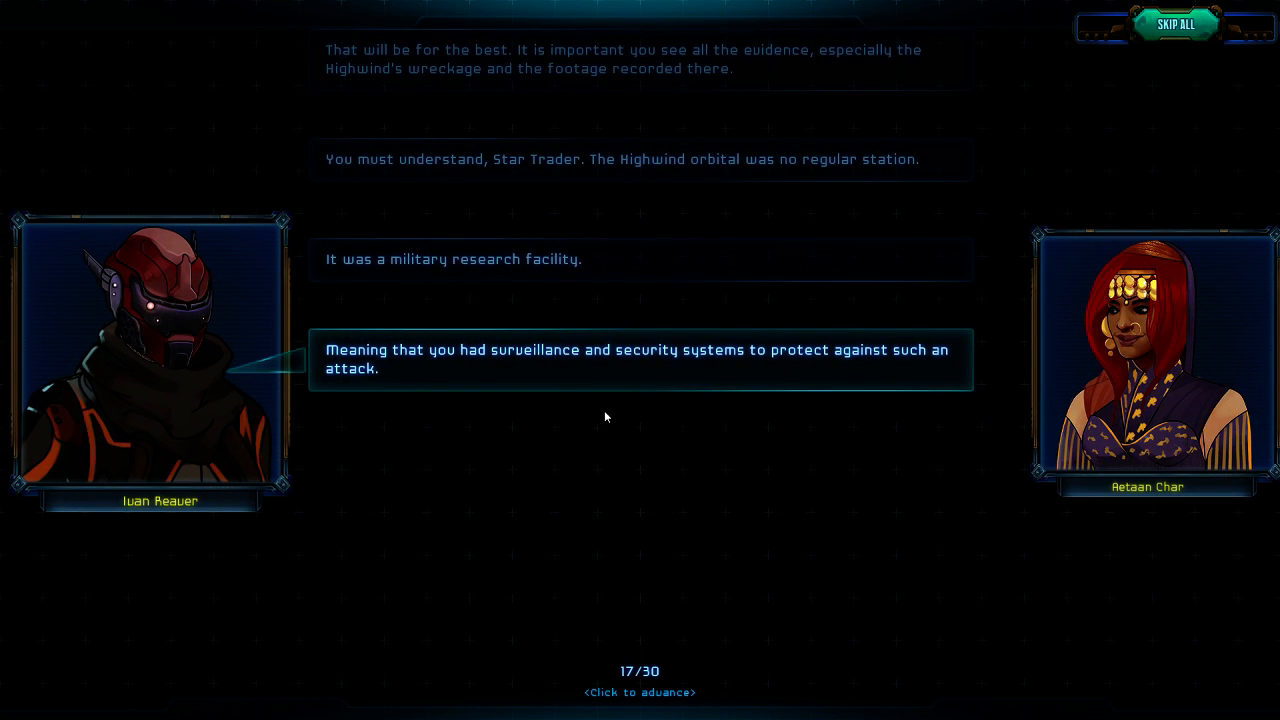
mouse_move(697, 434)
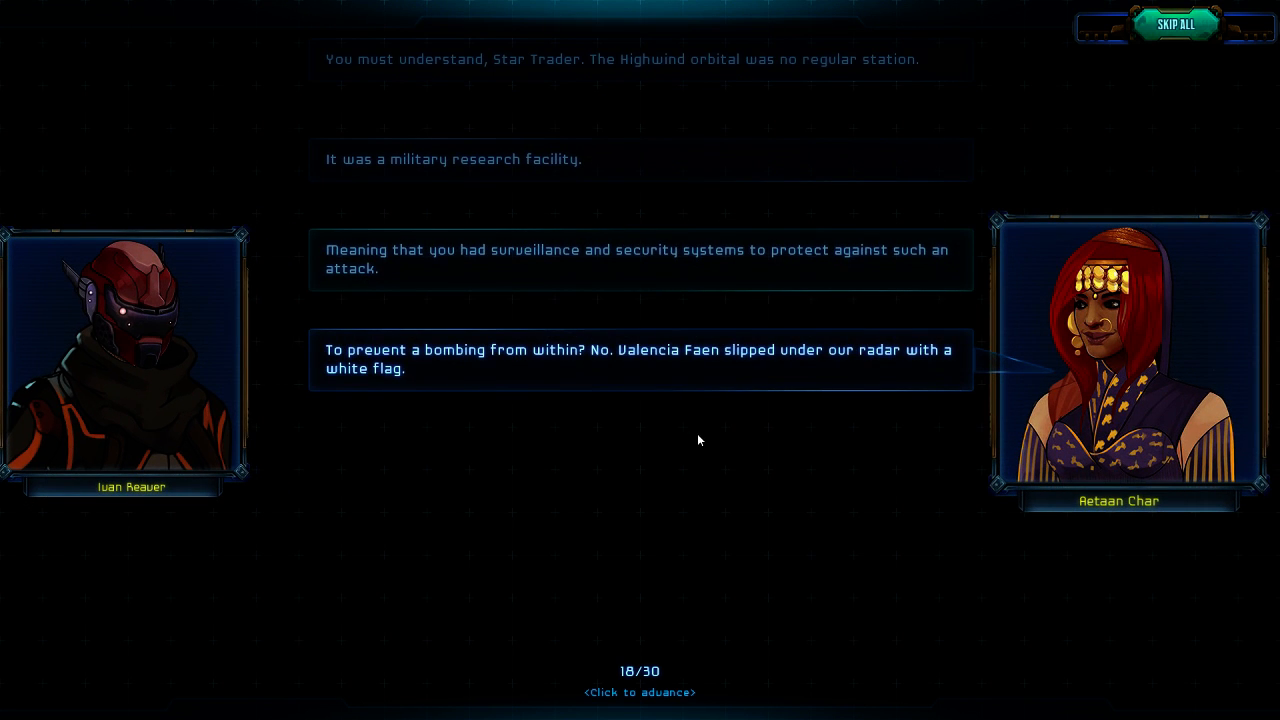
mouse_move(714, 429)
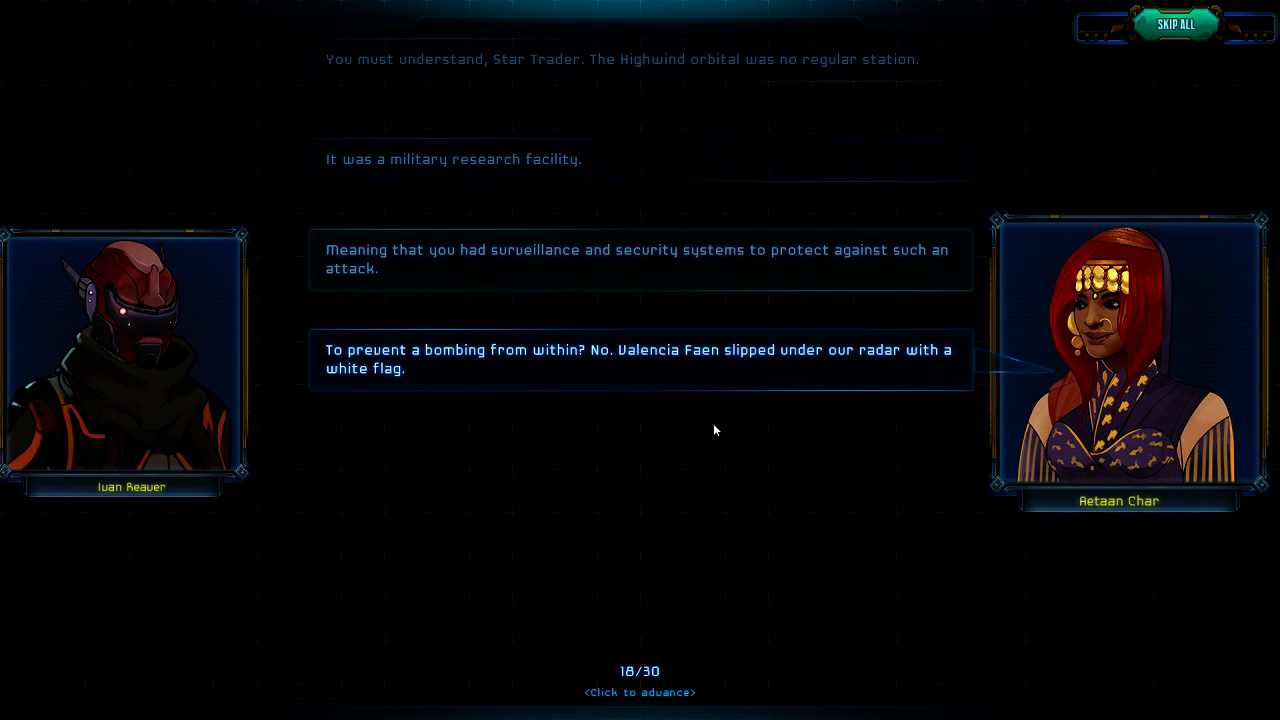
mouse_move(719, 423)
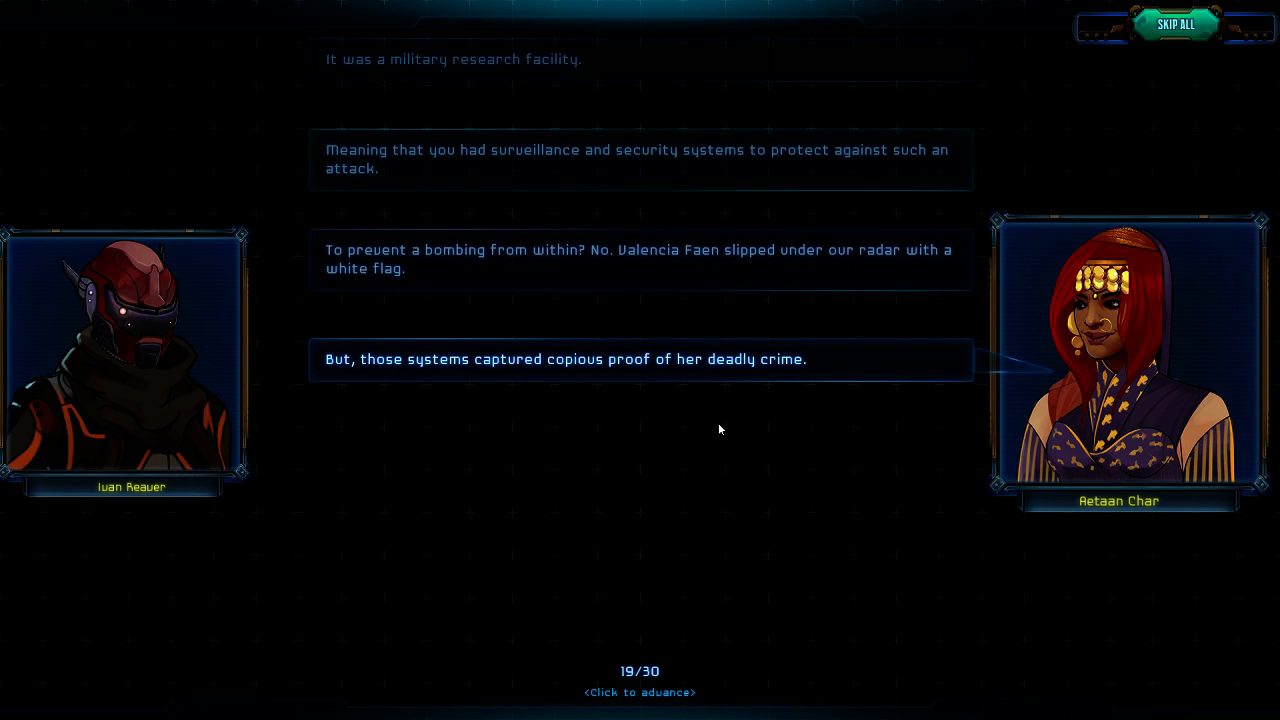
mouse_move(679, 430)
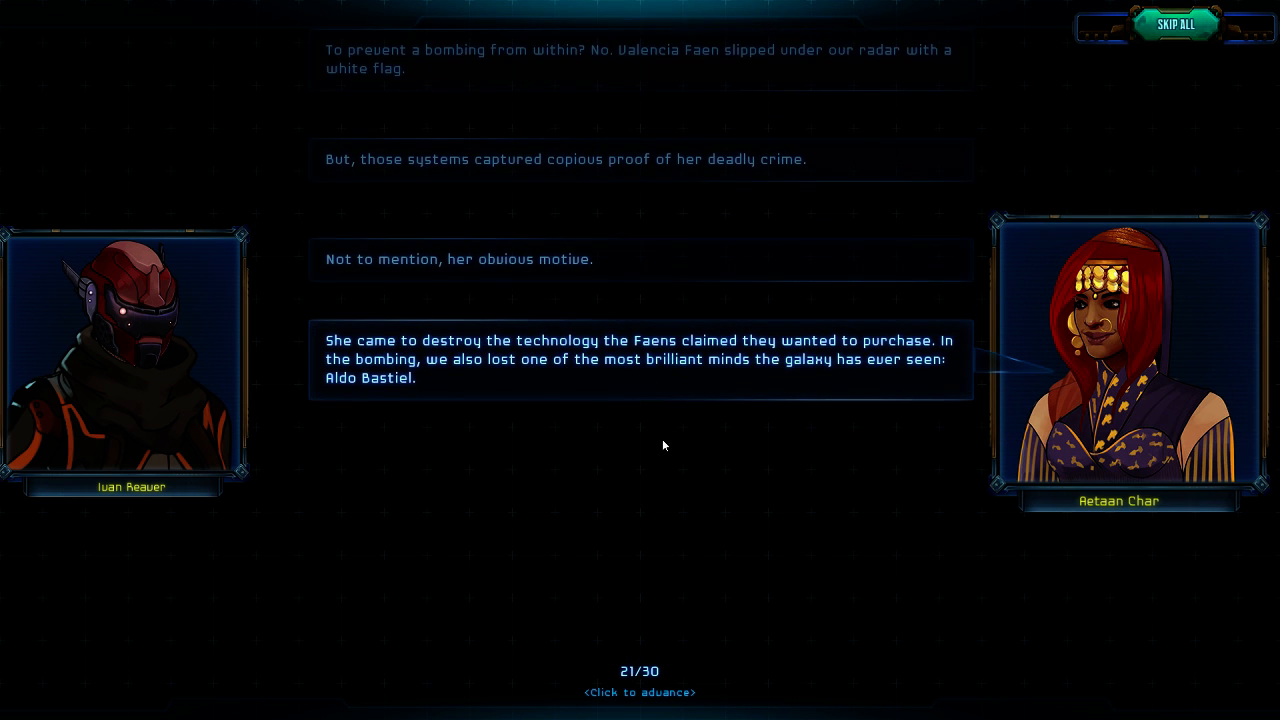
mouse_move(659, 449)
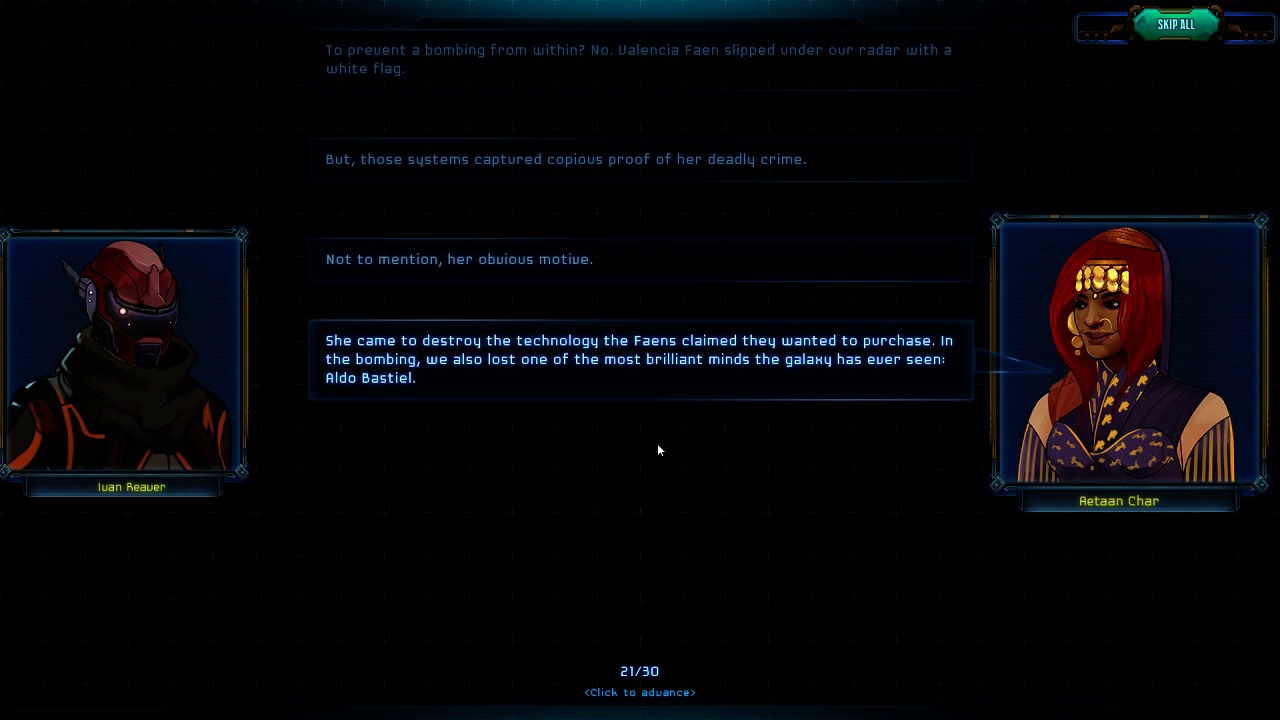
left_click(658, 450)
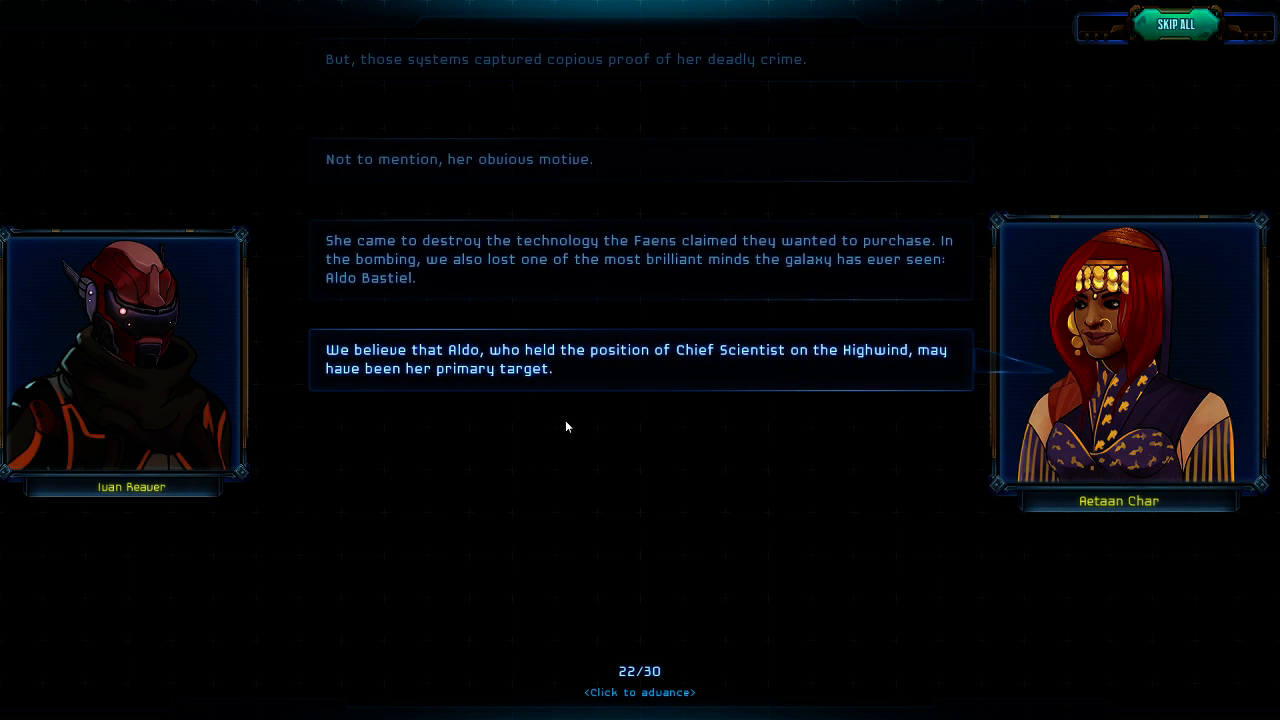
mouse_move(835, 393)
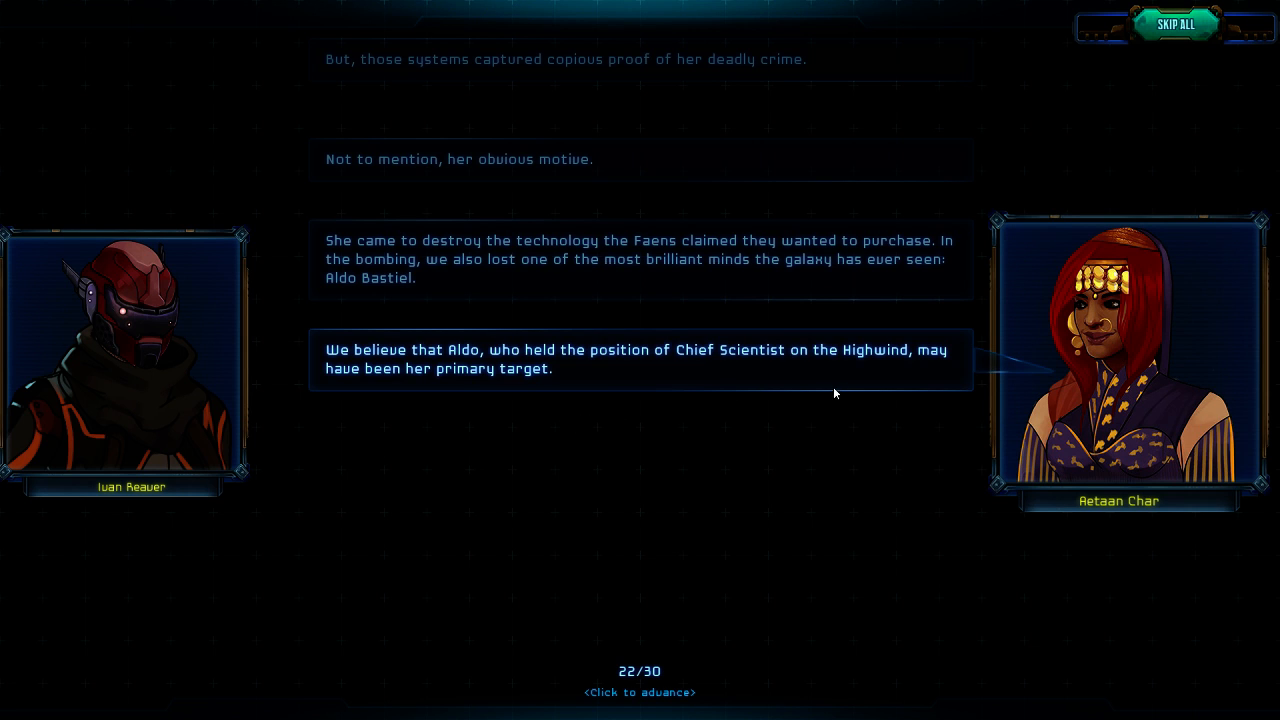
mouse_move(600, 432)
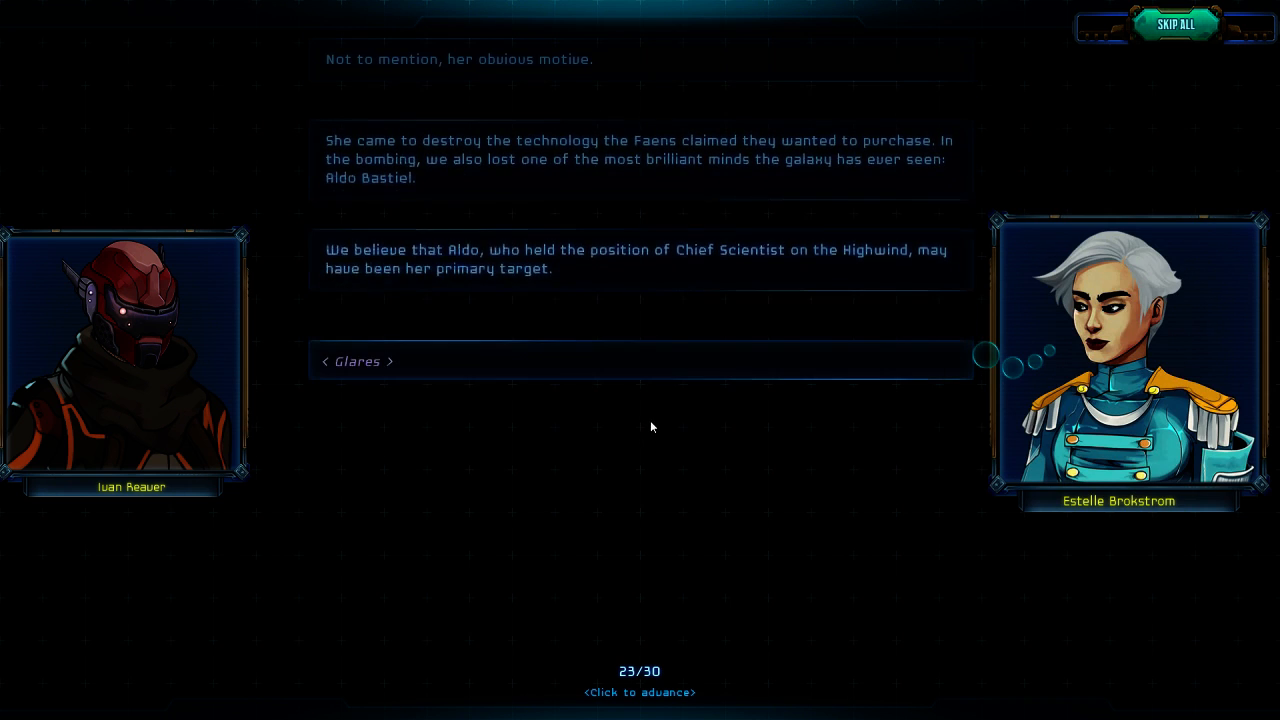
- Advance to line 29 of 30, where Reaver asks if Valencia bombed the Highwind
left_click(651, 426)
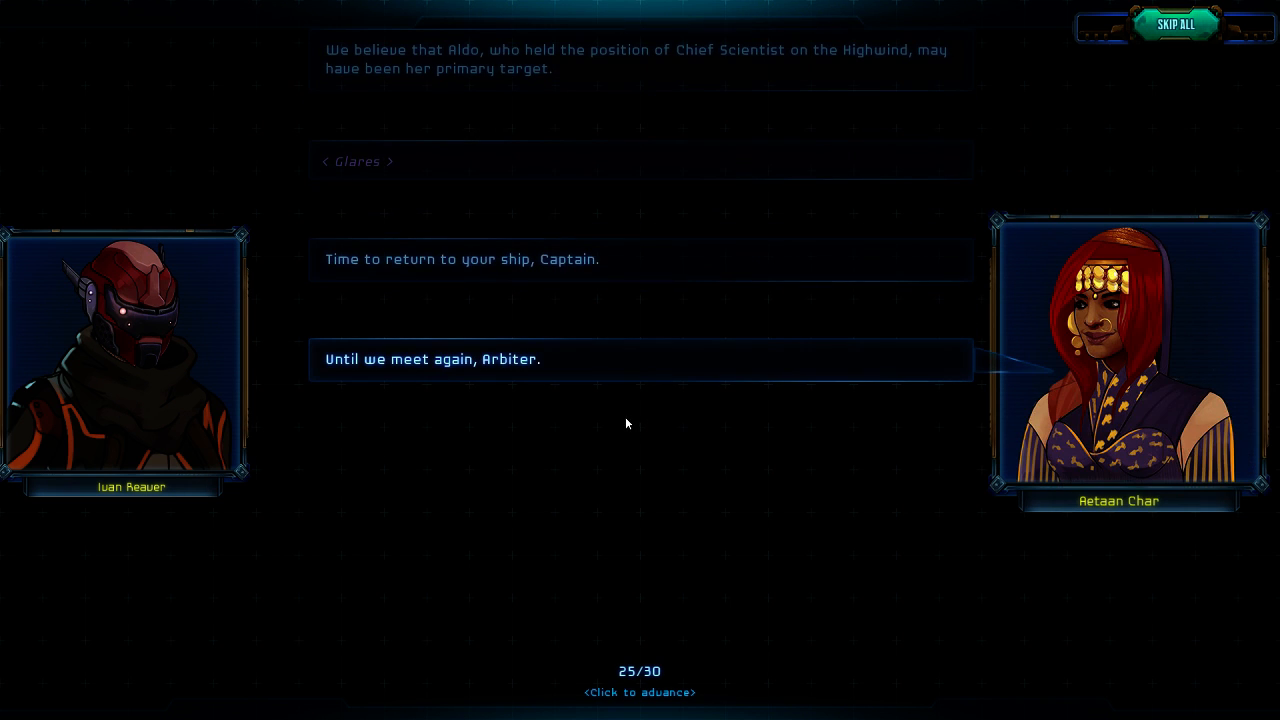
left_click(627, 424)
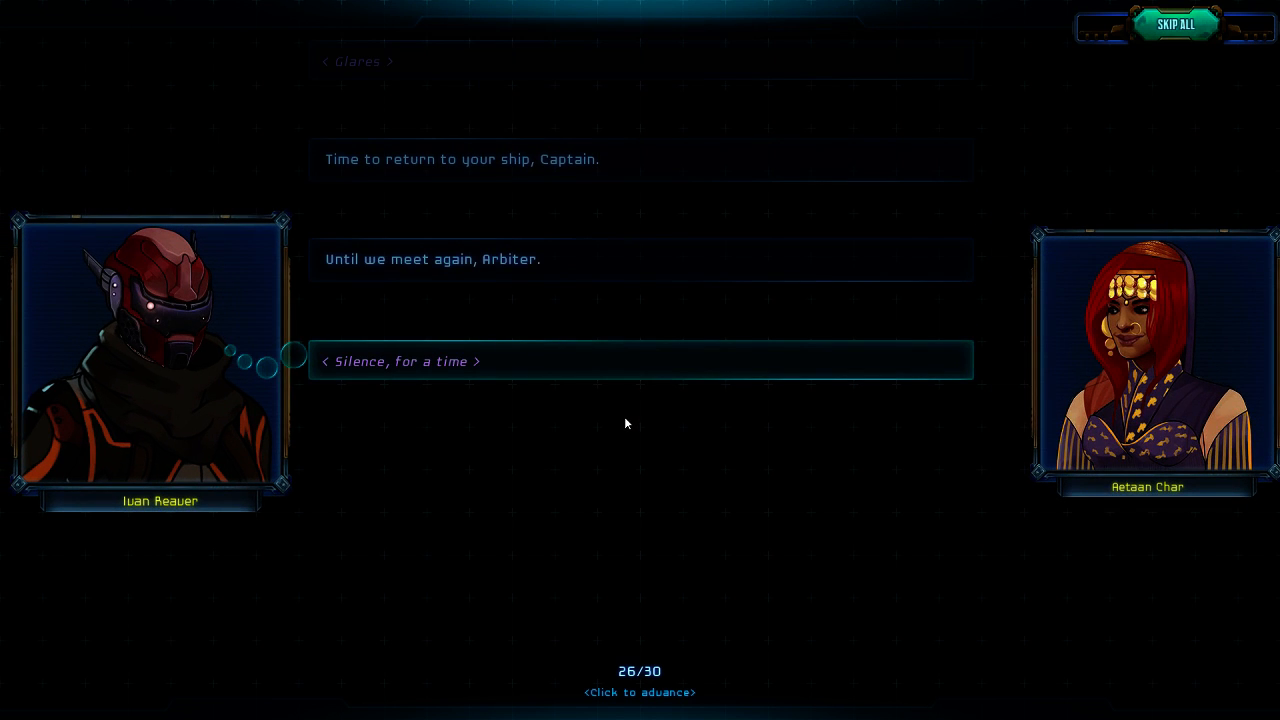
left_click(625, 422)
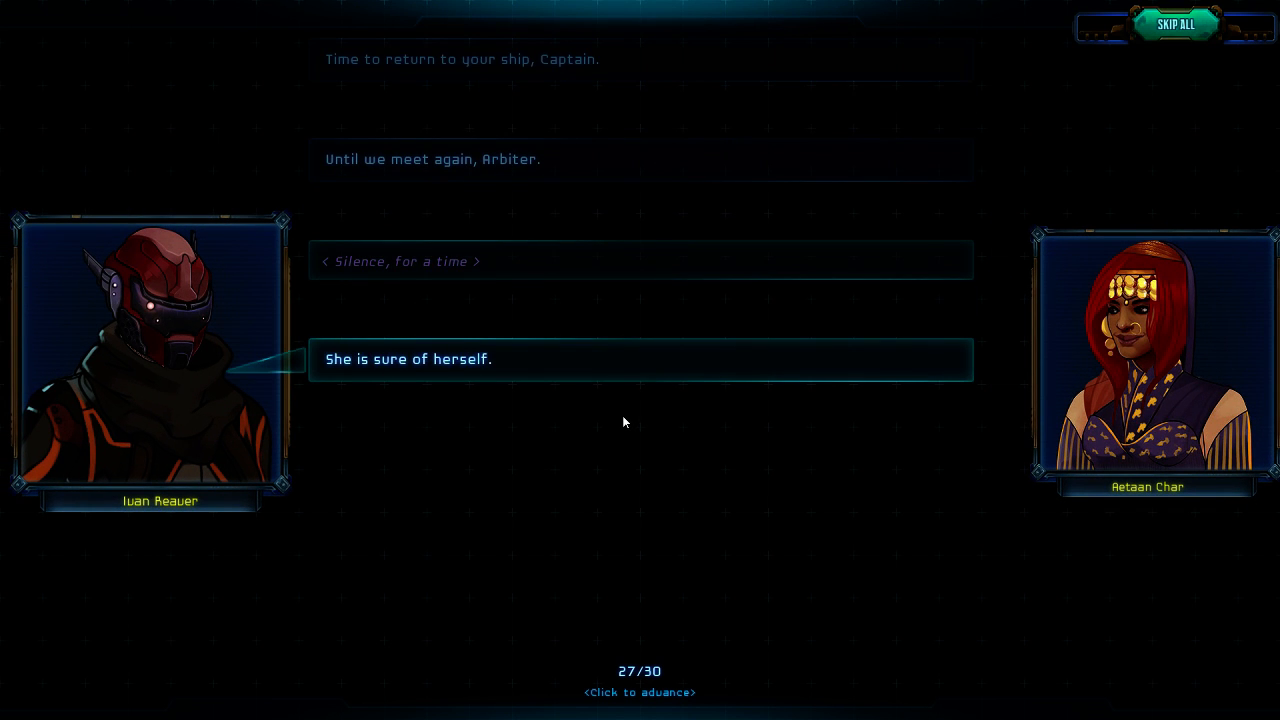
left_click(624, 422)
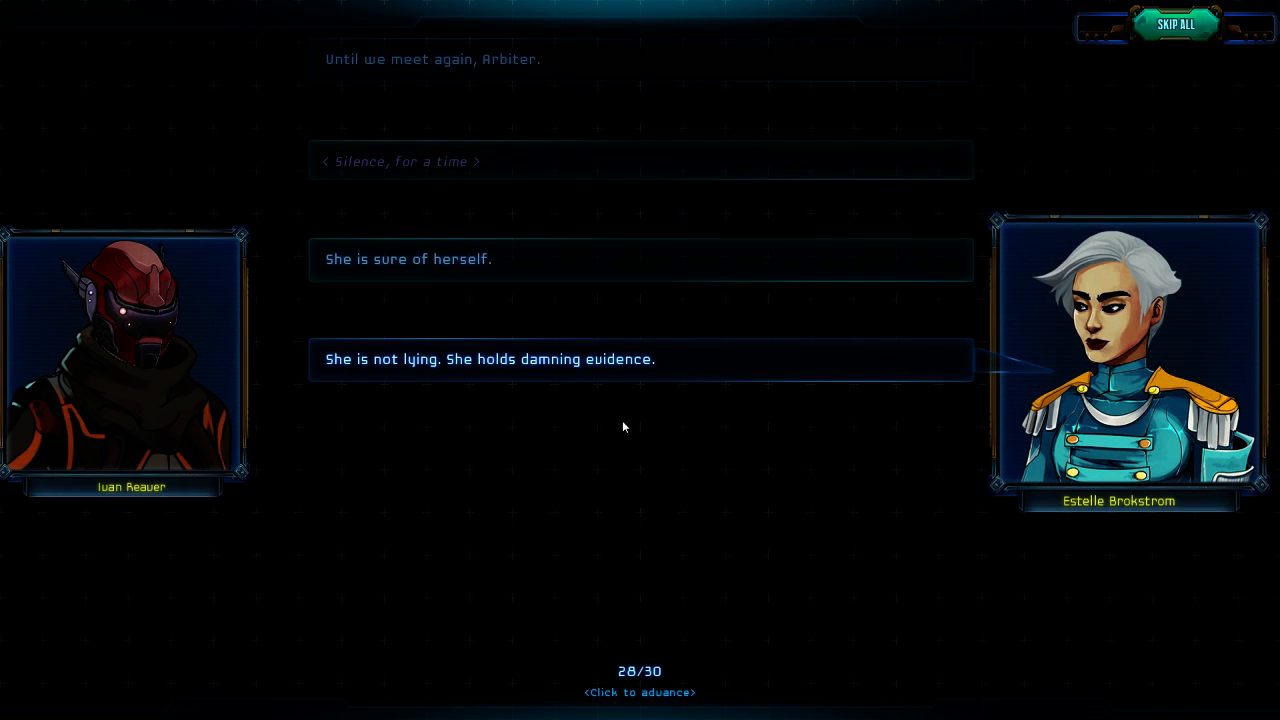
left_click(624, 427)
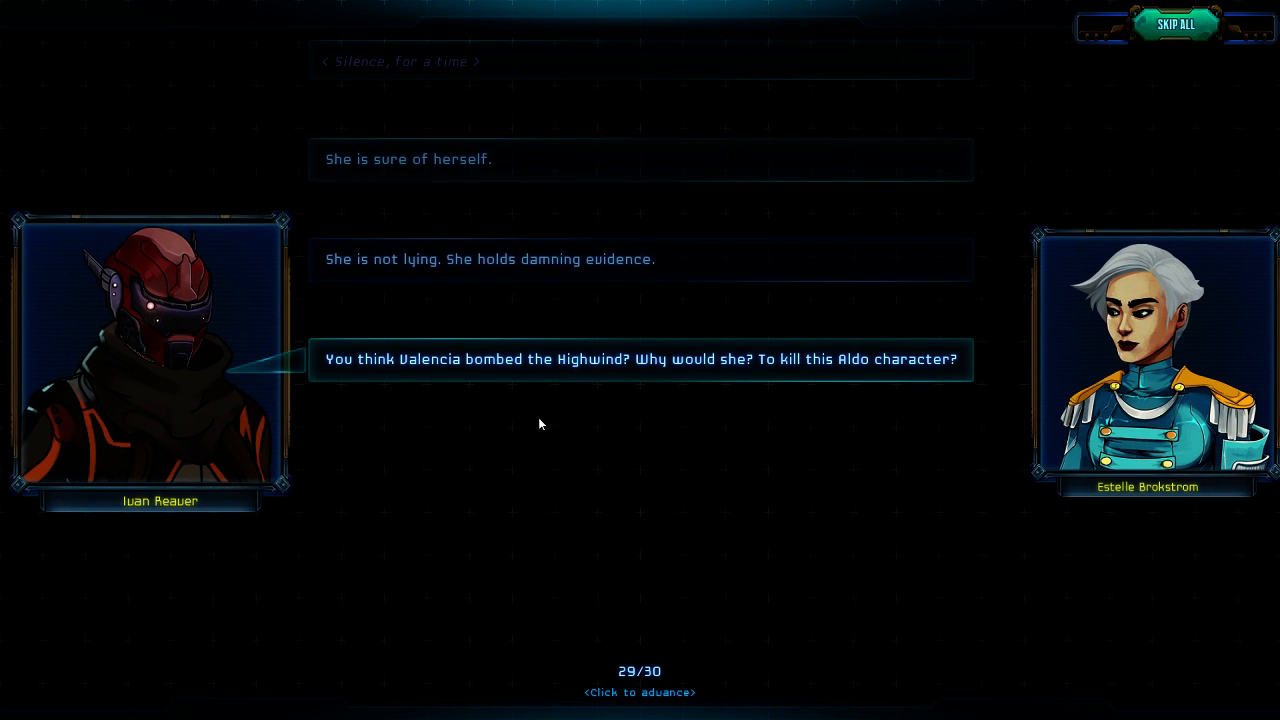
mouse_move(765, 414)
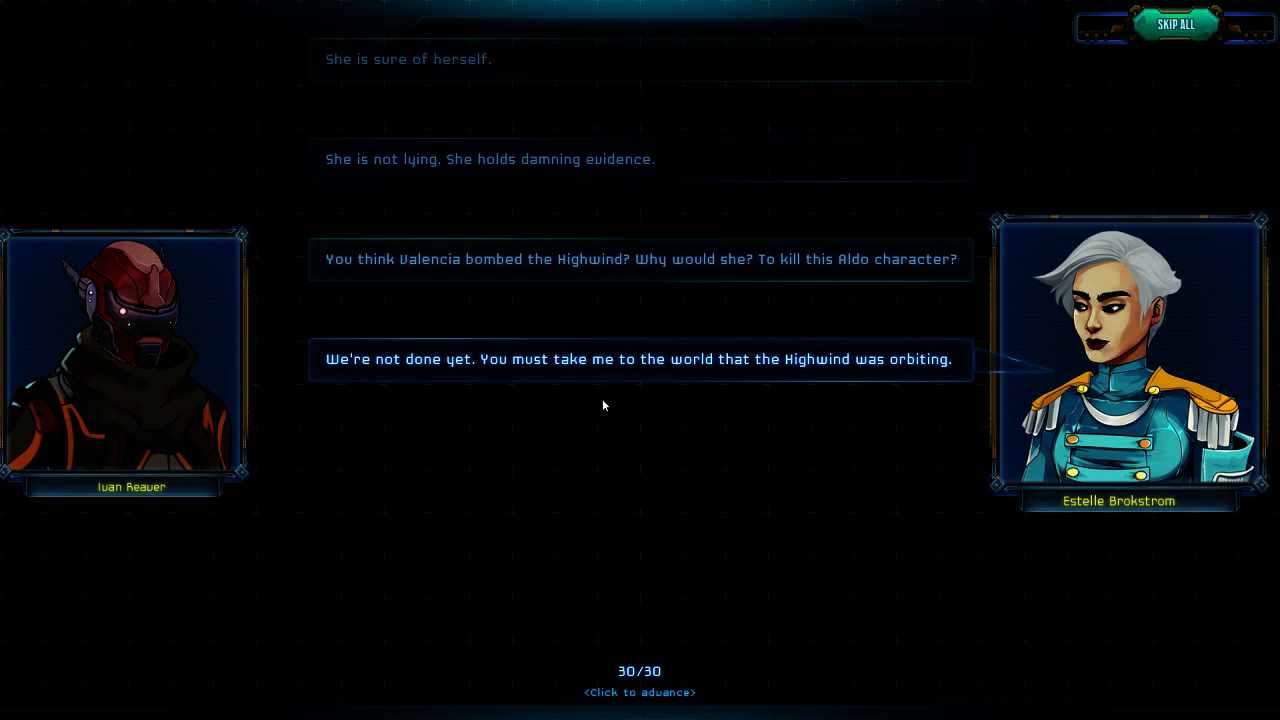
mouse_move(704, 408)
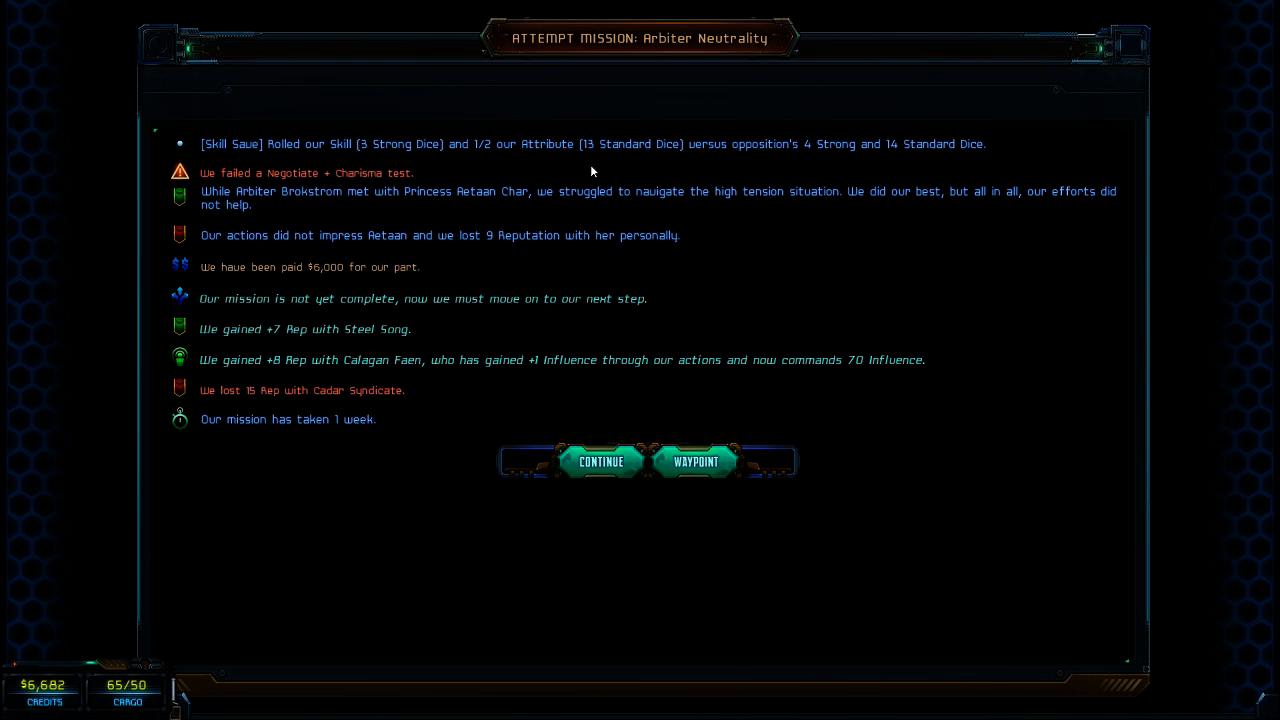
mouse_move(548, 486)
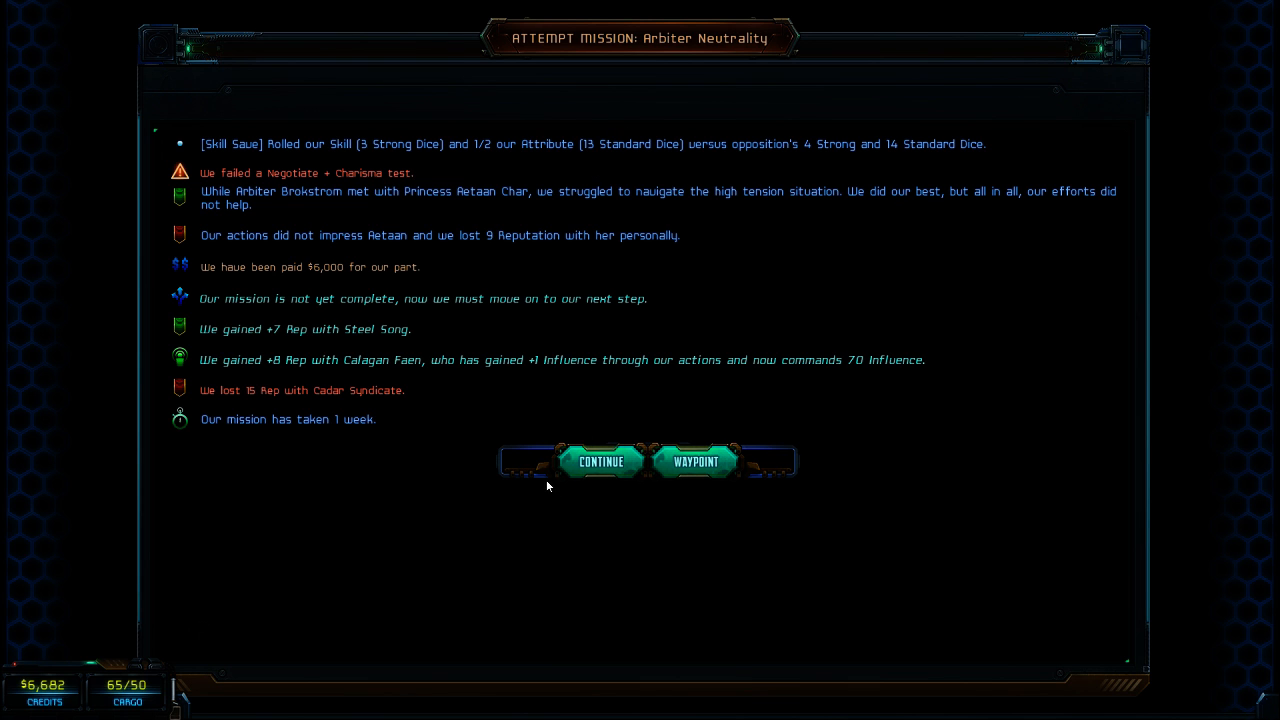
- Accept the $6,000 mission results and return to Merovia Peak's starport
left_click(600, 461)
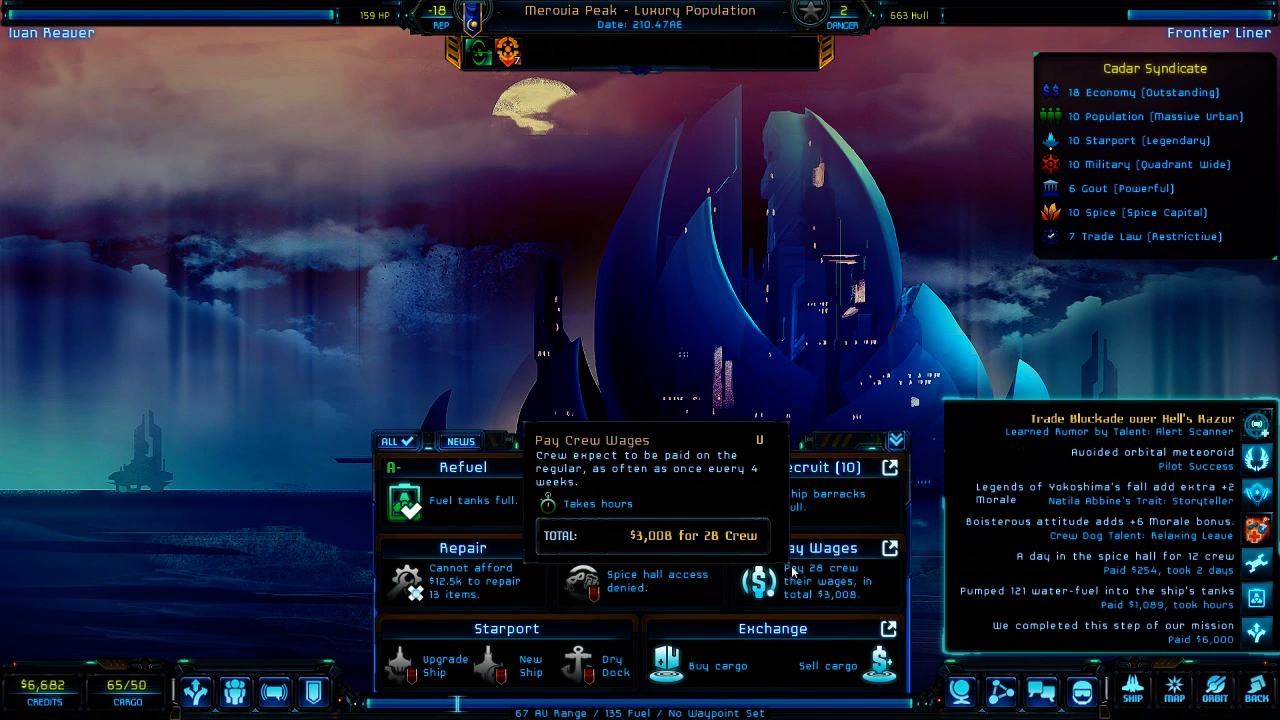
- Pay $3,008 wages for 28 crew and bring up the cargo Exchange
left_click(787, 585)
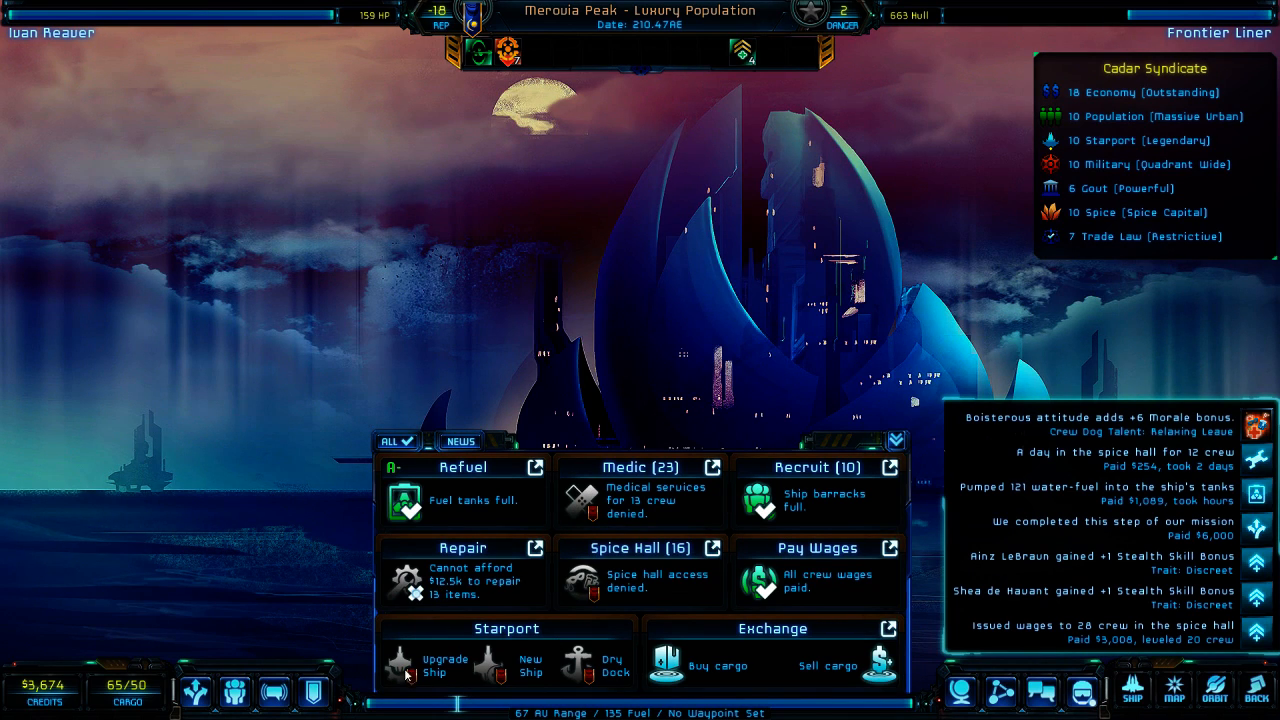
mouse_move(237, 681)
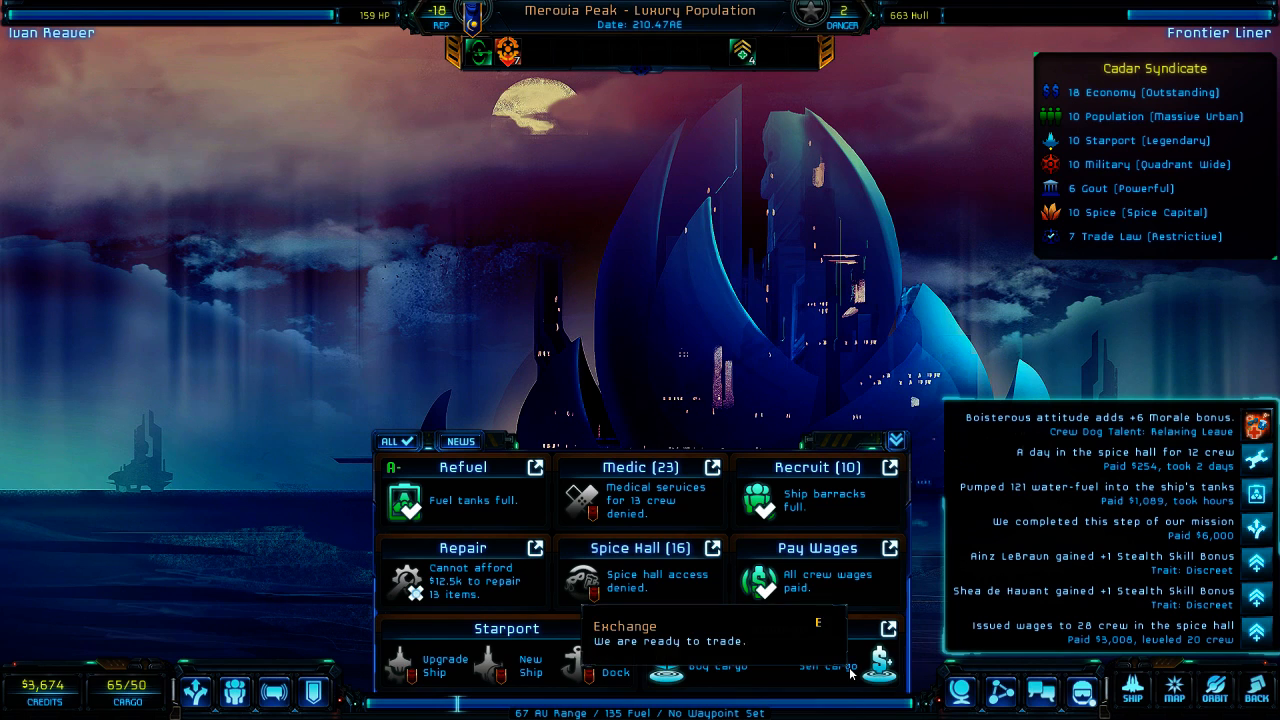
left_click(843, 672)
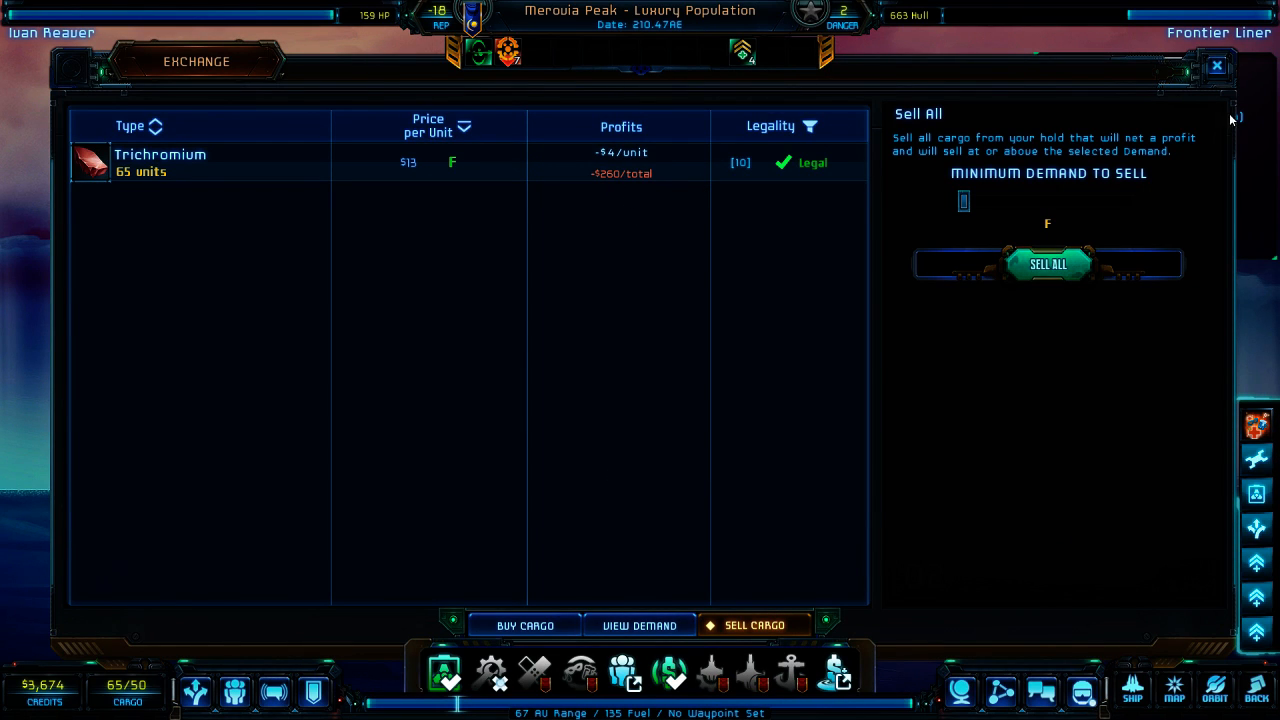
mouse_move(1216, 65)
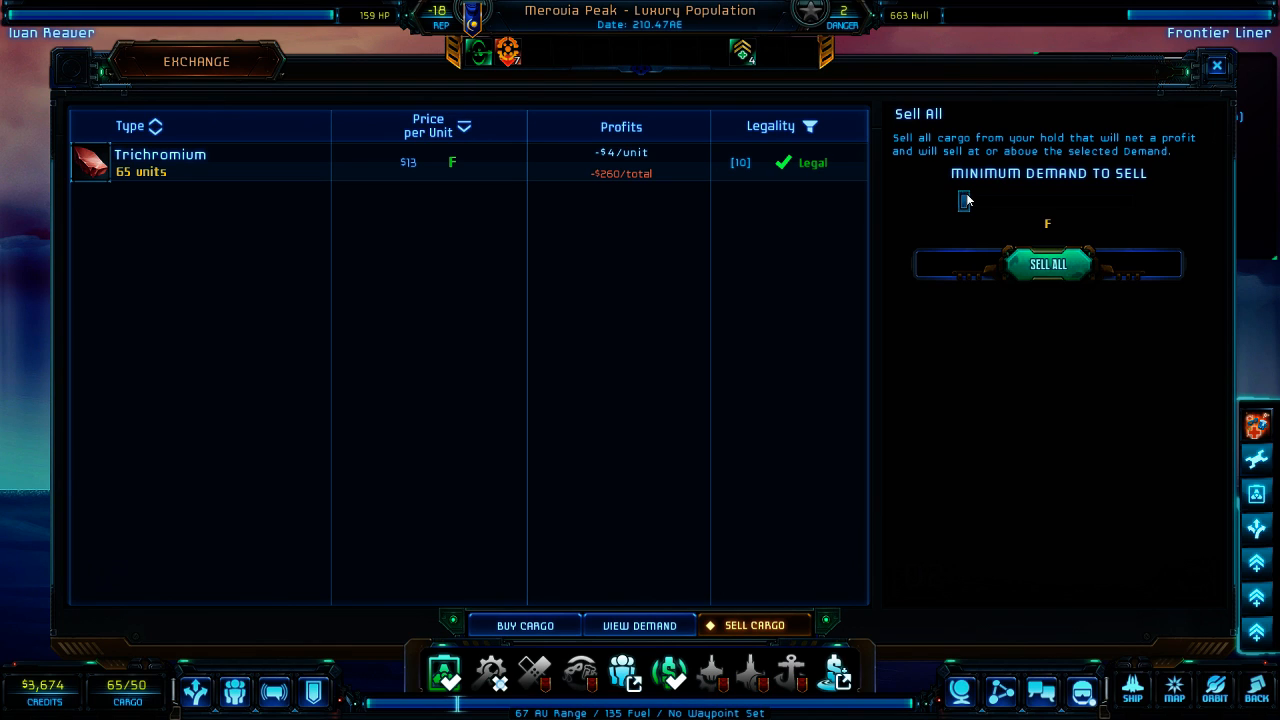
- Slide the Minimum Demand to Sell setting between F, D and A+, ending at A+
left_click_drag(963, 201, 1130, 201)
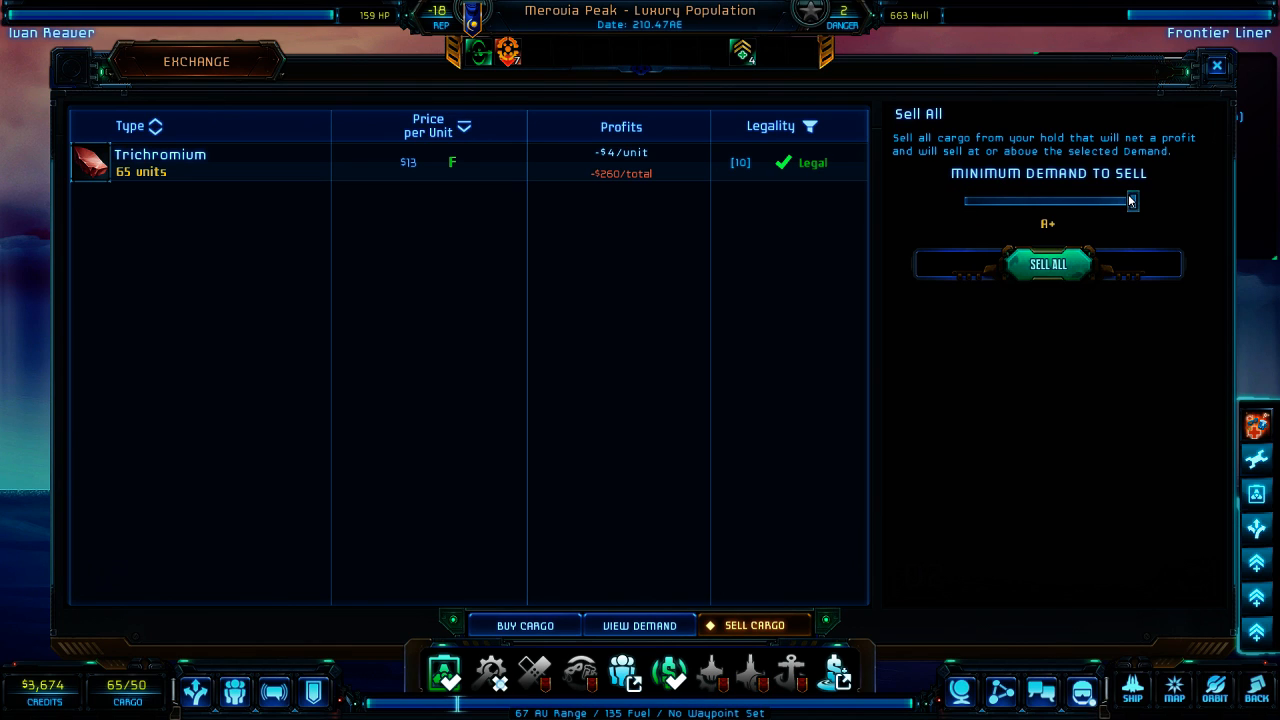
mouse_move(1142, 203)
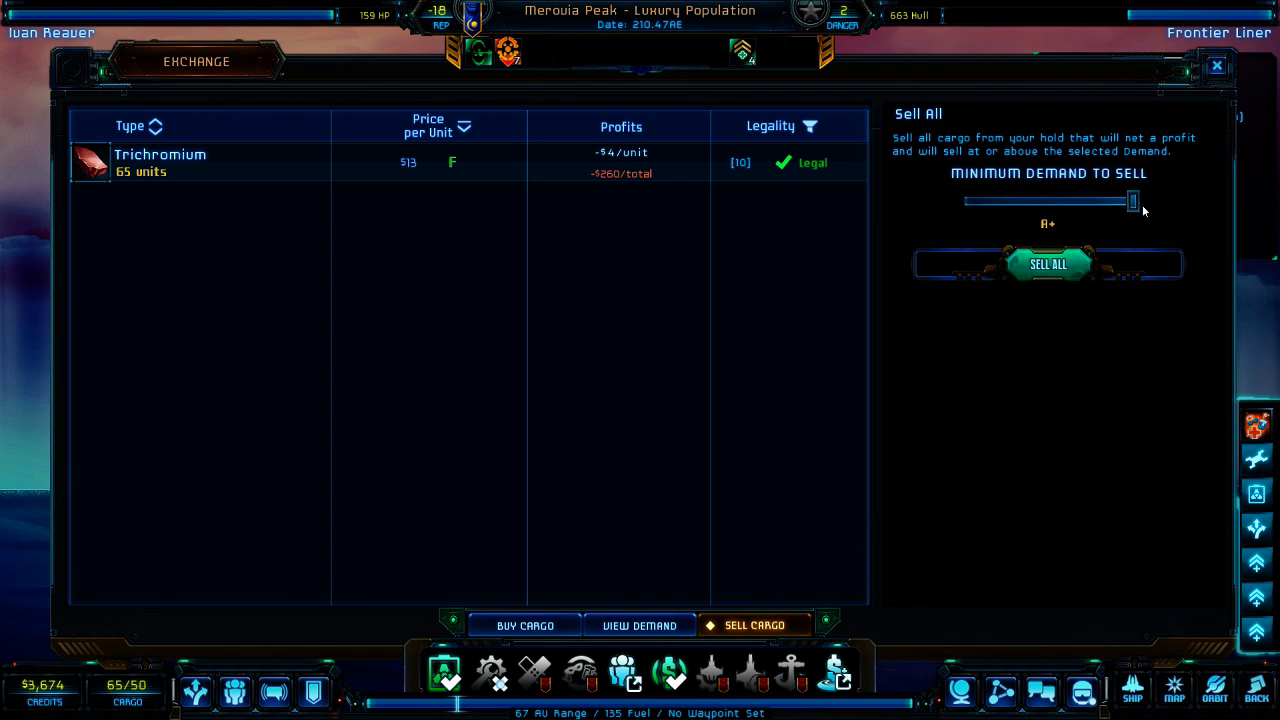
left_click_drag(1131, 201, 965, 201)
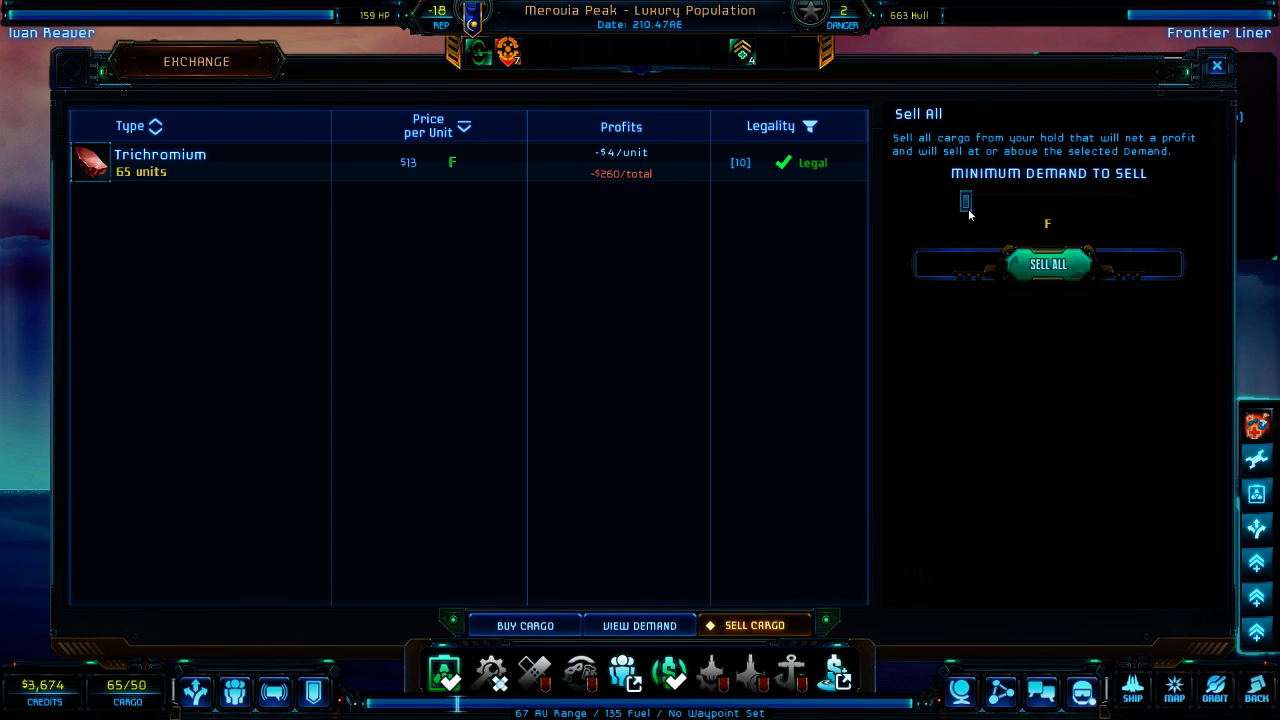
left_click_drag(966, 201, 978, 201)
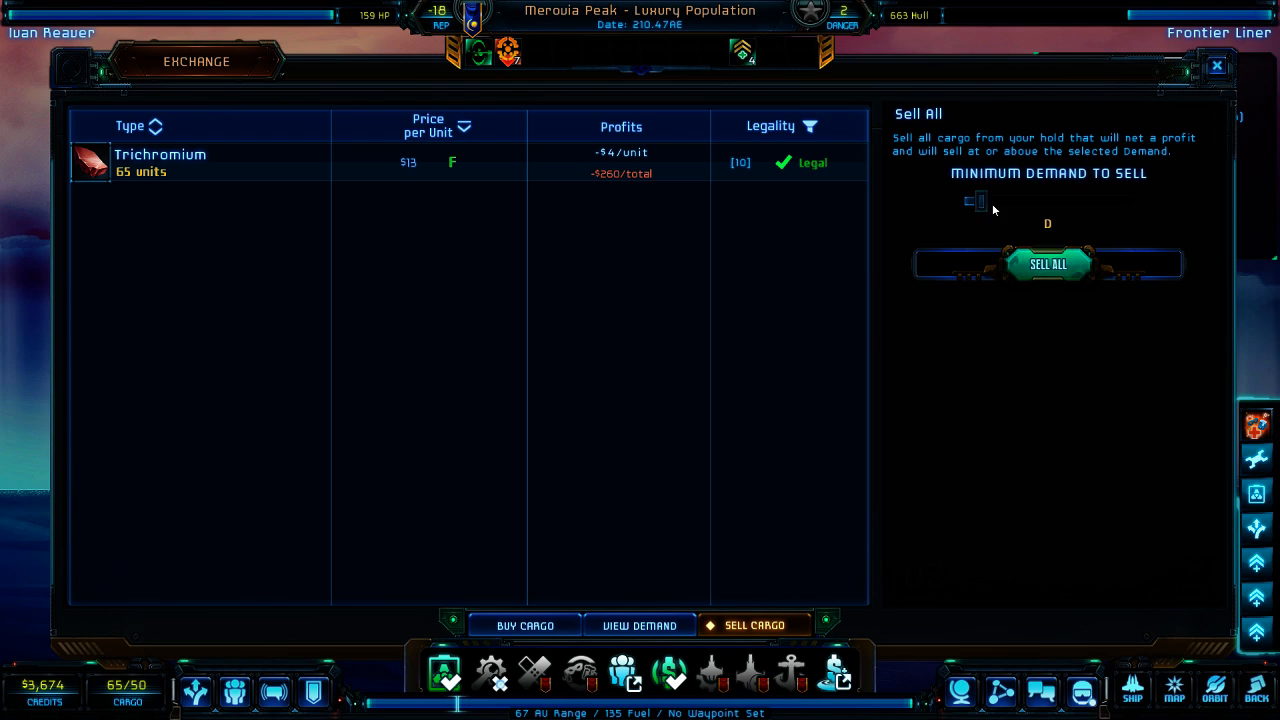
left_click_drag(978, 201, 1133, 201)
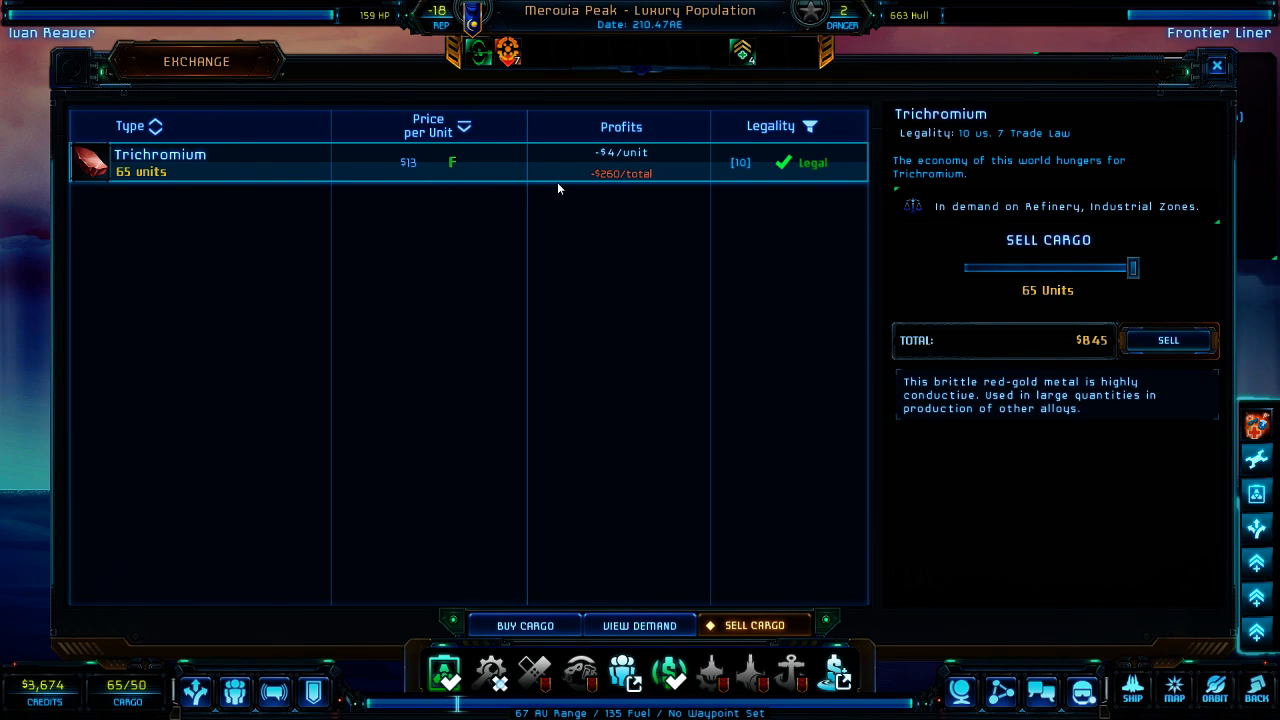
mouse_move(1060, 394)
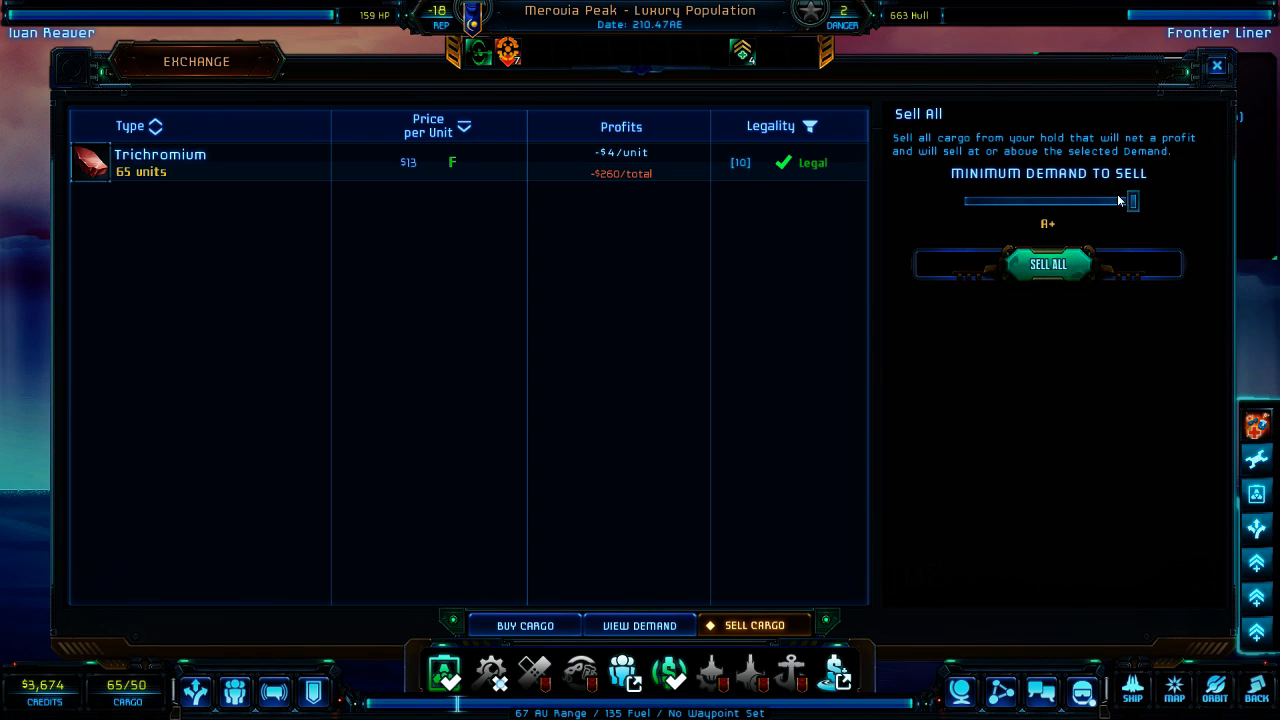
mouse_move(542, 192)
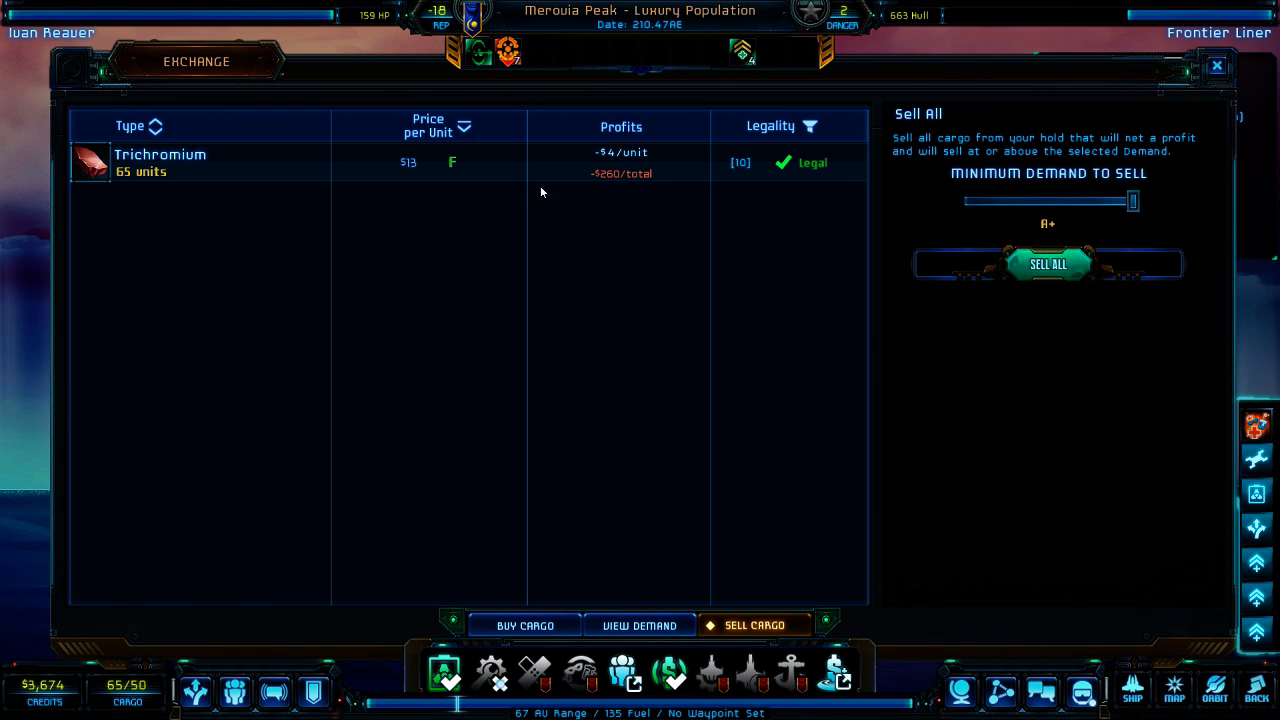
mouse_move(939, 200)
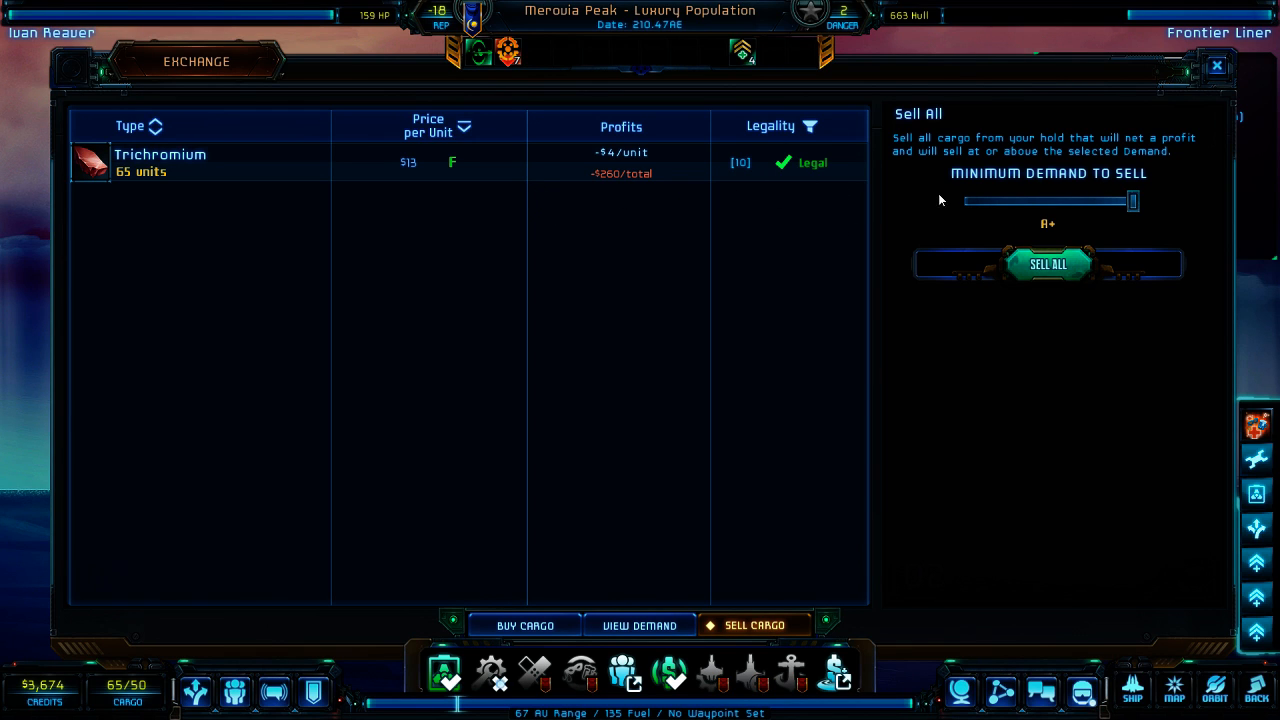
- Browse Merovia Peak's demand list, topped by Hydrogen Fuel and Terraforming Components at A-
left_click(641, 625)
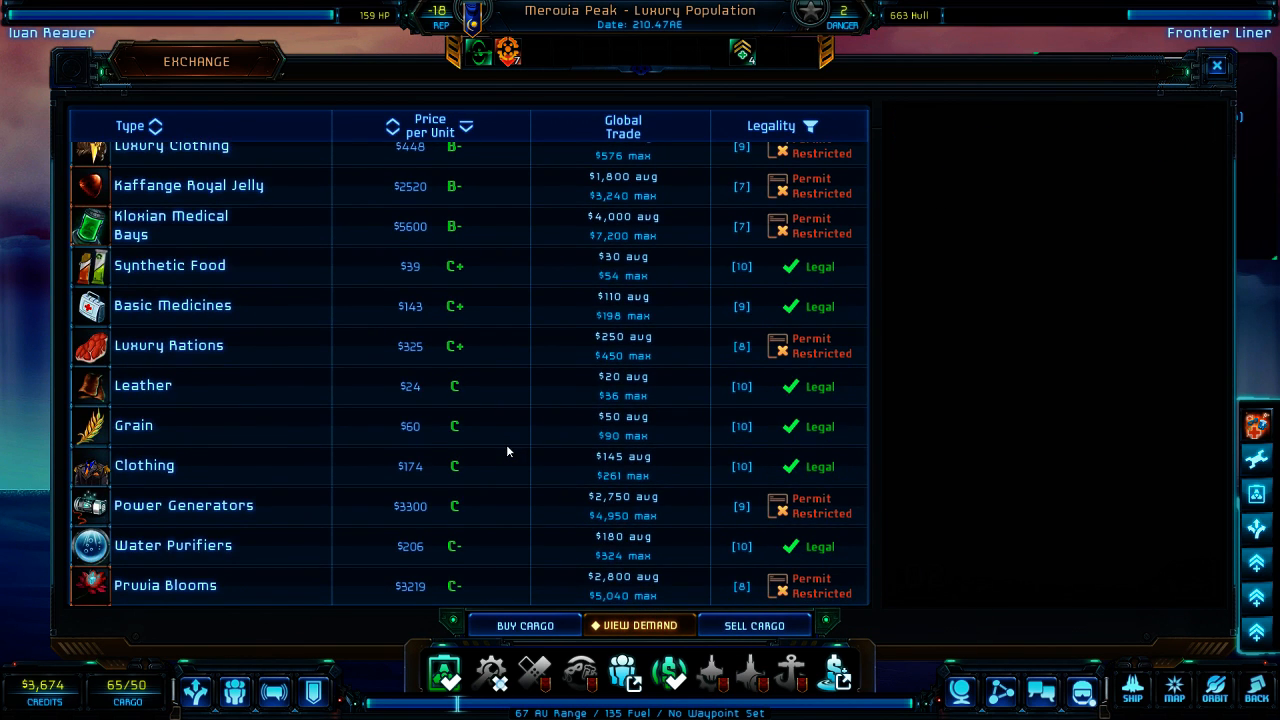
scroll("up", 3)
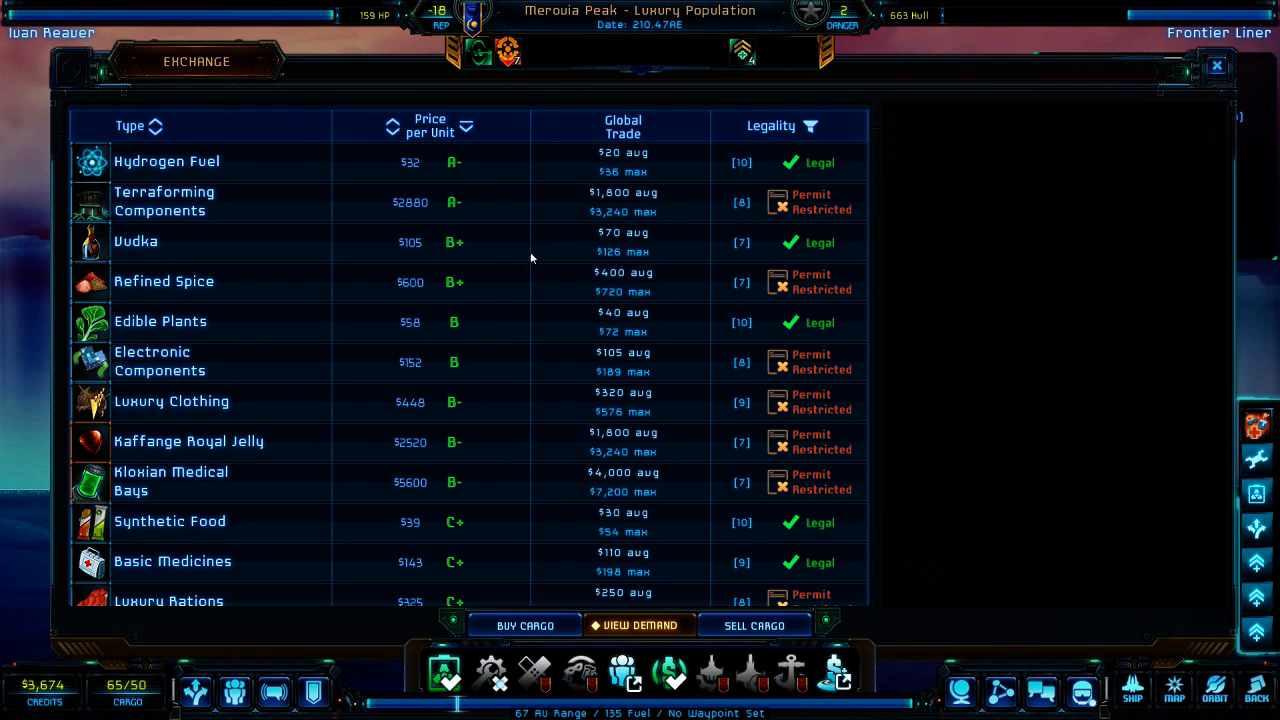
mouse_move(490, 379)
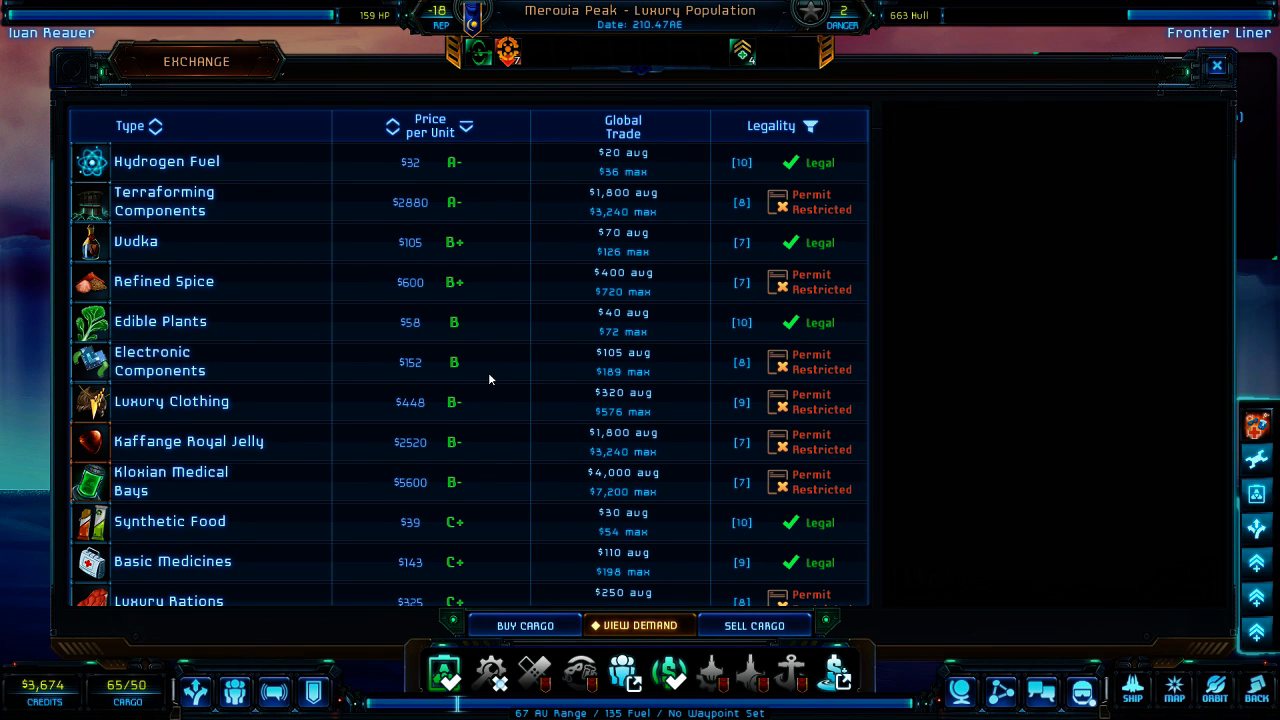
scroll("down", 3)
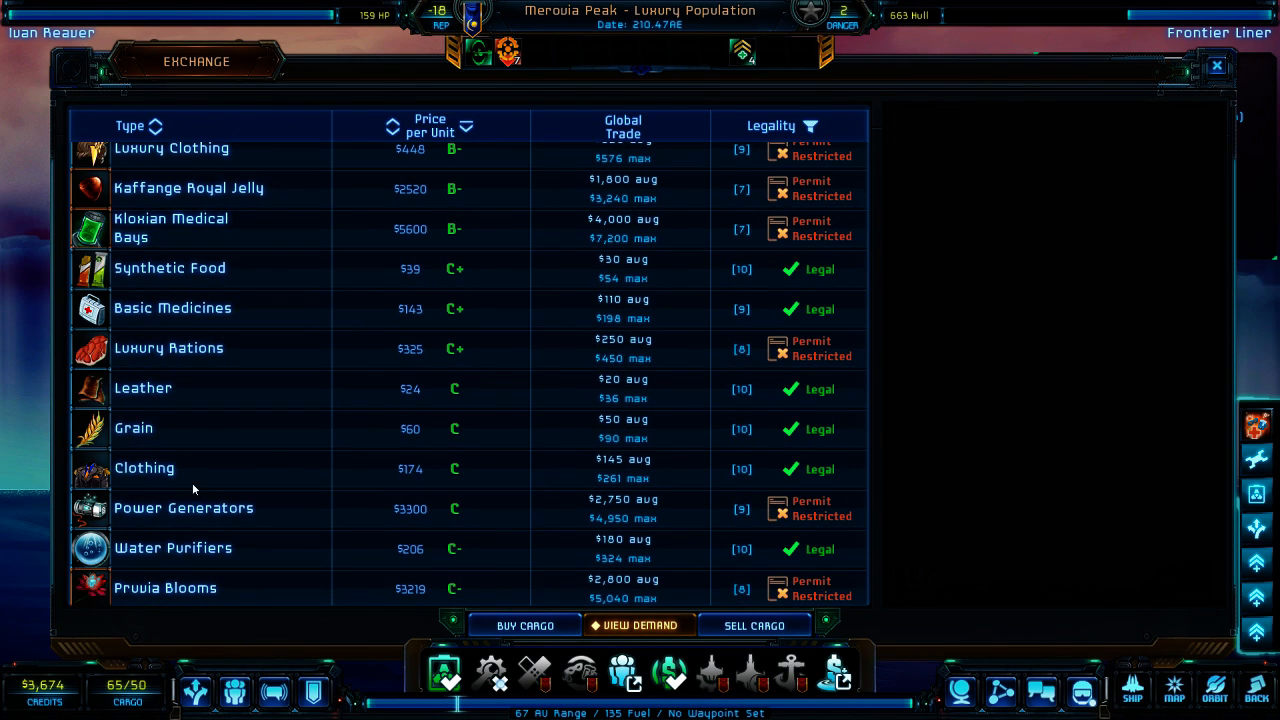
scroll("up", 3)
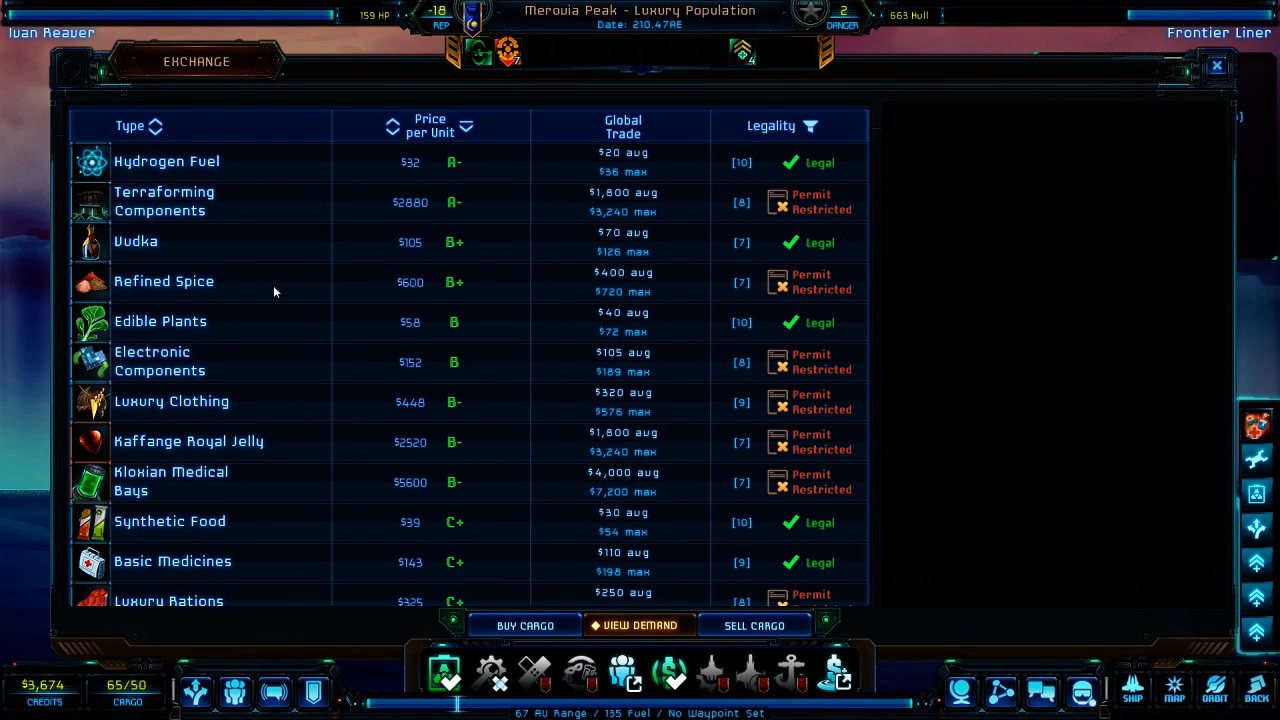
mouse_move(472, 290)
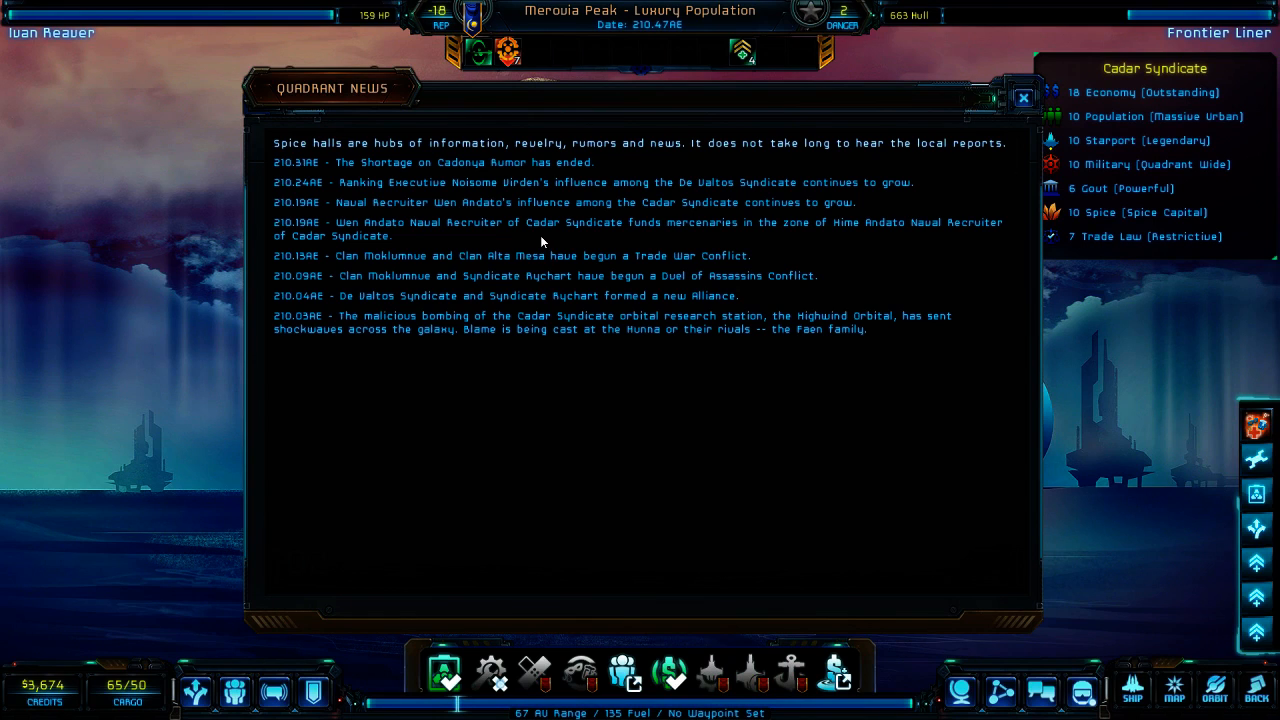
mouse_move(550, 172)
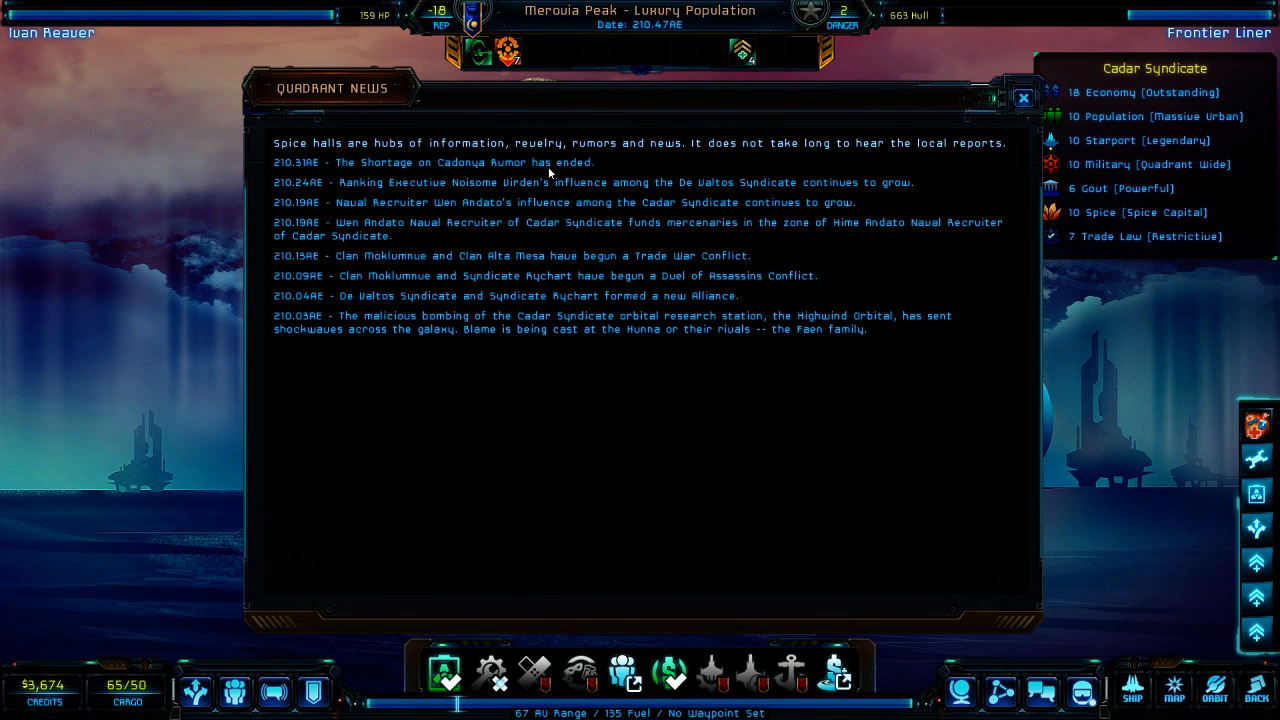
mouse_move(406, 184)
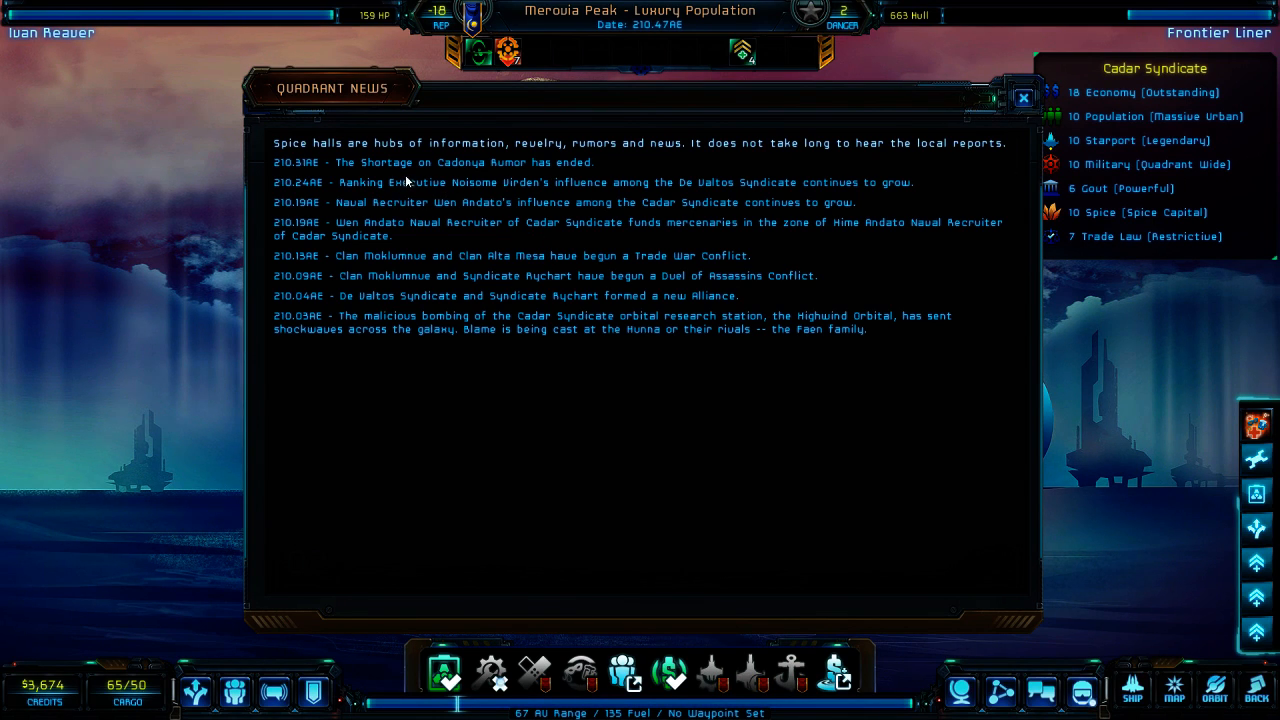
mouse_move(423, 174)
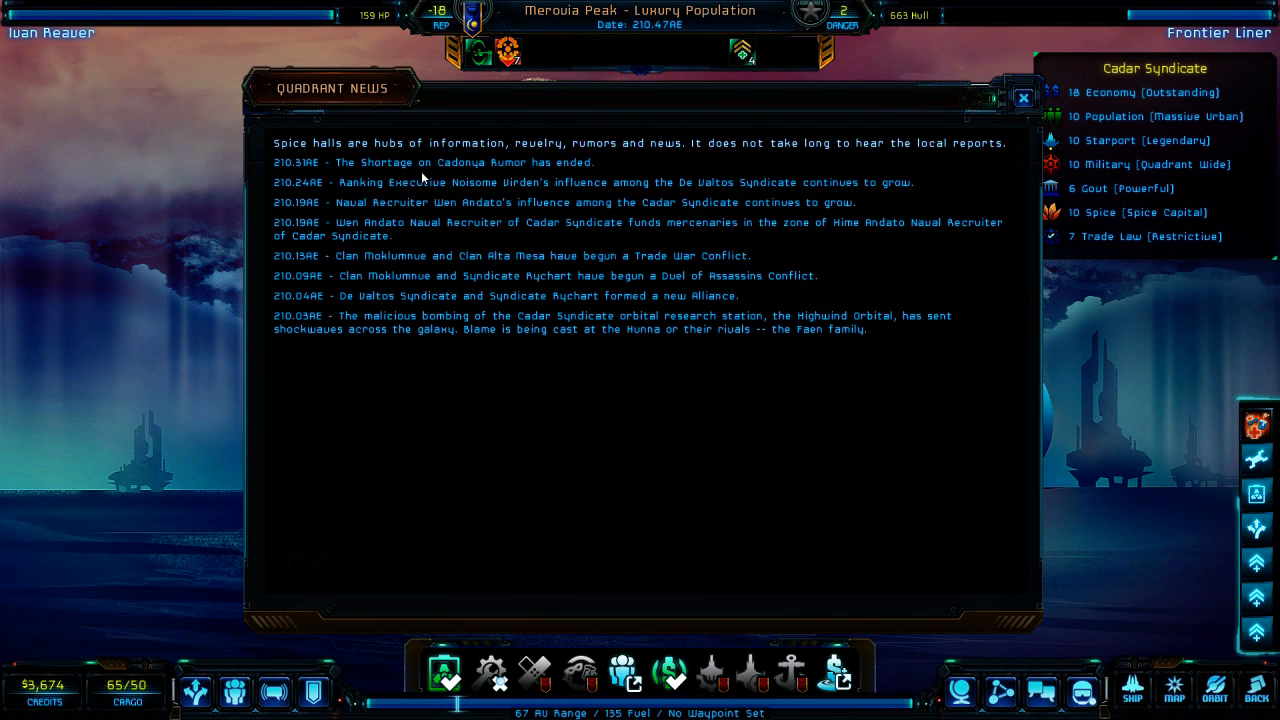
mouse_move(466, 201)
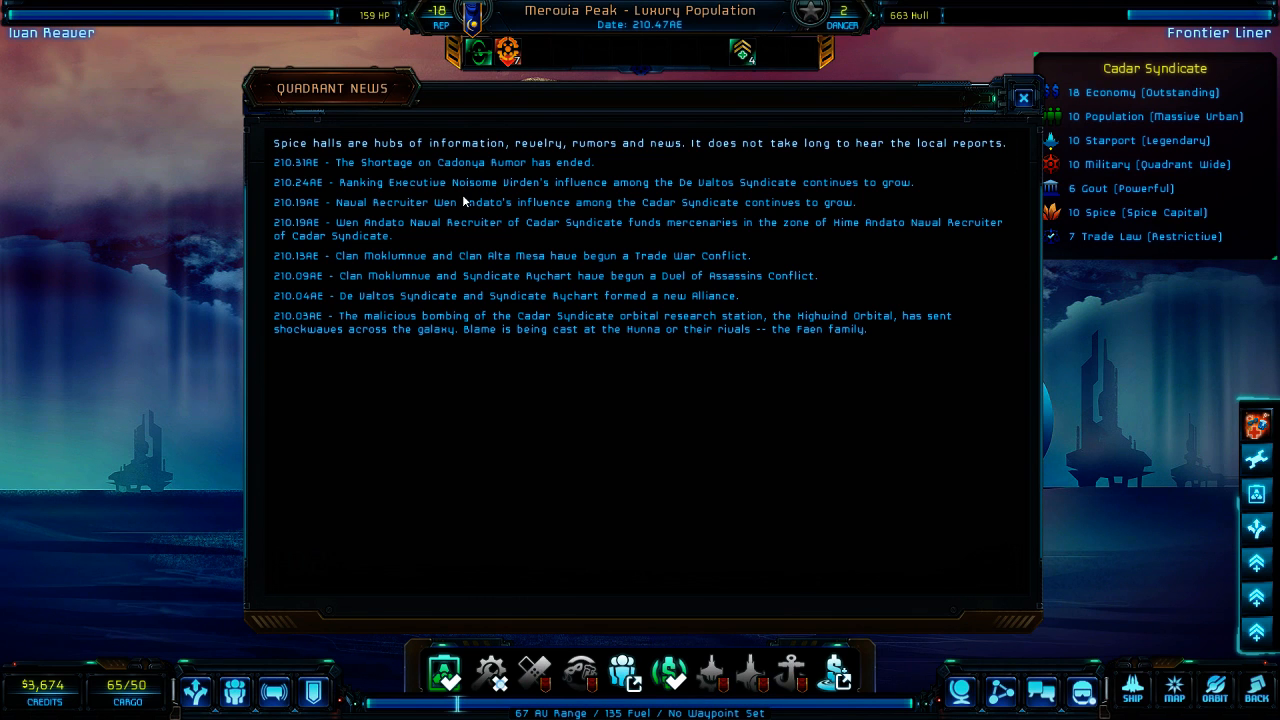
- Lift off from Merovia Peak back into Atzetus orbit
left_click(1023, 98)
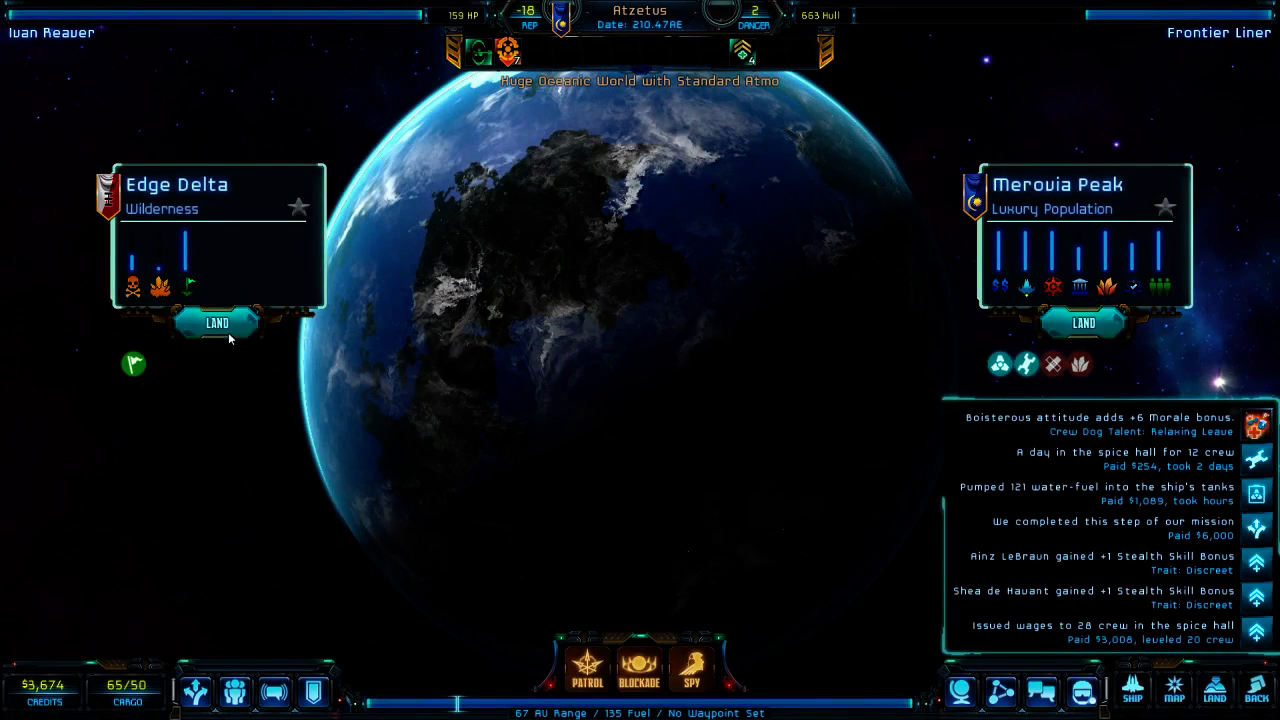
- Land the ship on Edge Delta, Atzetus's uninhabited wilderness zone
left_click(216, 323)
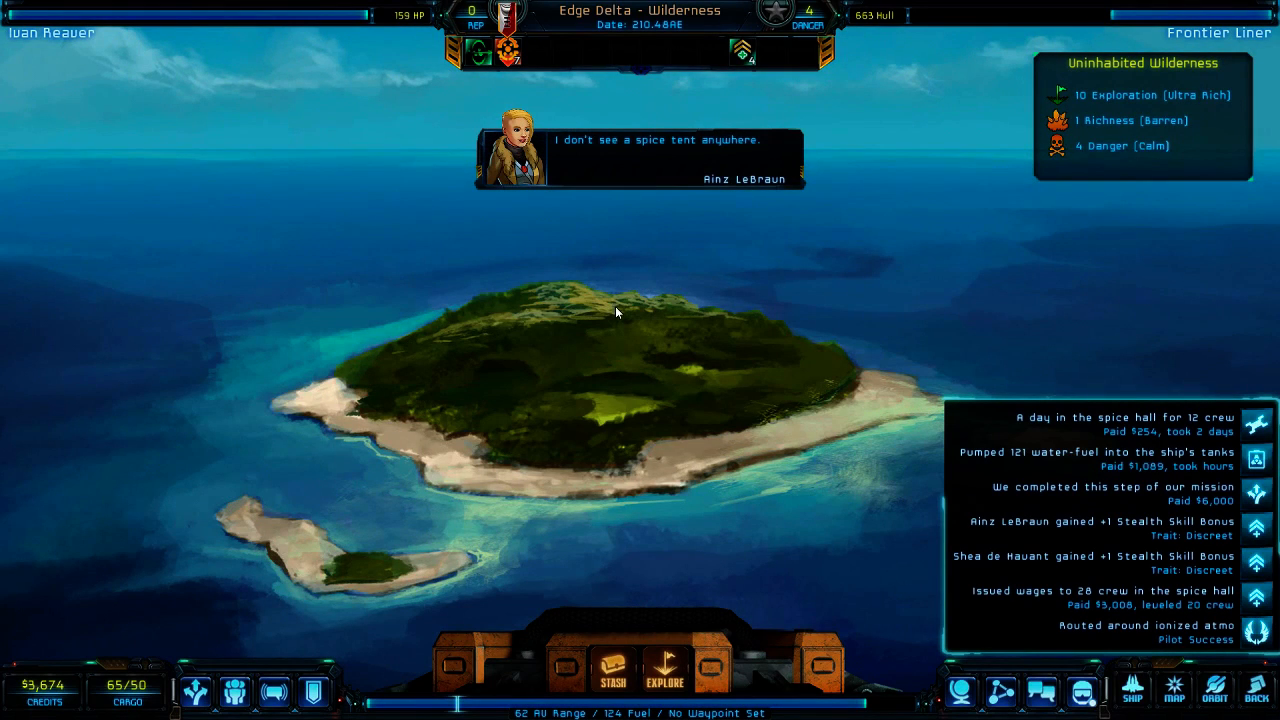
mouse_move(837, 496)
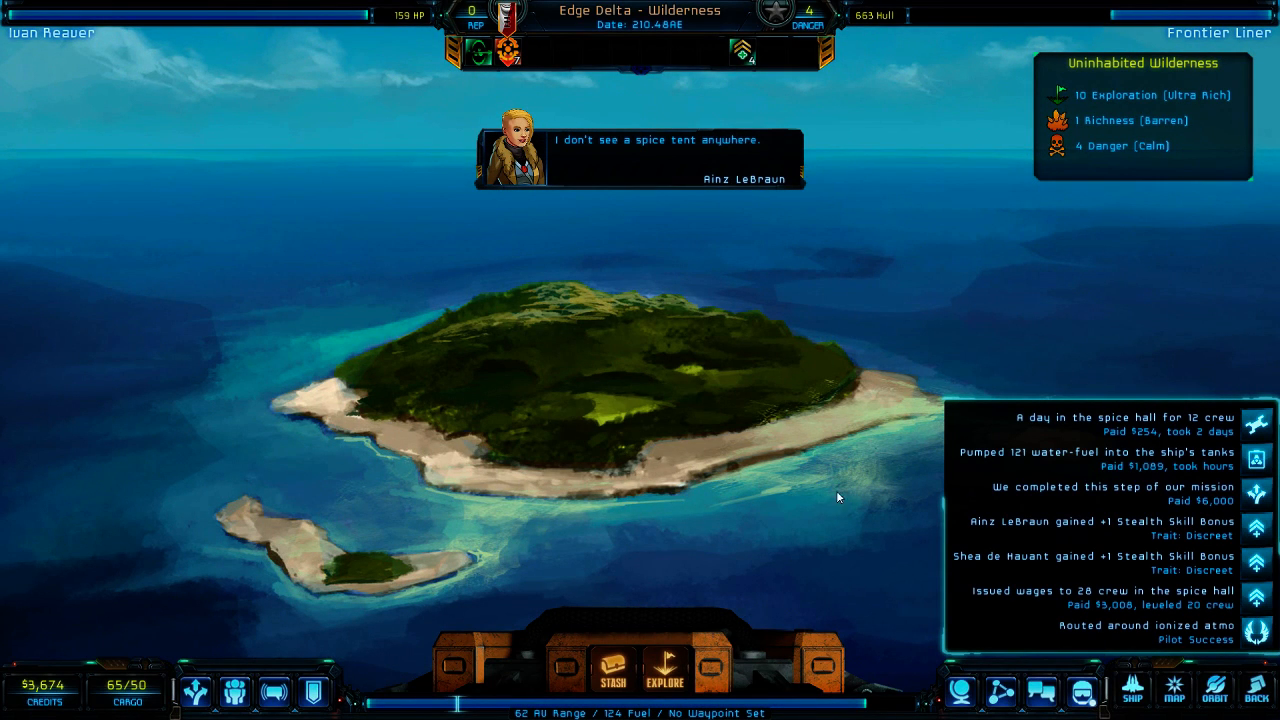
mouse_move(614, 679)
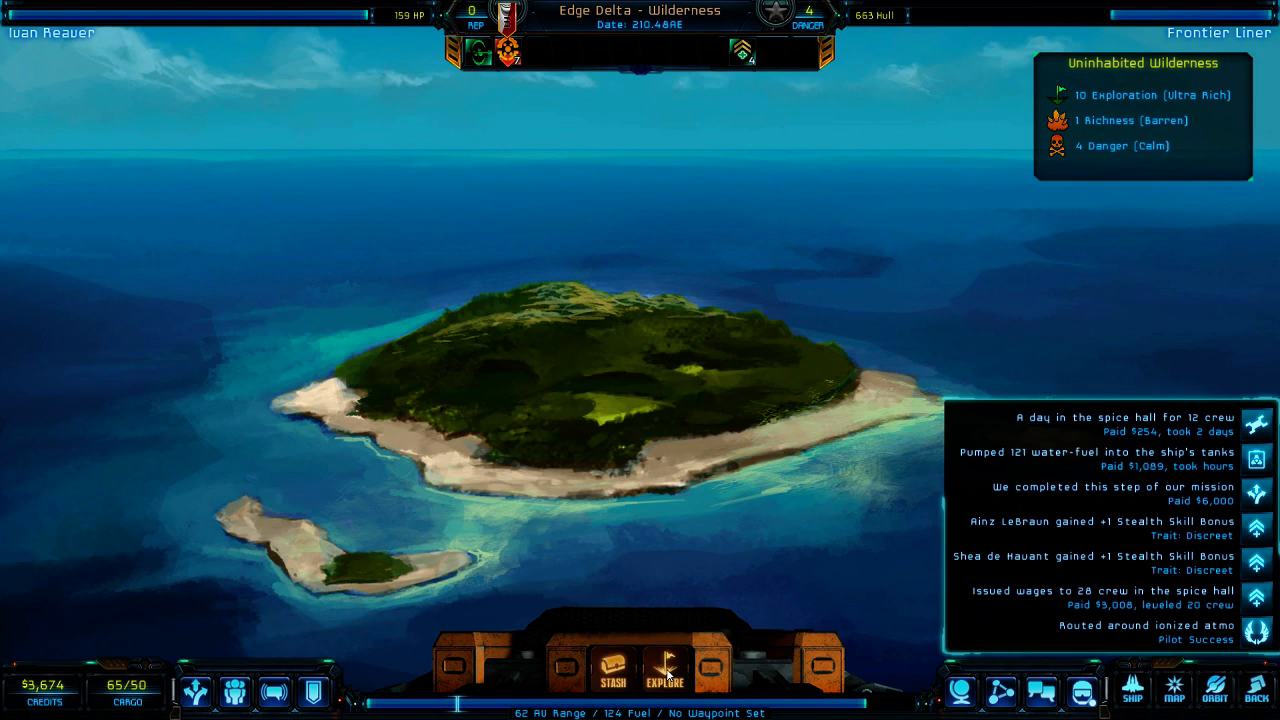
mouse_move(668, 655)
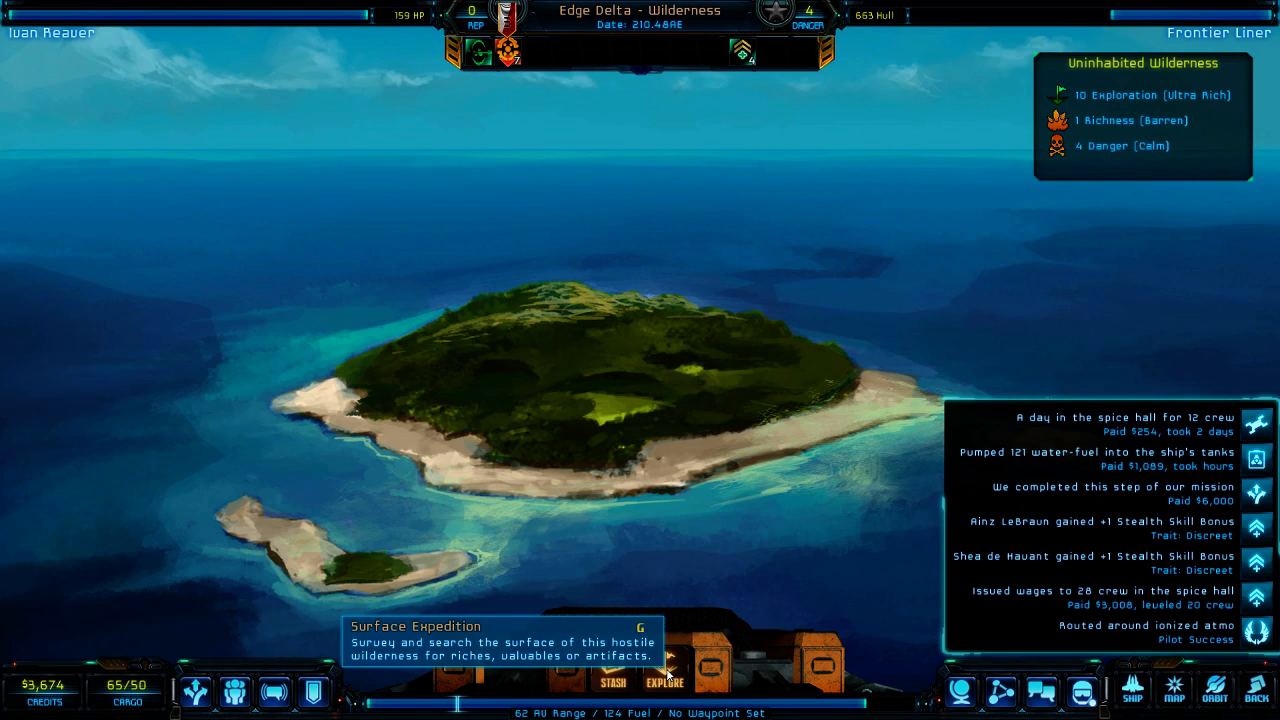
- Explore Edge Delta once, drawing the Leviathan event card
left_click(673, 684)
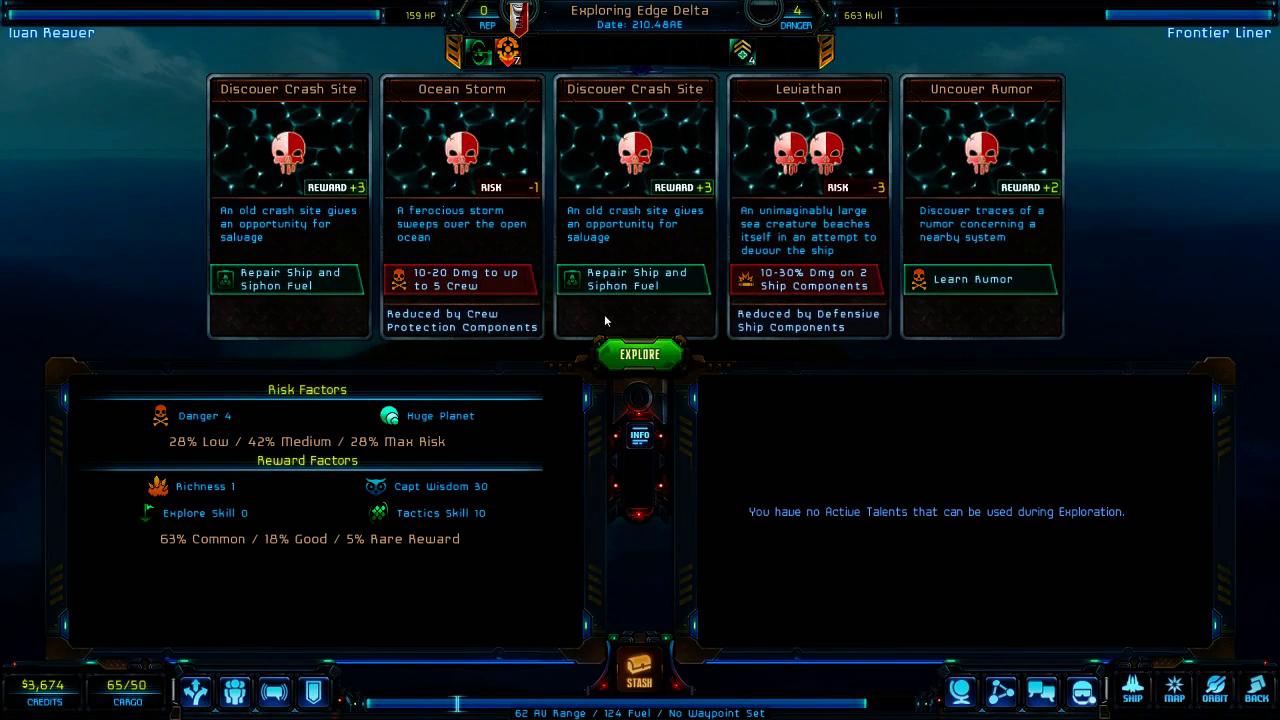
mouse_move(658, 360)
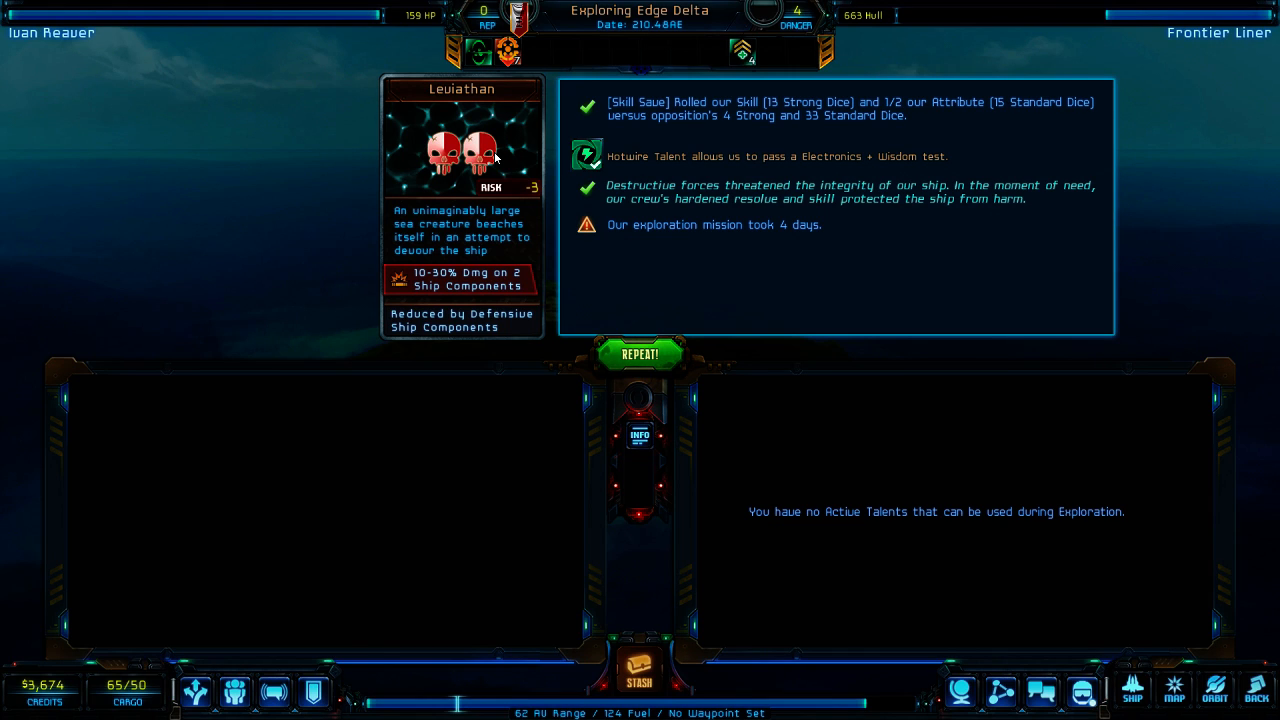
mouse_move(912, 208)
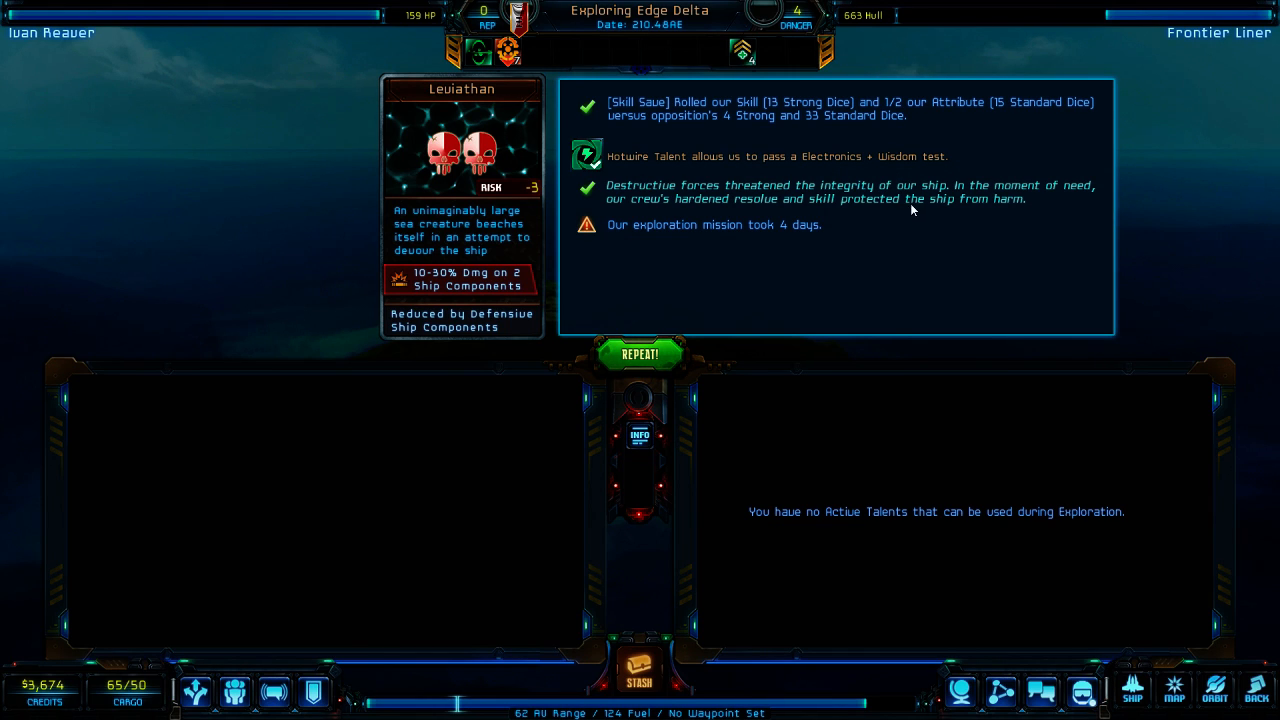
mouse_move(1076, 212)
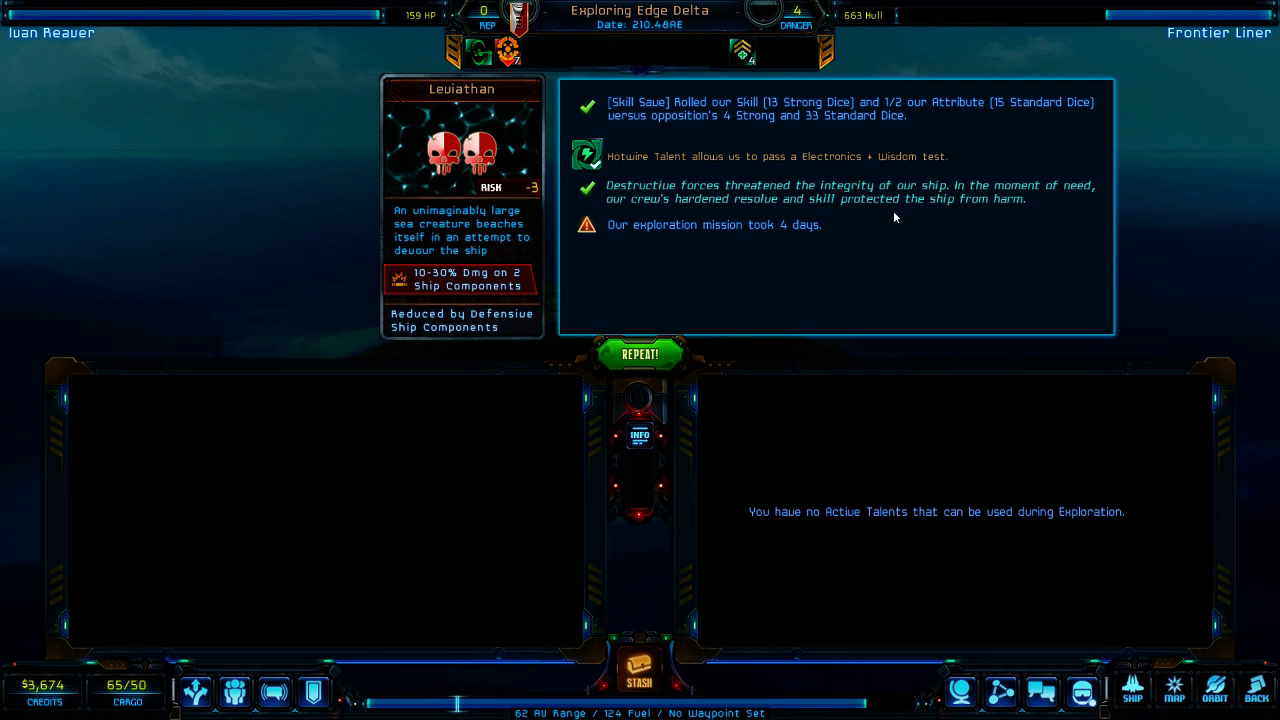
mouse_move(637, 241)
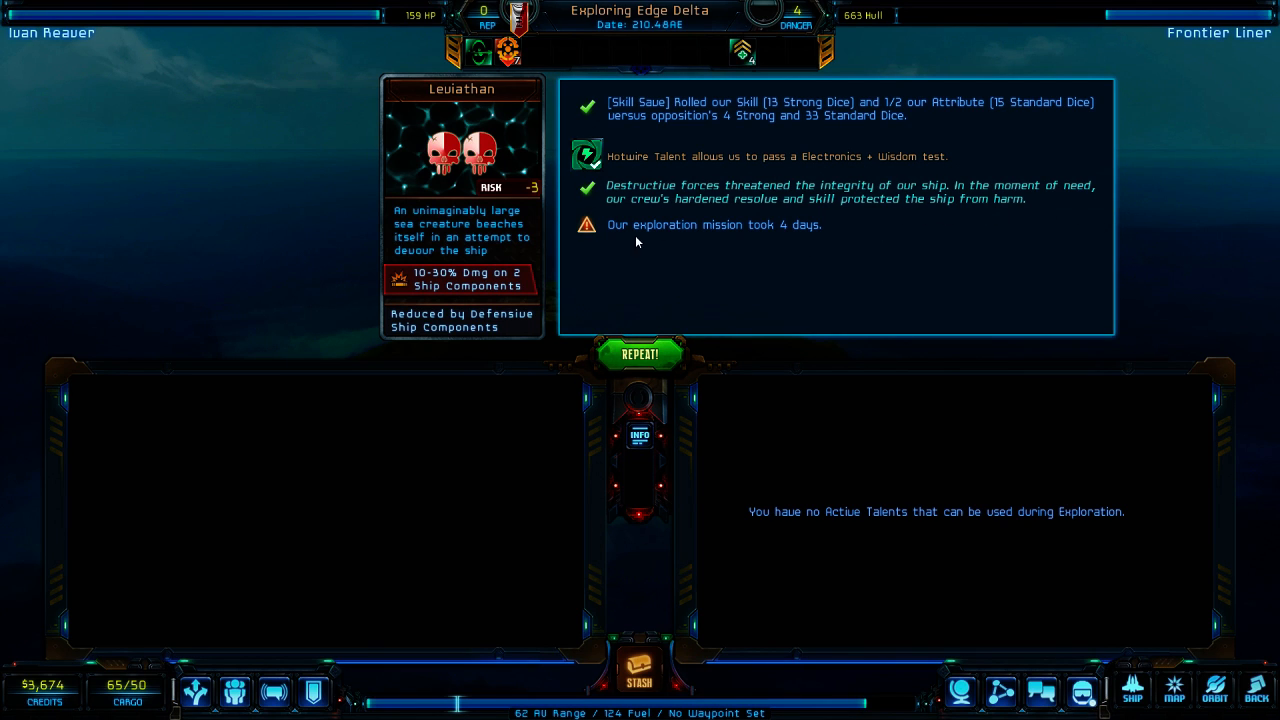
mouse_move(707, 116)
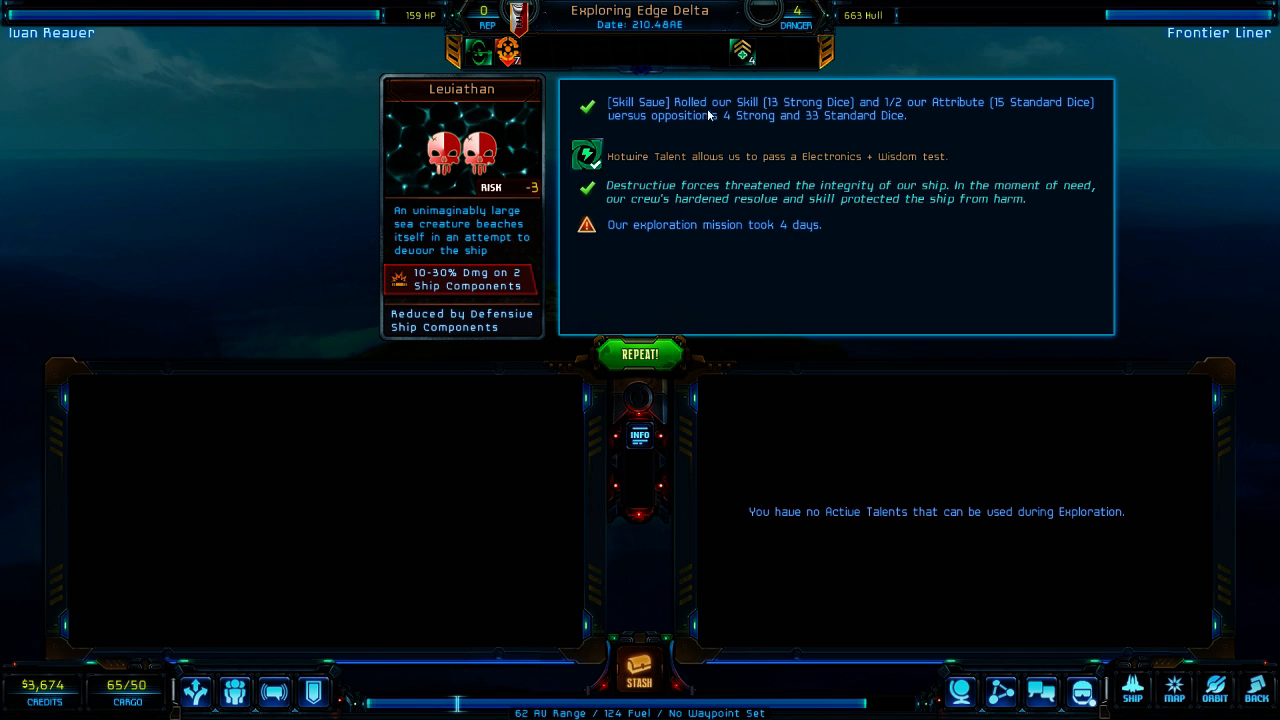
mouse_move(639, 356)
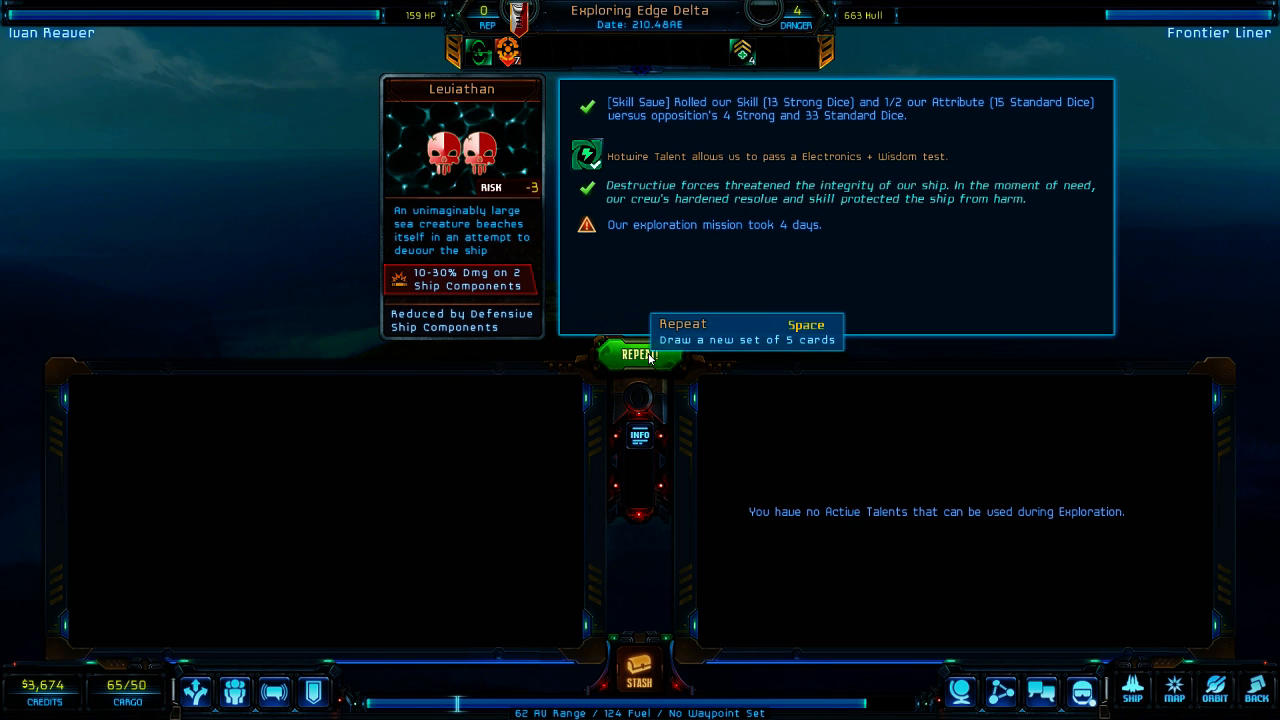
- Draw and resolve the remaining Edge Delta exploration cards, then return to Atzetus orbit
left_click(638, 355)
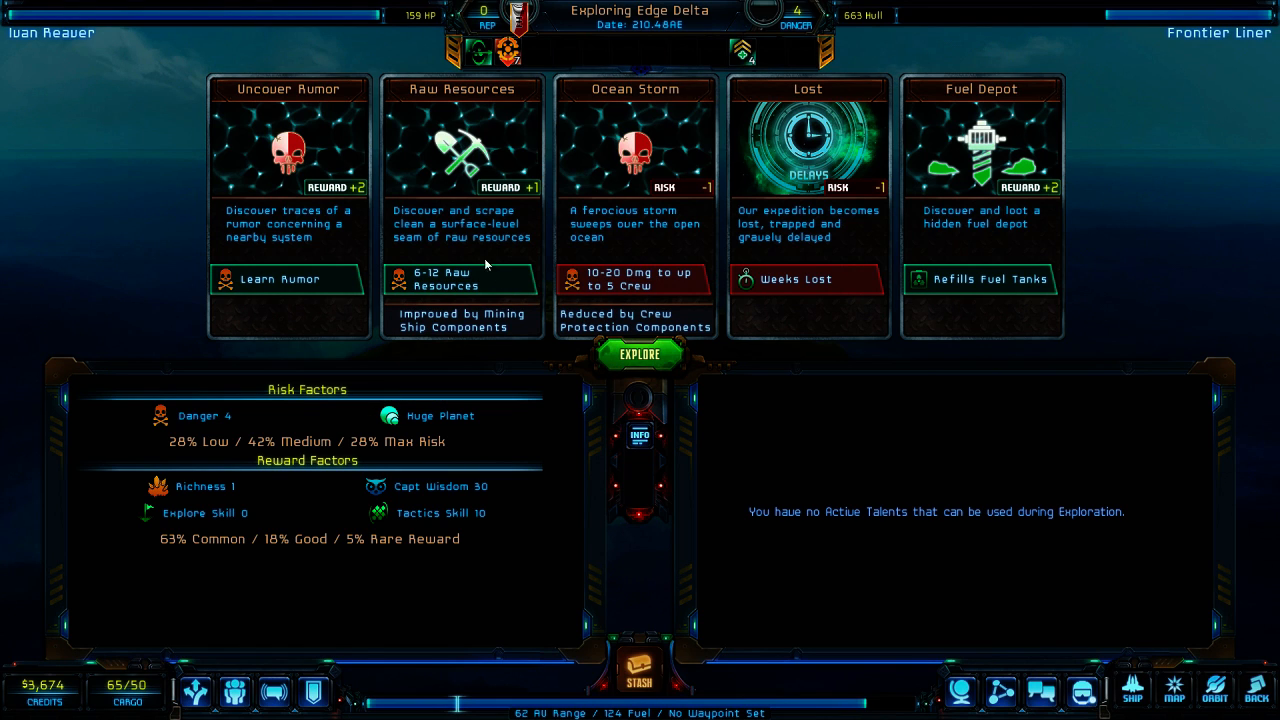
mouse_move(468, 231)
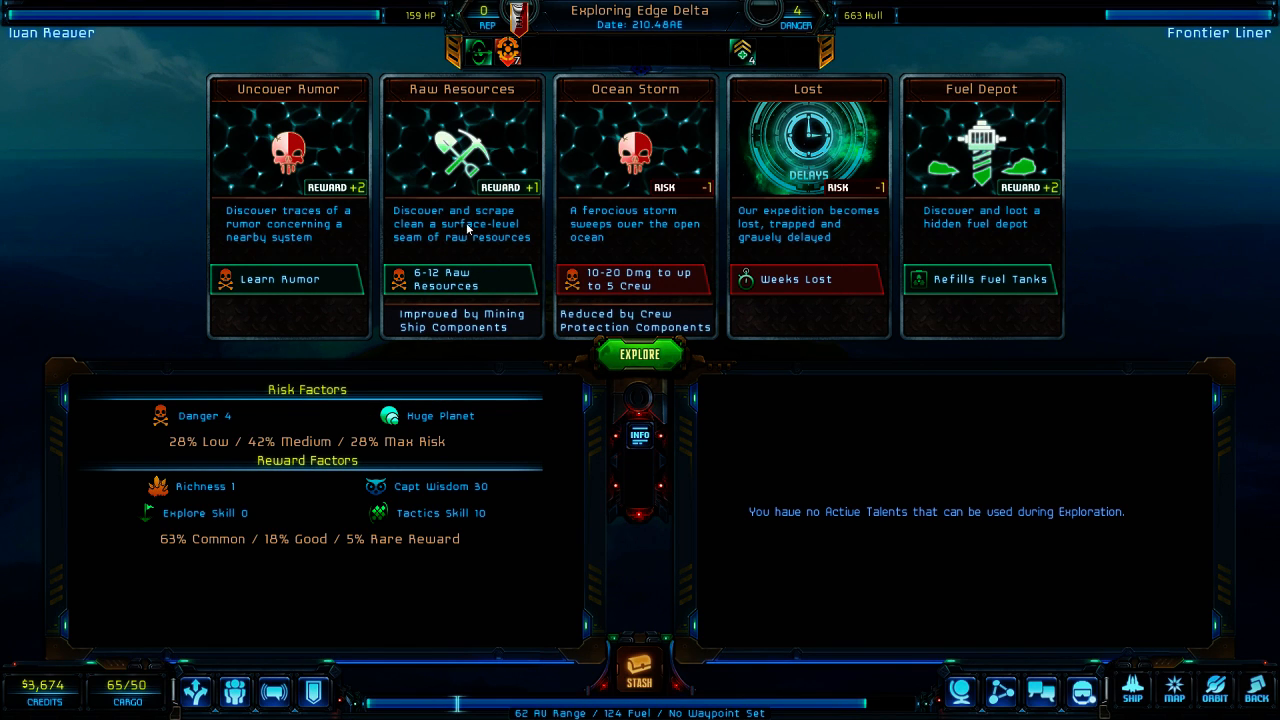
mouse_move(479, 258)
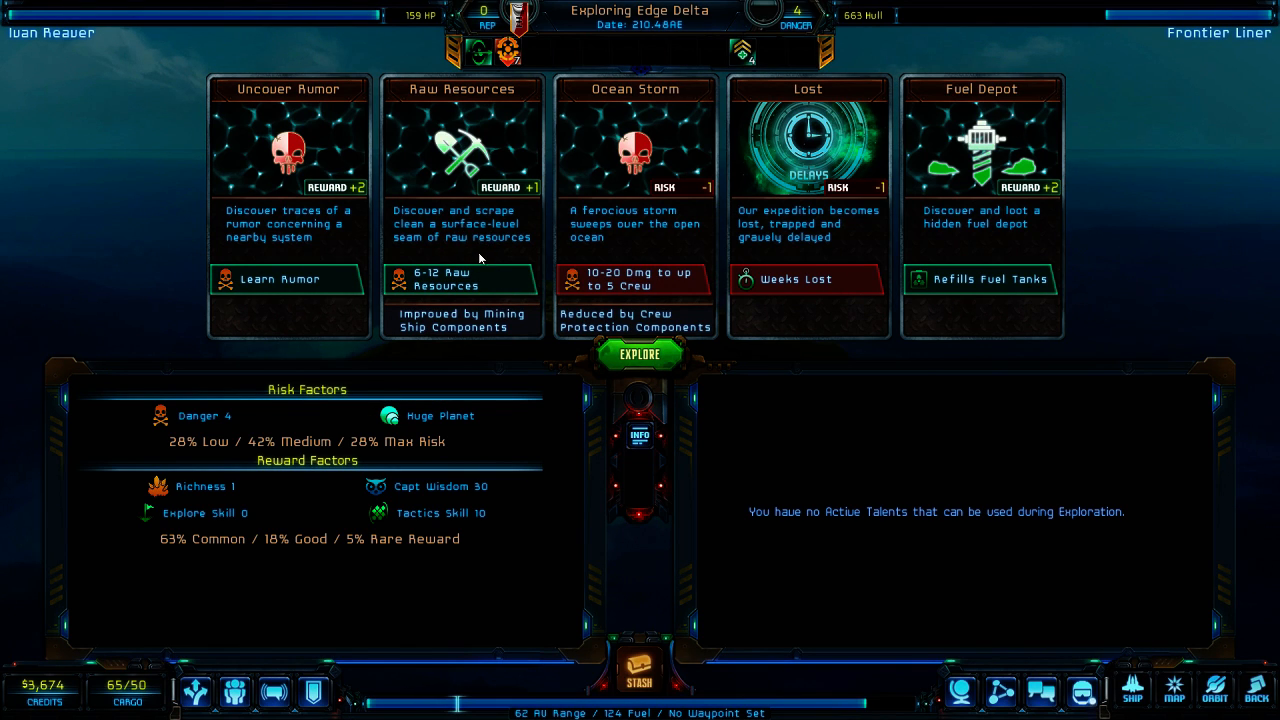
mouse_move(349, 240)
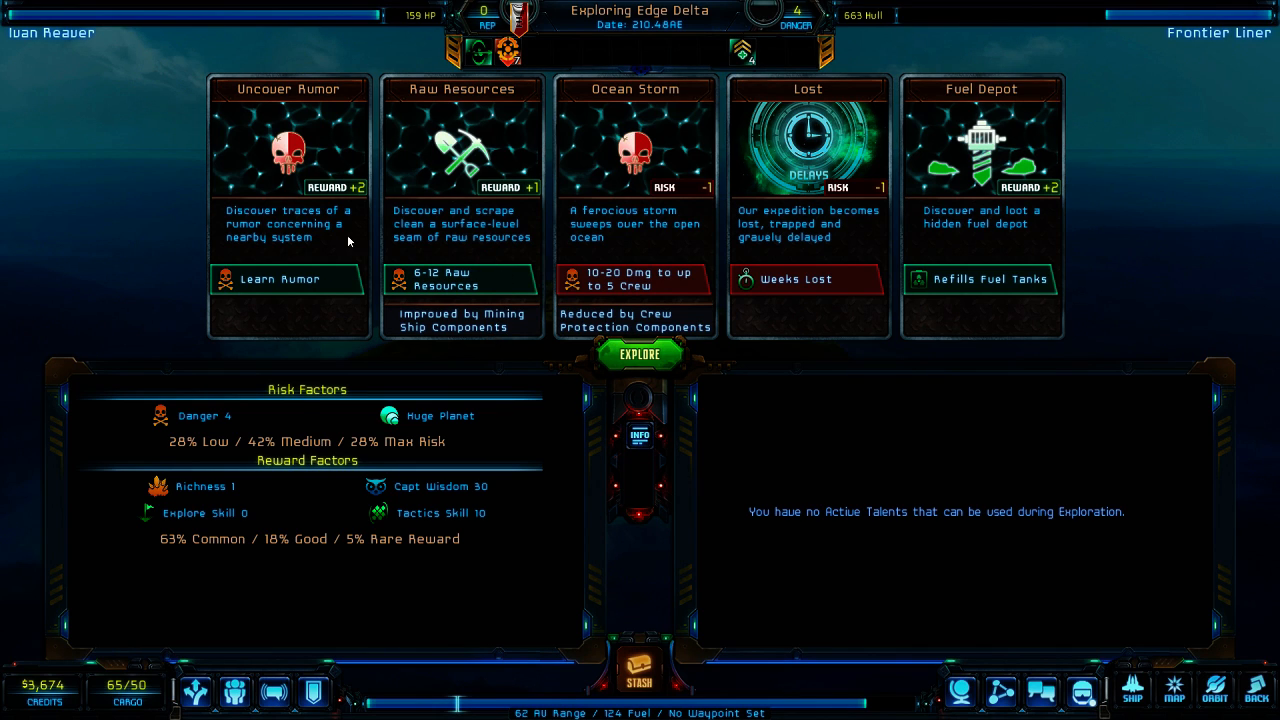
mouse_move(322, 300)
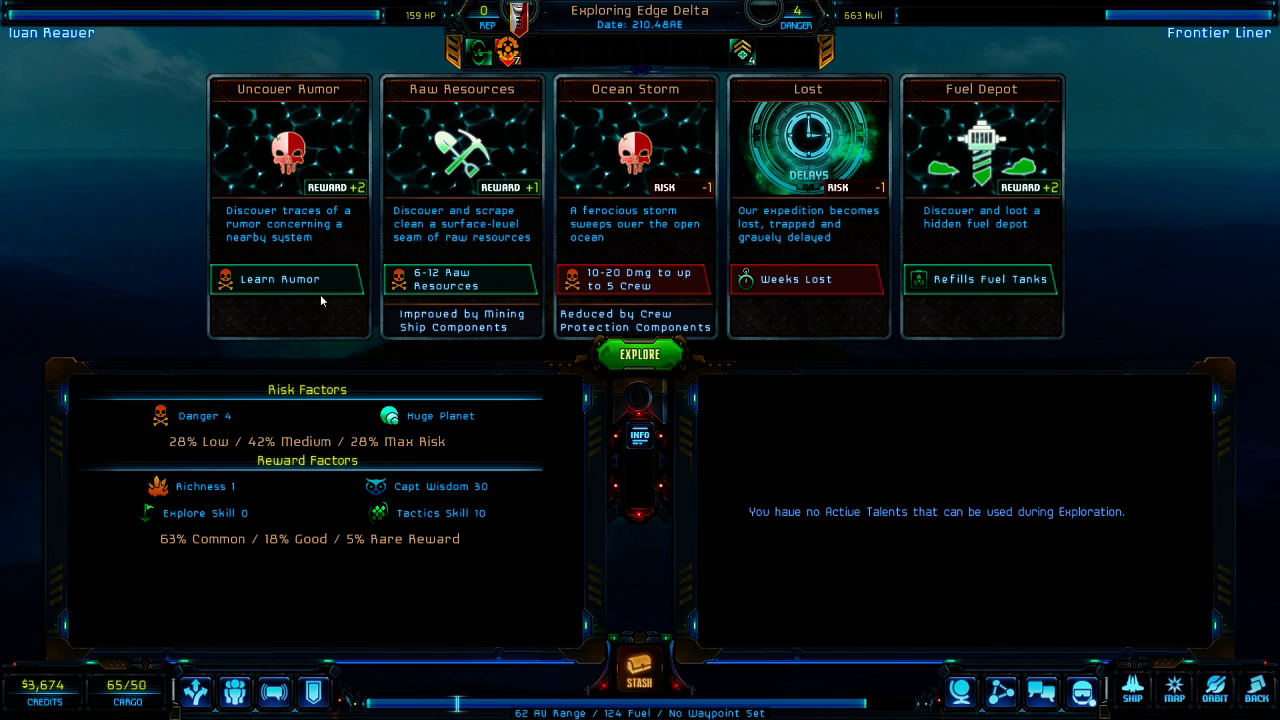
mouse_move(1028, 238)
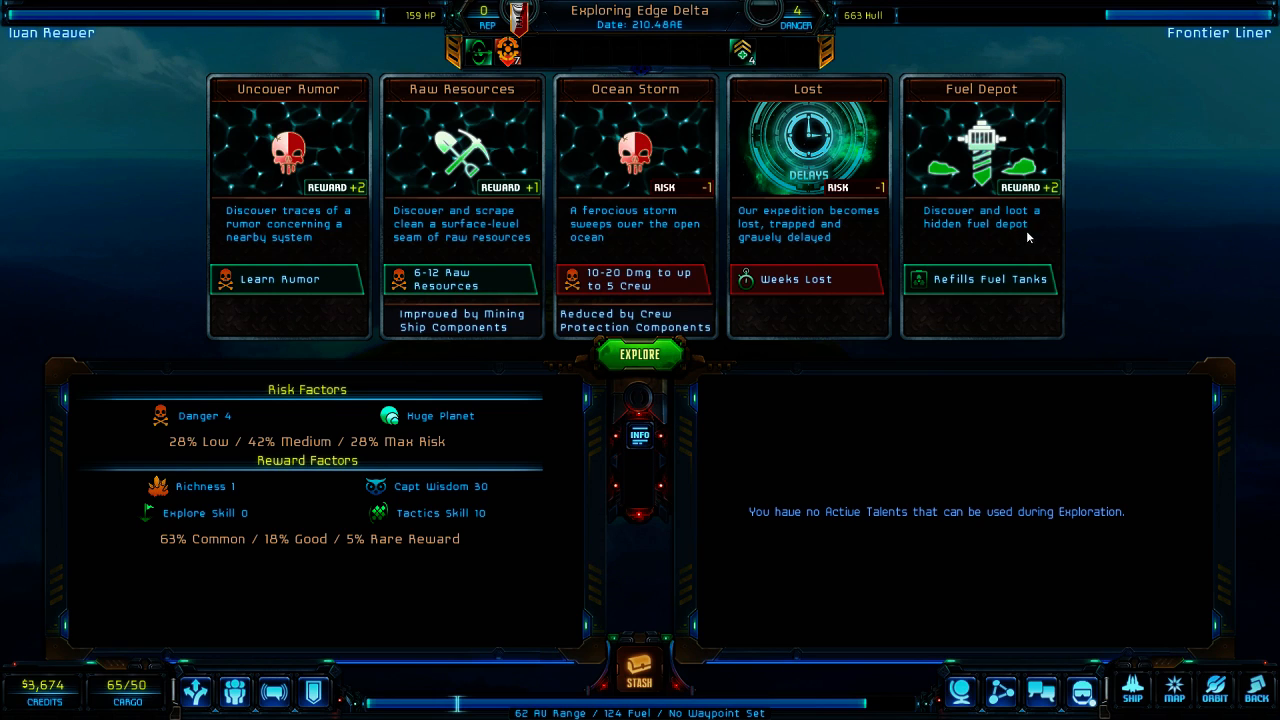
mouse_move(639, 356)
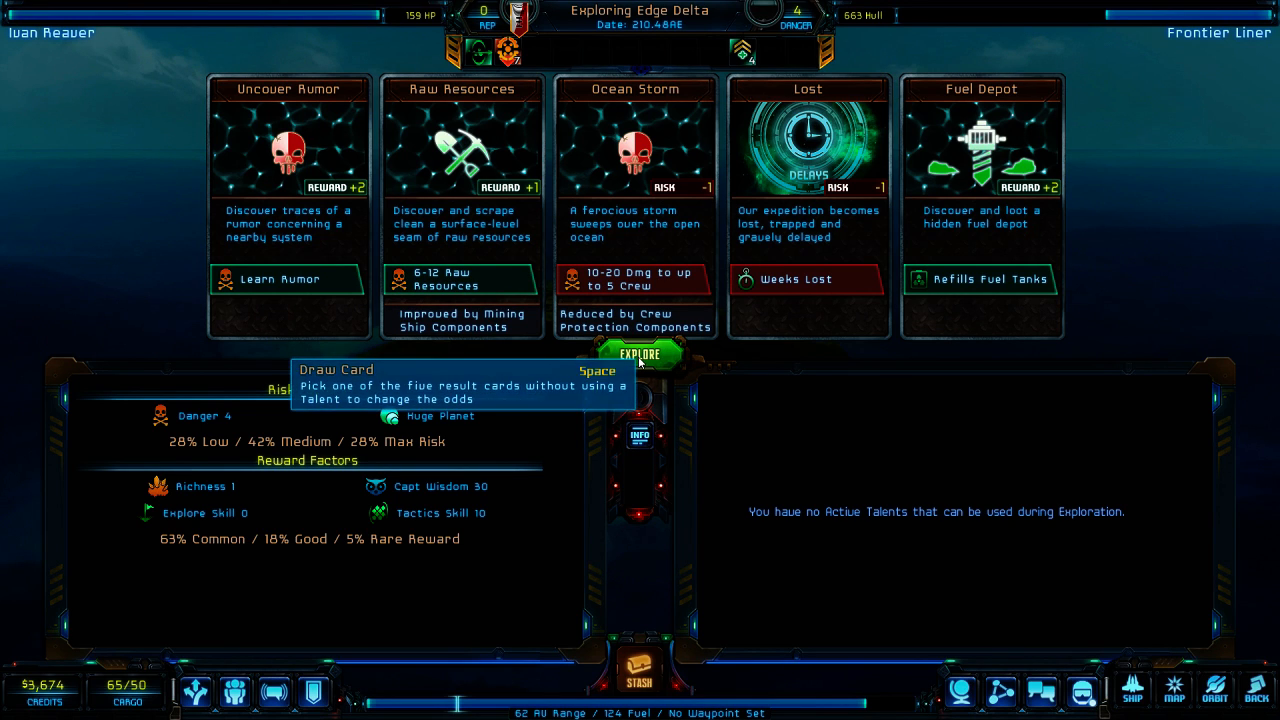
left_click(638, 353)
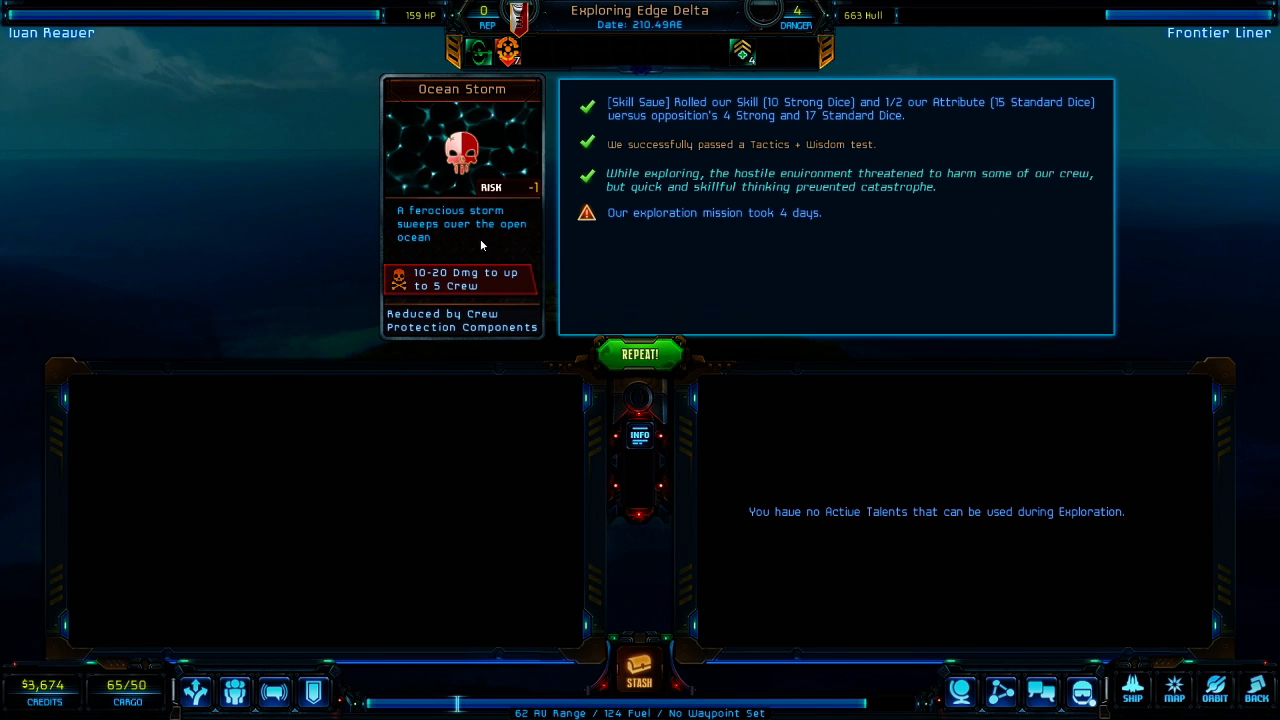
mouse_move(550, 267)
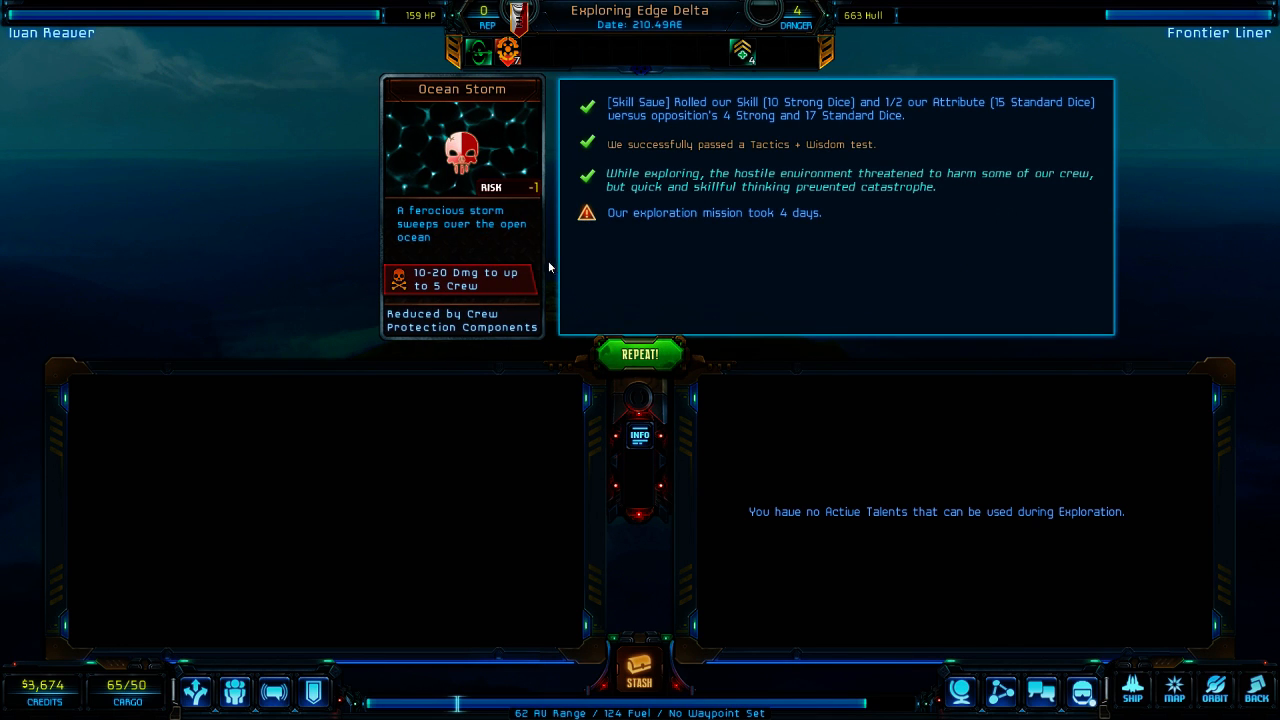
mouse_move(464, 331)
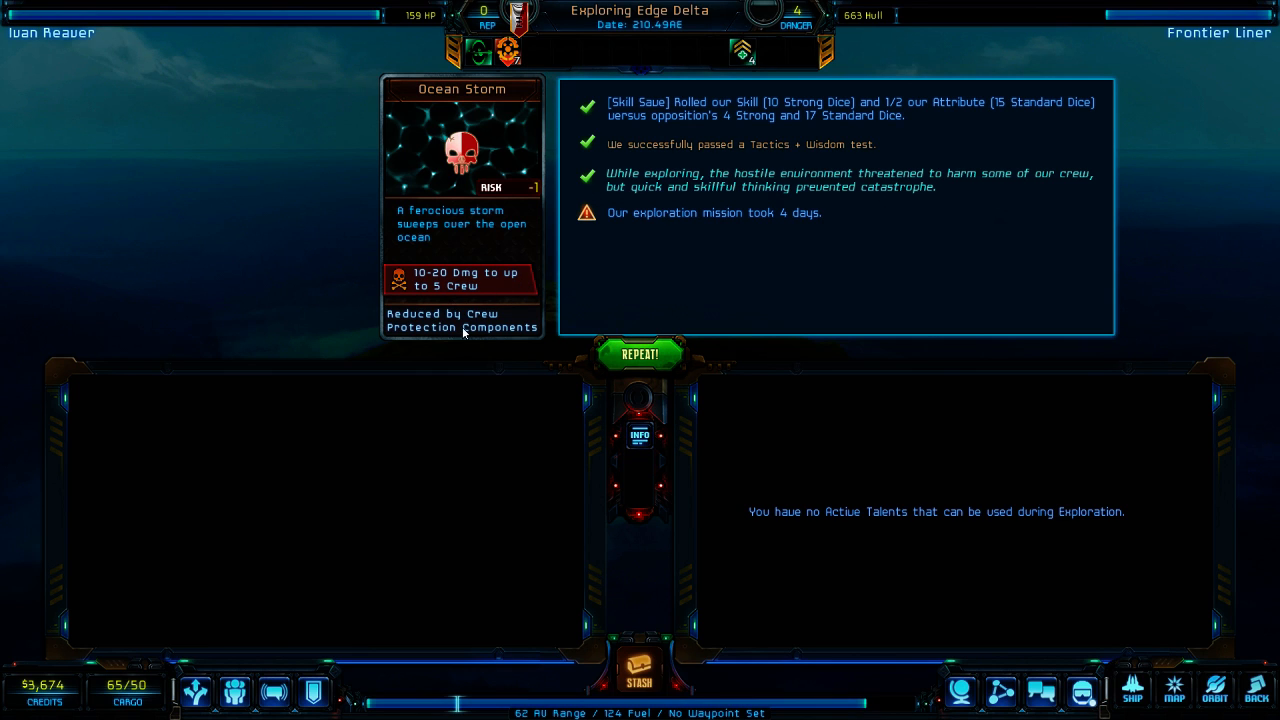
mouse_move(655, 234)
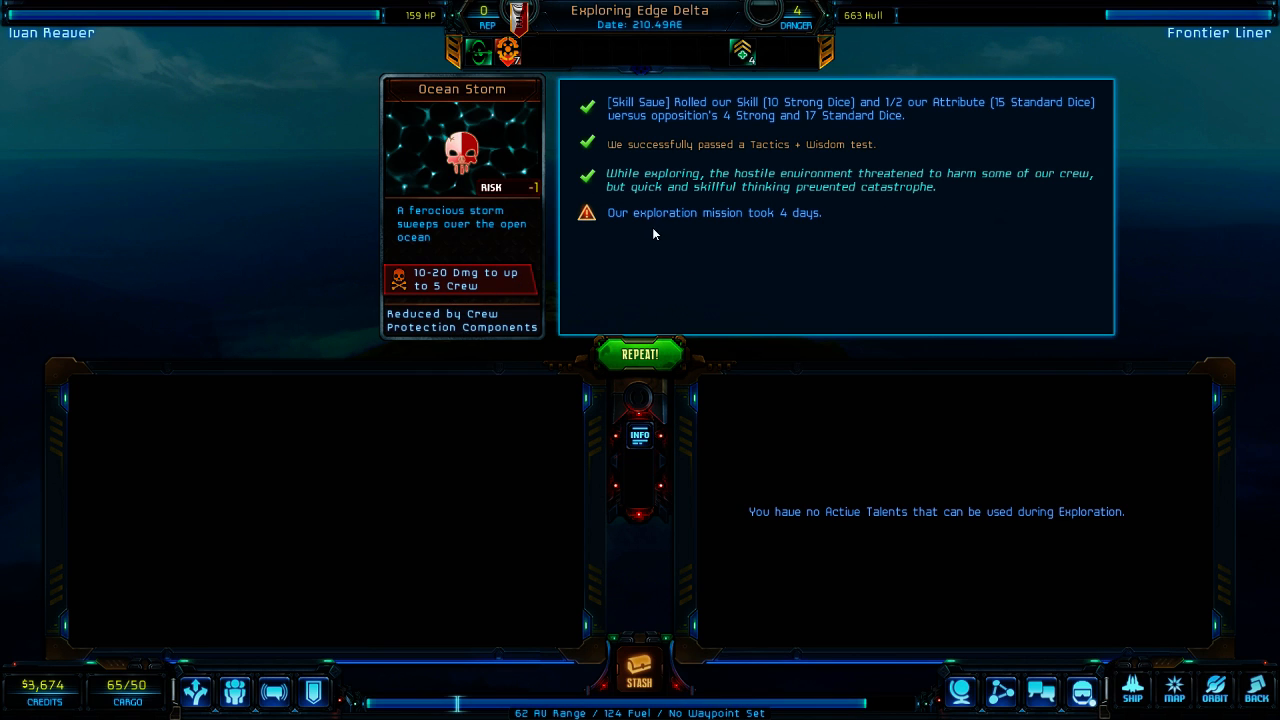
mouse_move(876, 156)
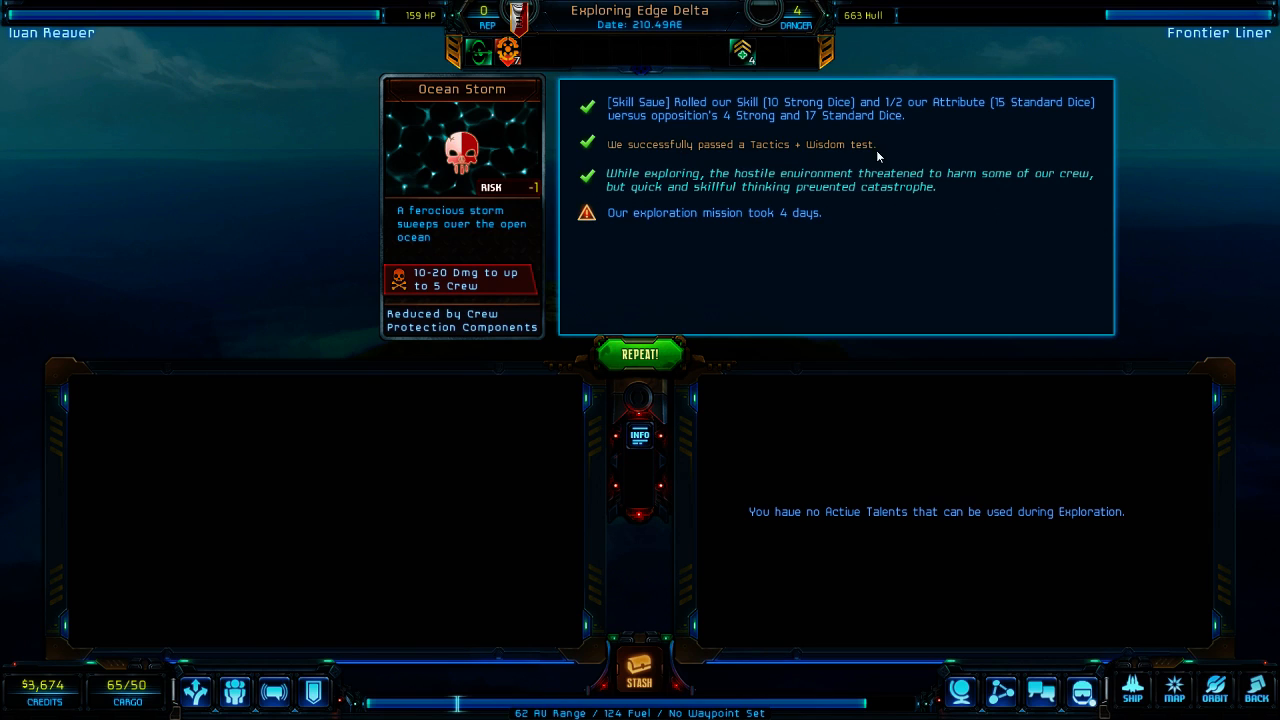
mouse_move(760, 202)
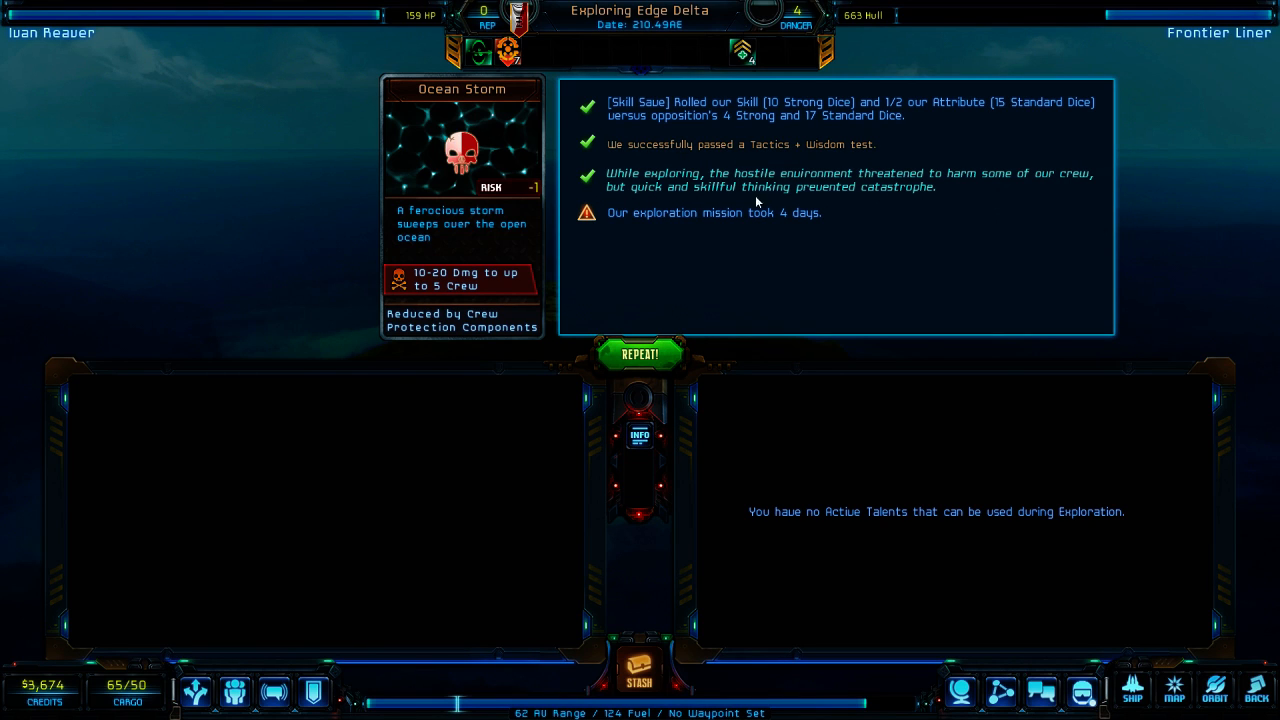
mouse_move(1004, 185)
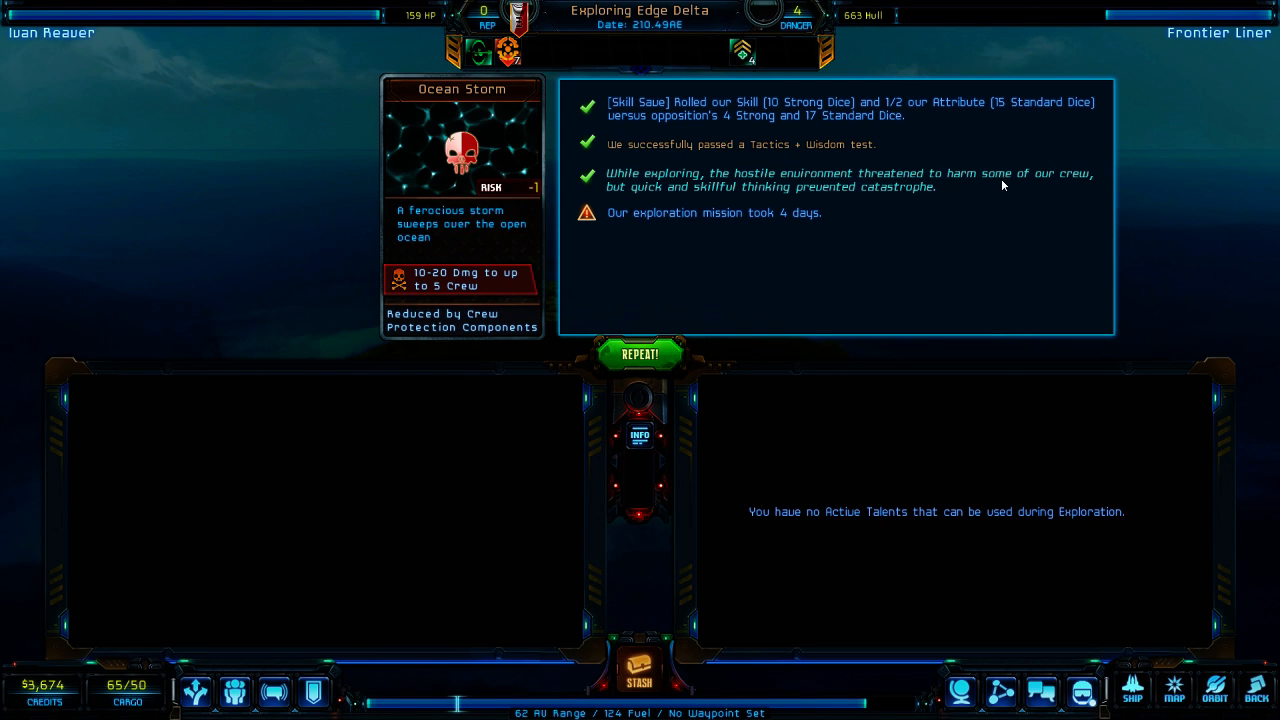
mouse_move(718, 203)
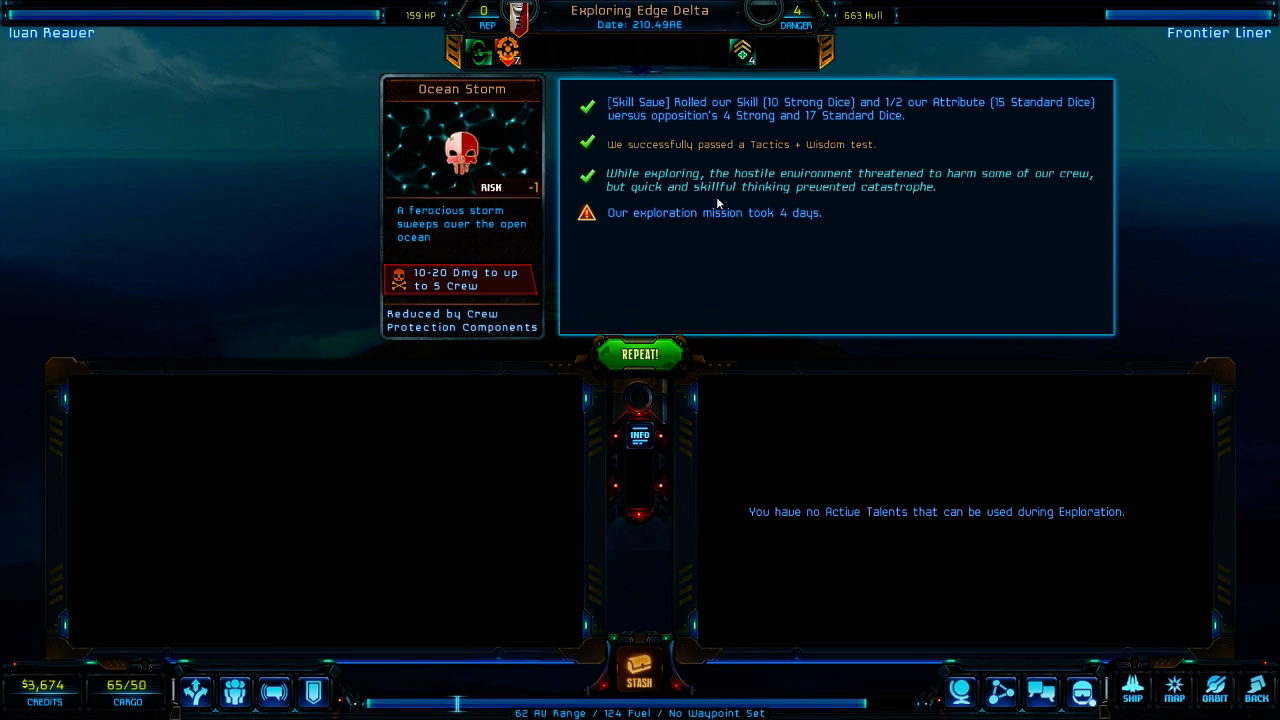
left_click(639, 354)
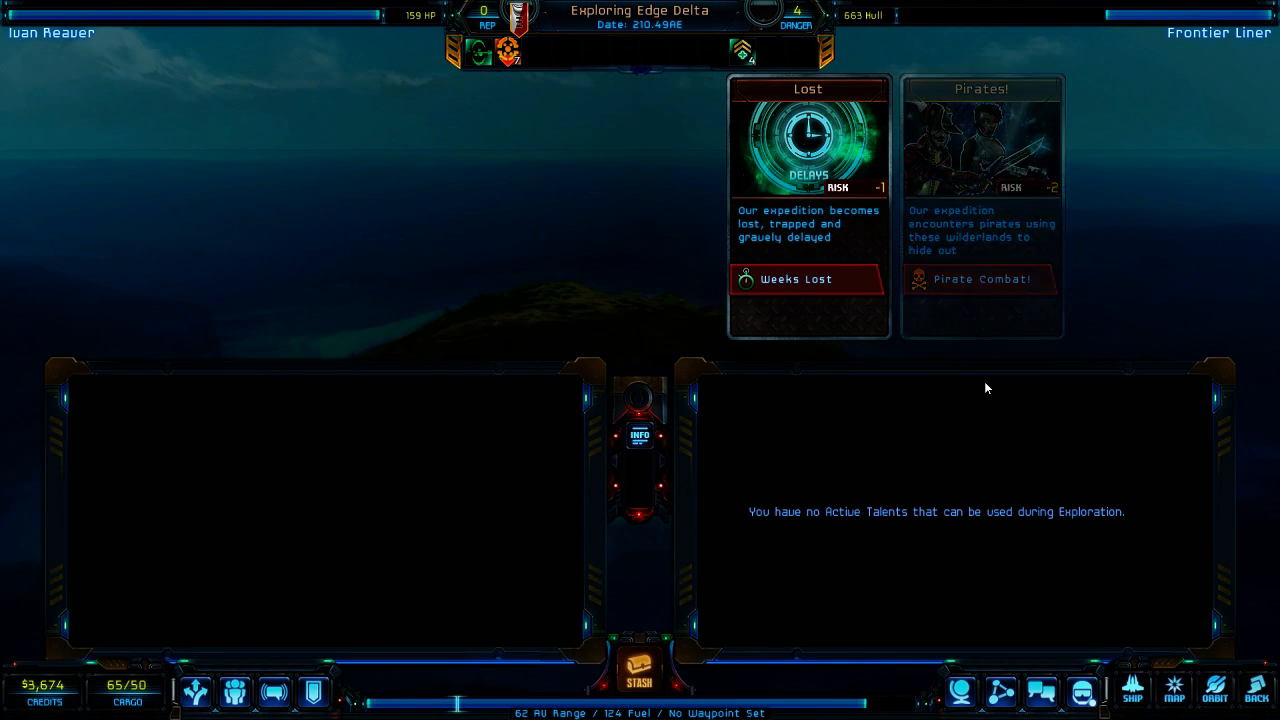
left_click(807, 279)
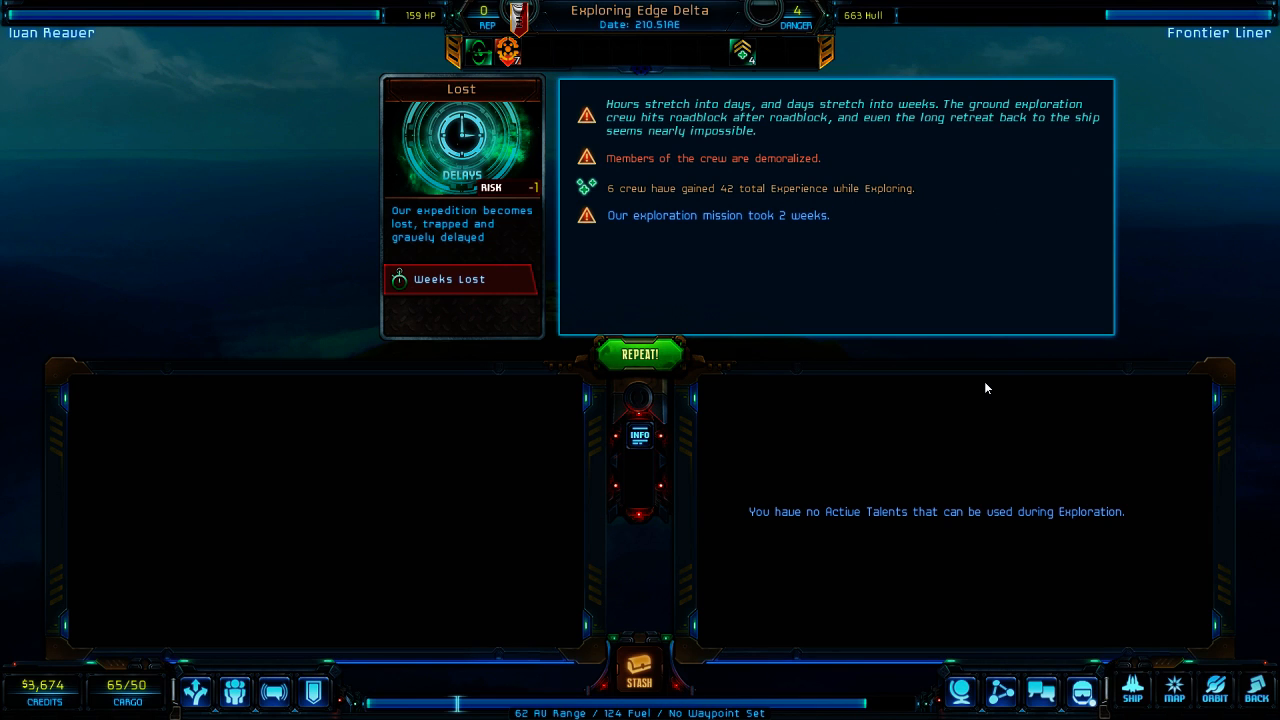
mouse_move(780, 214)
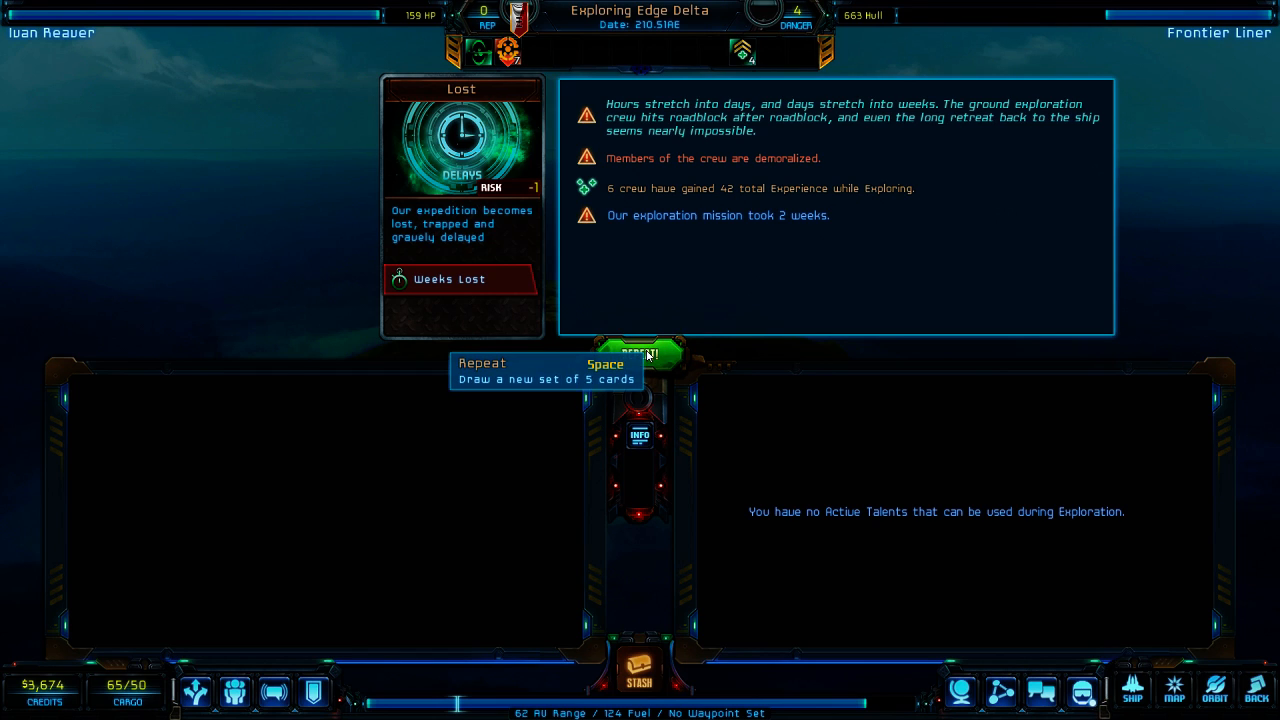
left_click(637, 352)
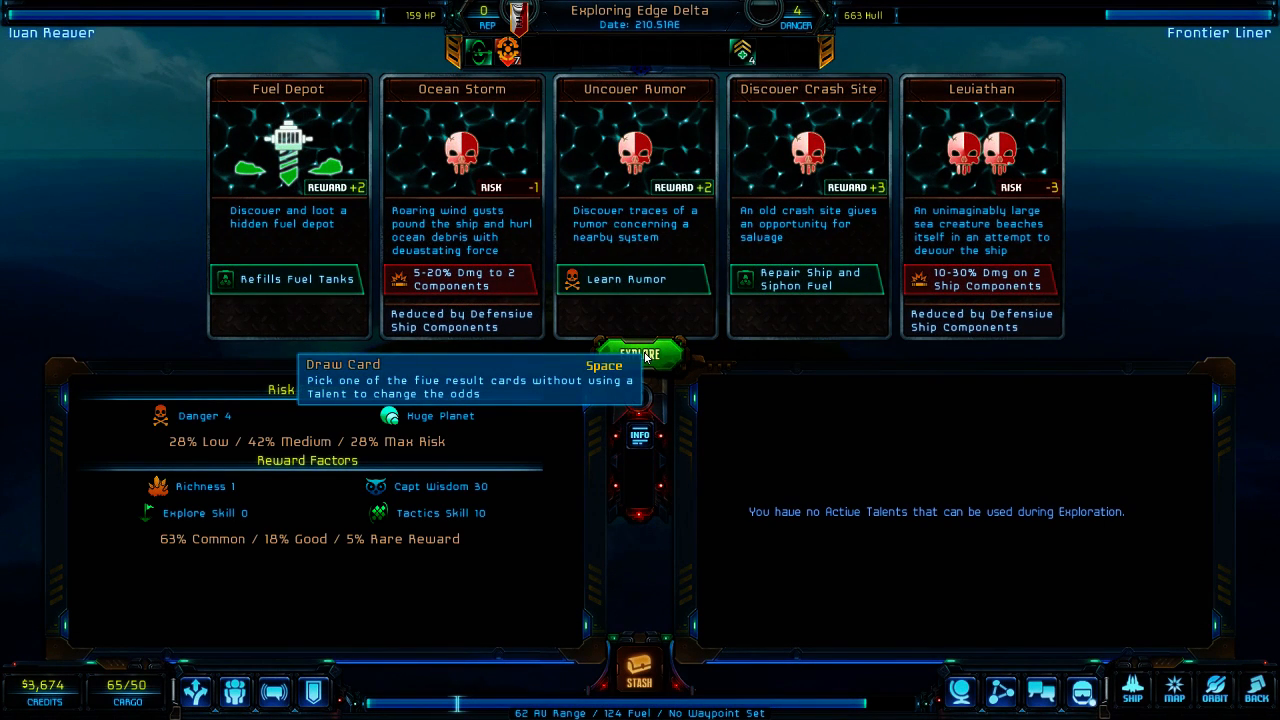
mouse_move(578, 360)
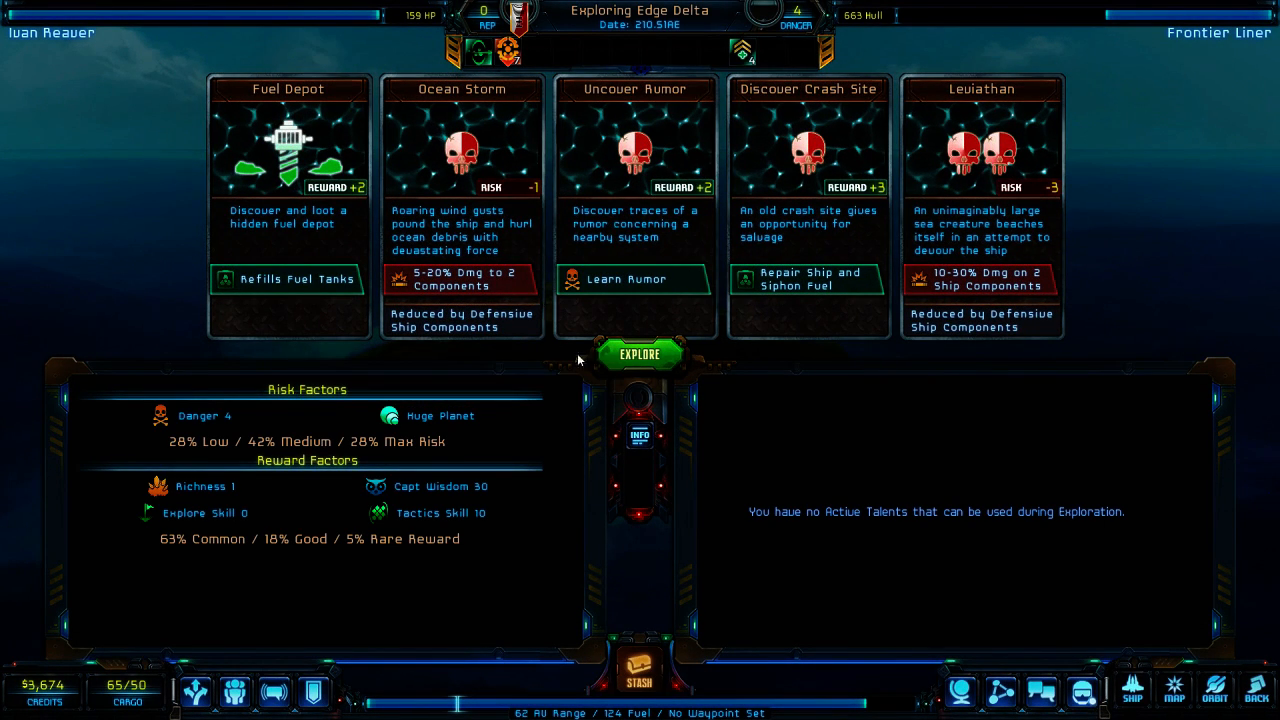
mouse_move(814, 231)
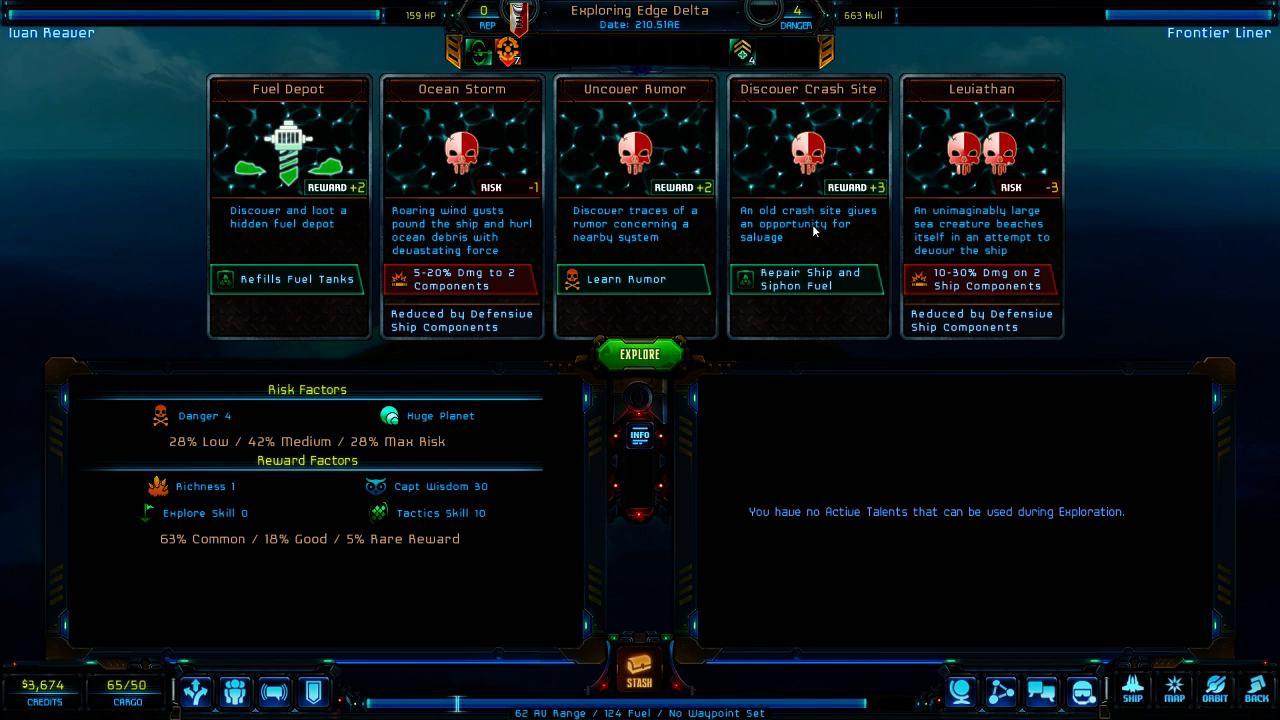
left_click(635, 353)
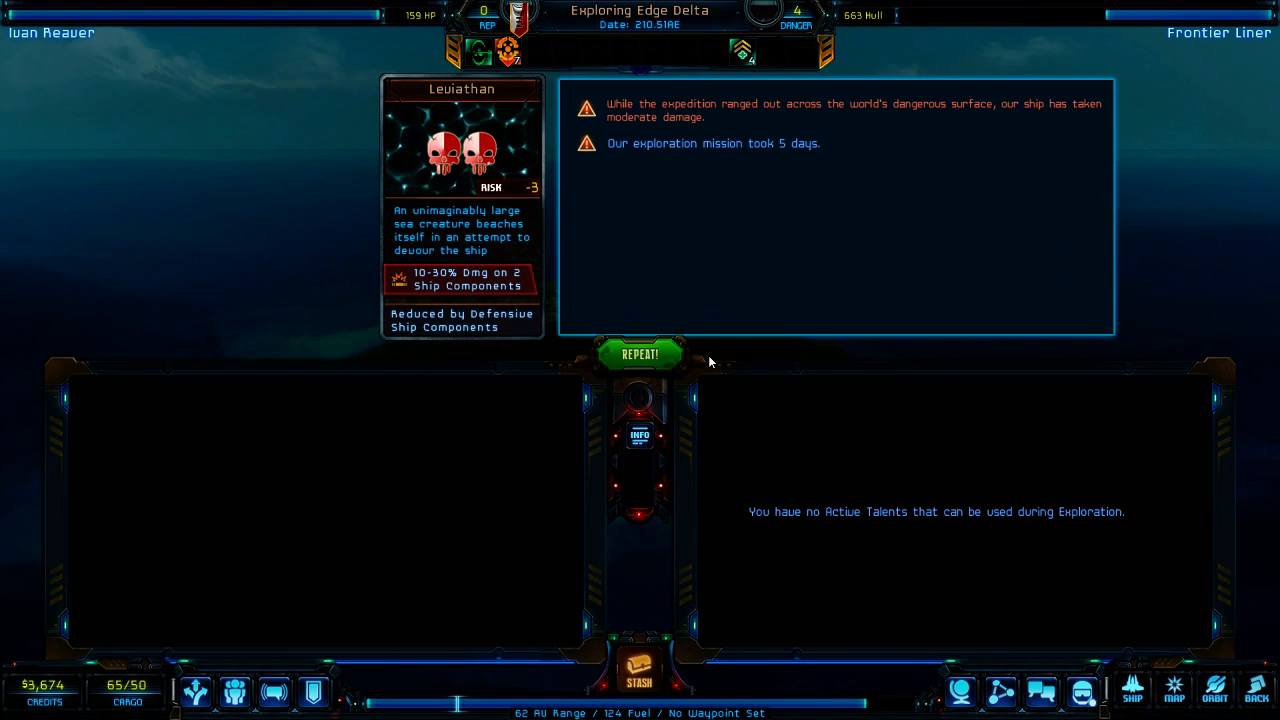
left_click(640, 354)
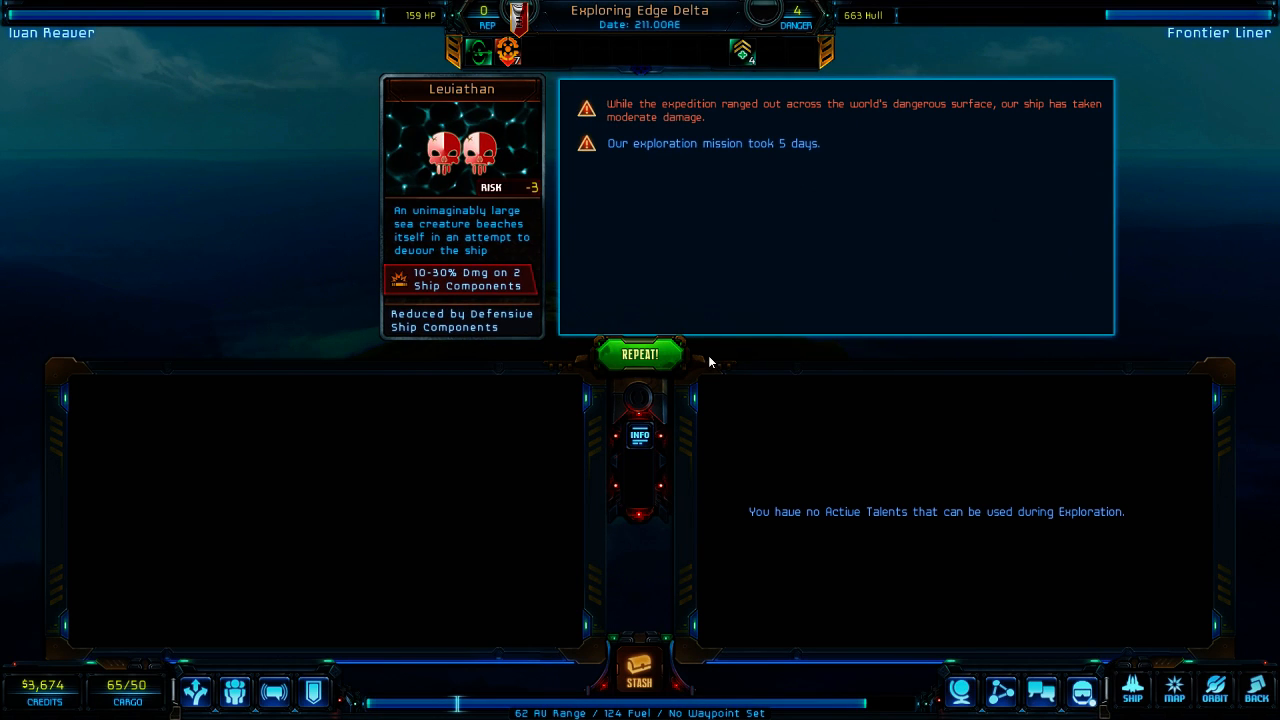
mouse_move(795, 228)
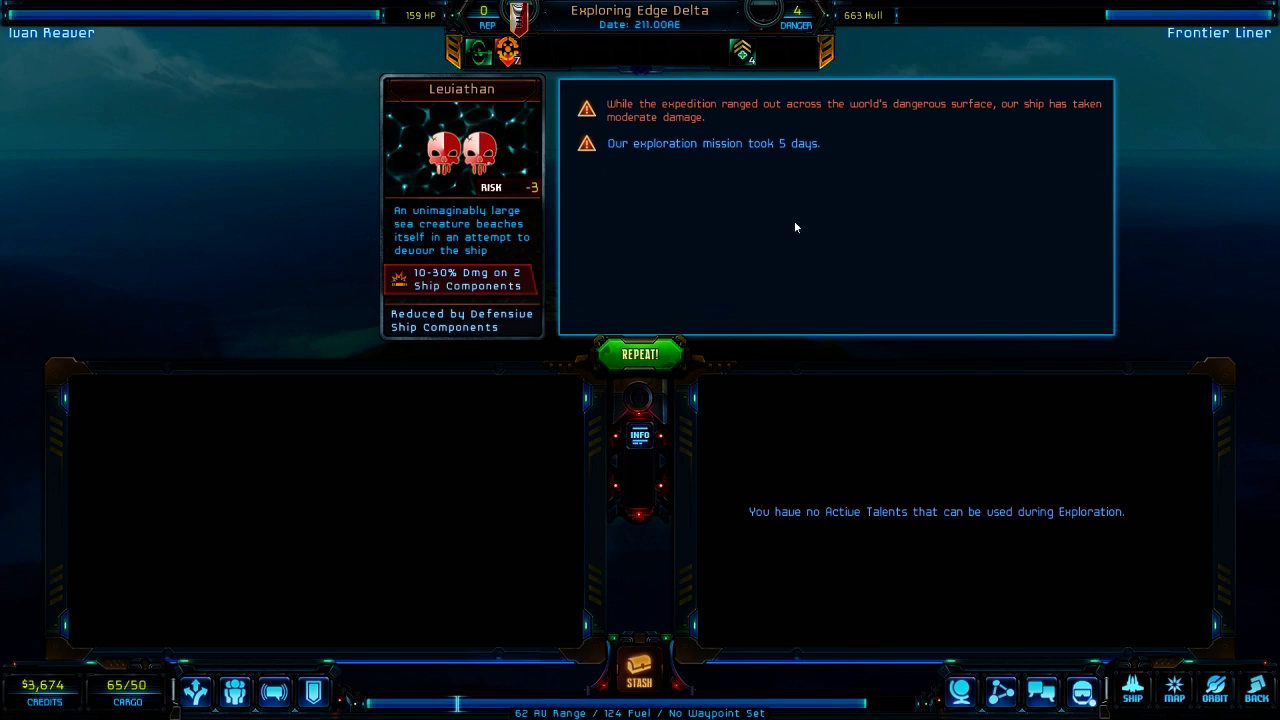
mouse_move(957, 119)
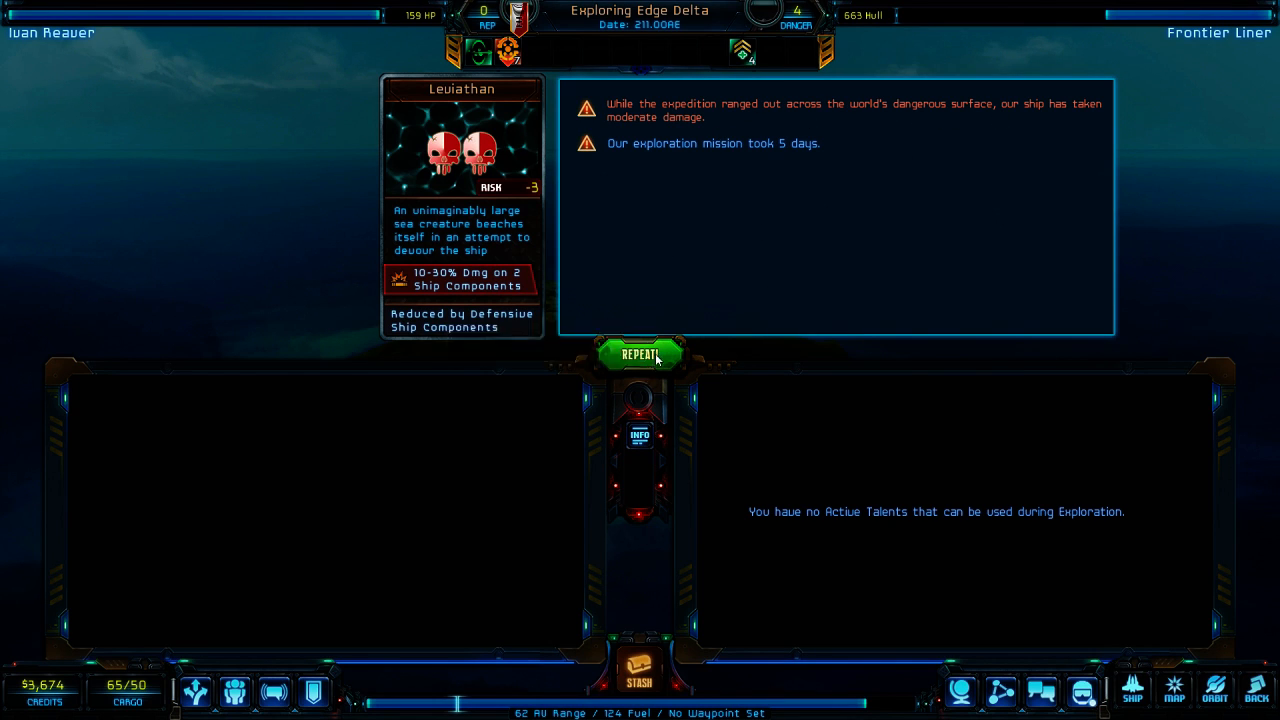
left_click(636, 353)
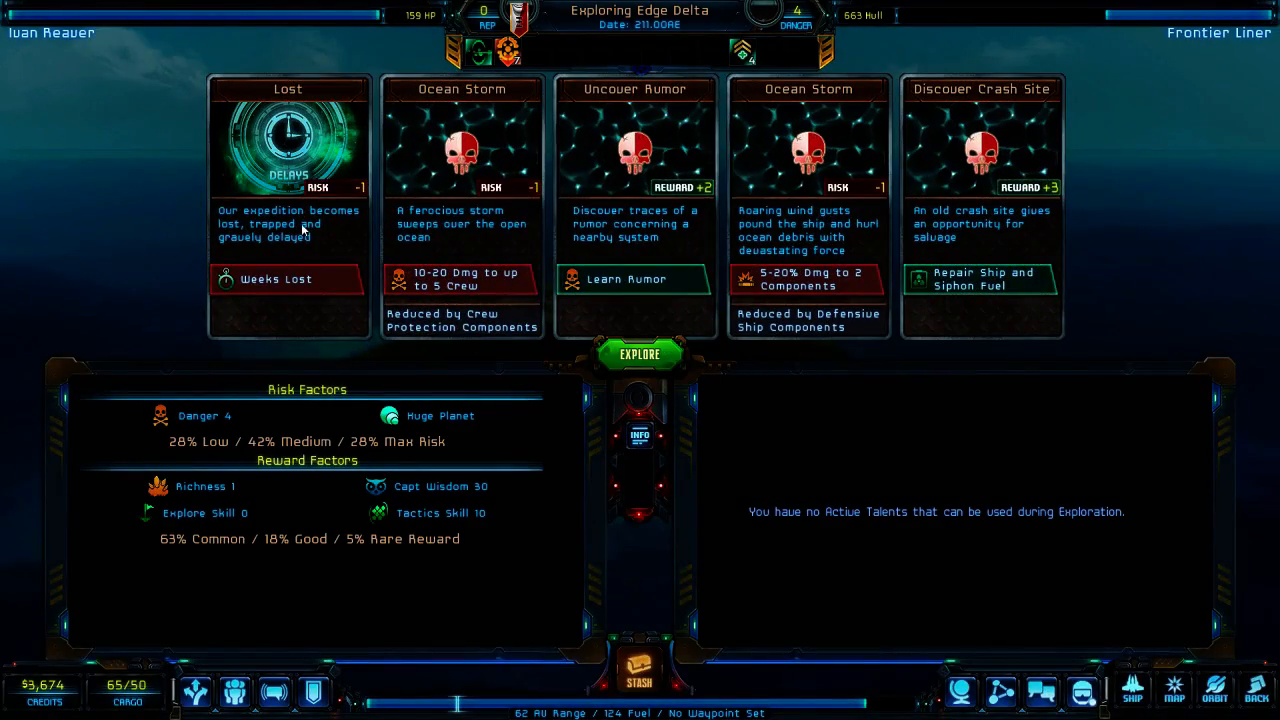
left_click(641, 353)
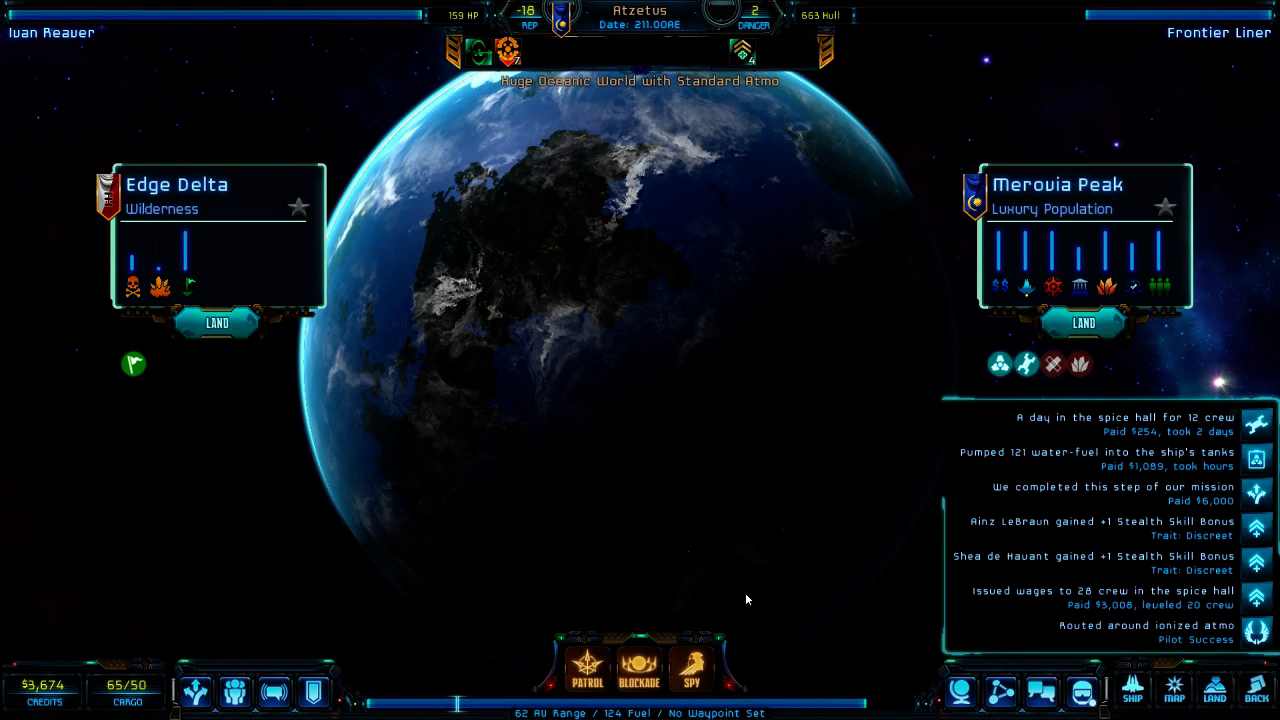
mouse_move(1079, 370)
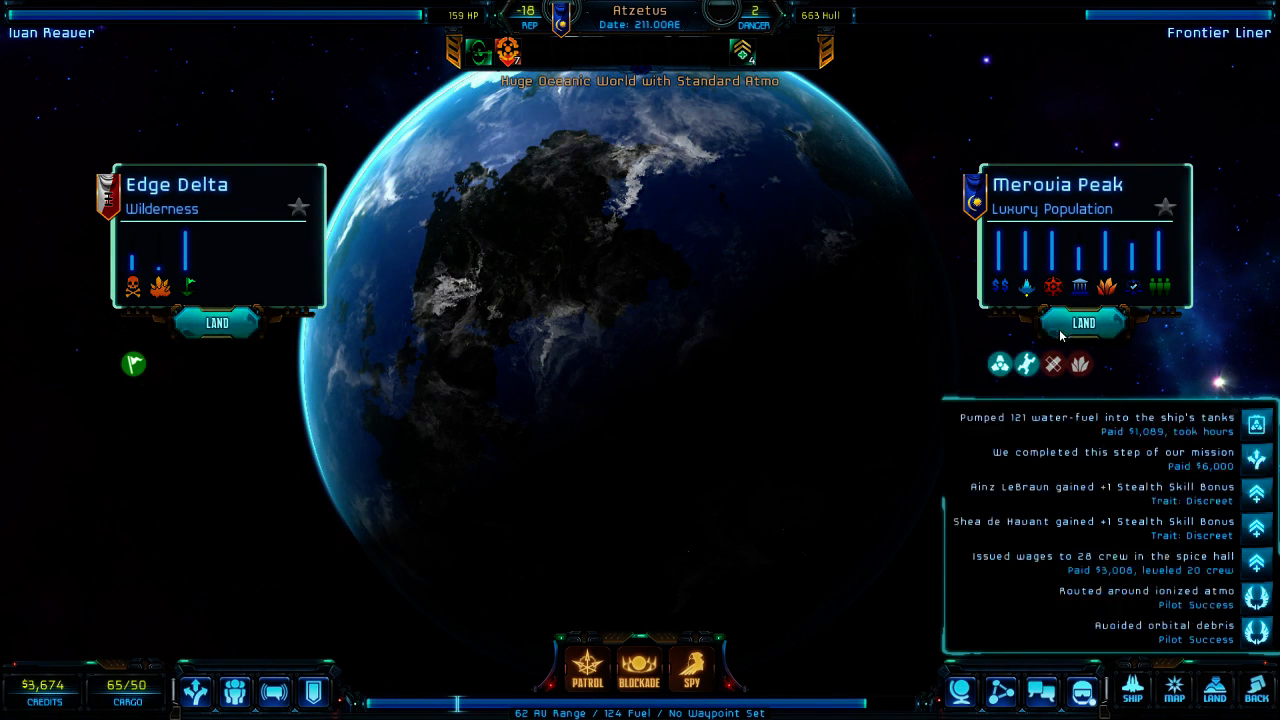
- Land at Merovia Peak, refuel the tanks and pay wages to 27 crew
left_click(1083, 323)
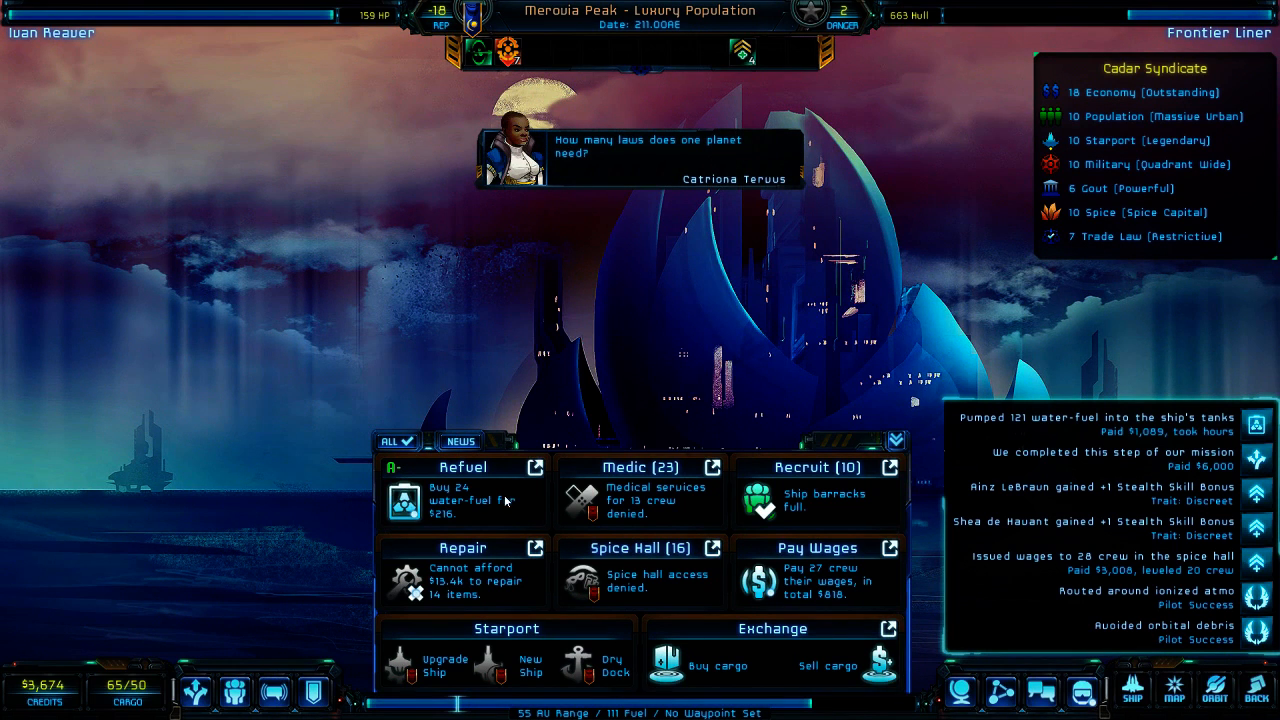
left_click(460, 500)
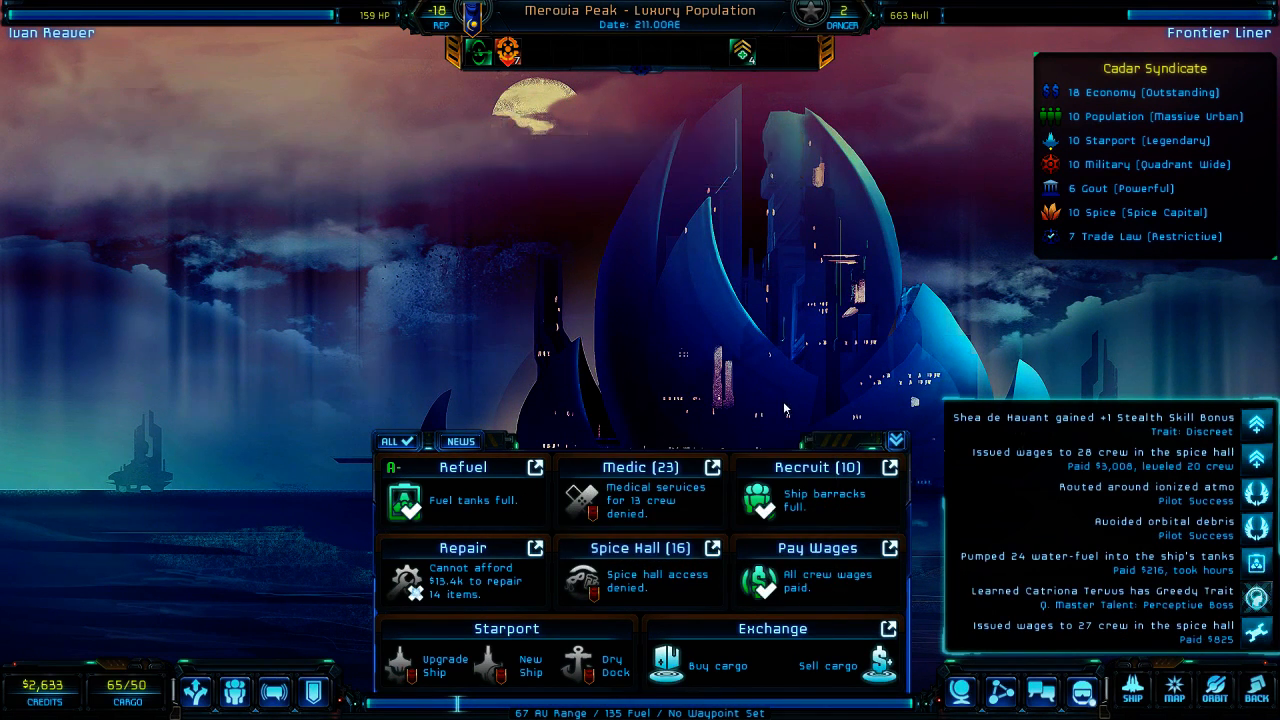
left_click(1267, 692)
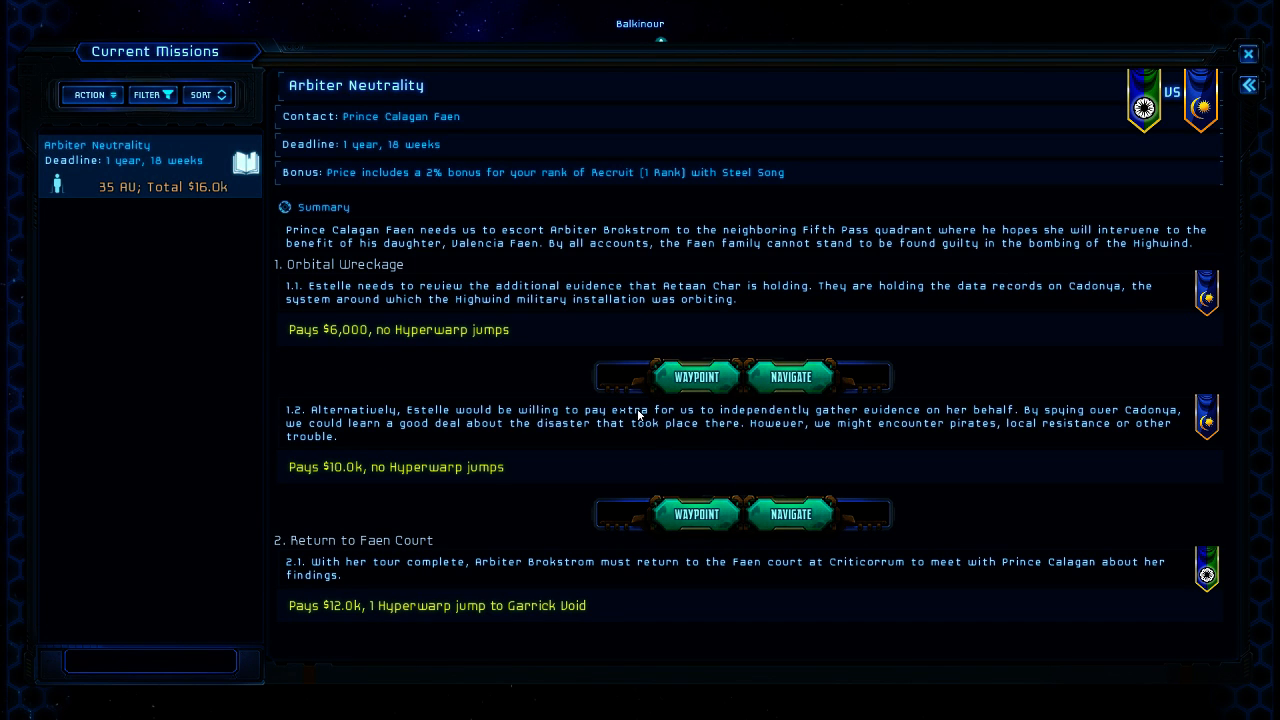
mouse_move(398, 314)
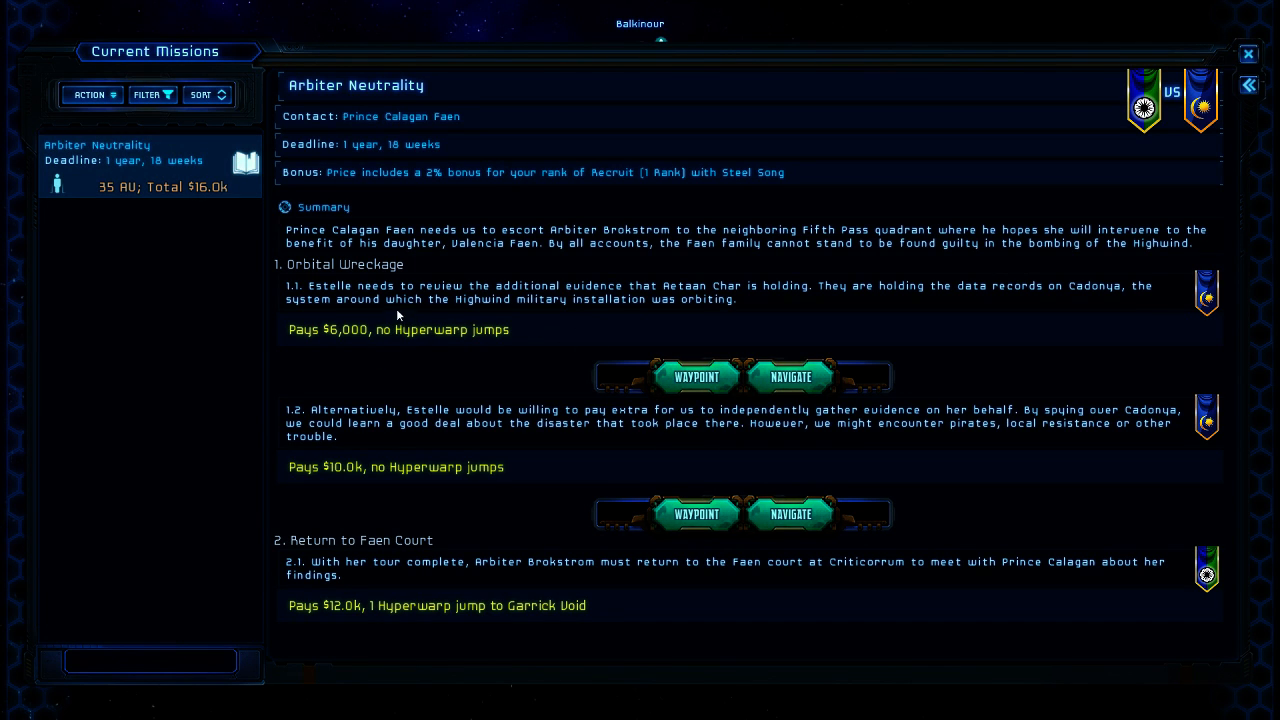
mouse_move(519, 486)
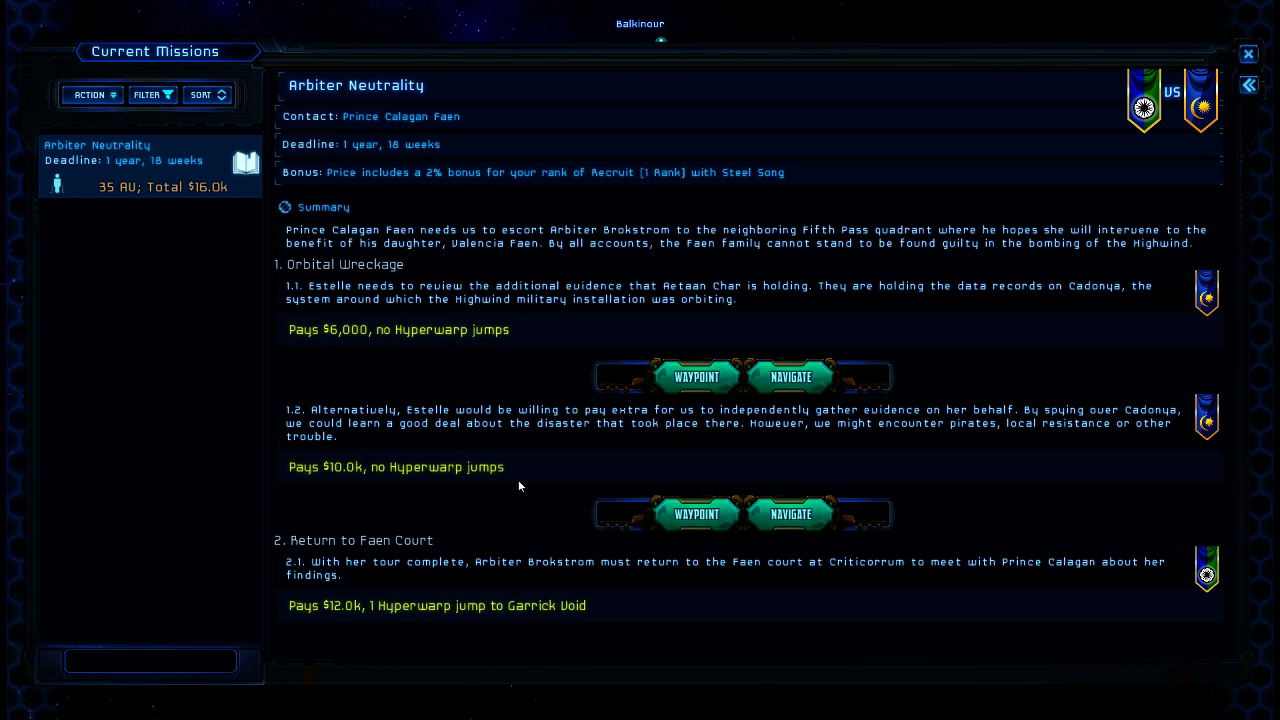
mouse_move(357, 588)
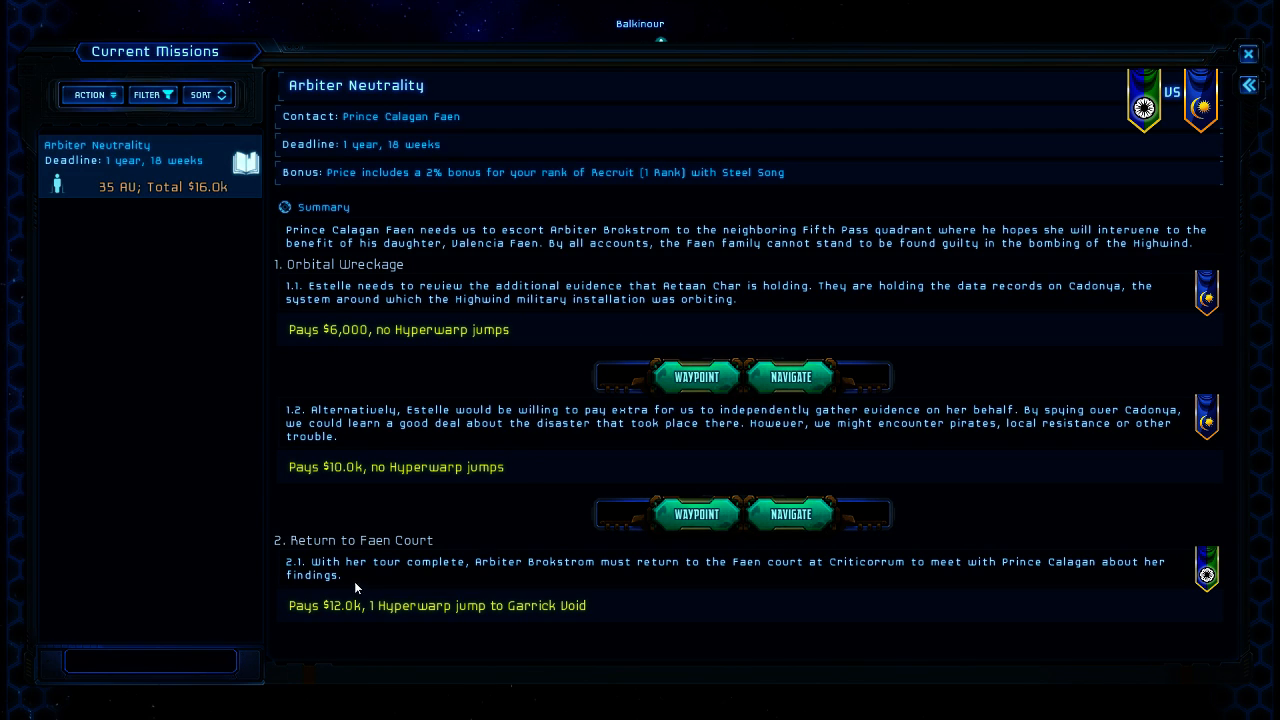
mouse_move(528, 351)
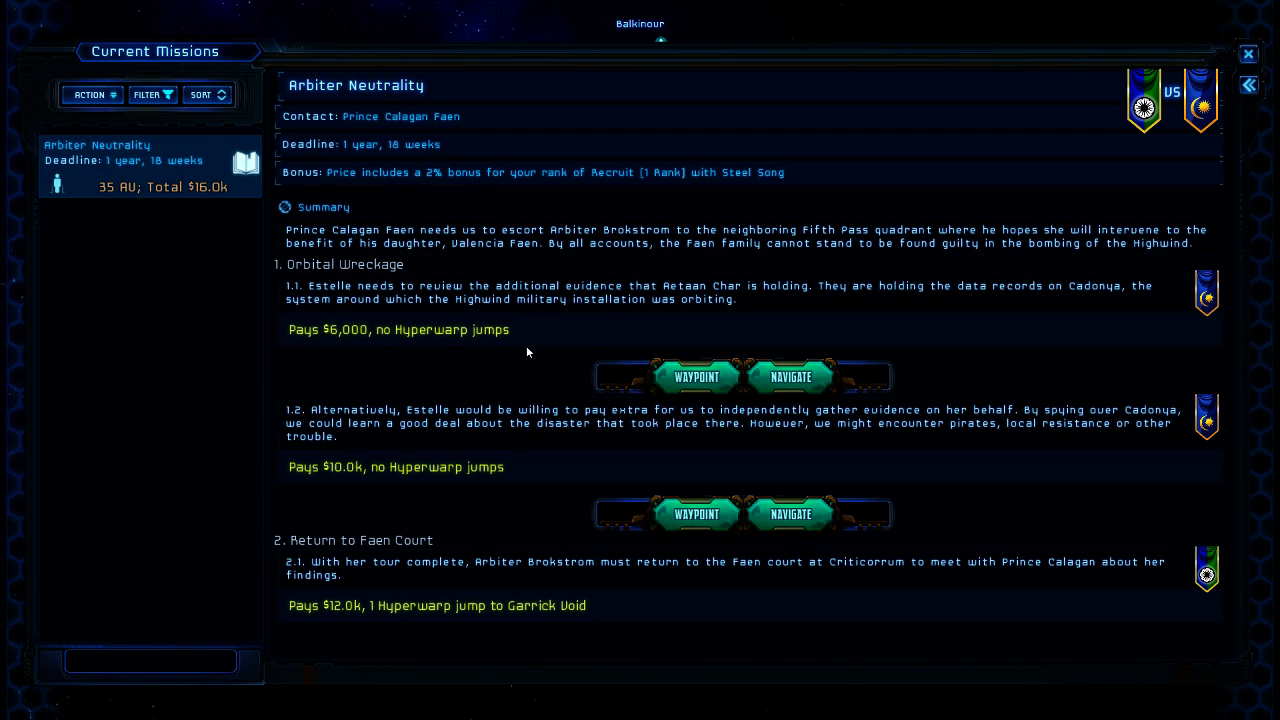
mouse_move(405, 316)
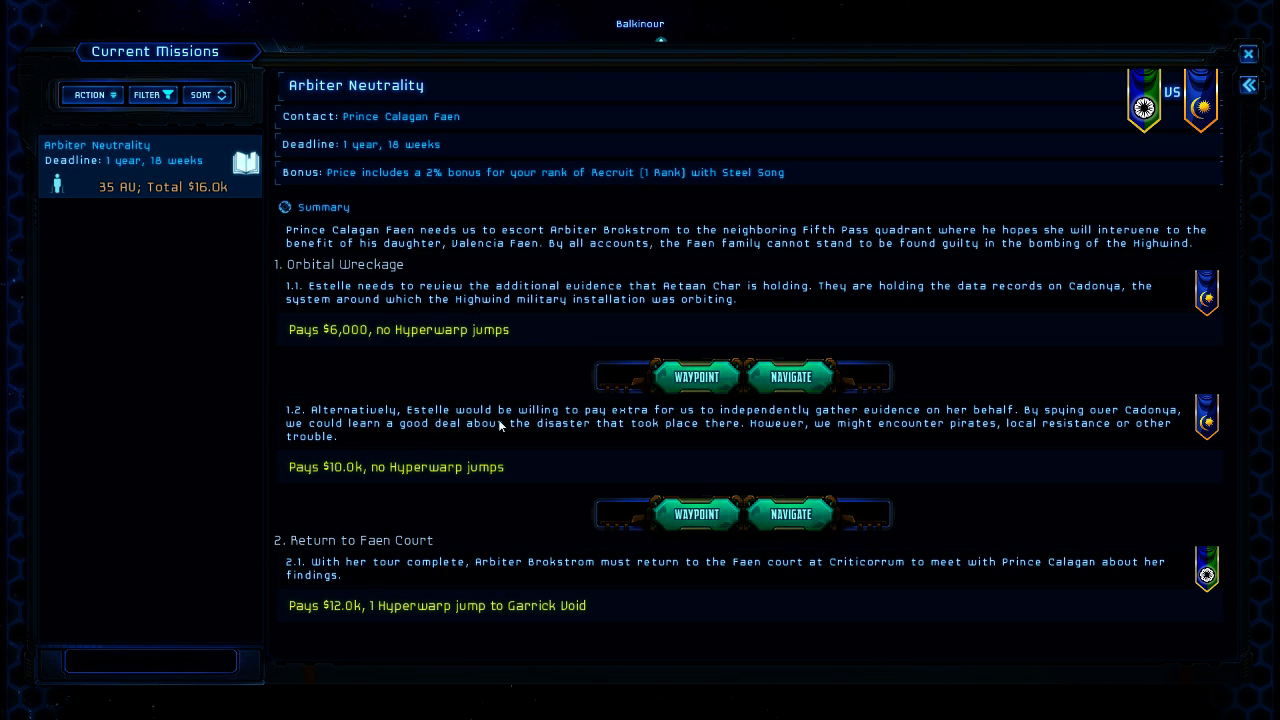
mouse_move(827, 423)
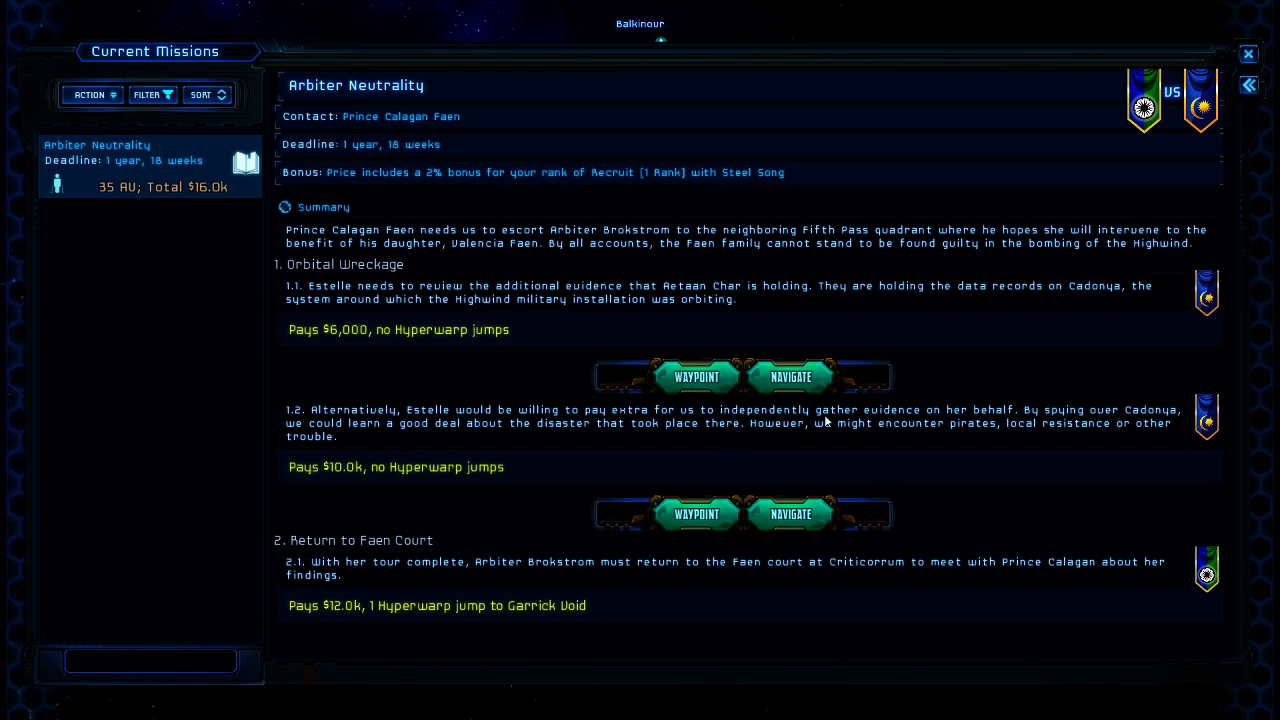
mouse_move(1015, 420)
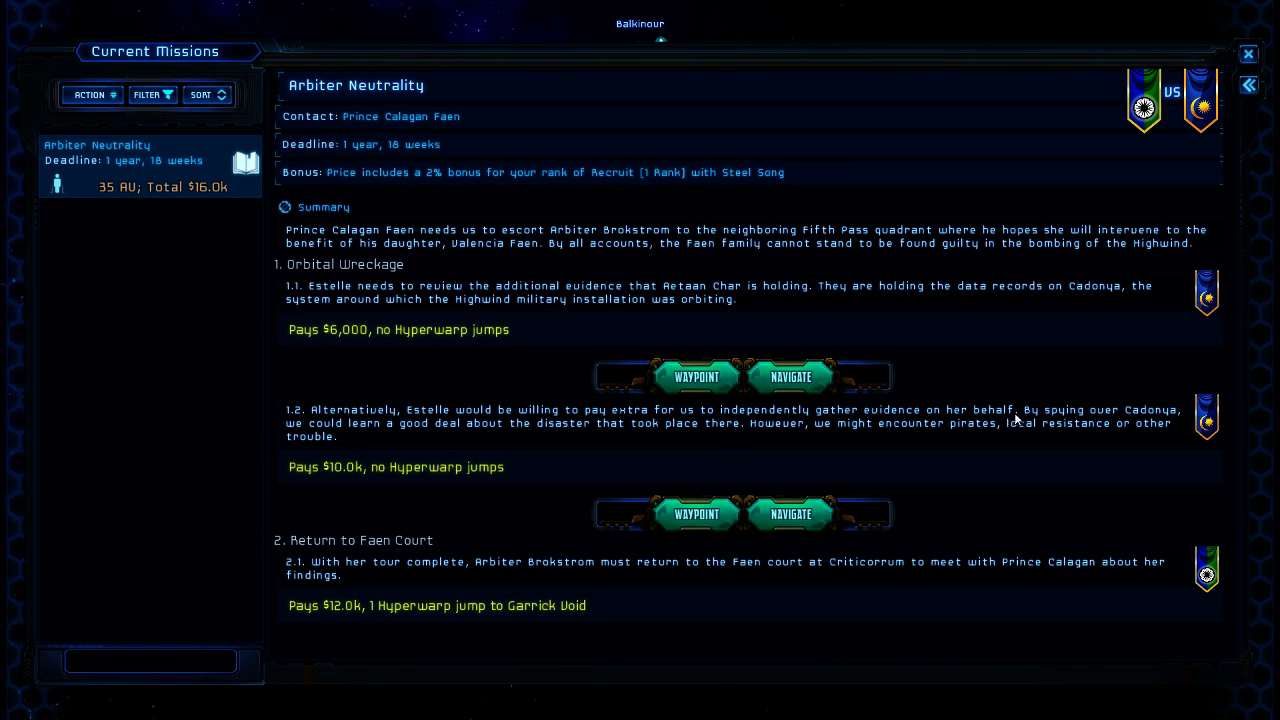
mouse_move(1142, 423)
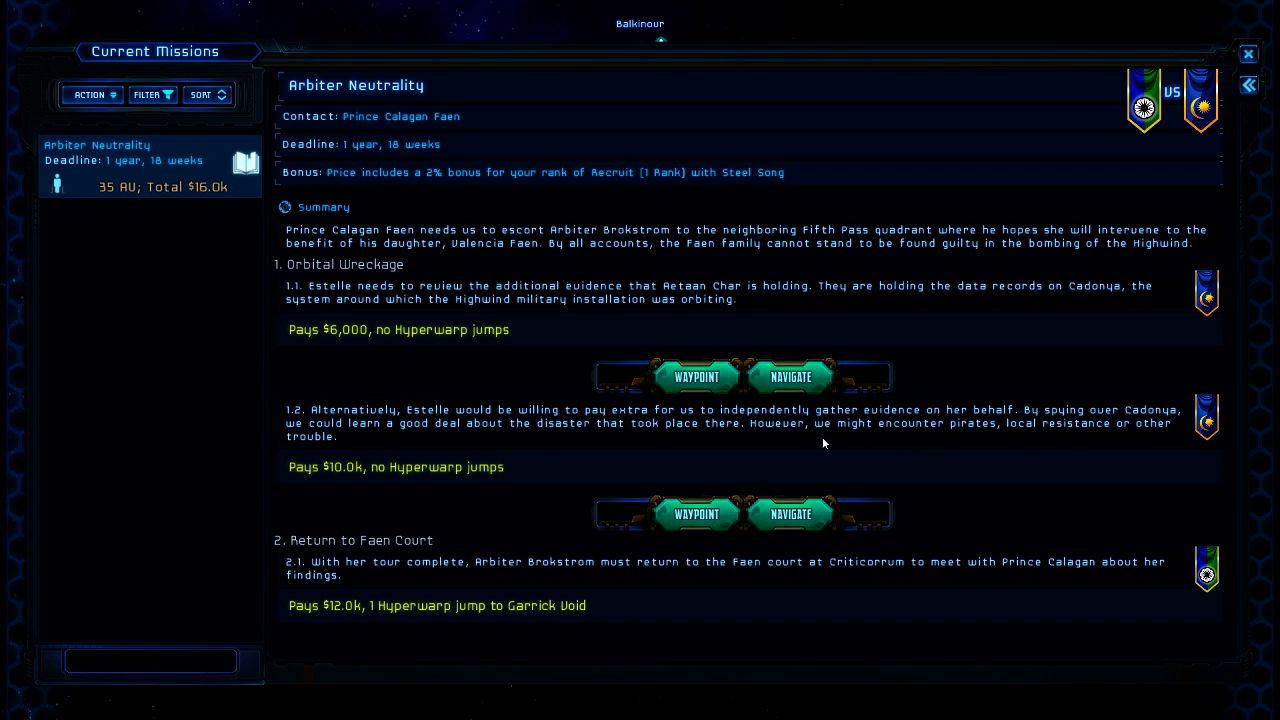
mouse_move(1147, 423)
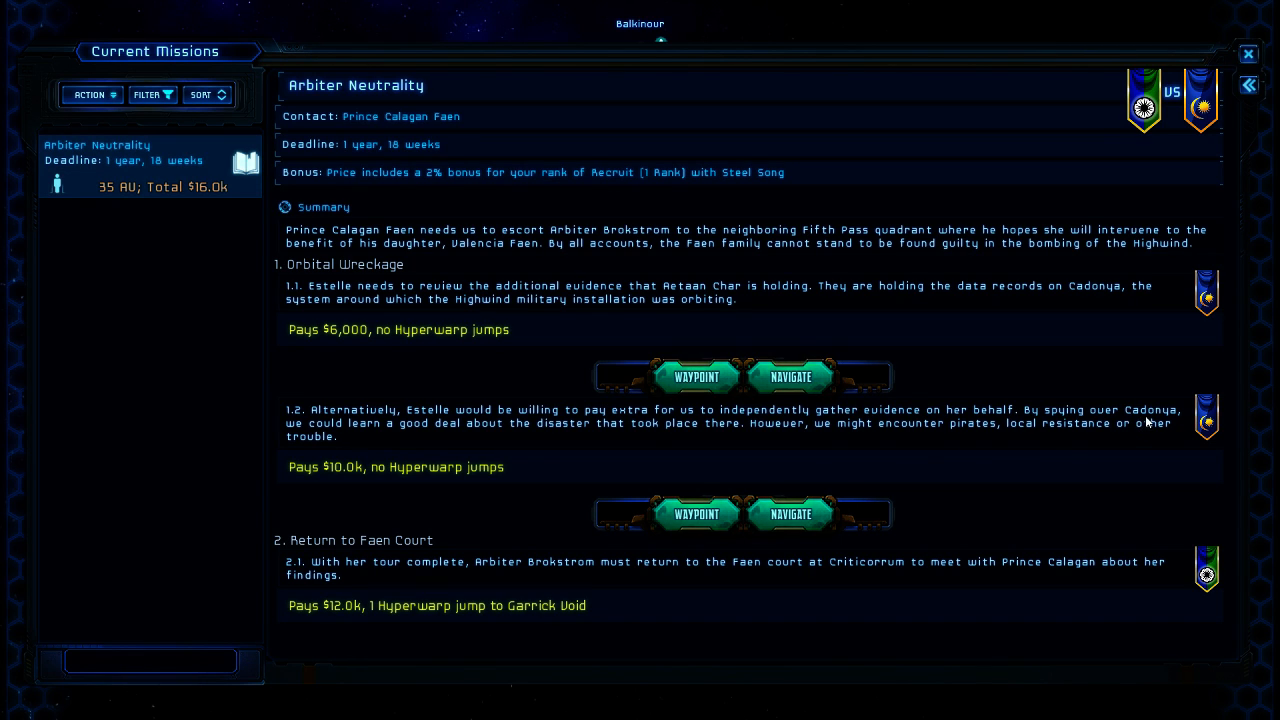
- Set a waypoint to Cadonya, 35 AU away, for Arbiter Neutrality's Orbital Wreckage step
left_click(1248, 52)
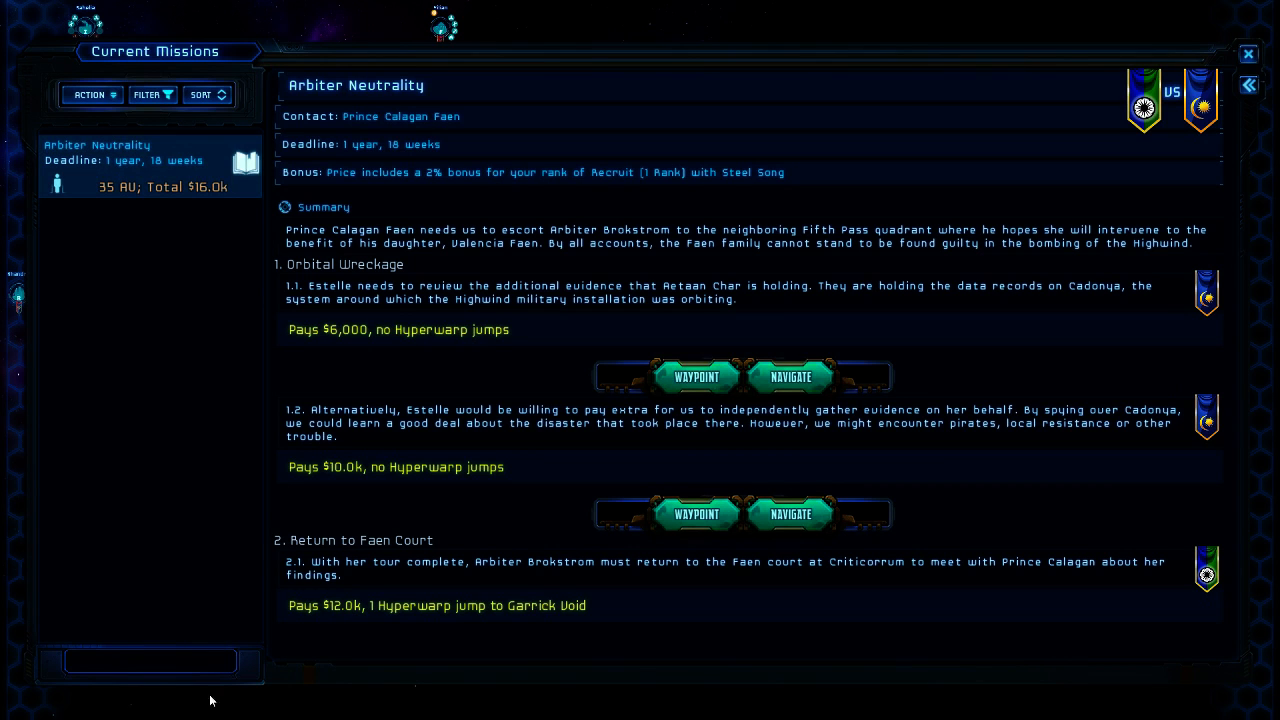
mouse_move(695, 377)
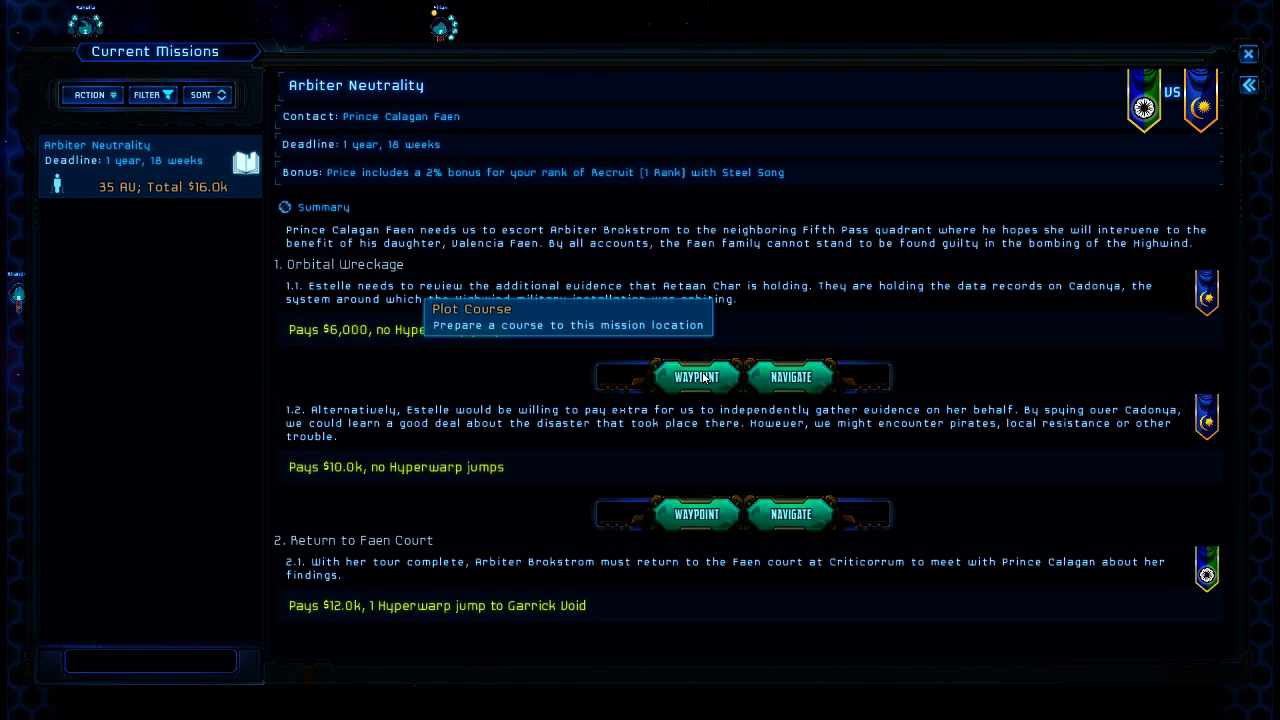
mouse_move(388, 330)
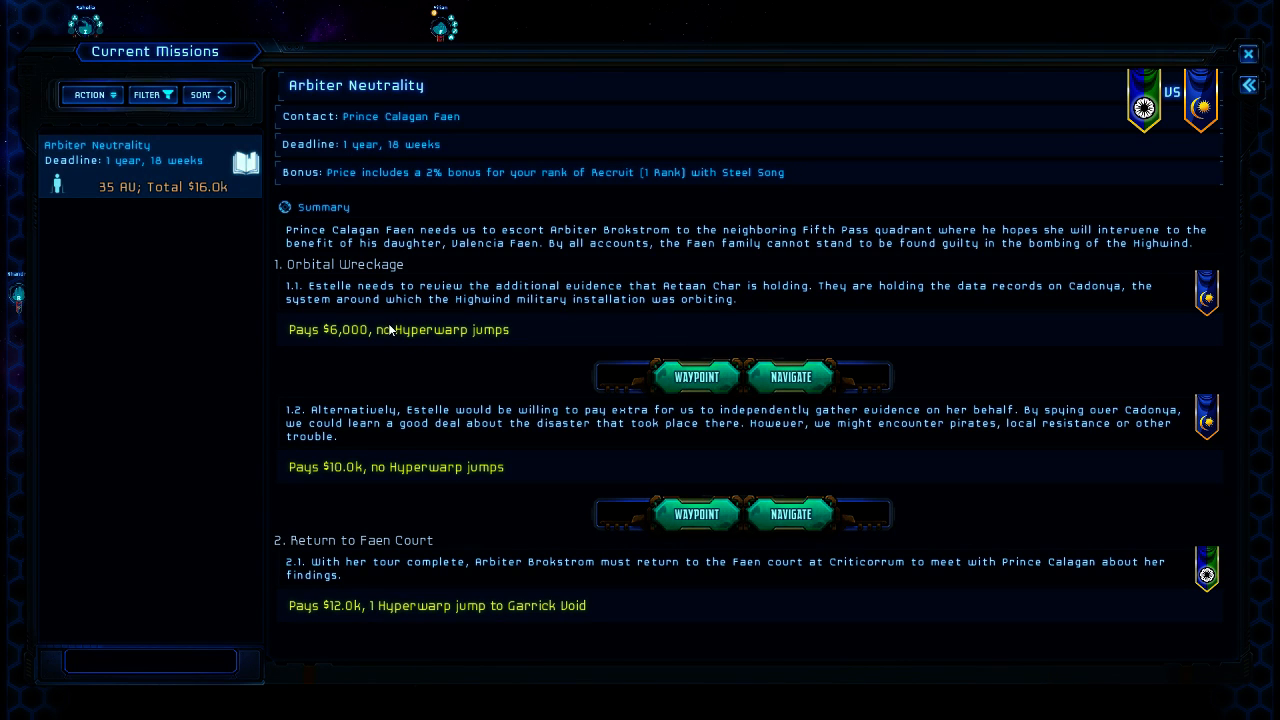
mouse_move(340, 247)
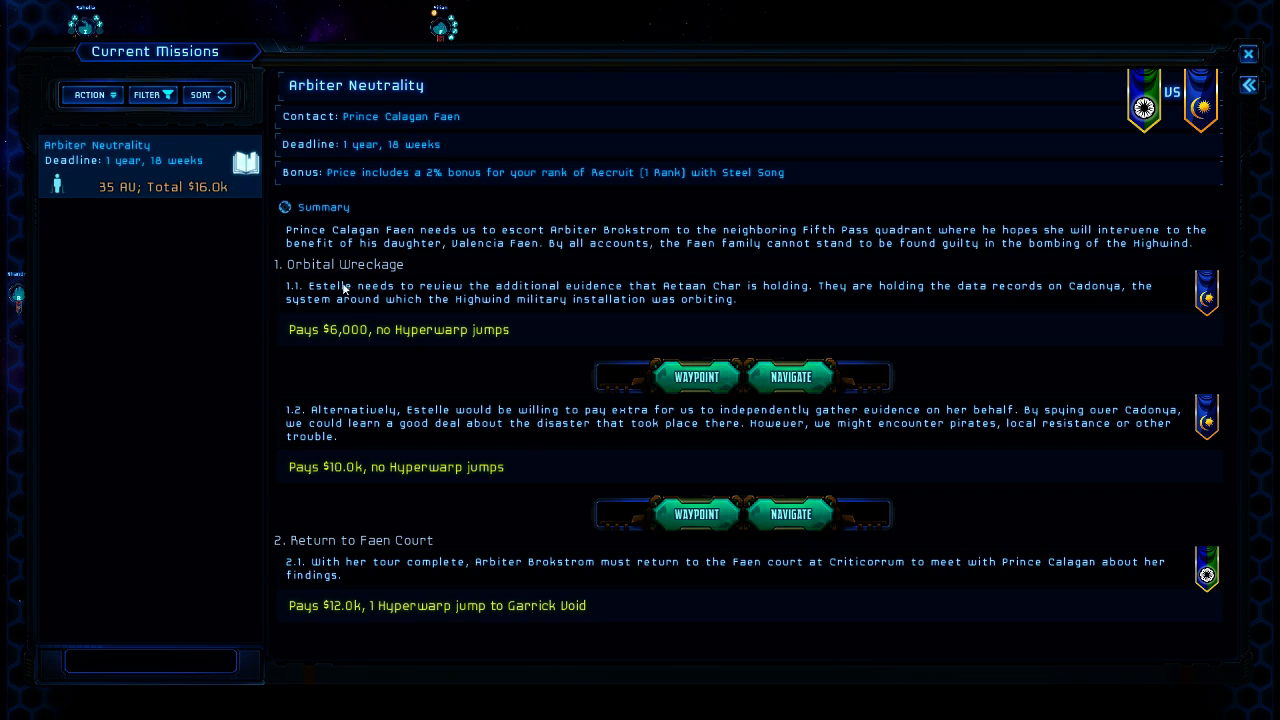
mouse_move(804, 302)
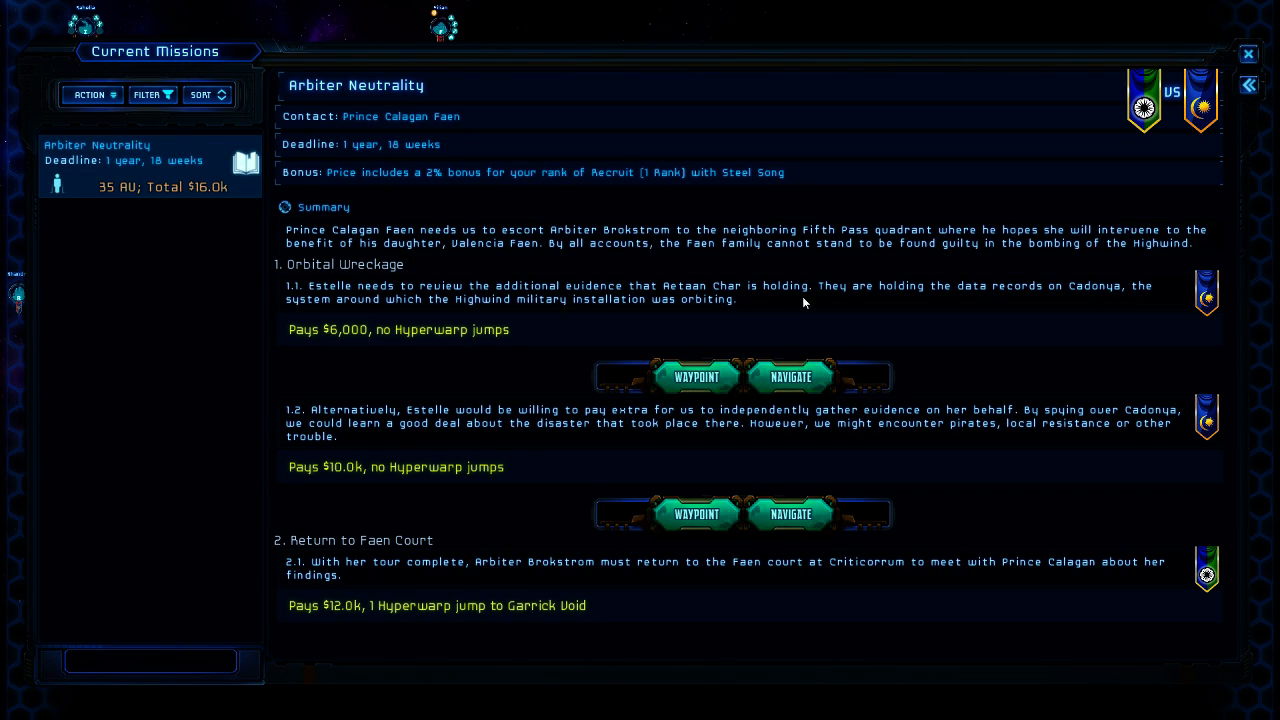
mouse_move(378, 340)
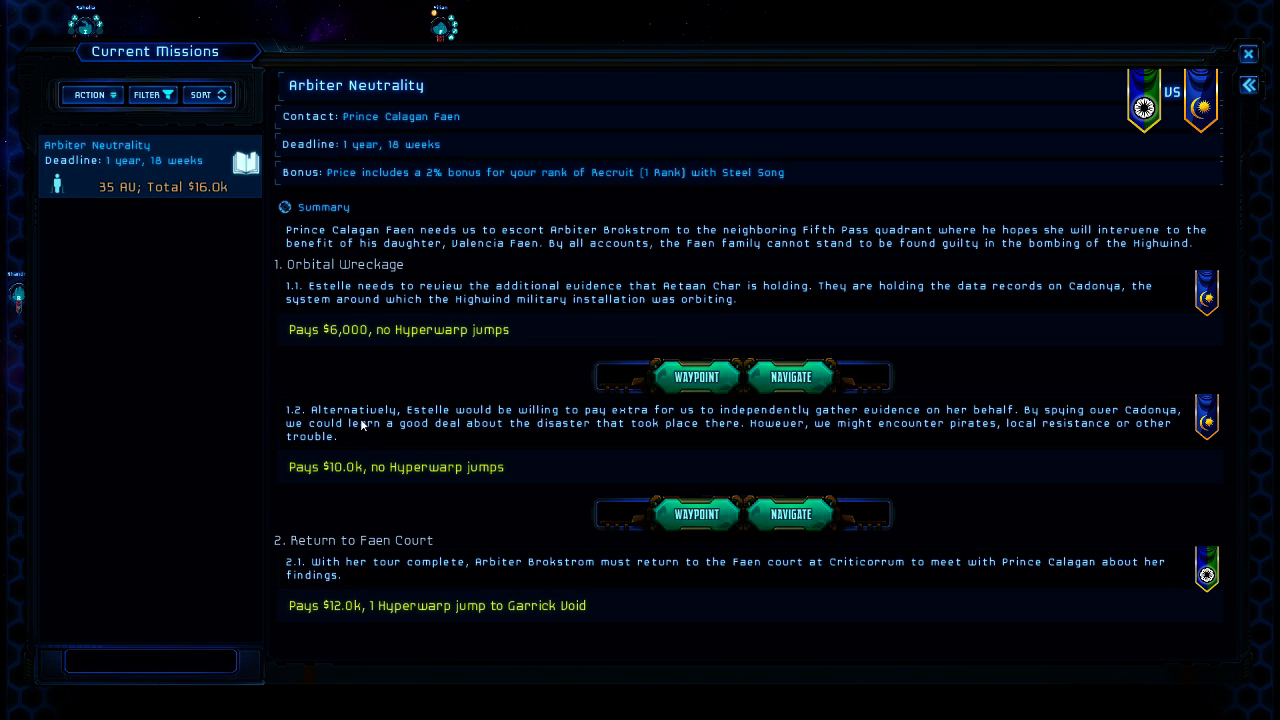
mouse_move(757, 423)
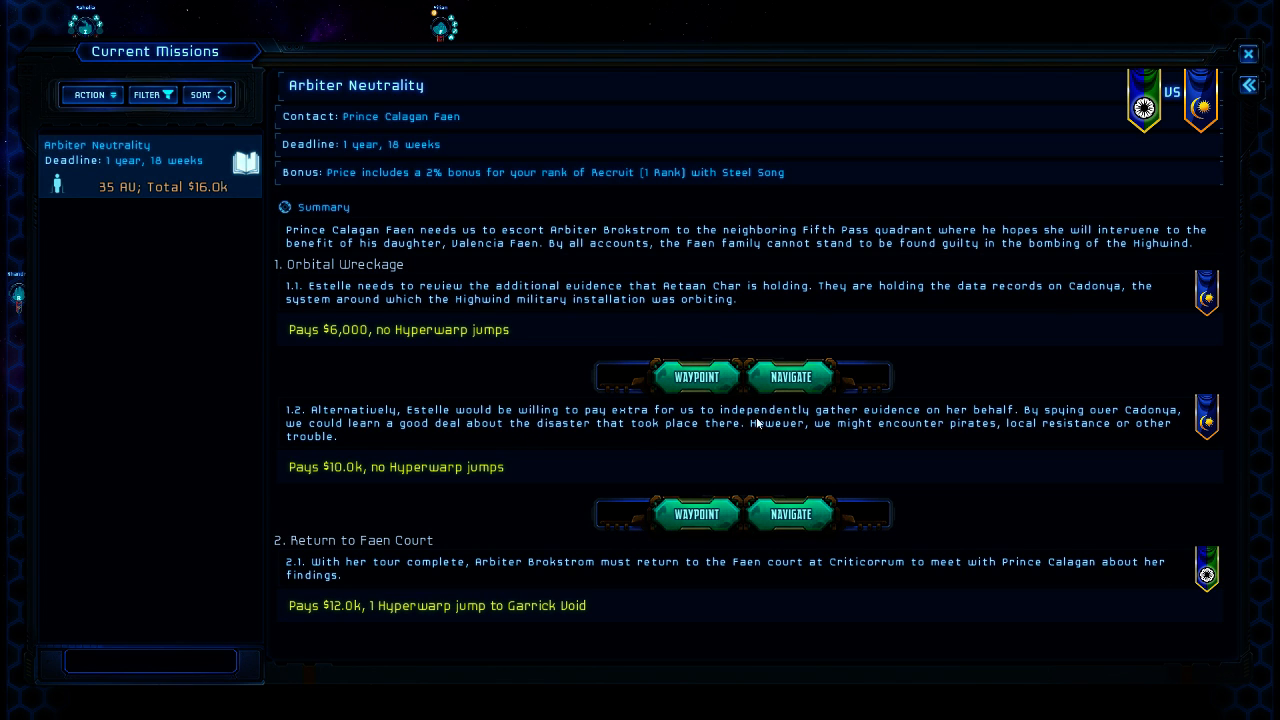
mouse_move(442, 436)
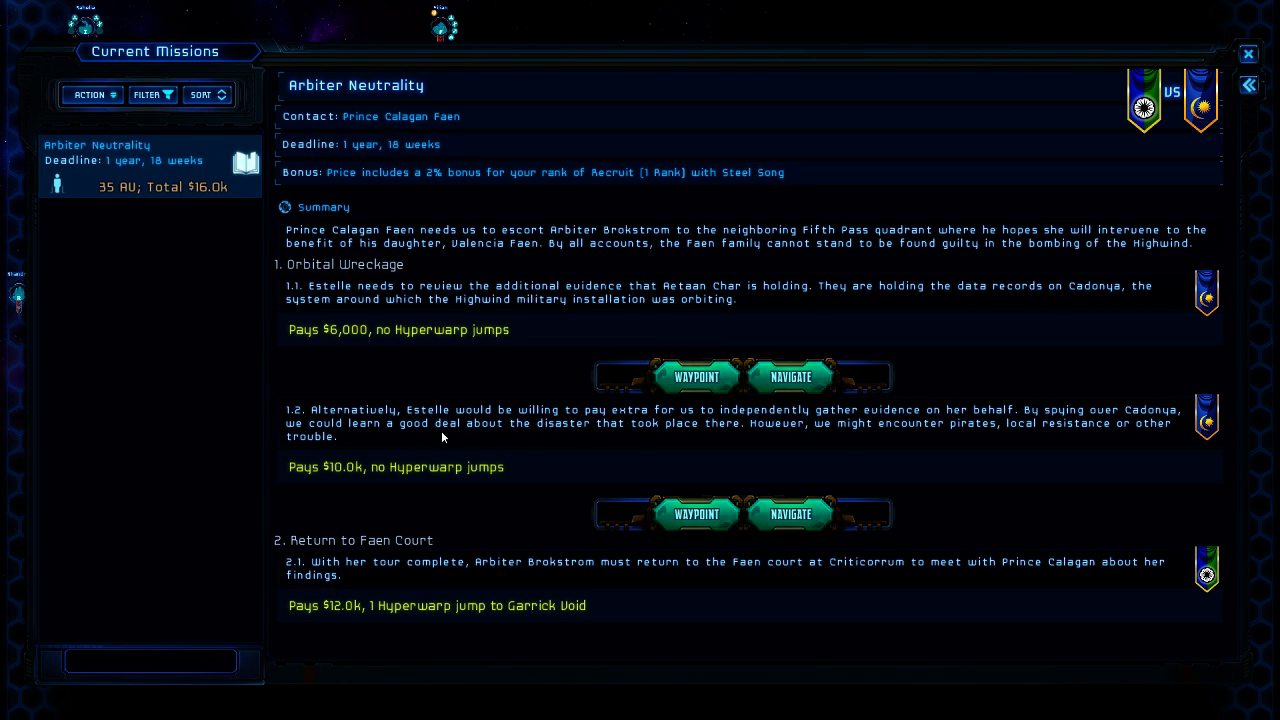
mouse_move(696, 388)
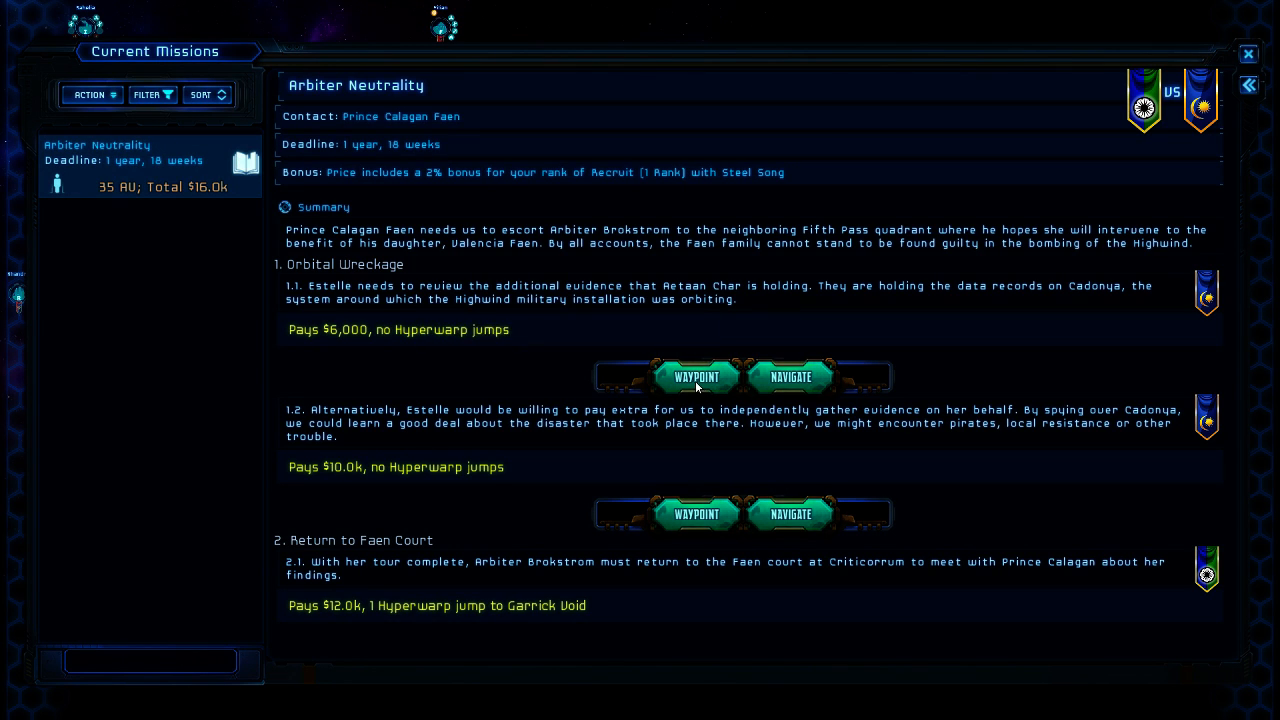
mouse_move(700, 387)
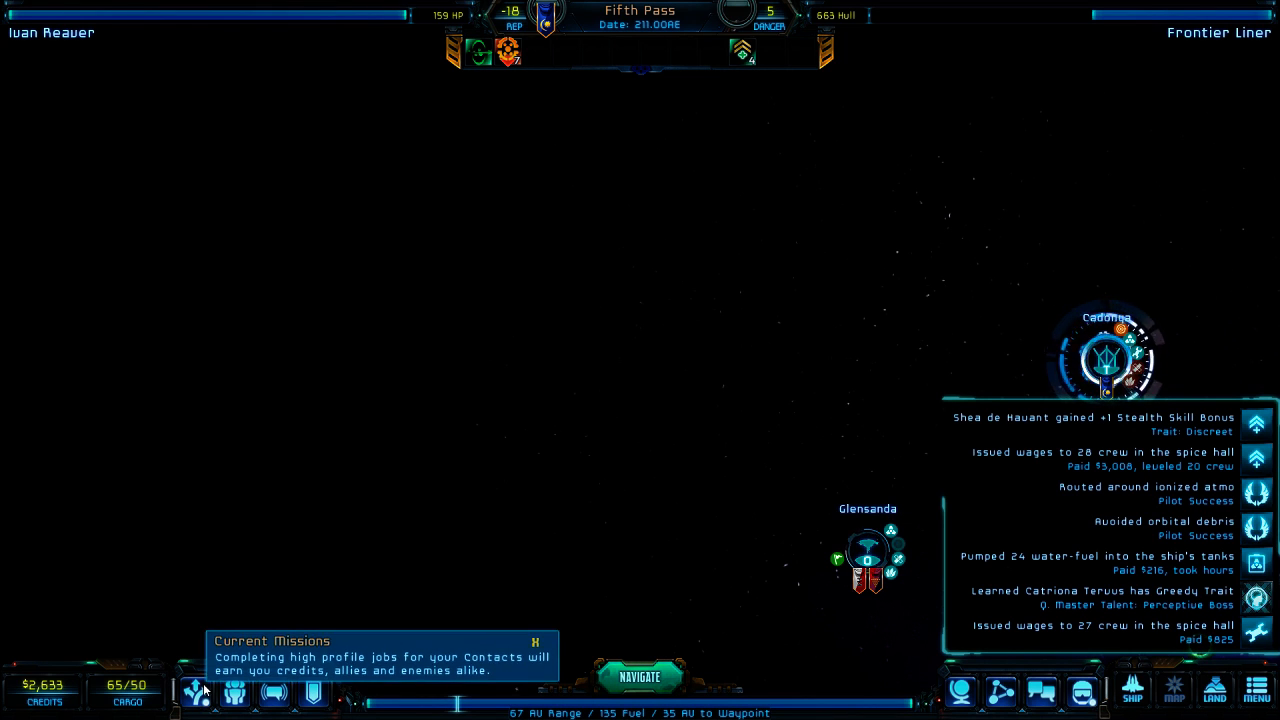
left_click(198, 689)
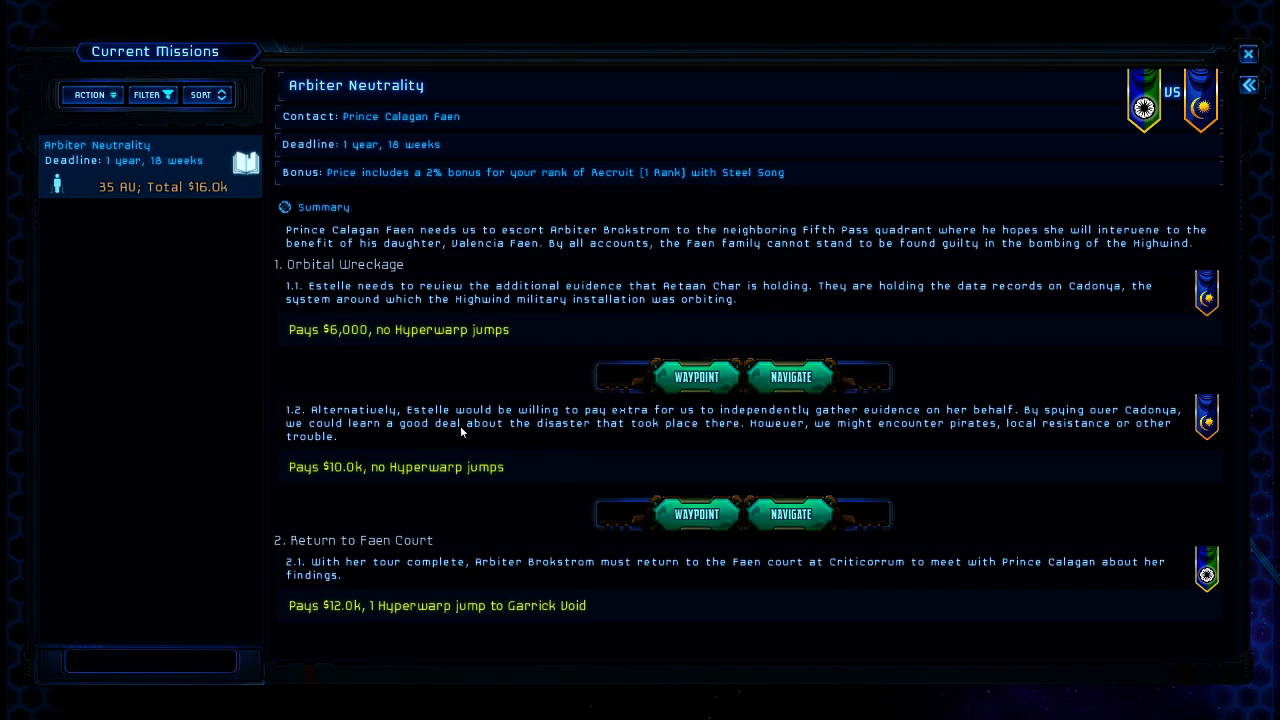
mouse_move(1163, 421)
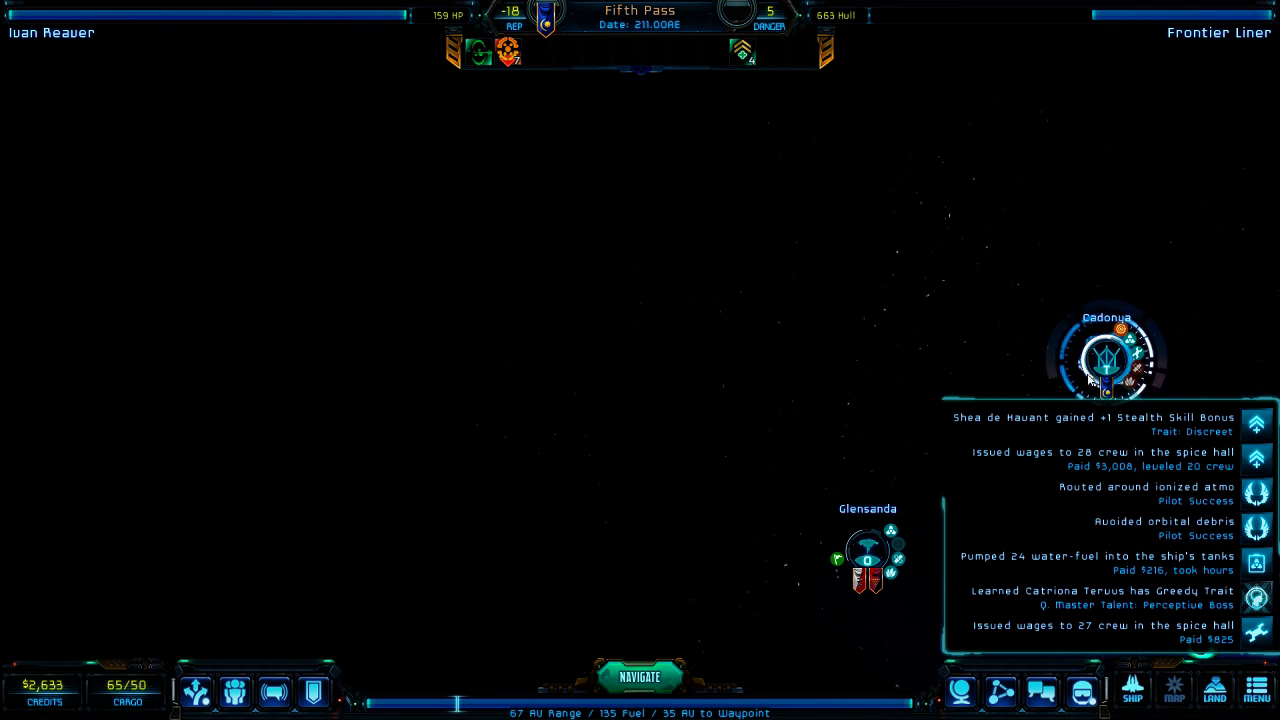
mouse_move(820, 420)
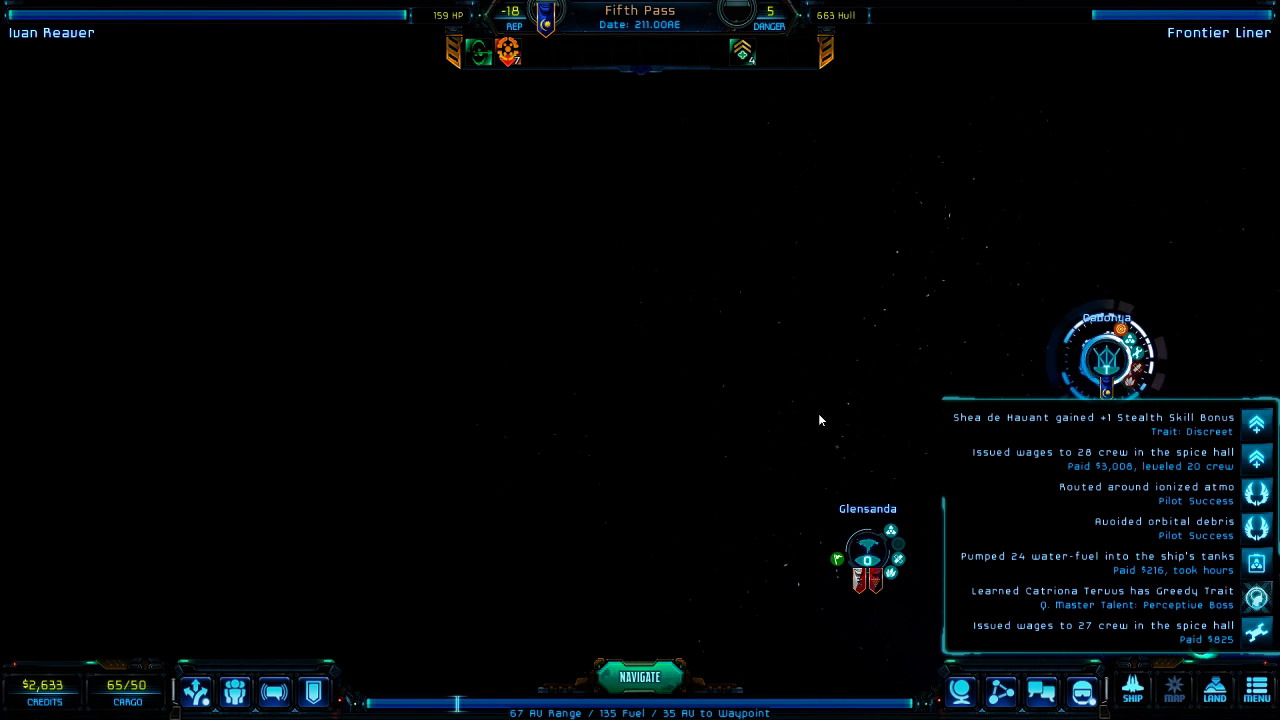